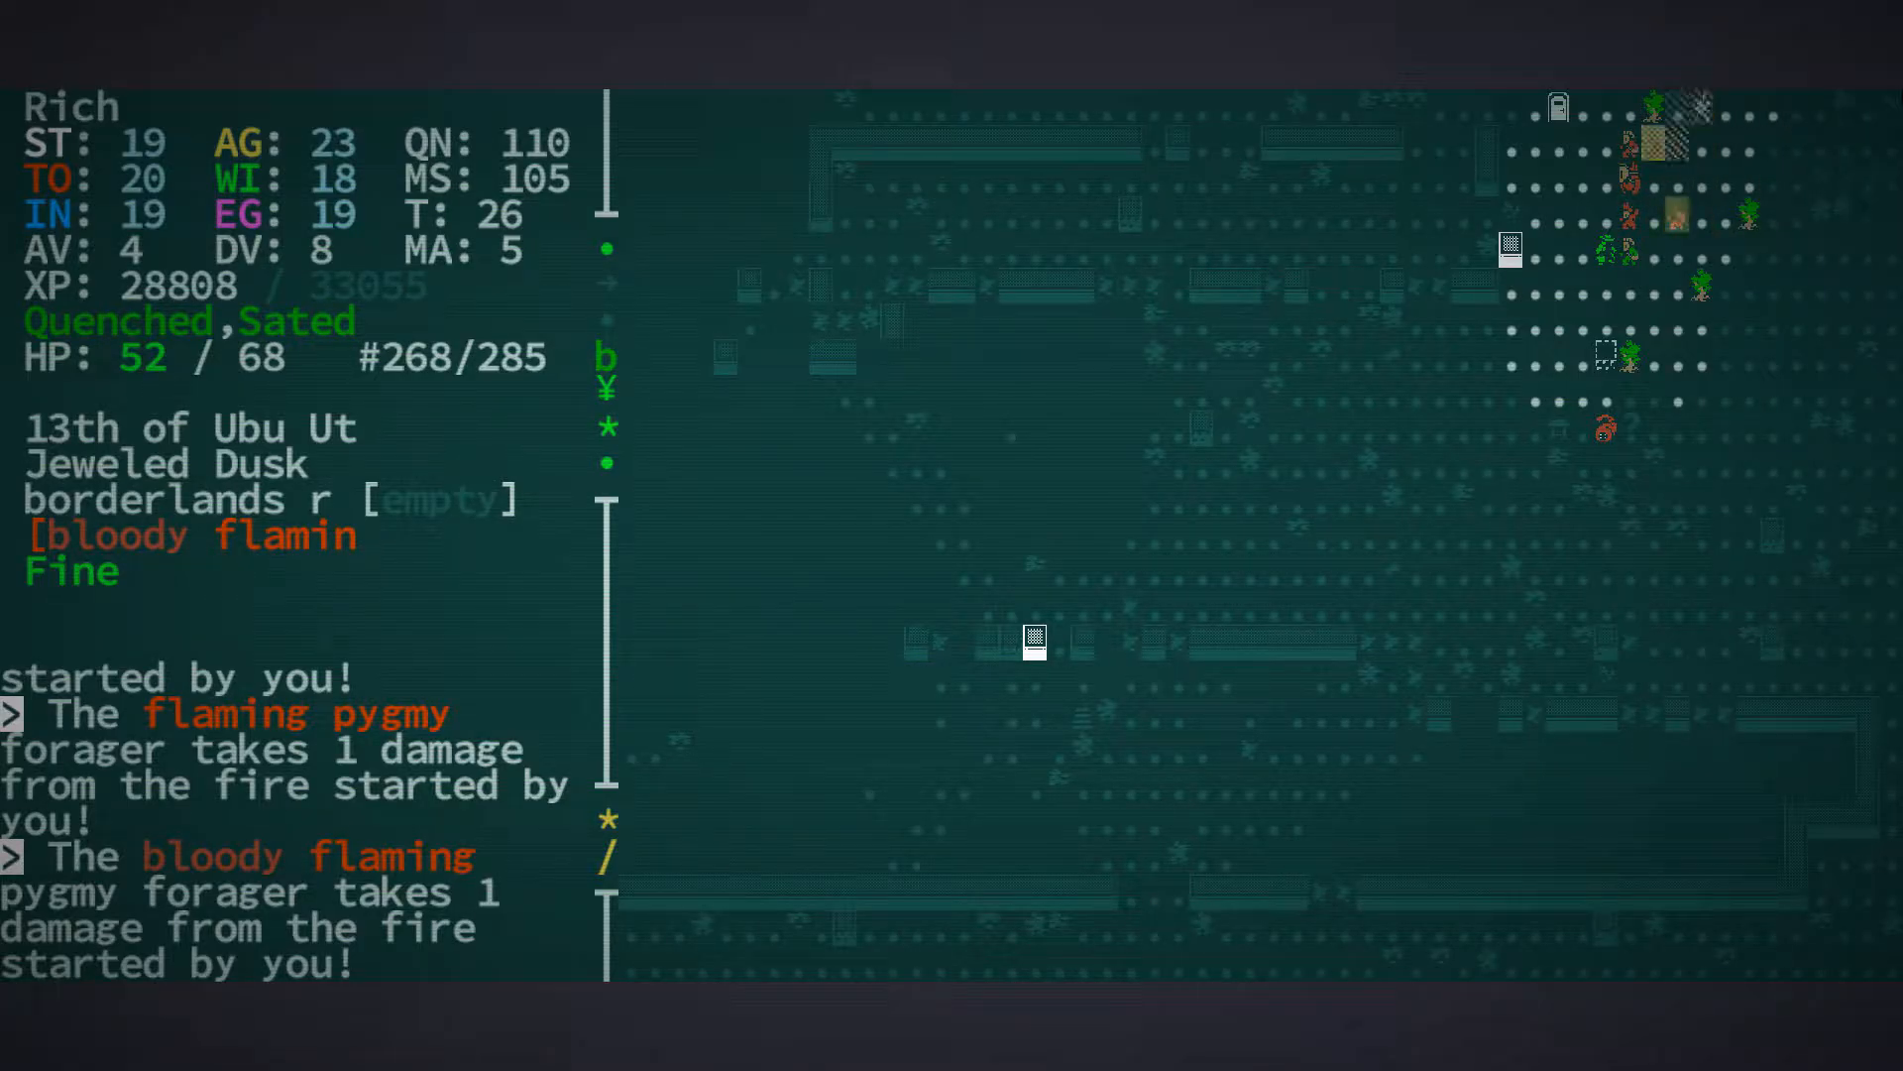
Fight the burning pygmy foragers to death and bring up their loot pile
key("i")
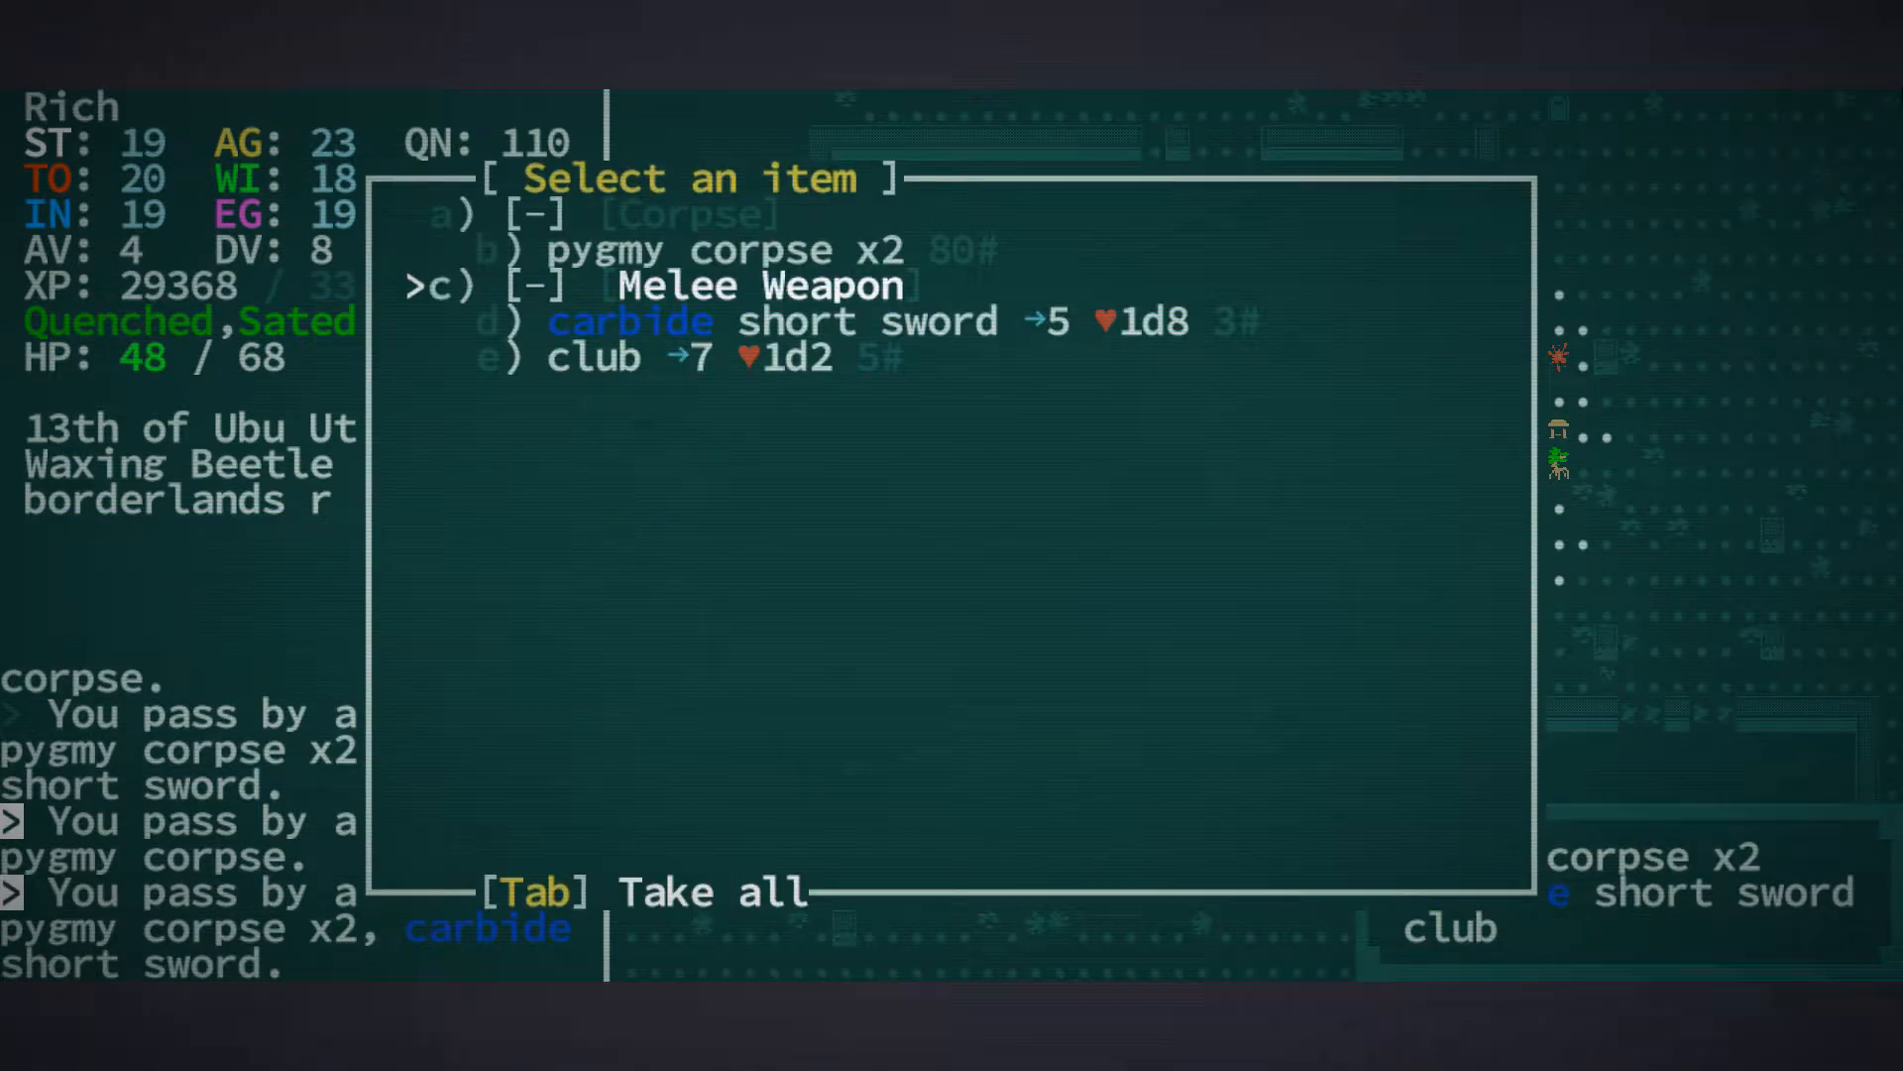
Glance at the Equipment screen, then return to the map leaving the loot behind
key("down")
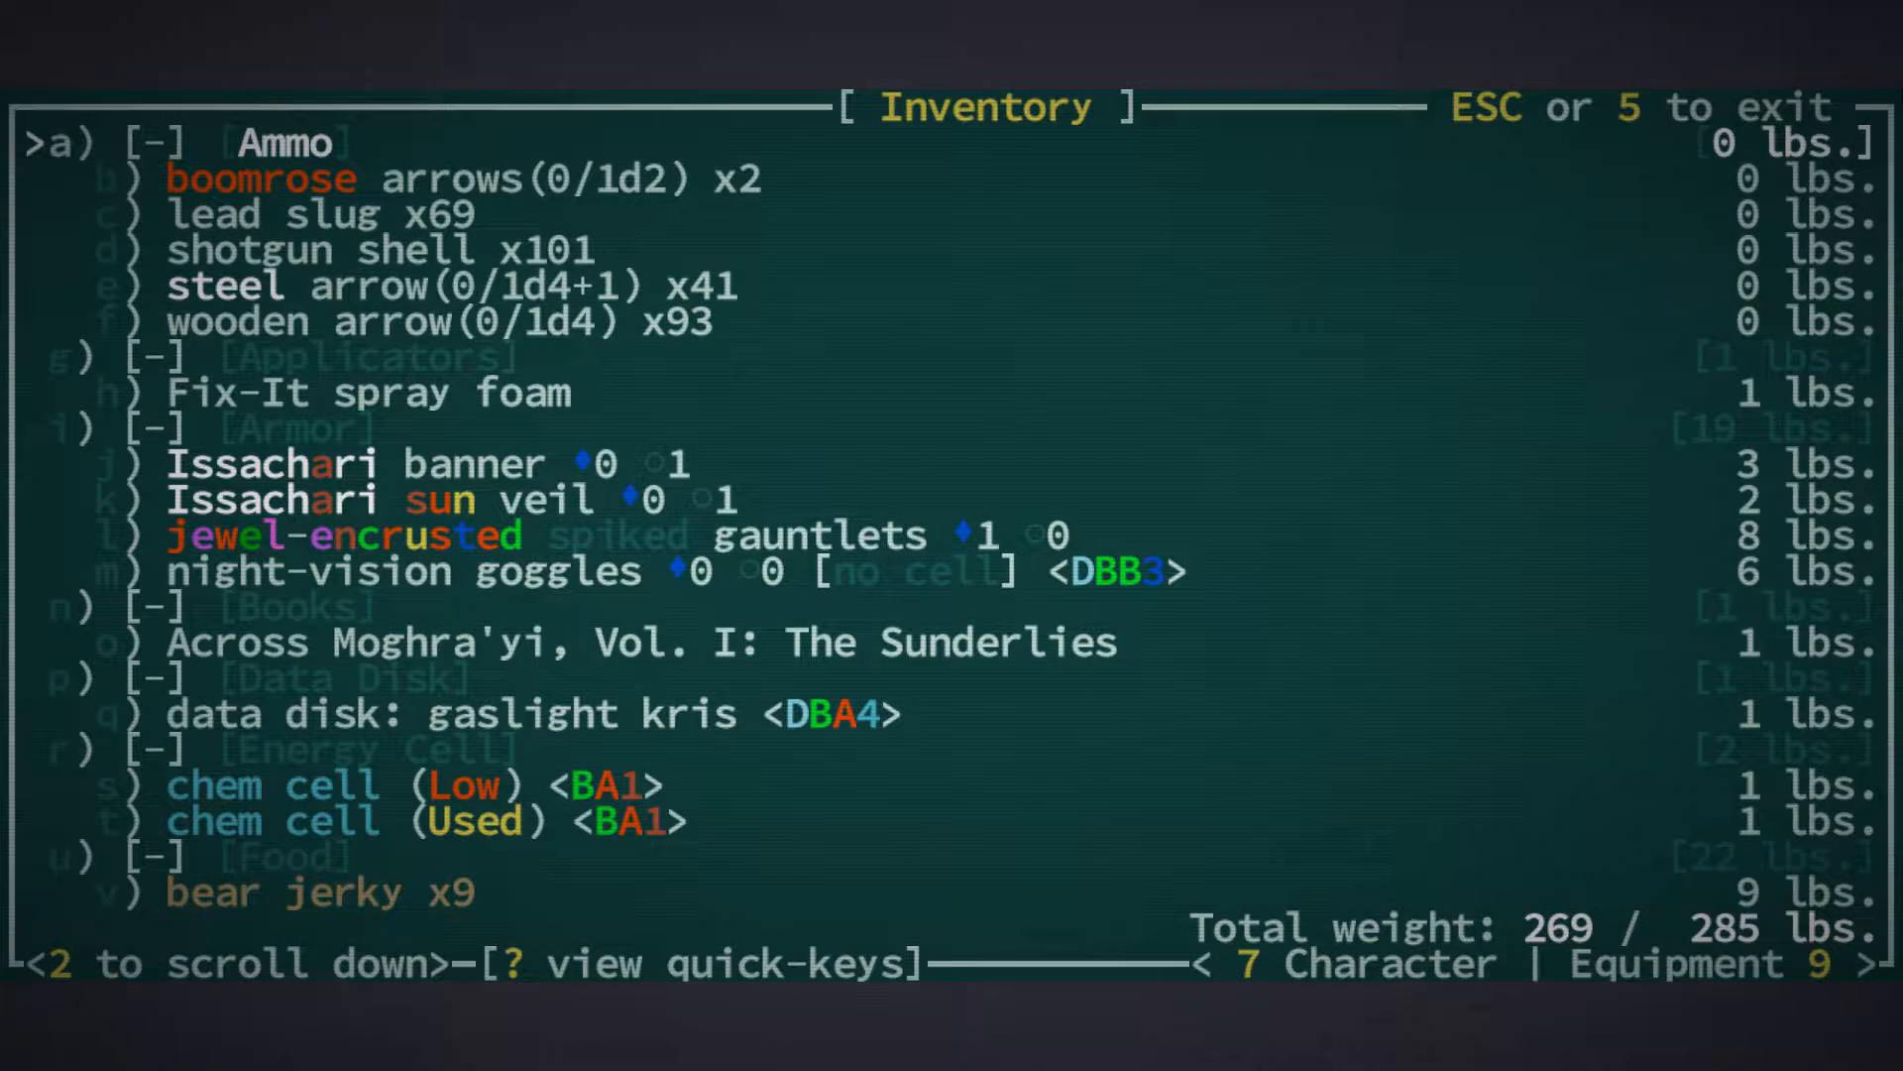
key("9")
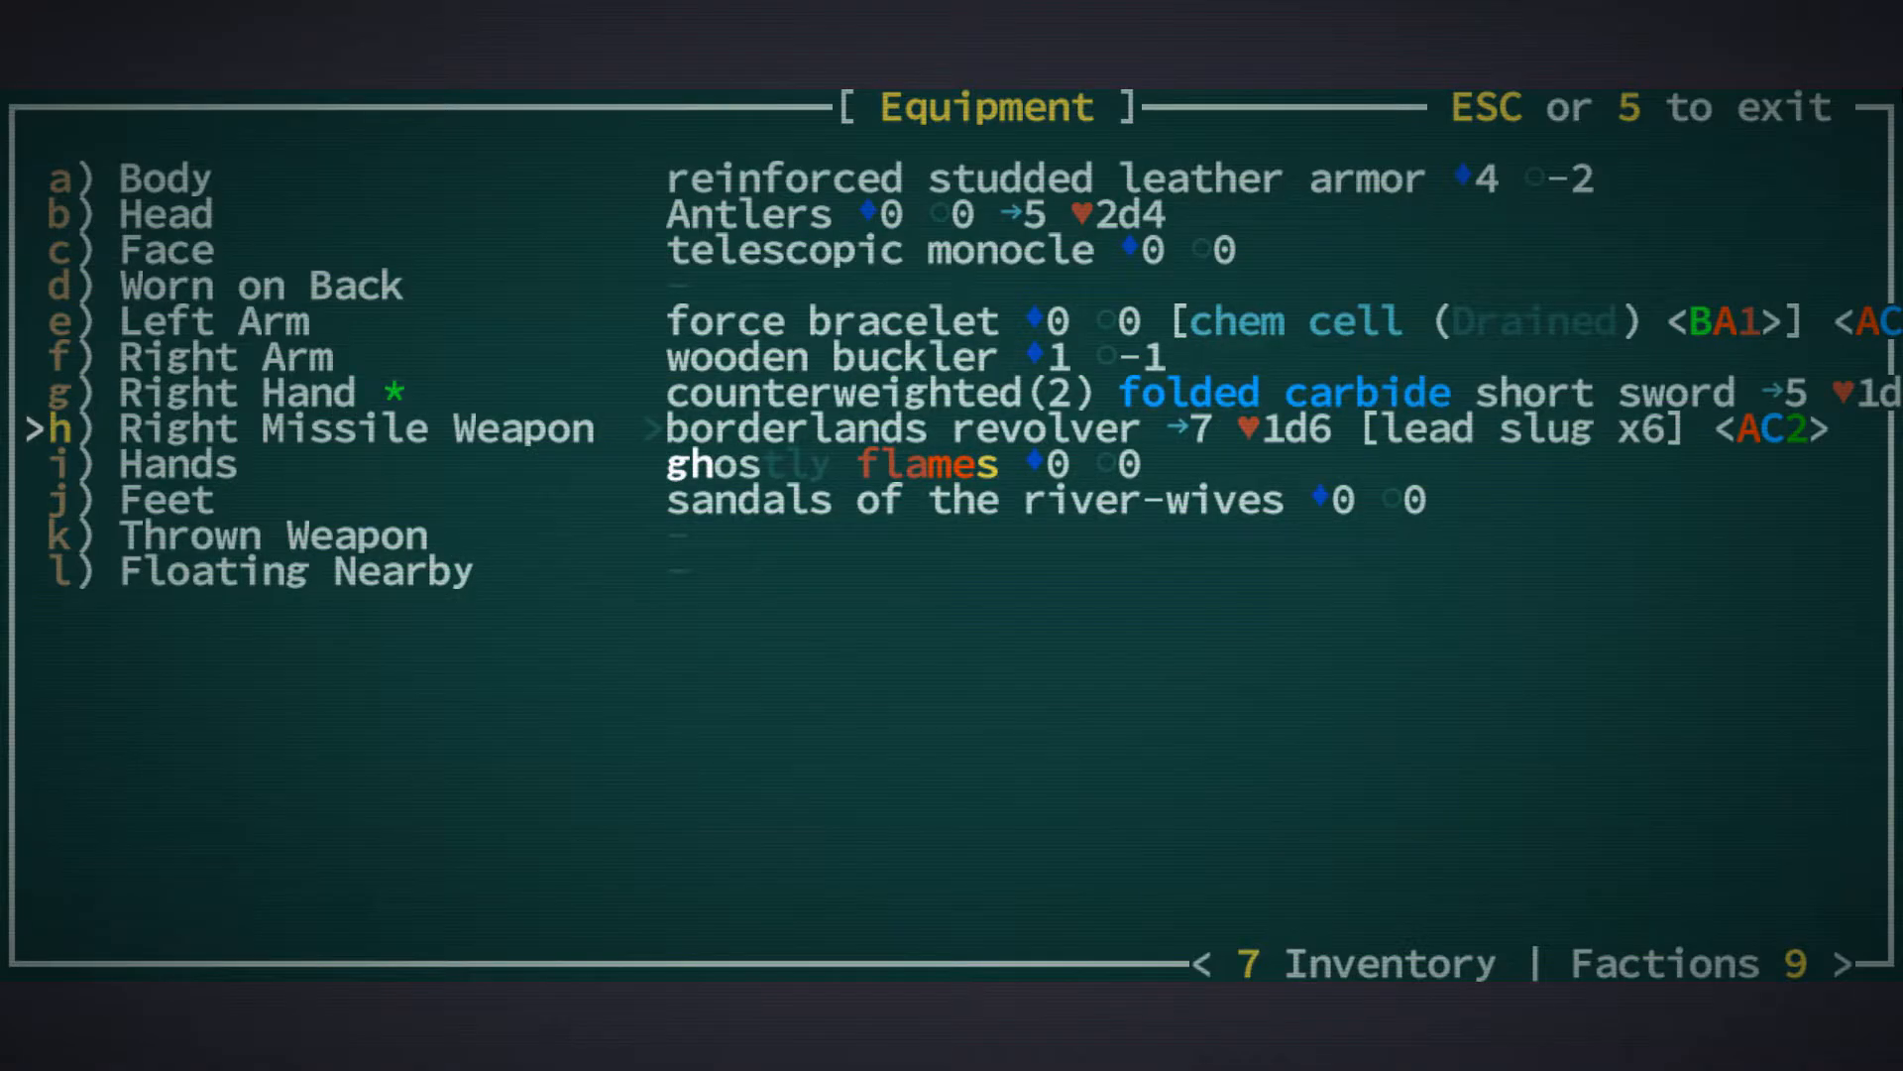
key("Escape")
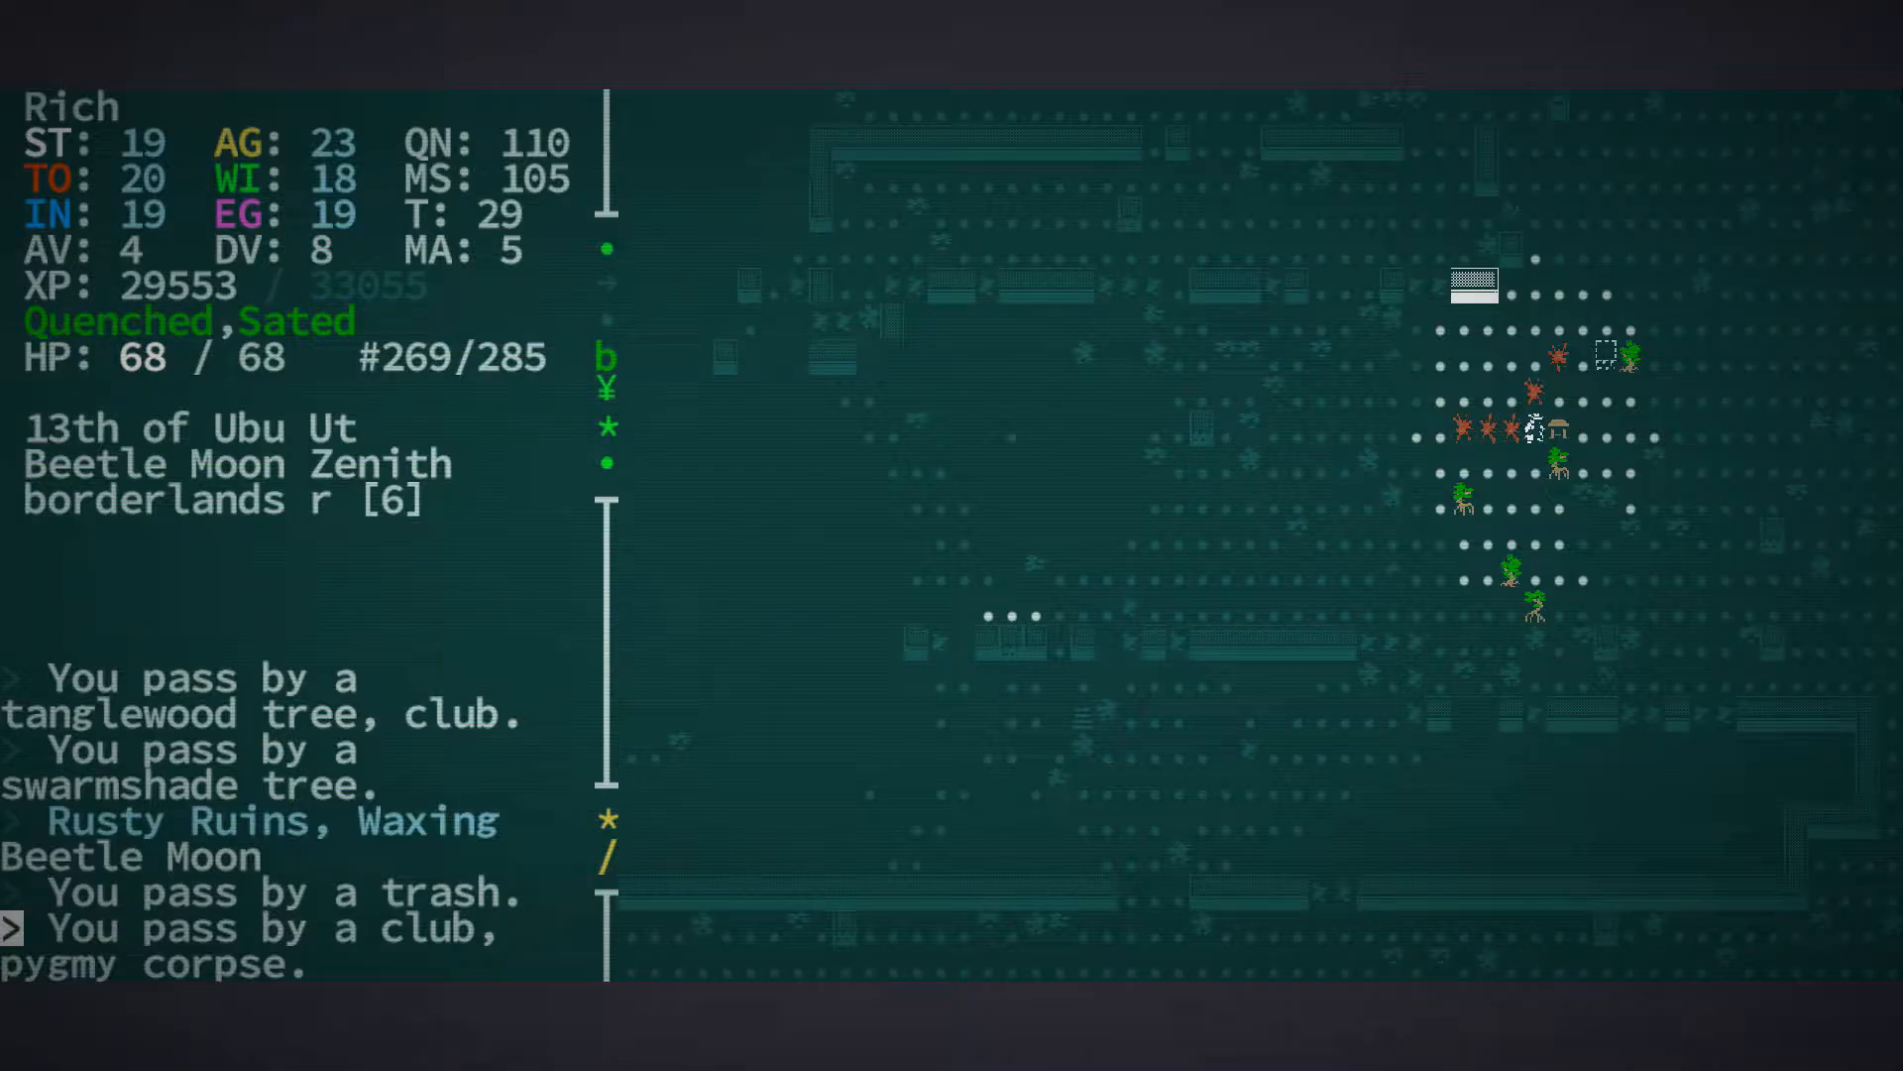
Check the inventory briefly, then head east into the mangrove jungle zone
key("i")
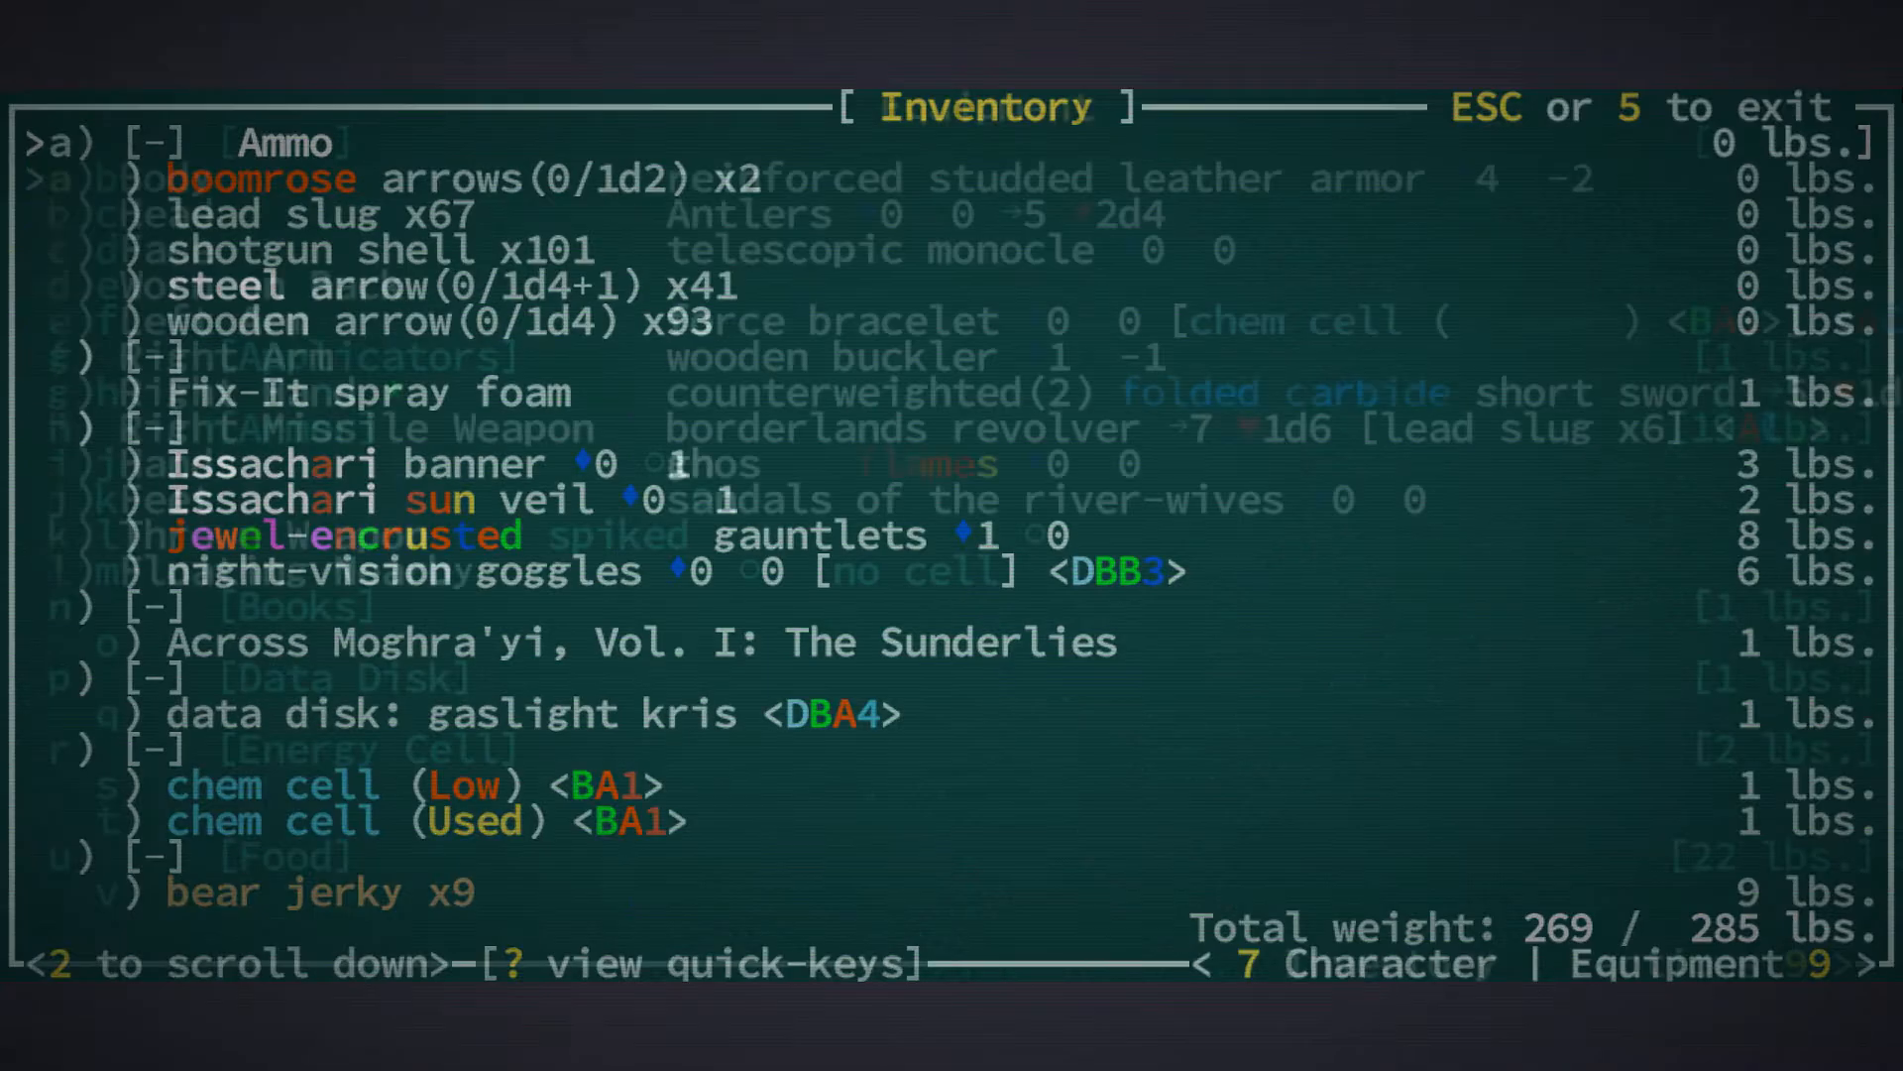
key("9")
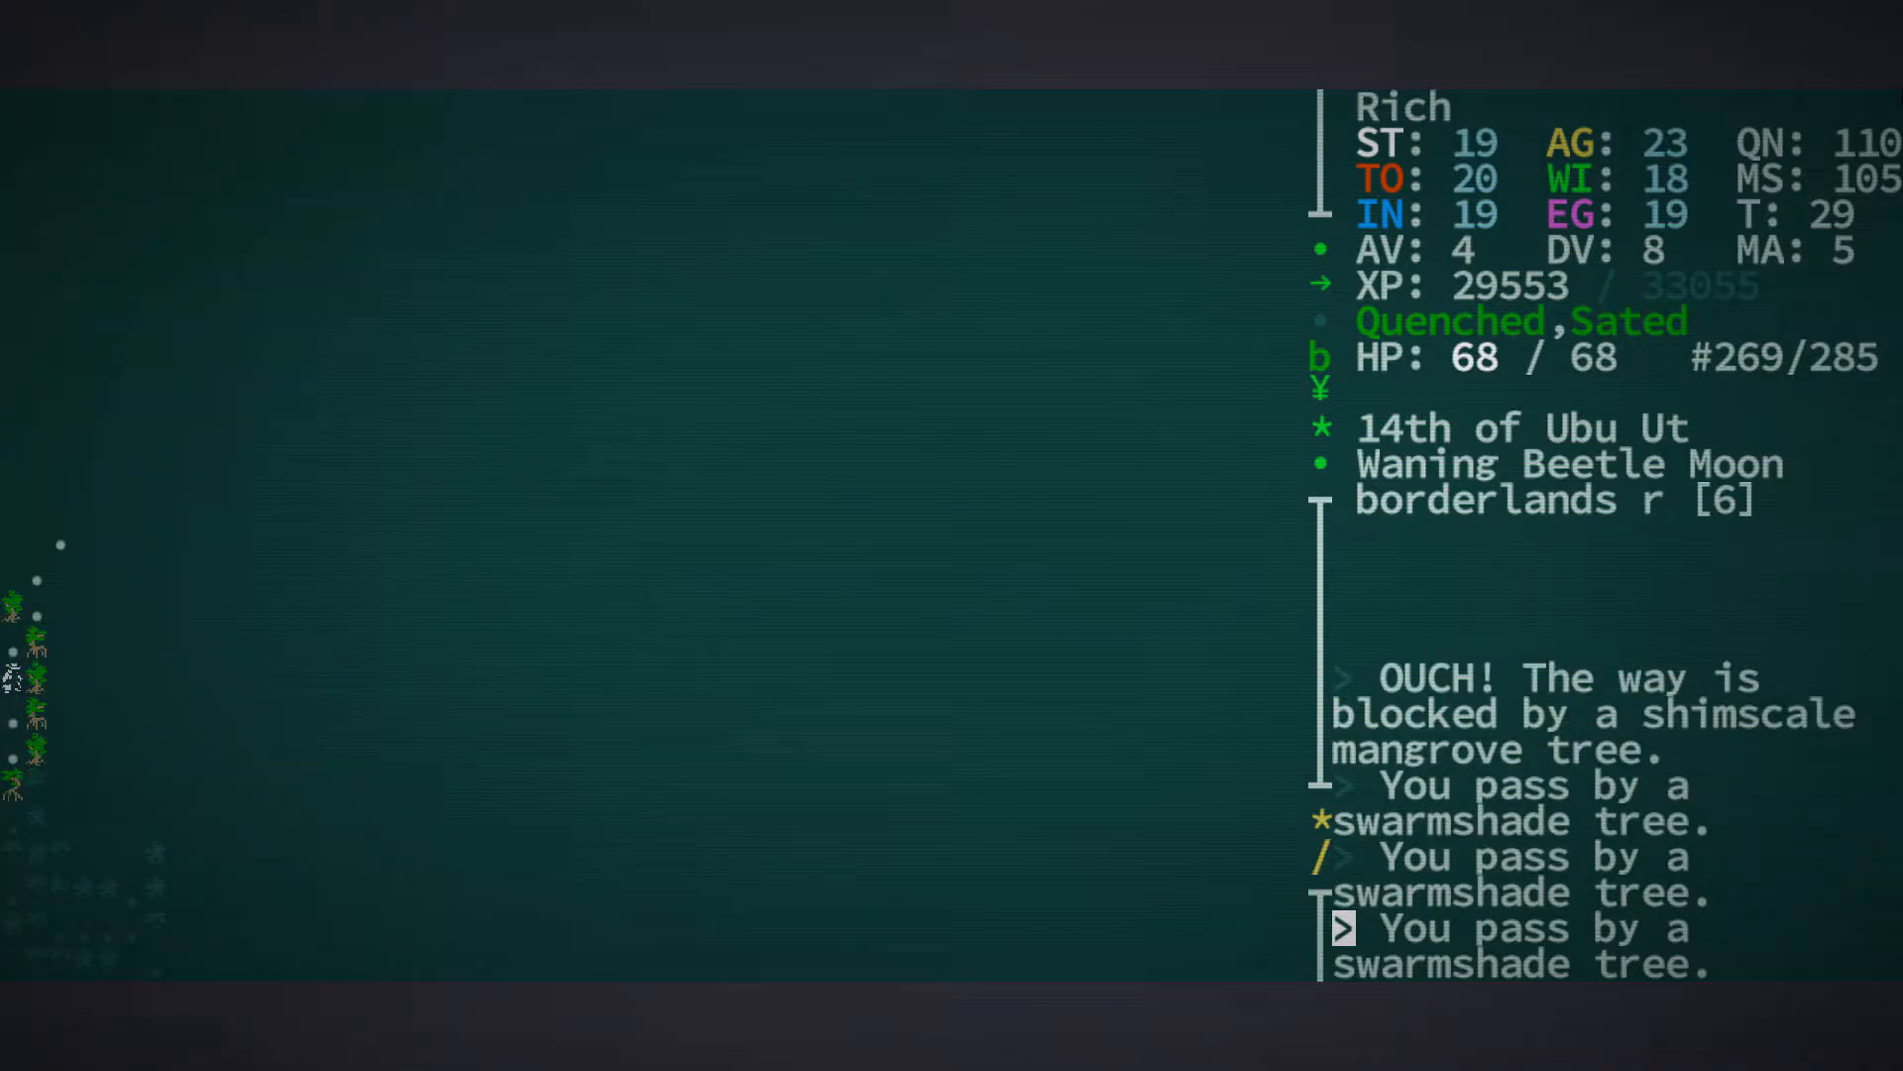
Move through The Shallows and slay the flaming pygmy forager for 35 XP
key("up")
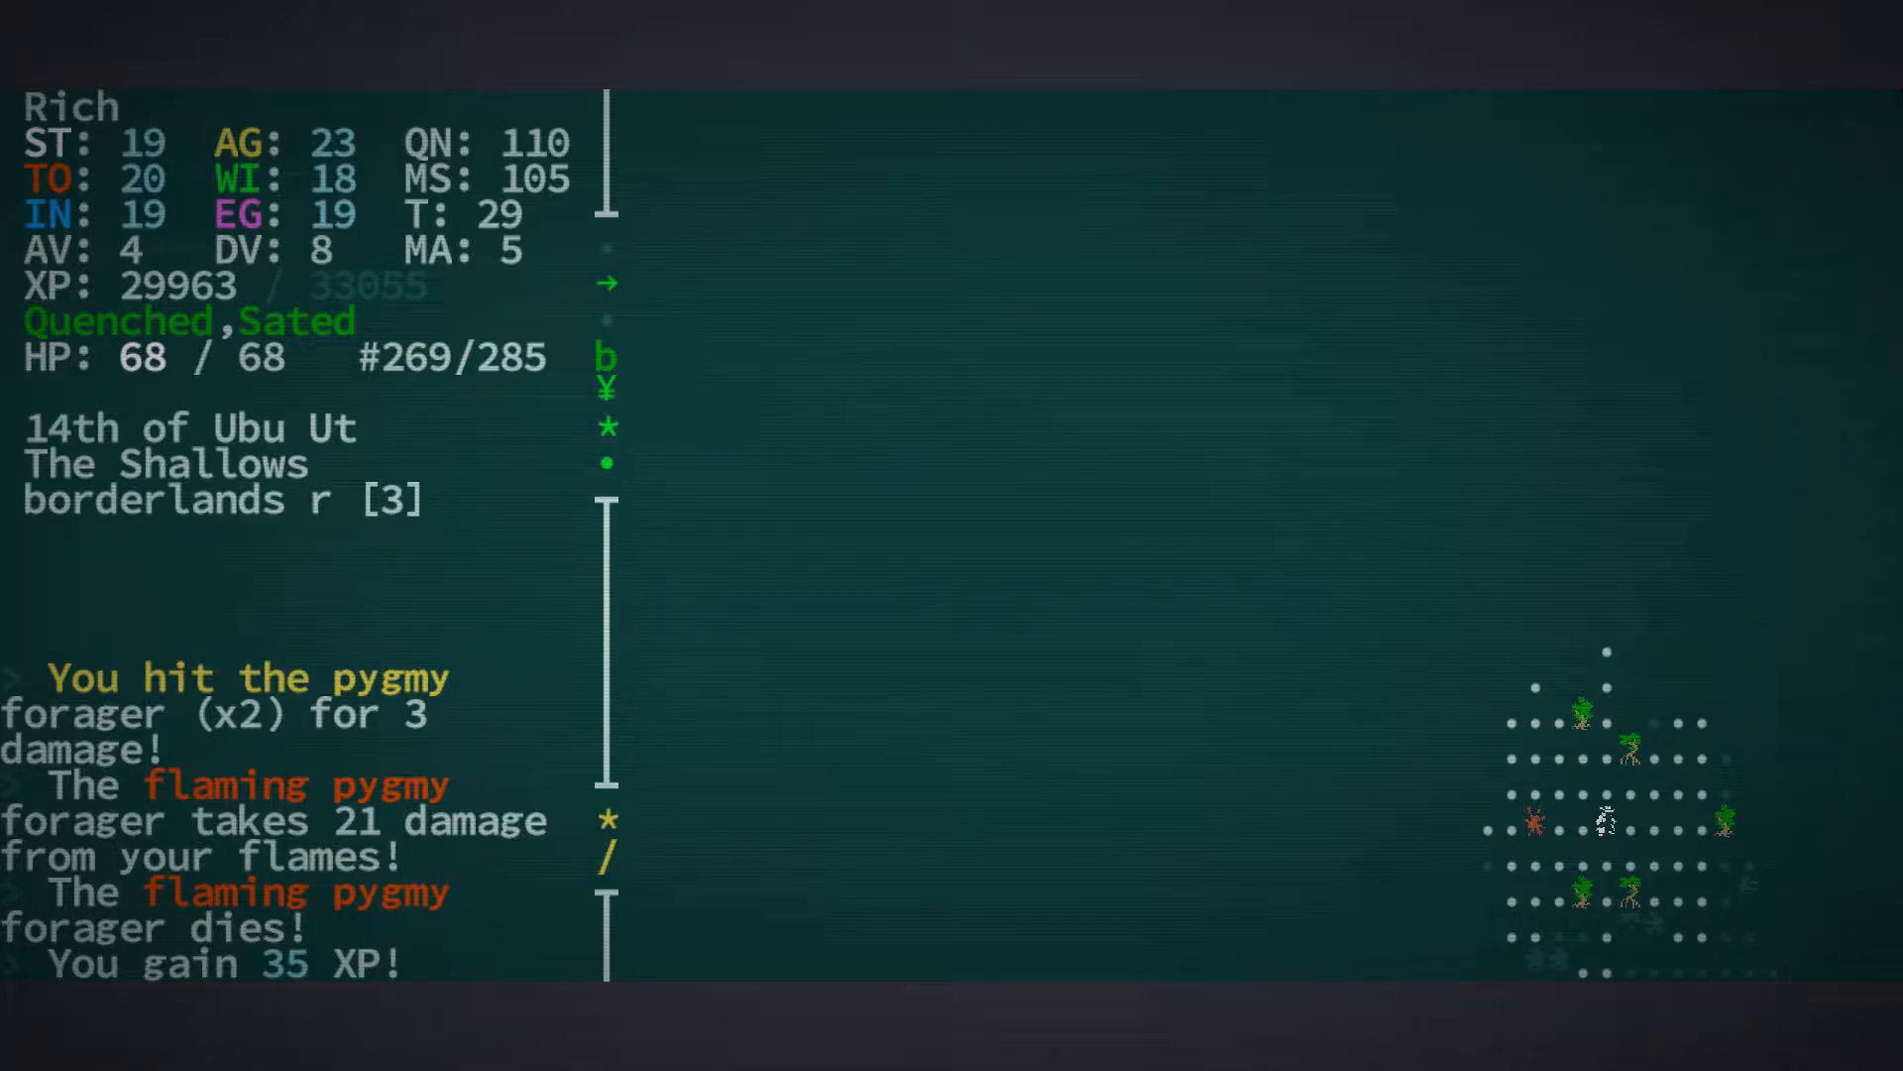
Browse the inventory's ammo, armor, book, chem cells and bear jerky, then view equipment
key("i")
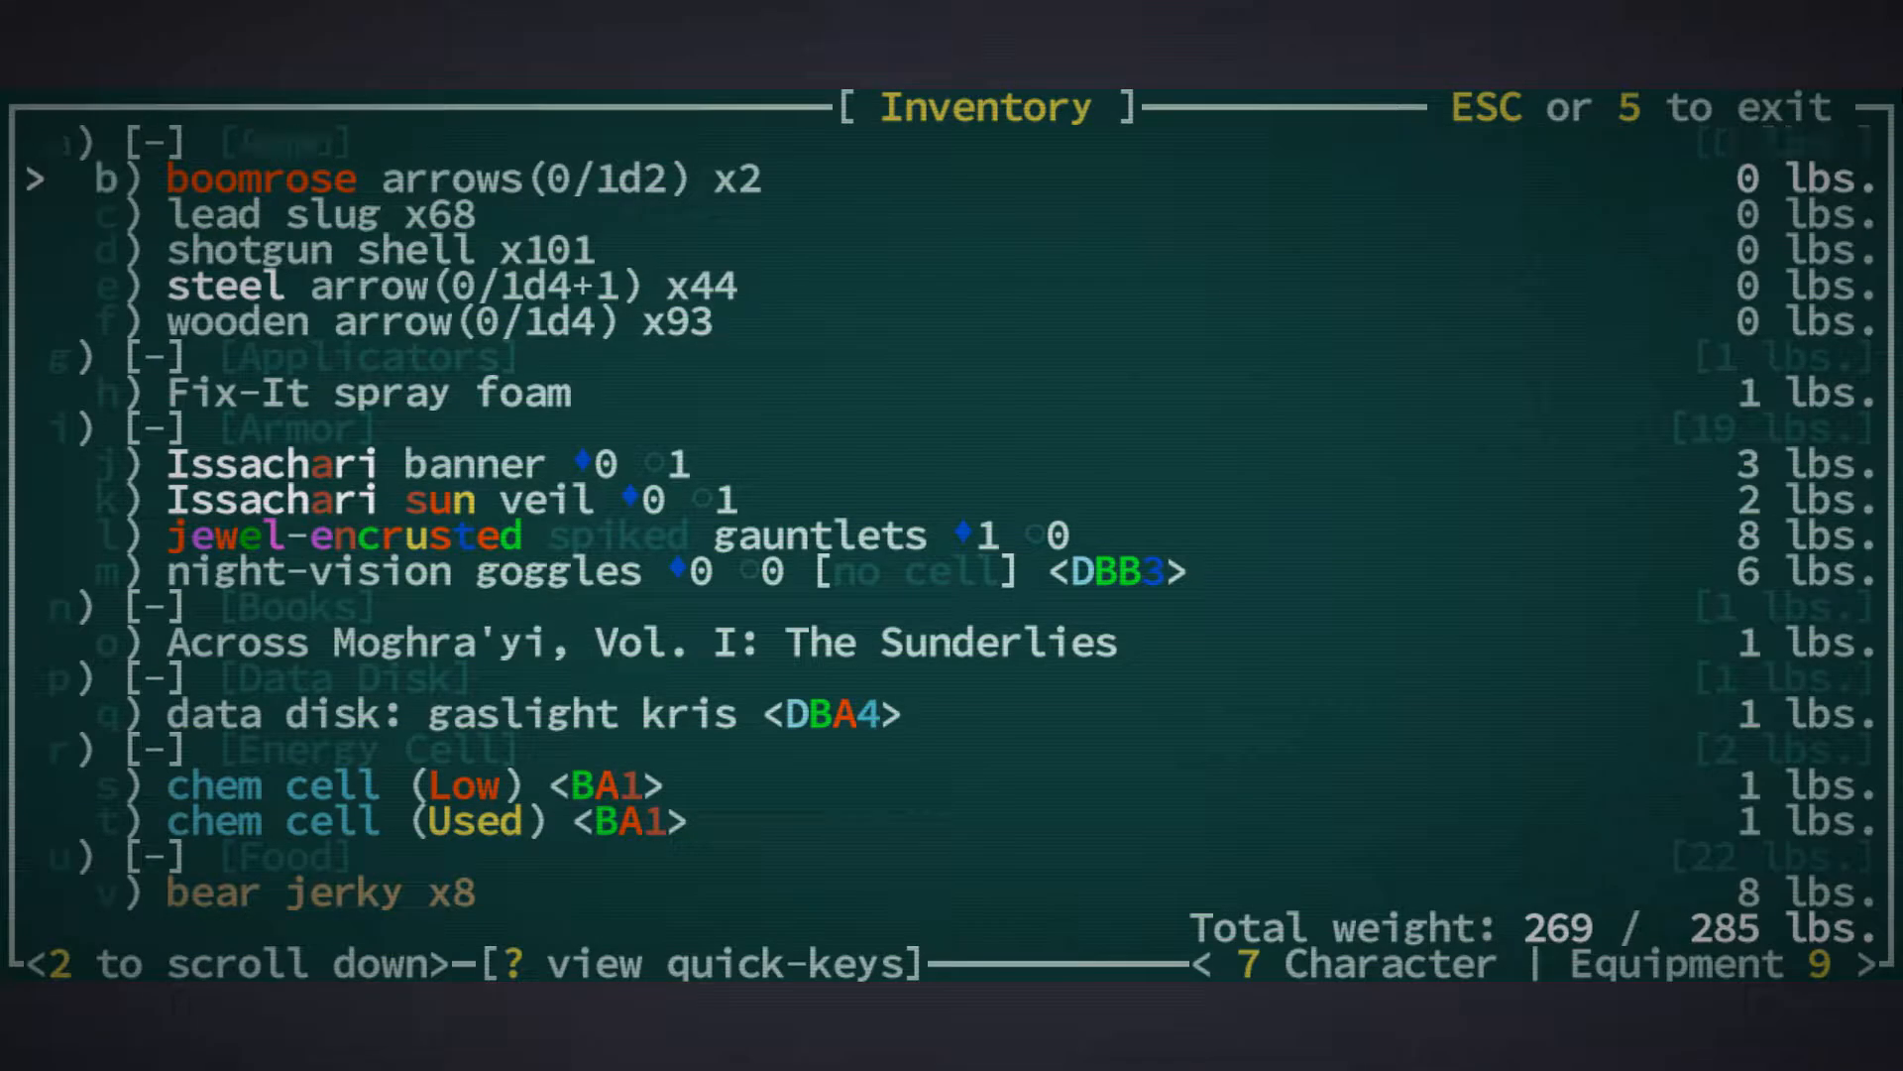
key("down")
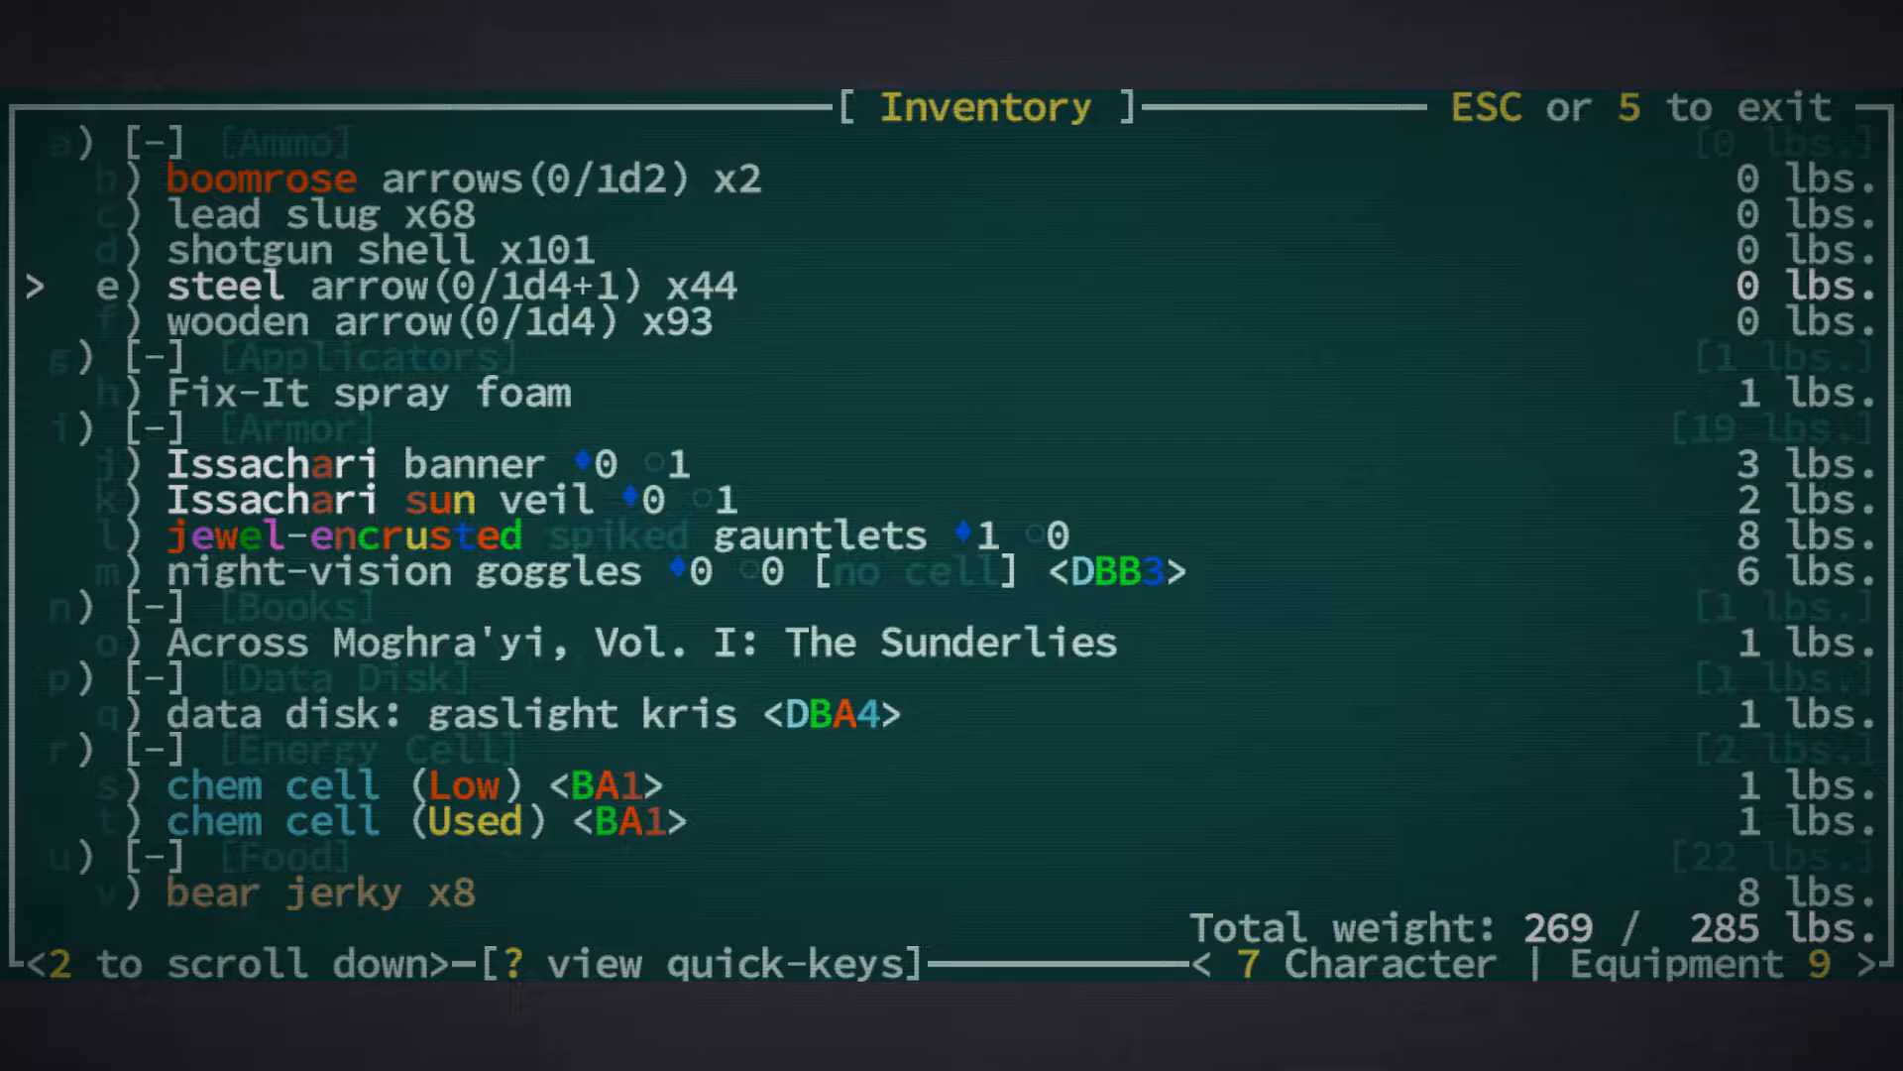
key("down")
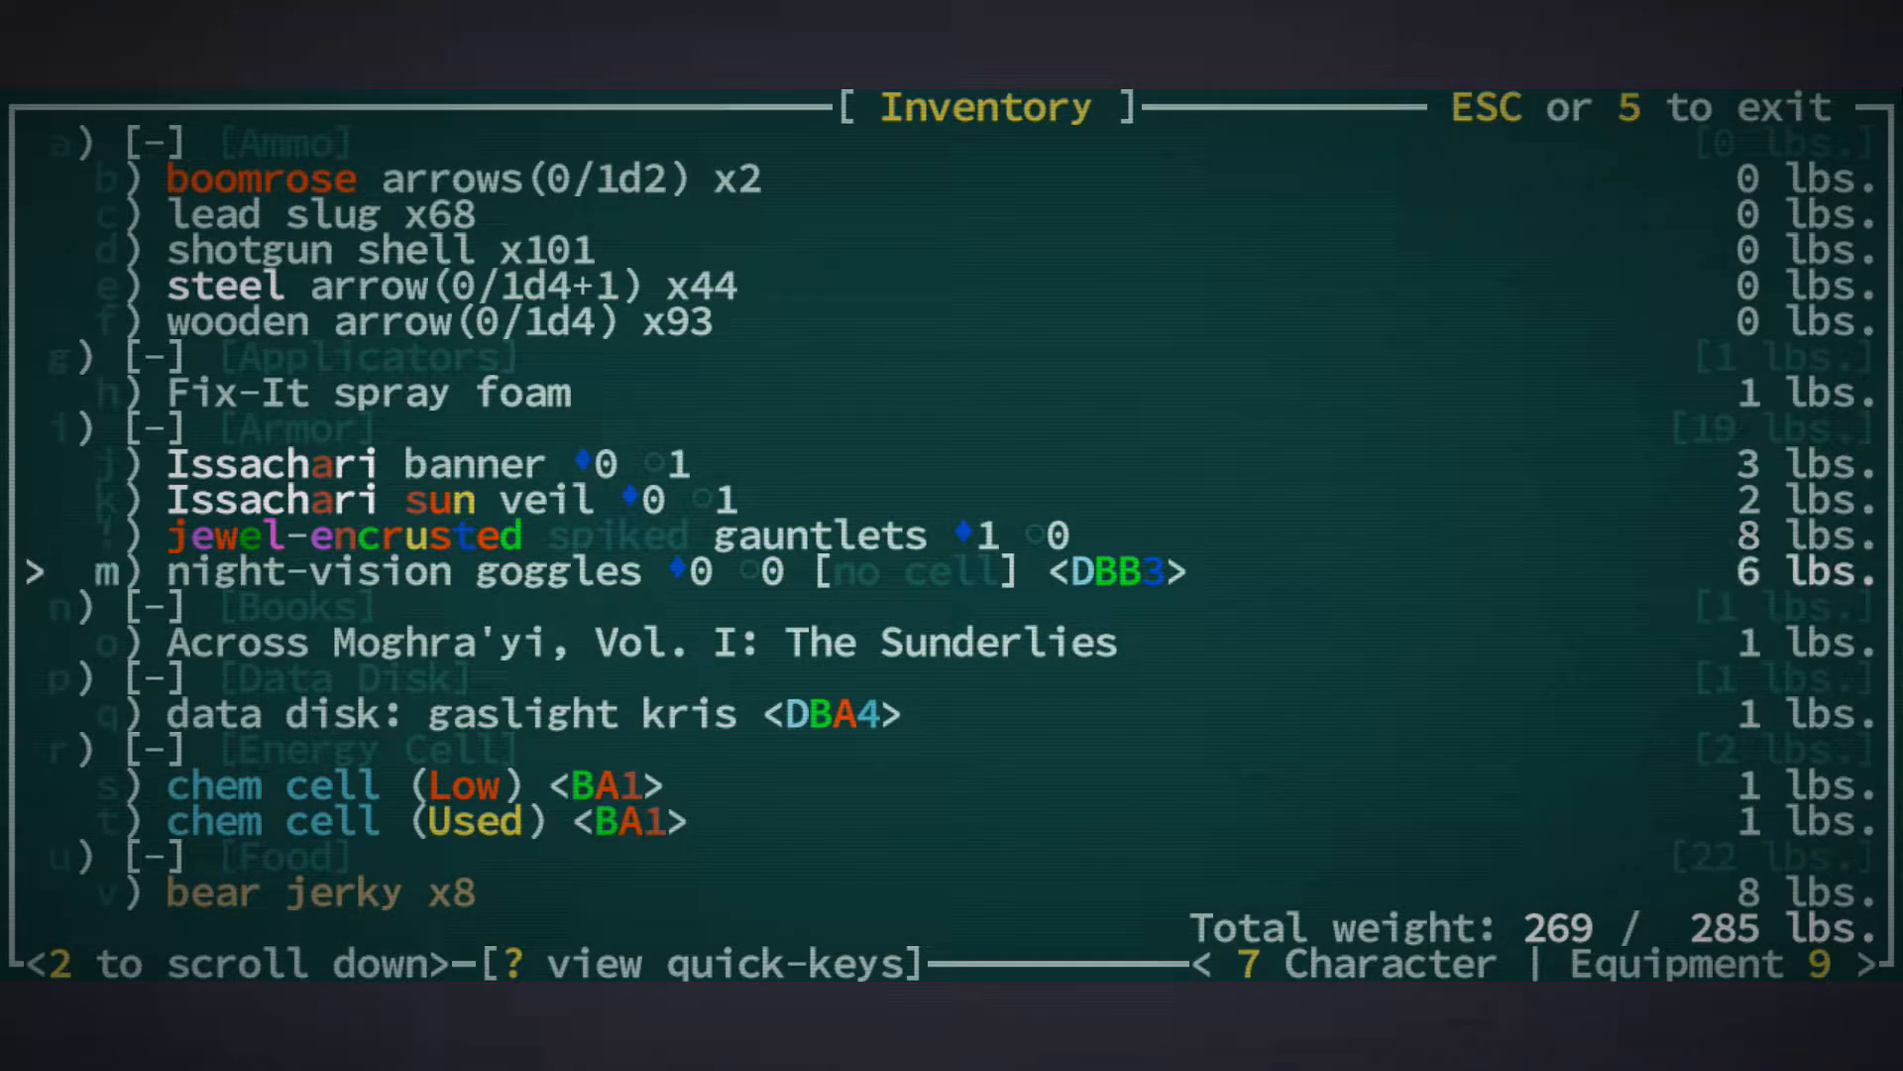
key("down")
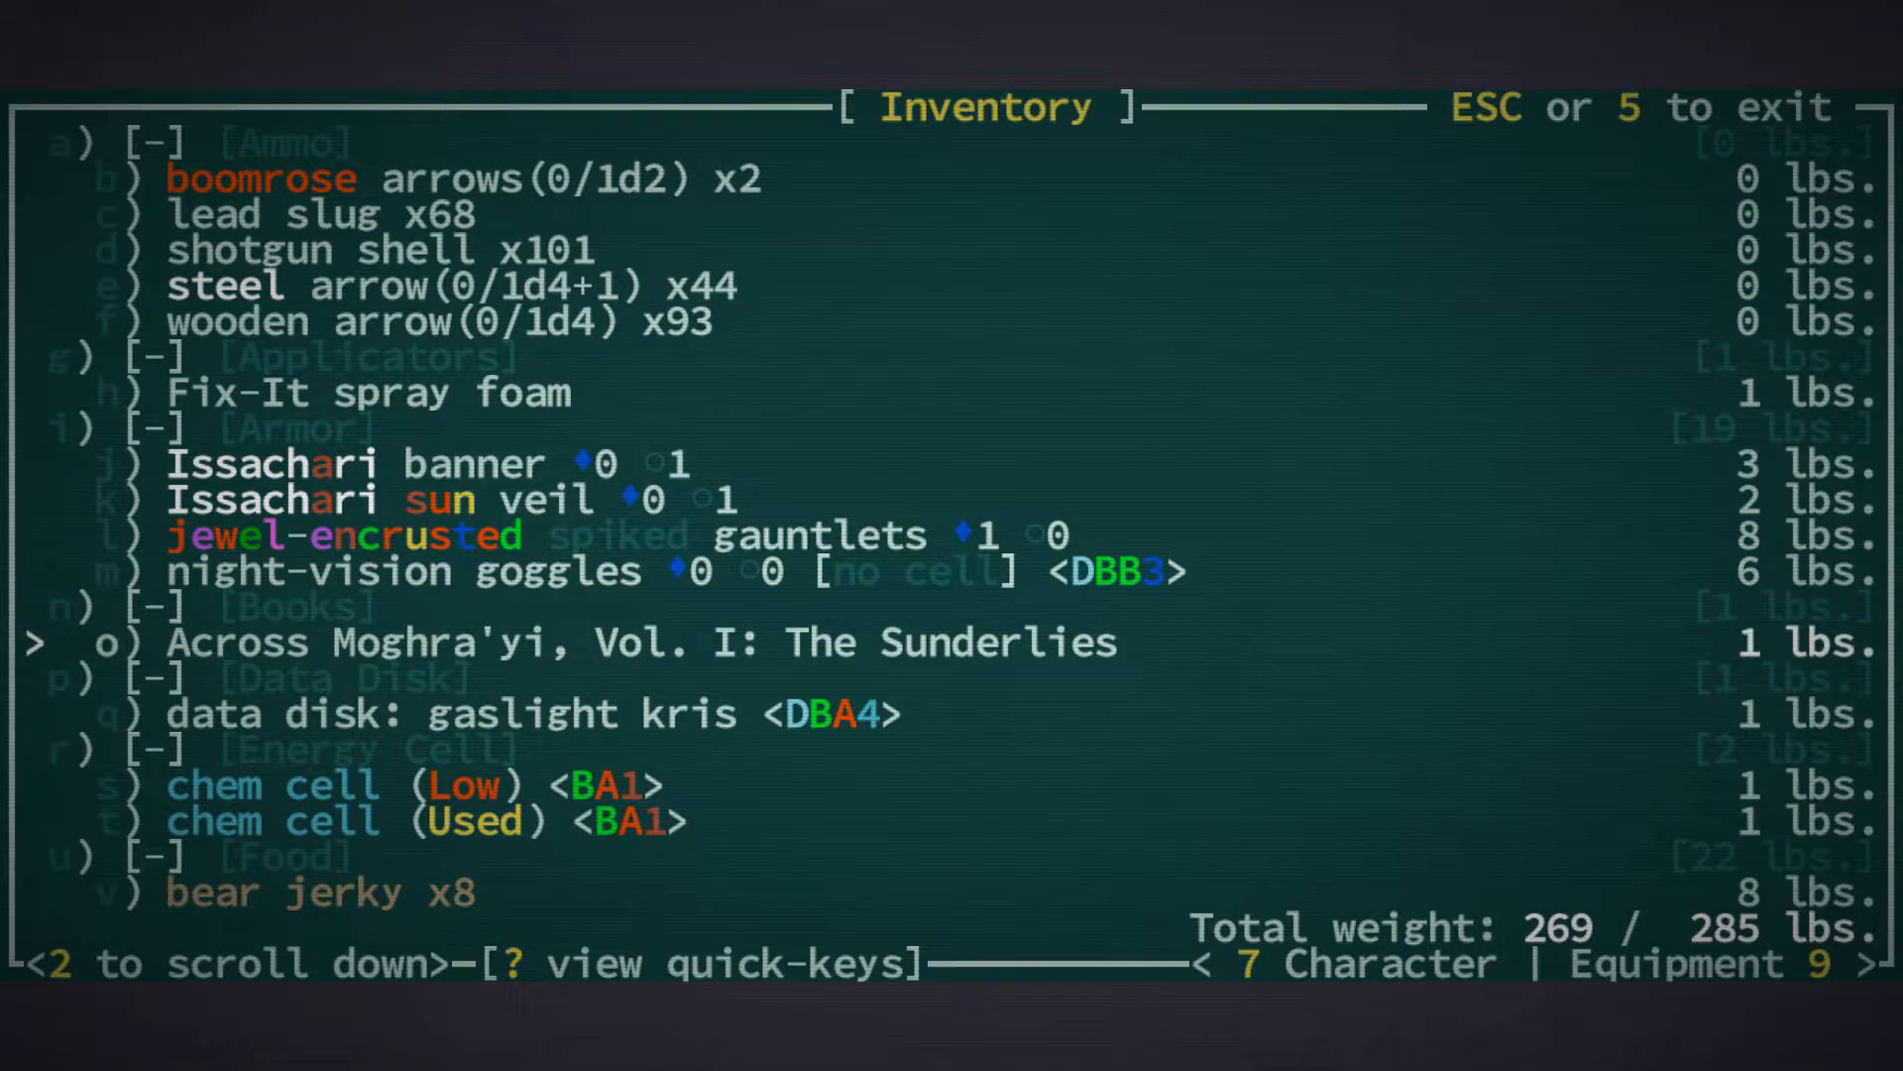
key("down")
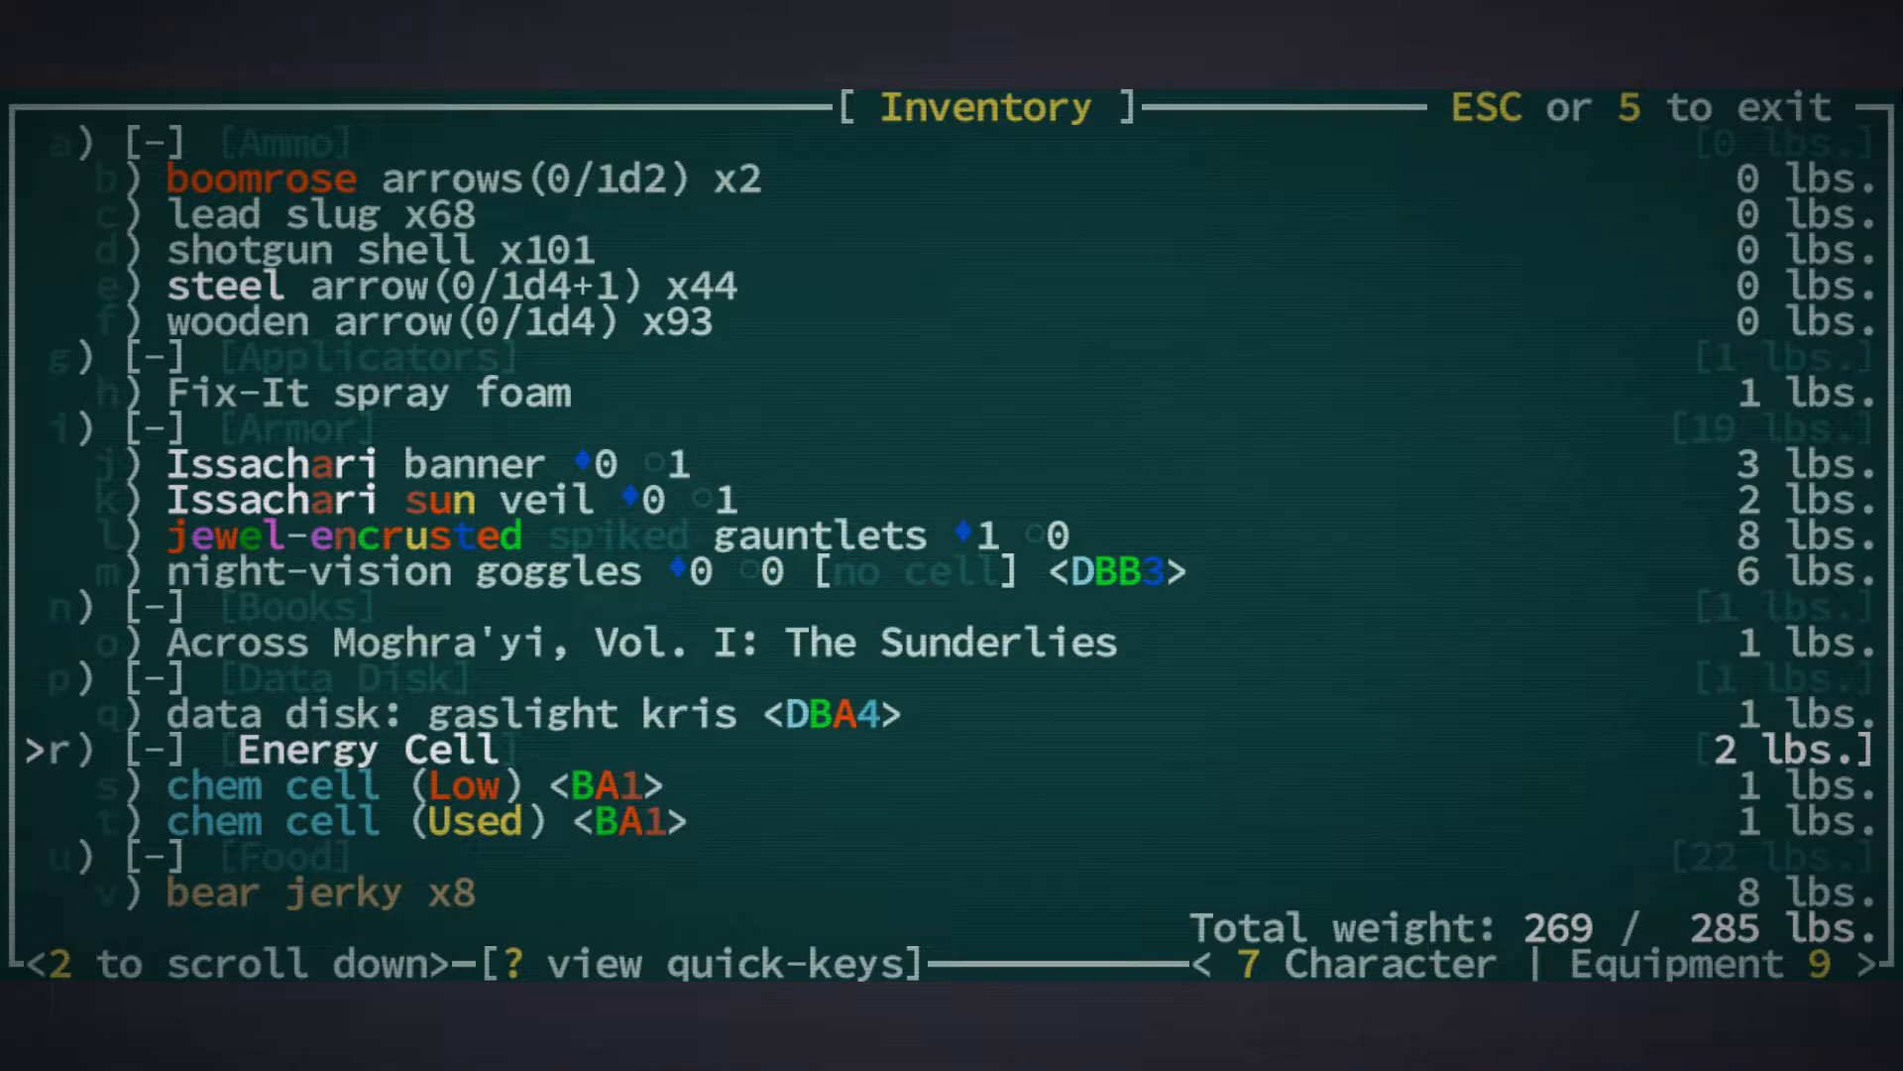
key("down")
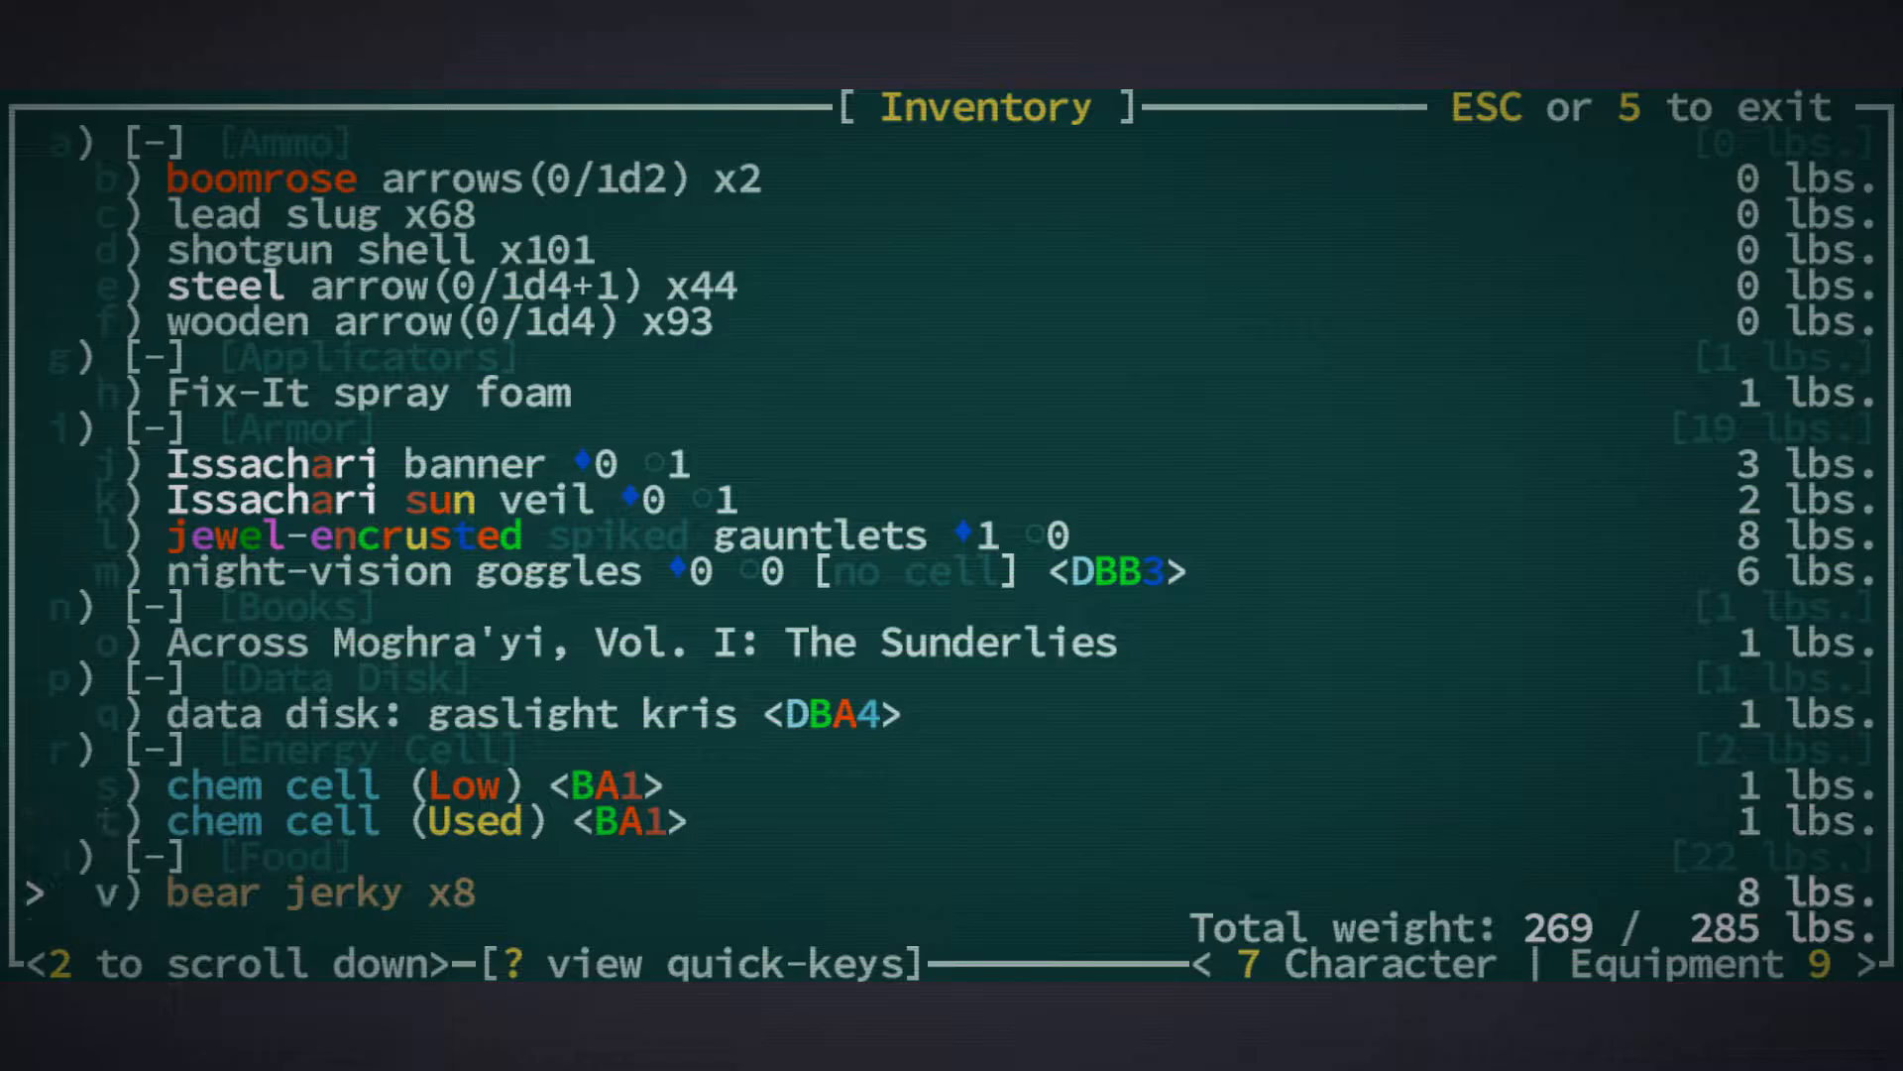
key("up")
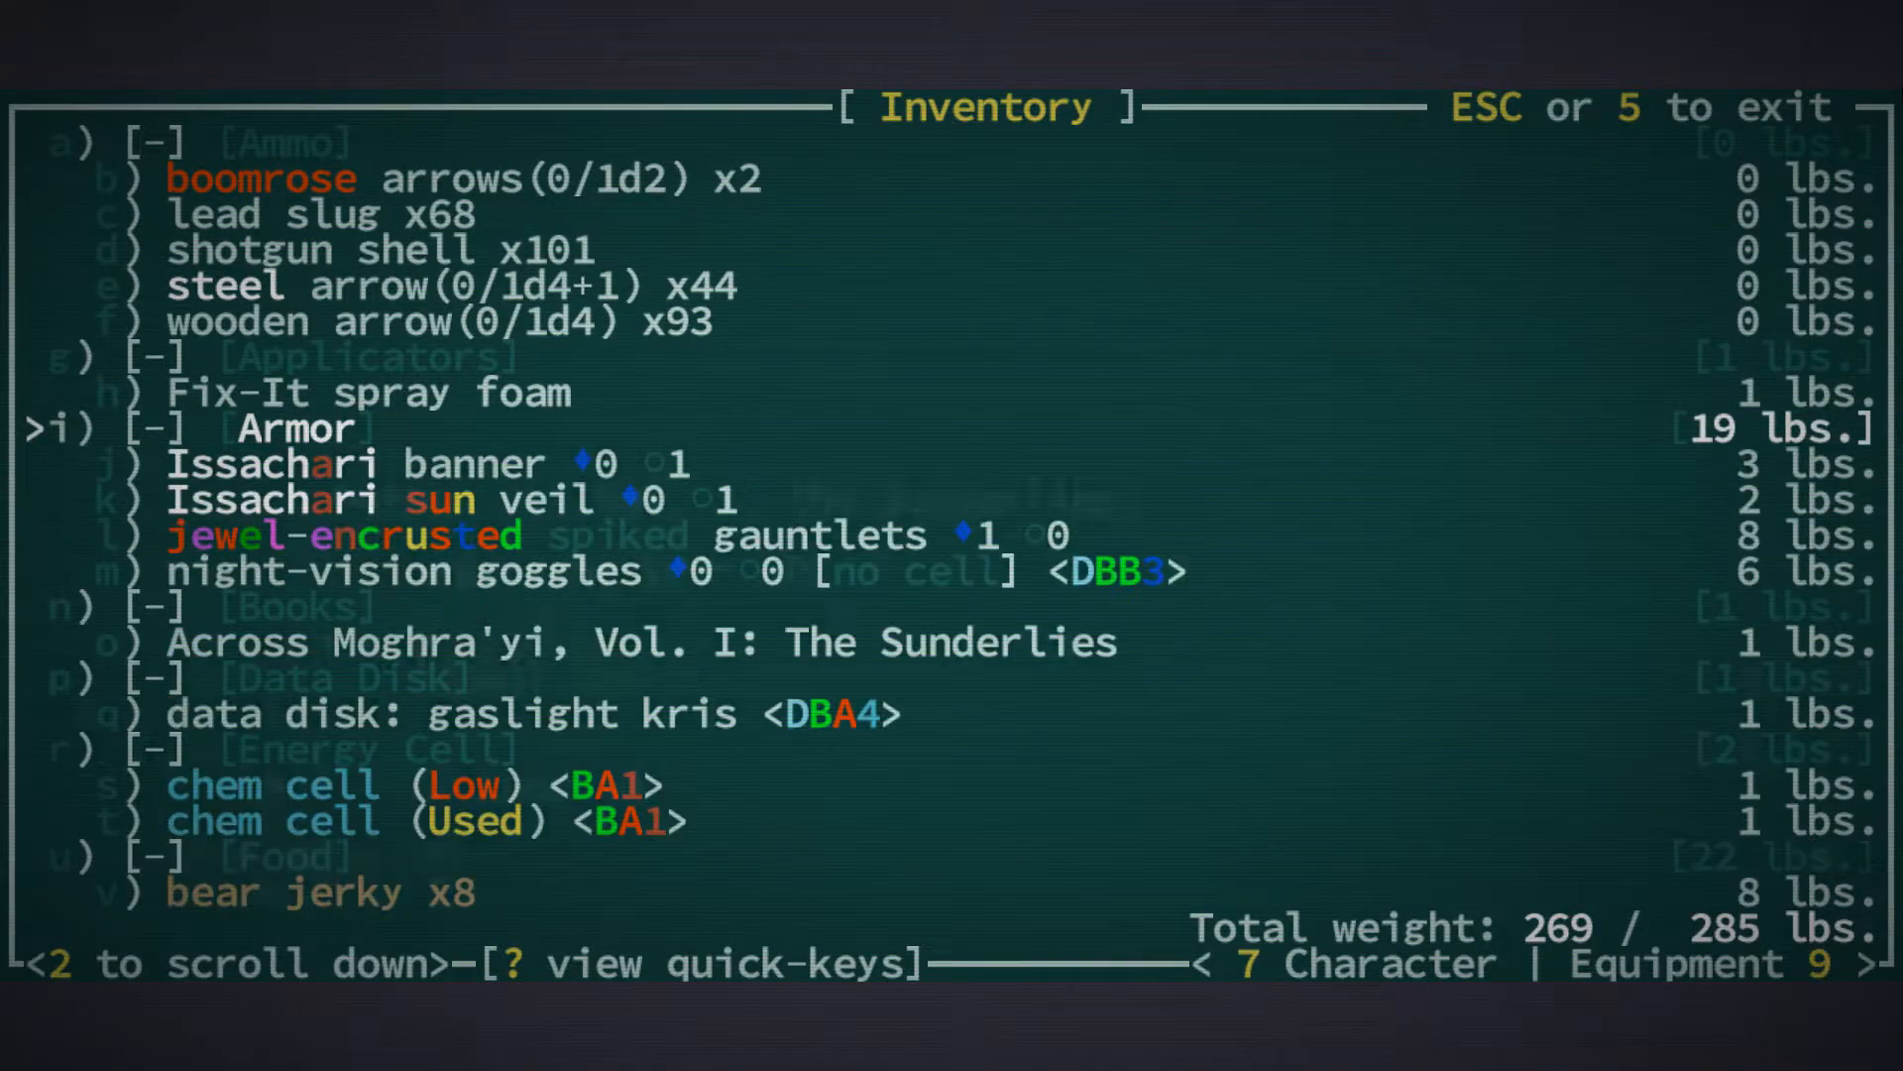
key("9")
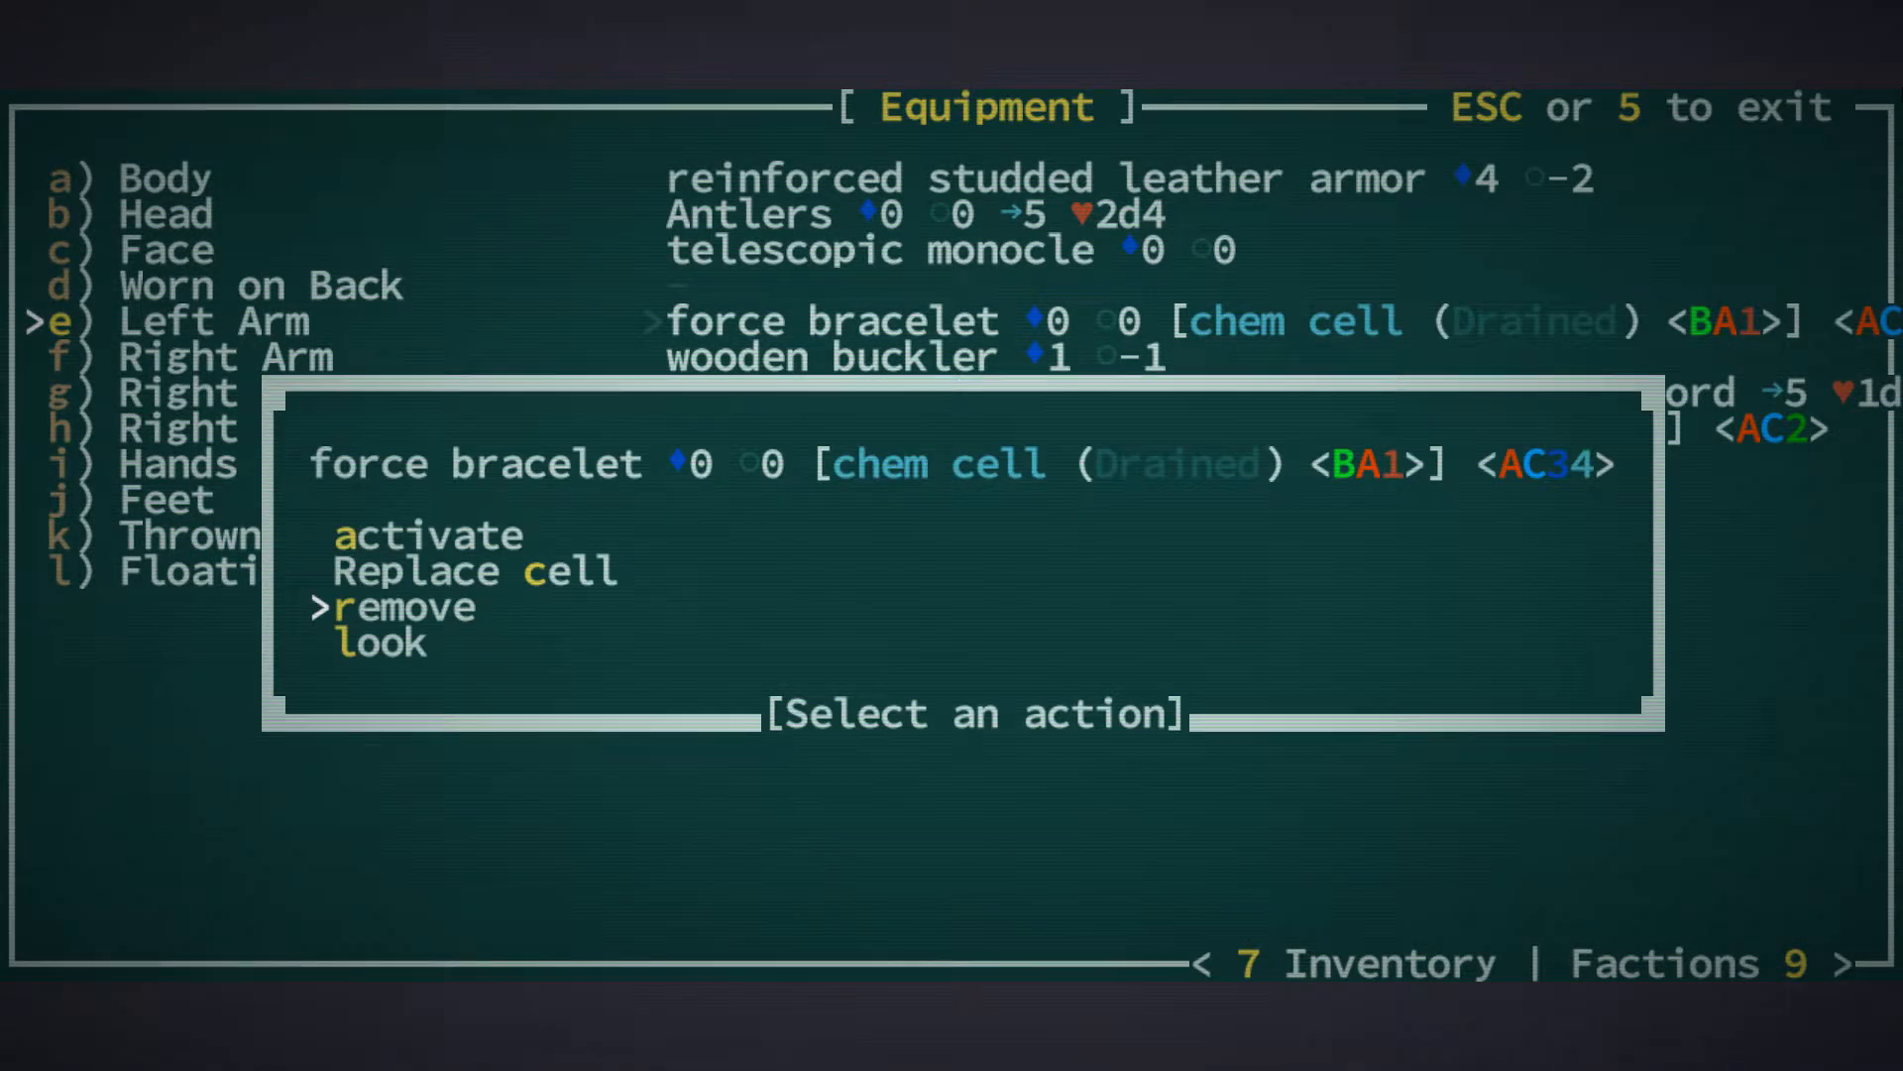
Put the used chem cell into the force bracelet in place of the drained one
key("up")
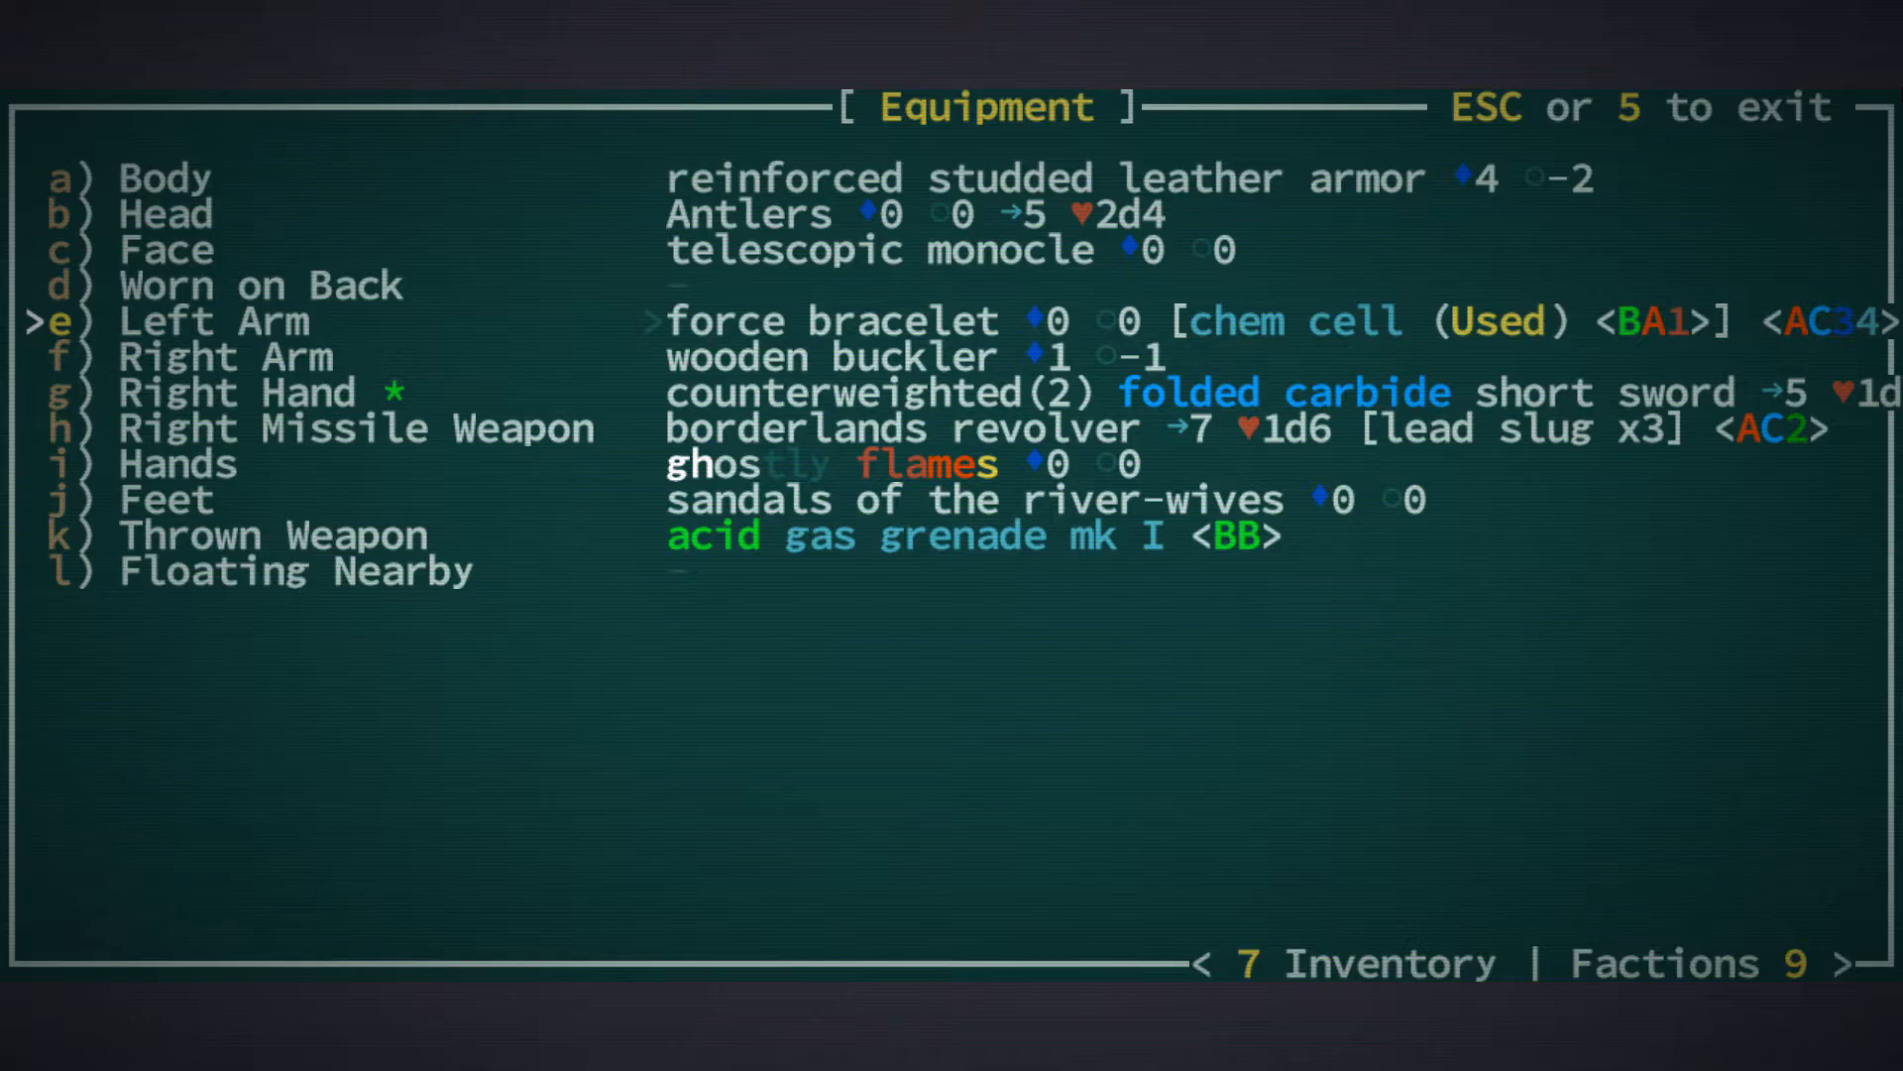
key("Escape")
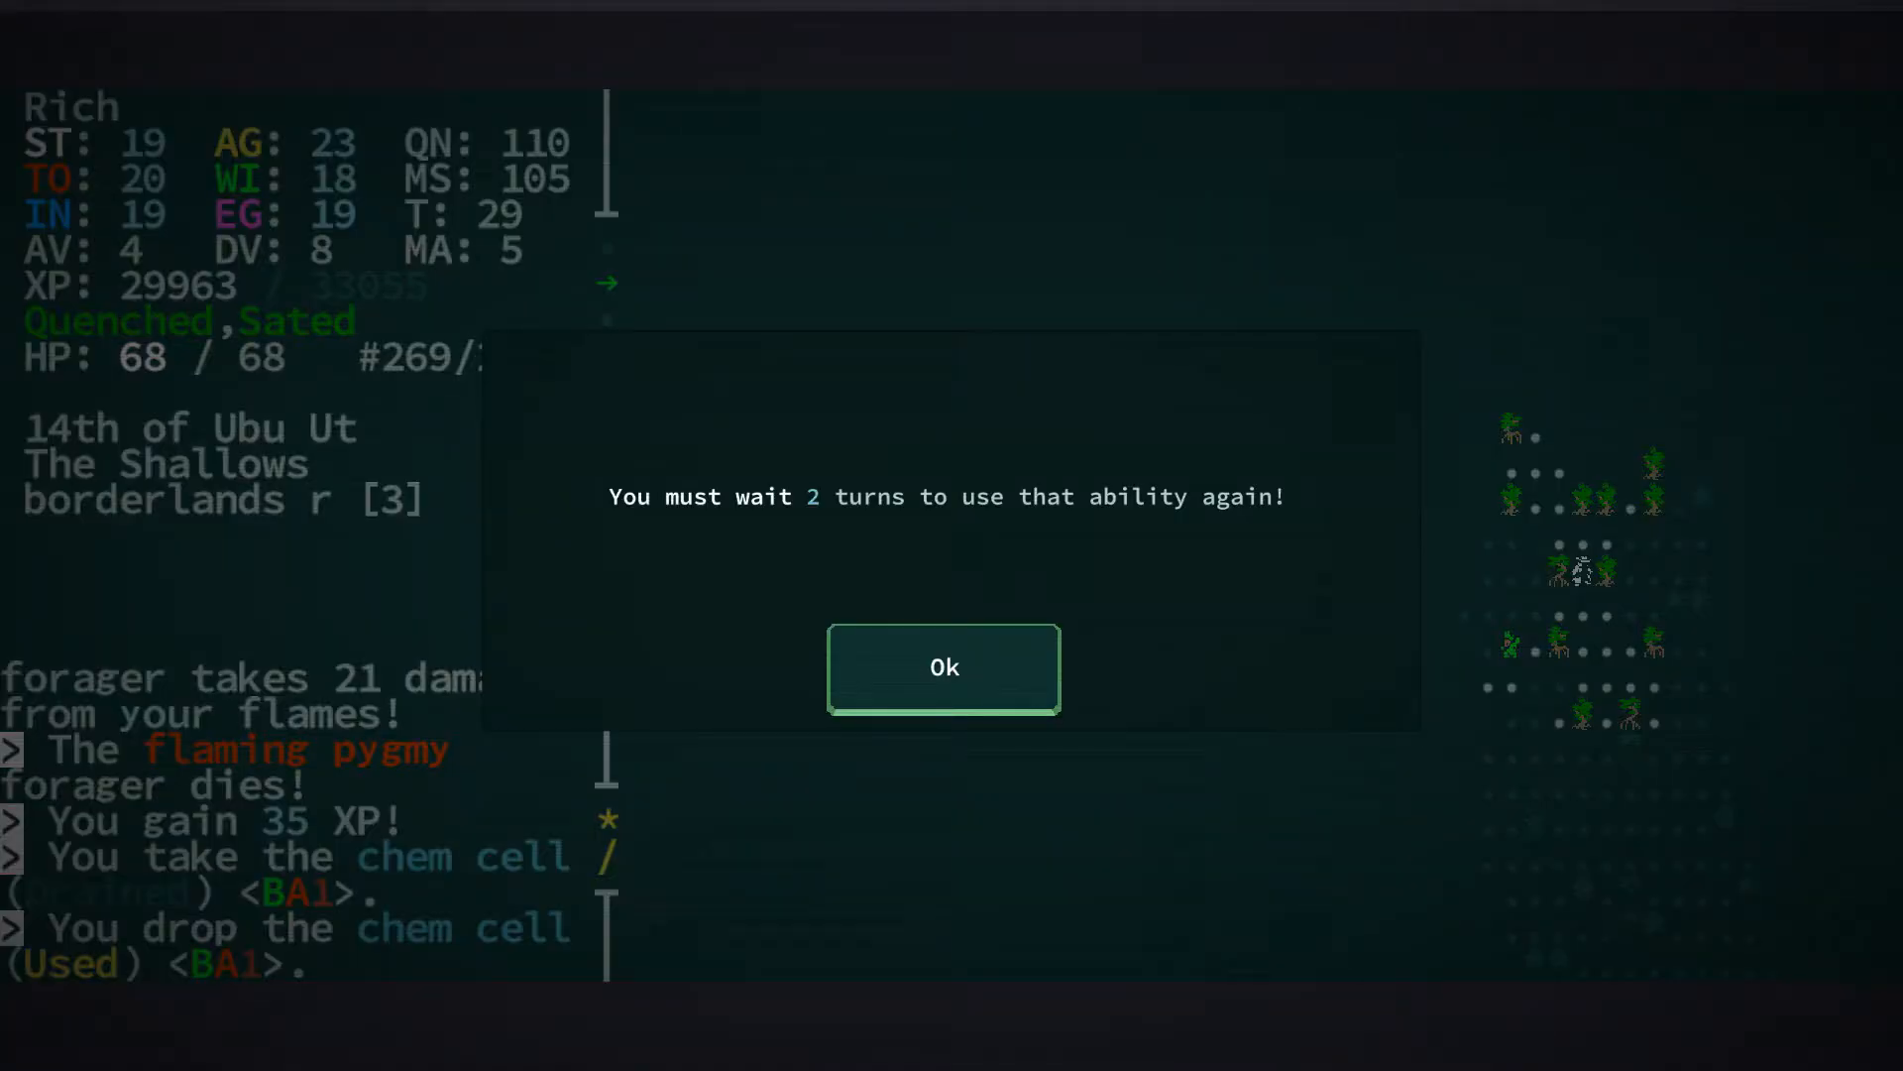
Dismiss the cooldown notice, kill the flaming pygmy runt for 110 XP, and inspect the steel boots
left_click(943, 667)
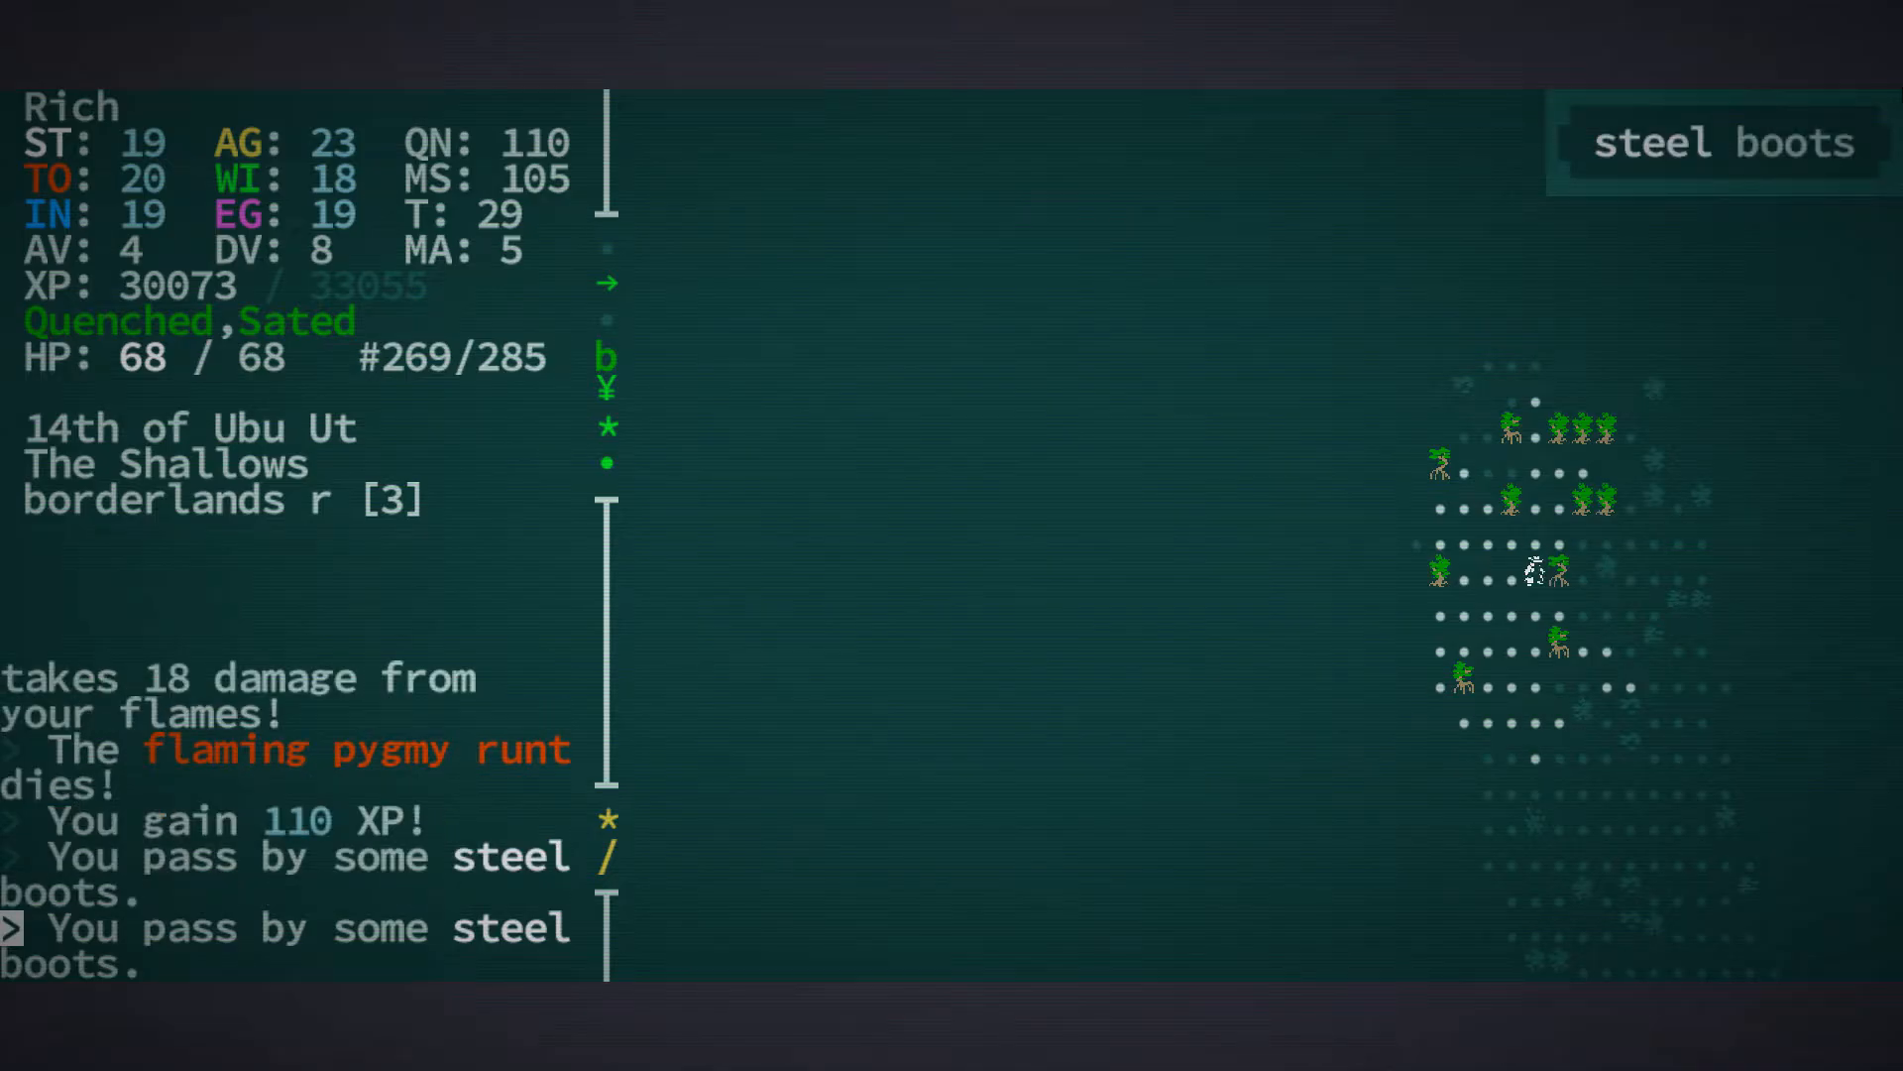
key("g")
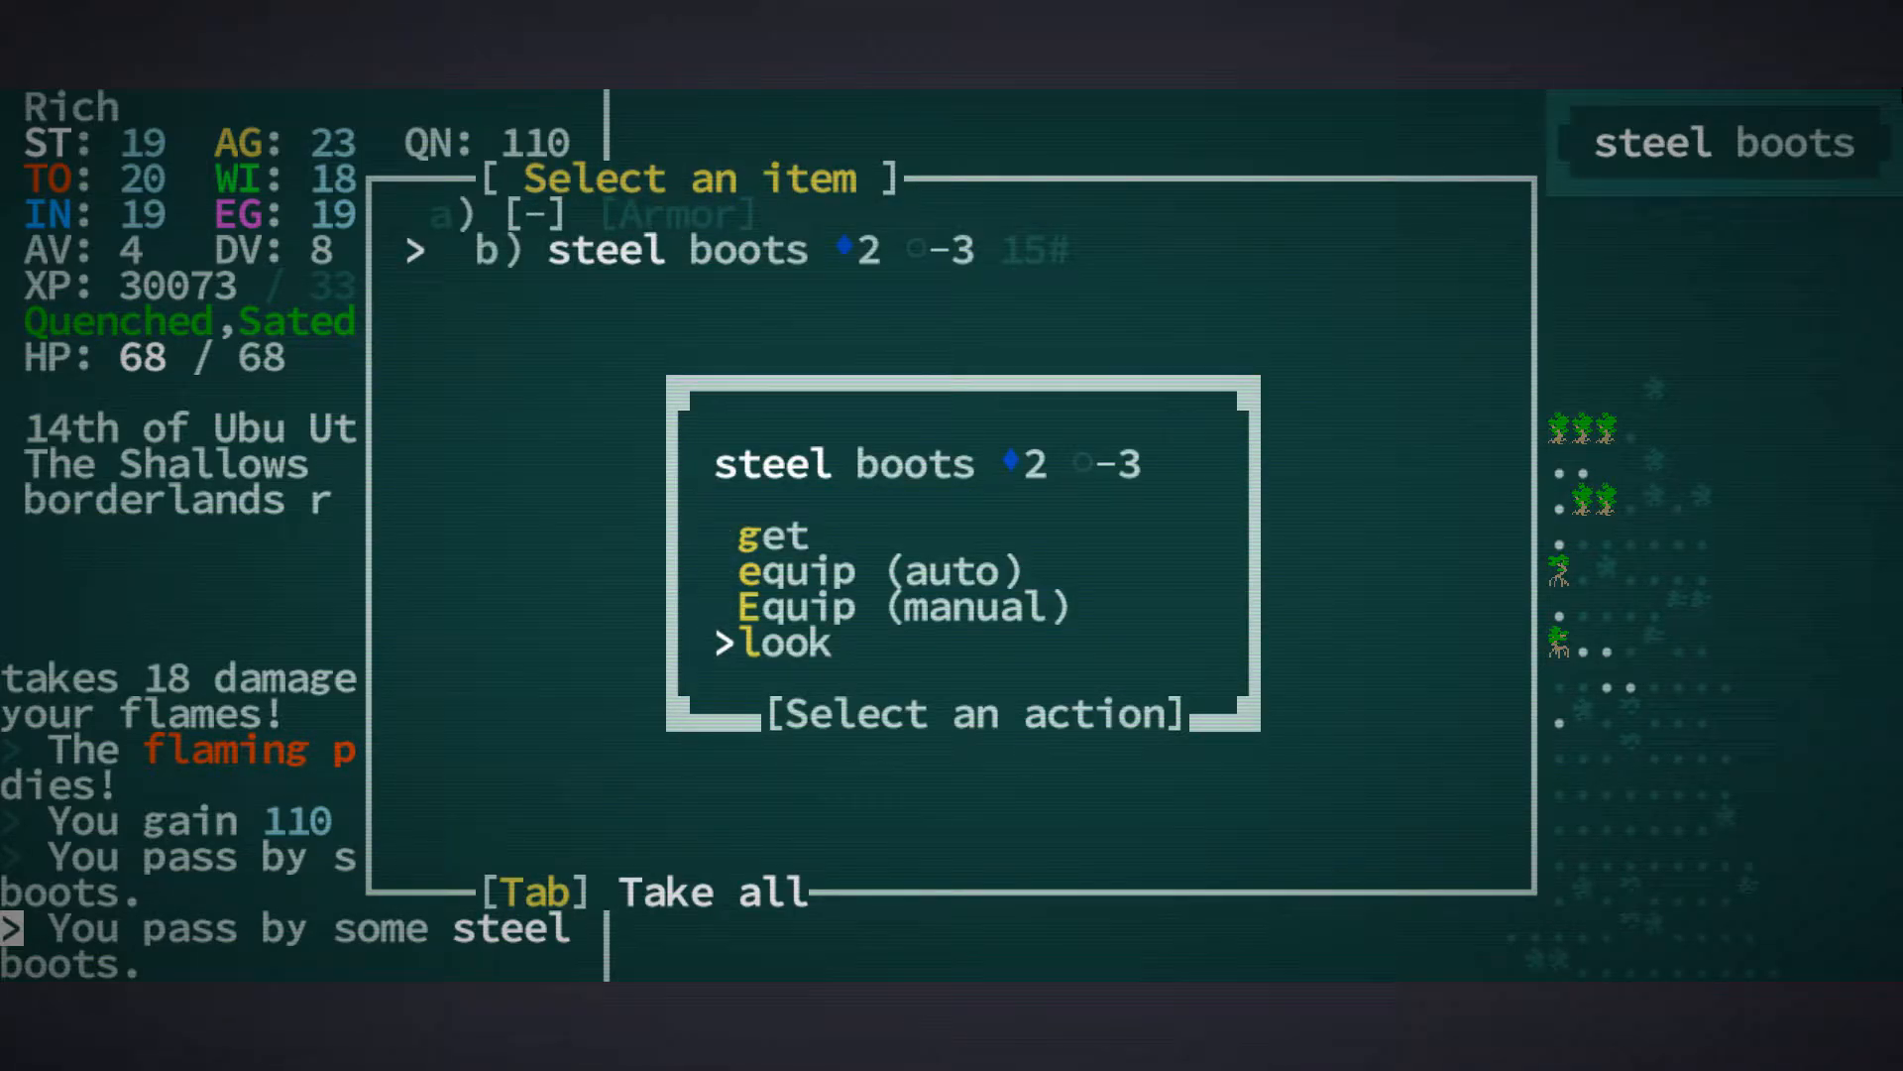
Read the steel boots' description (2 armor, -3 dodge), then take and wear them
left_click(773, 643)
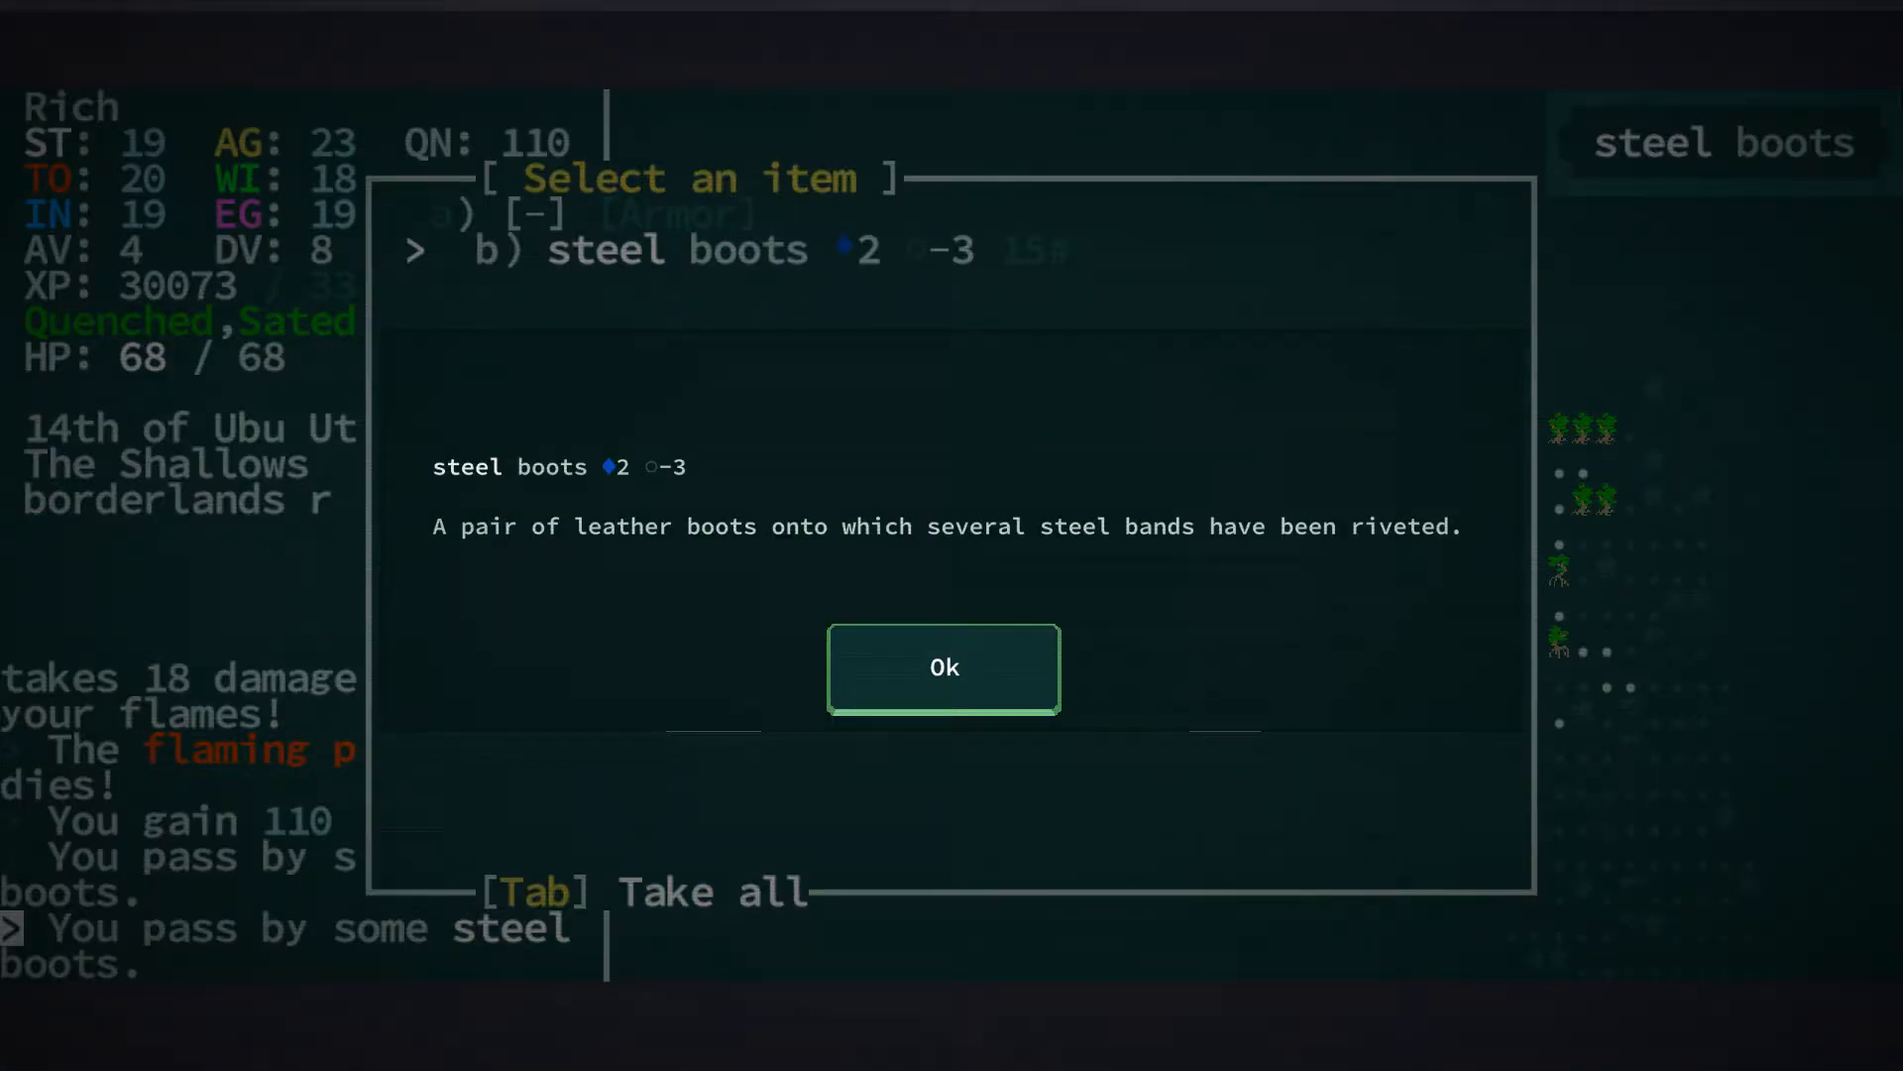
left_click(943, 667)
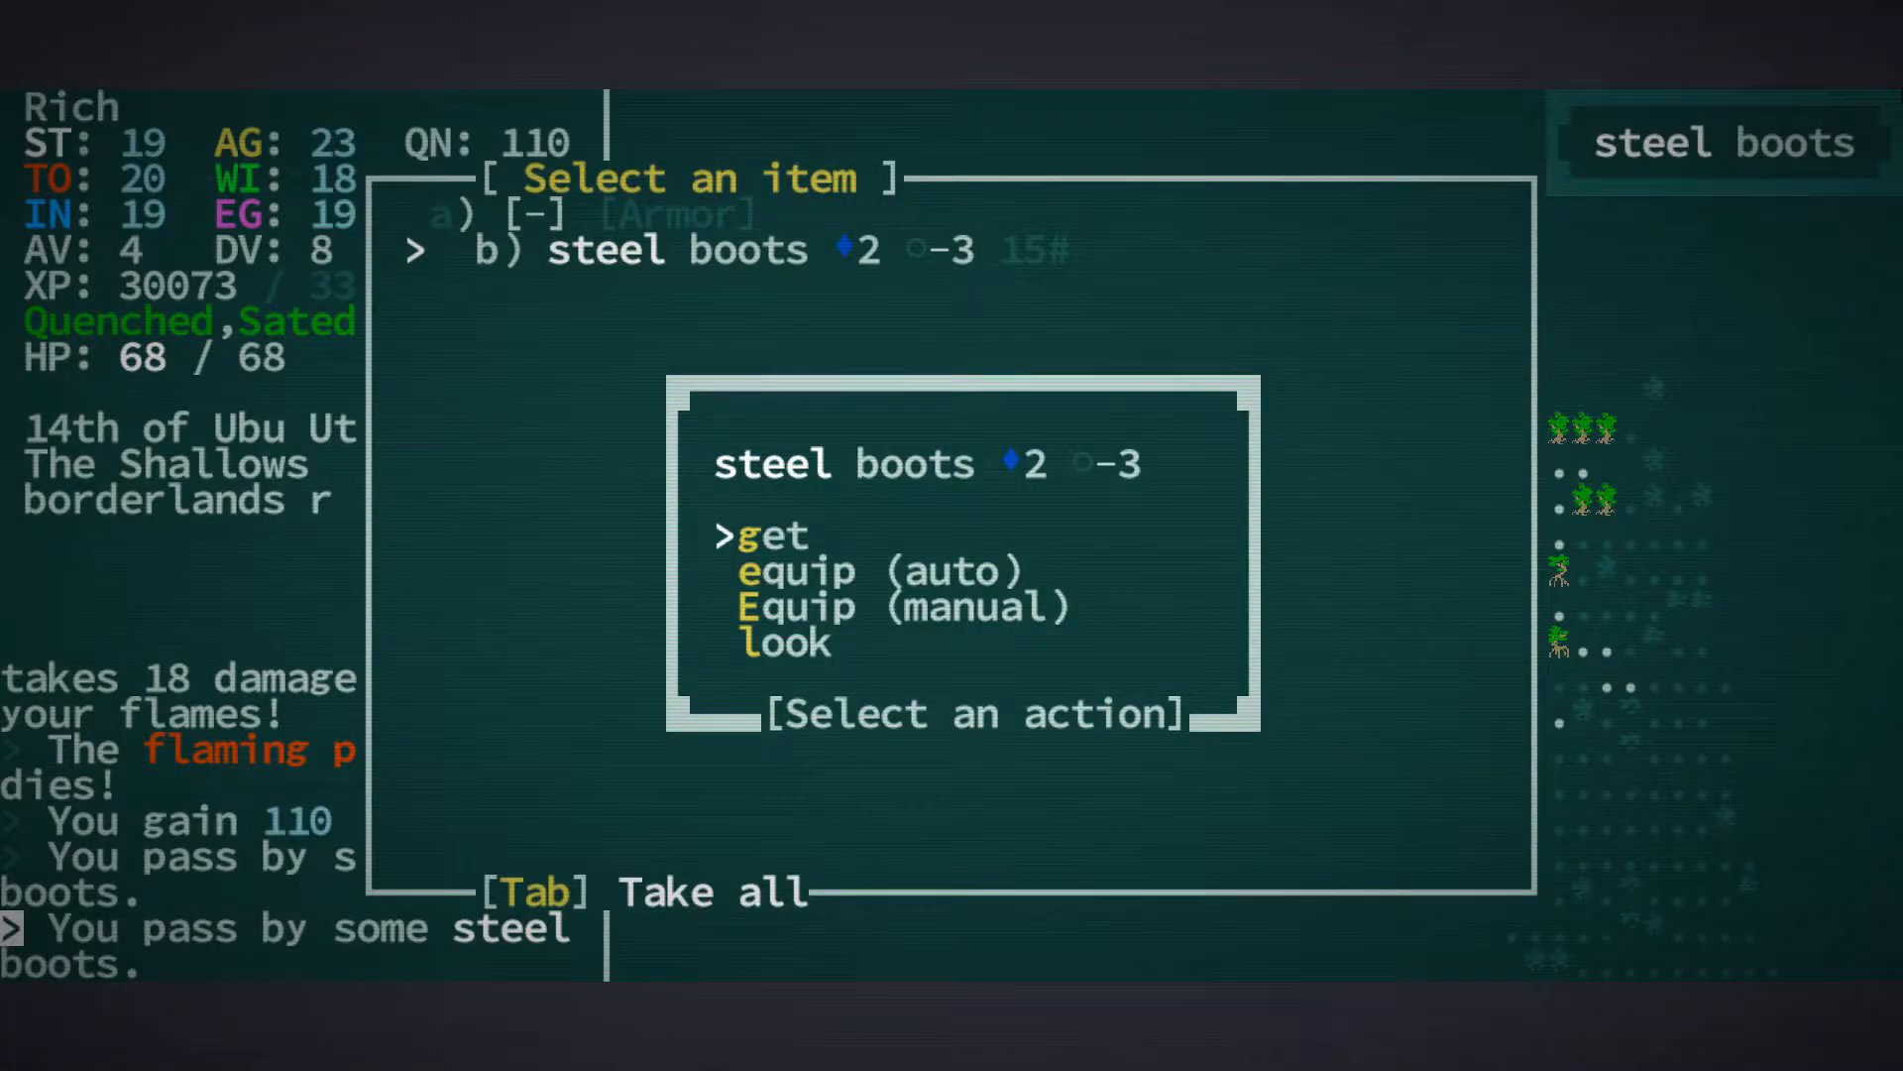
key("Down")
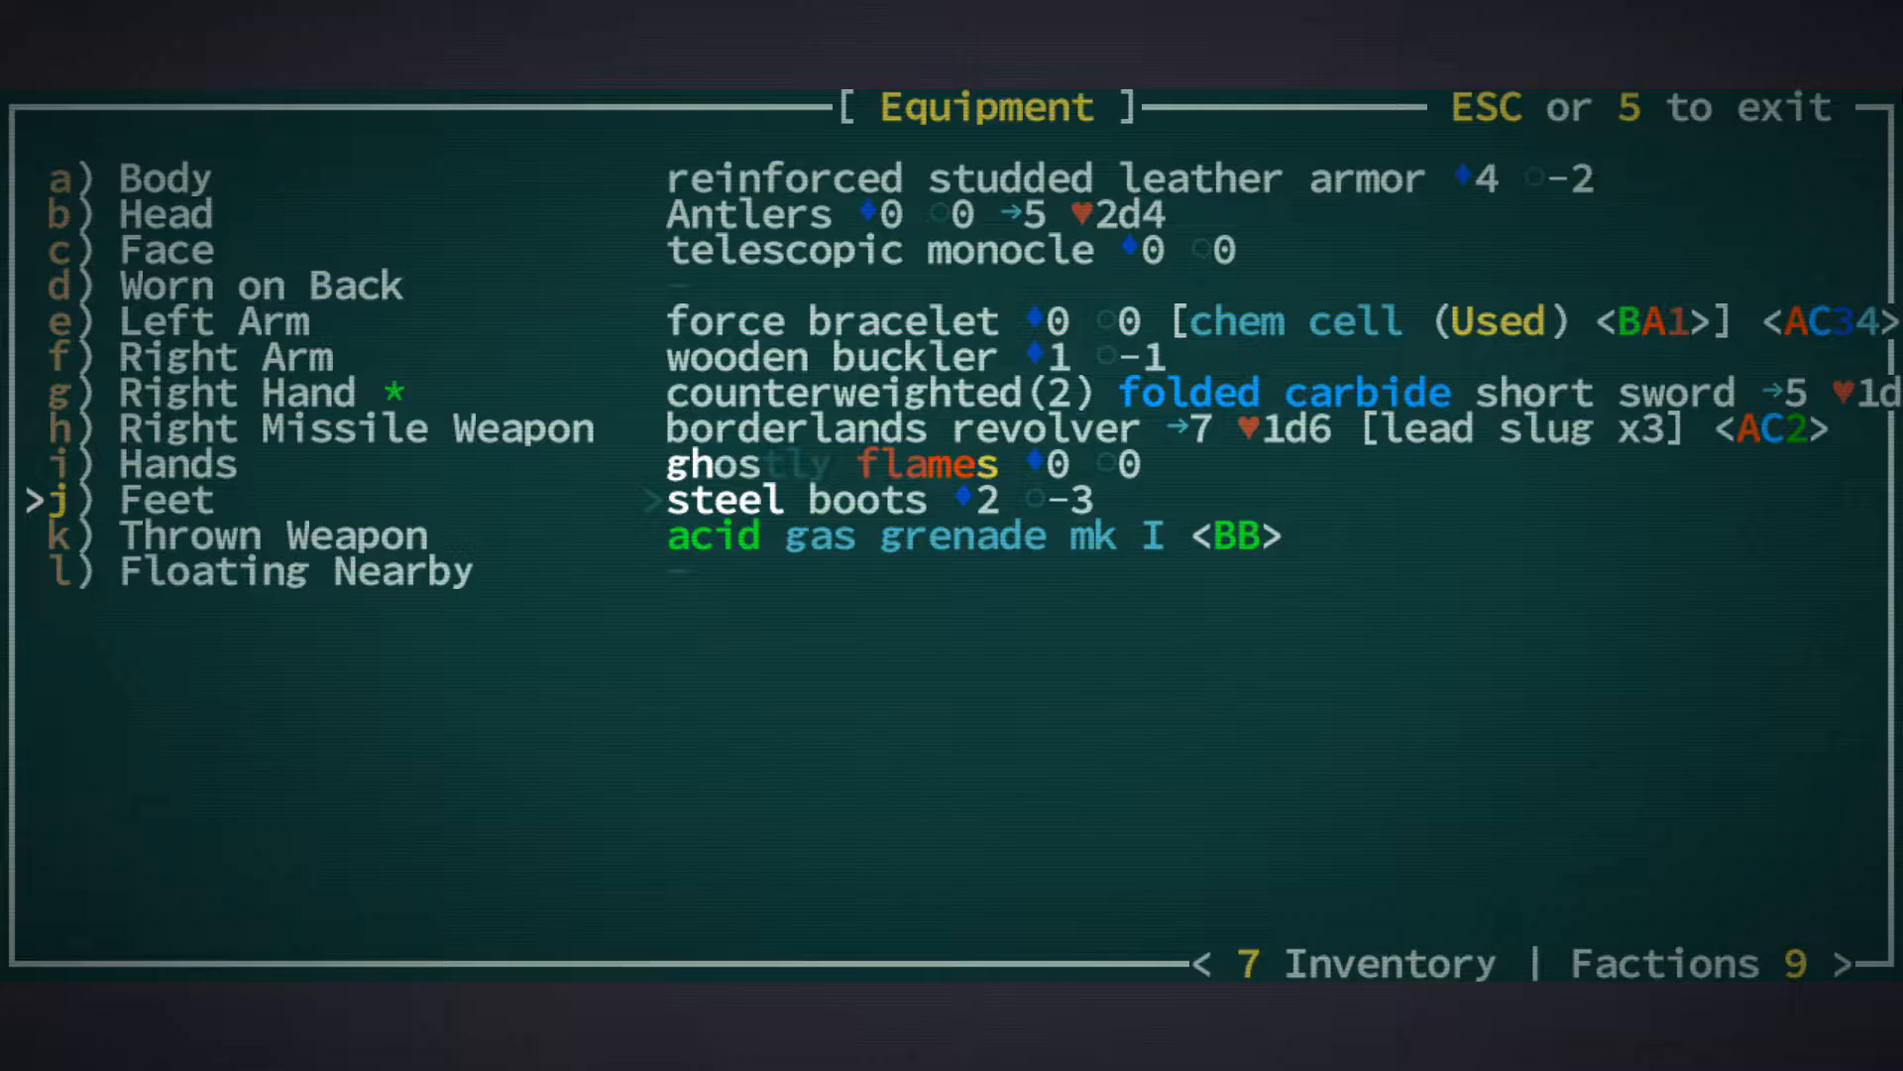
Scroll through gear like the basic toolkit and Joppa recoiler, then view the level 12 status screen
key("7")
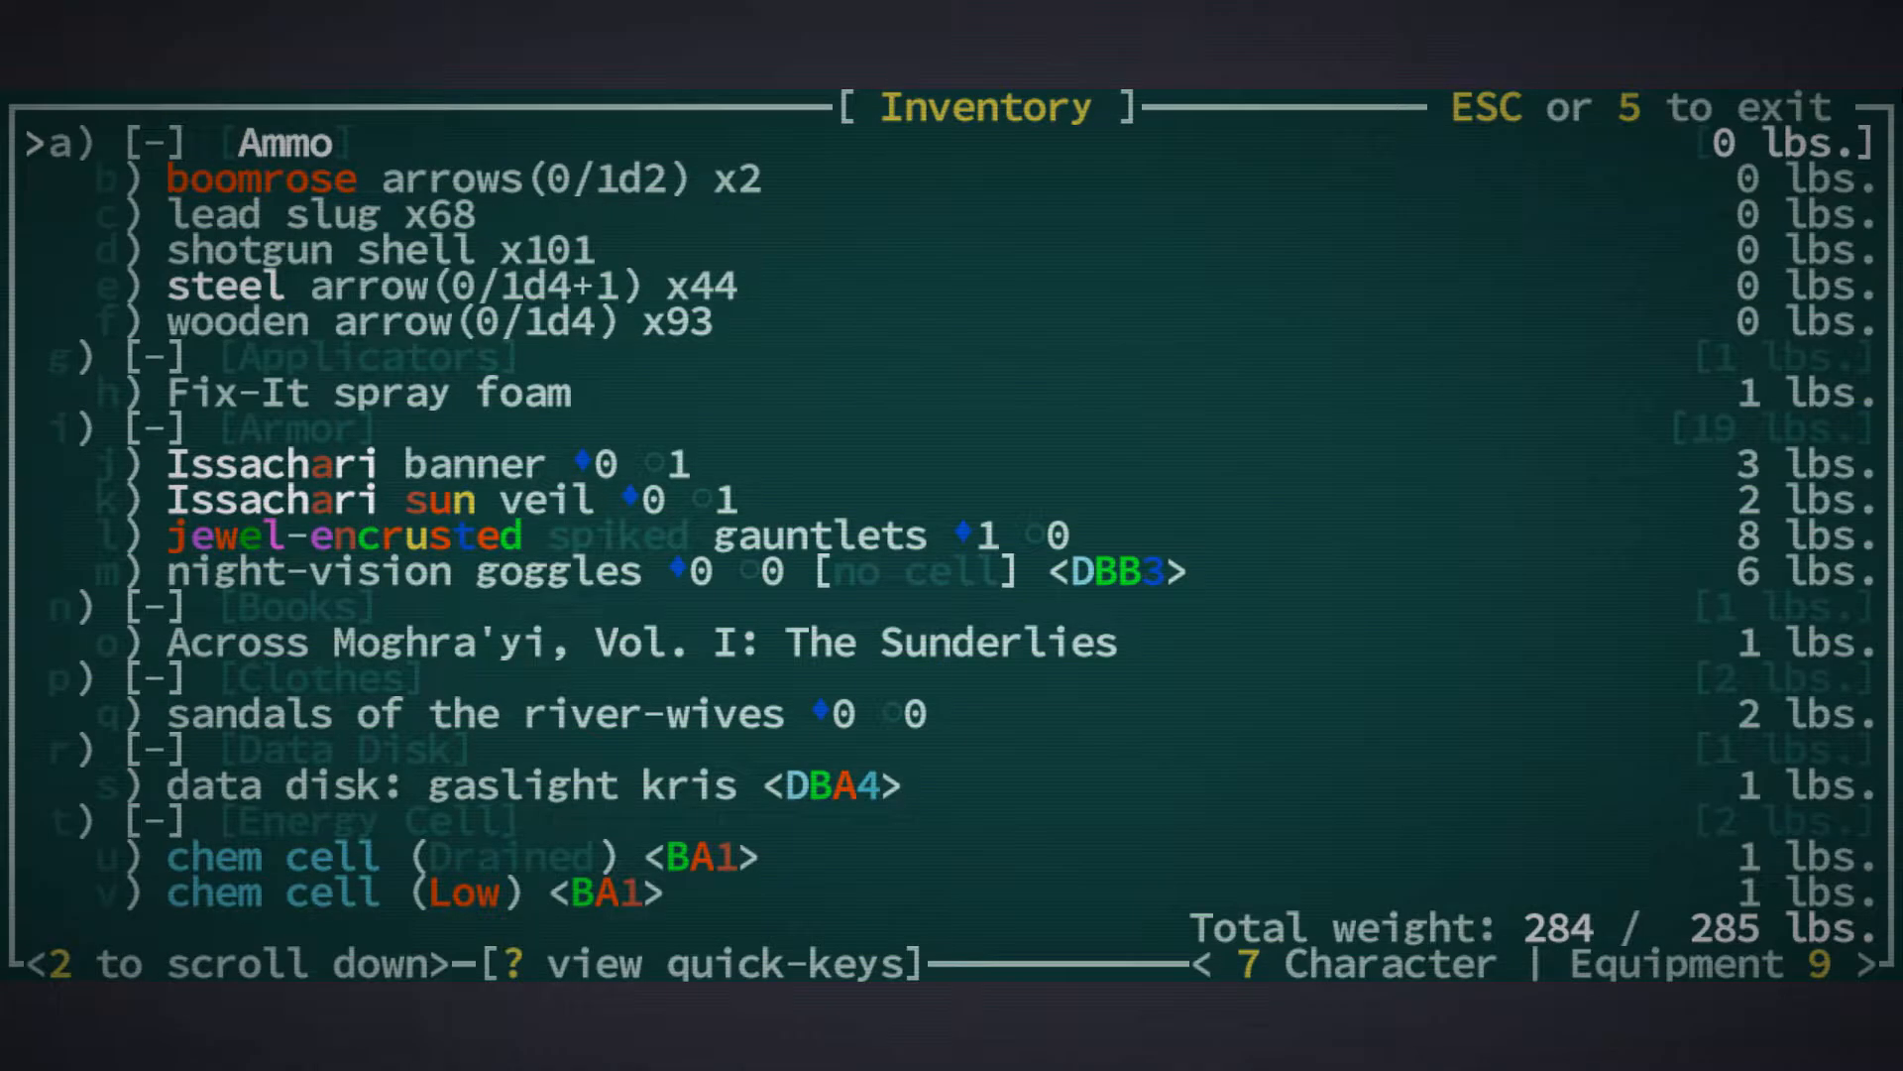
scroll("down", 3)
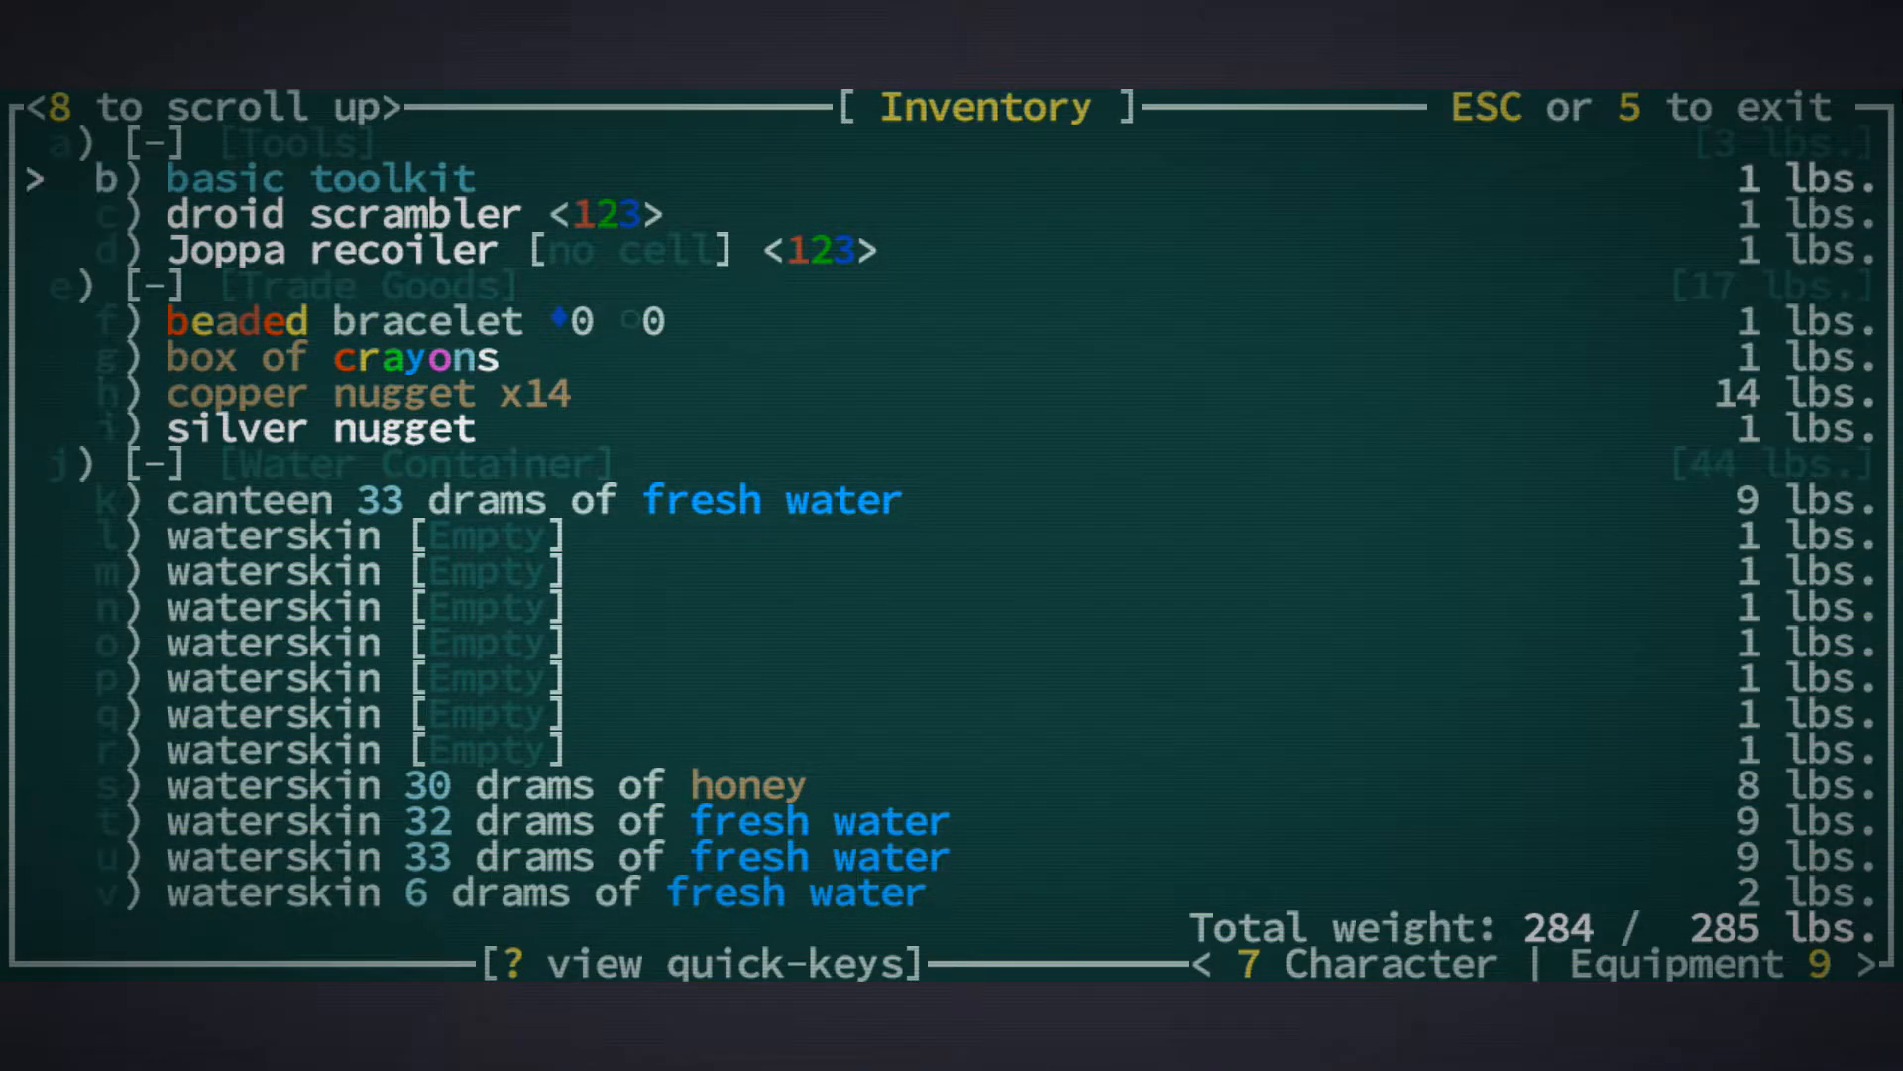
scroll("up", 3)
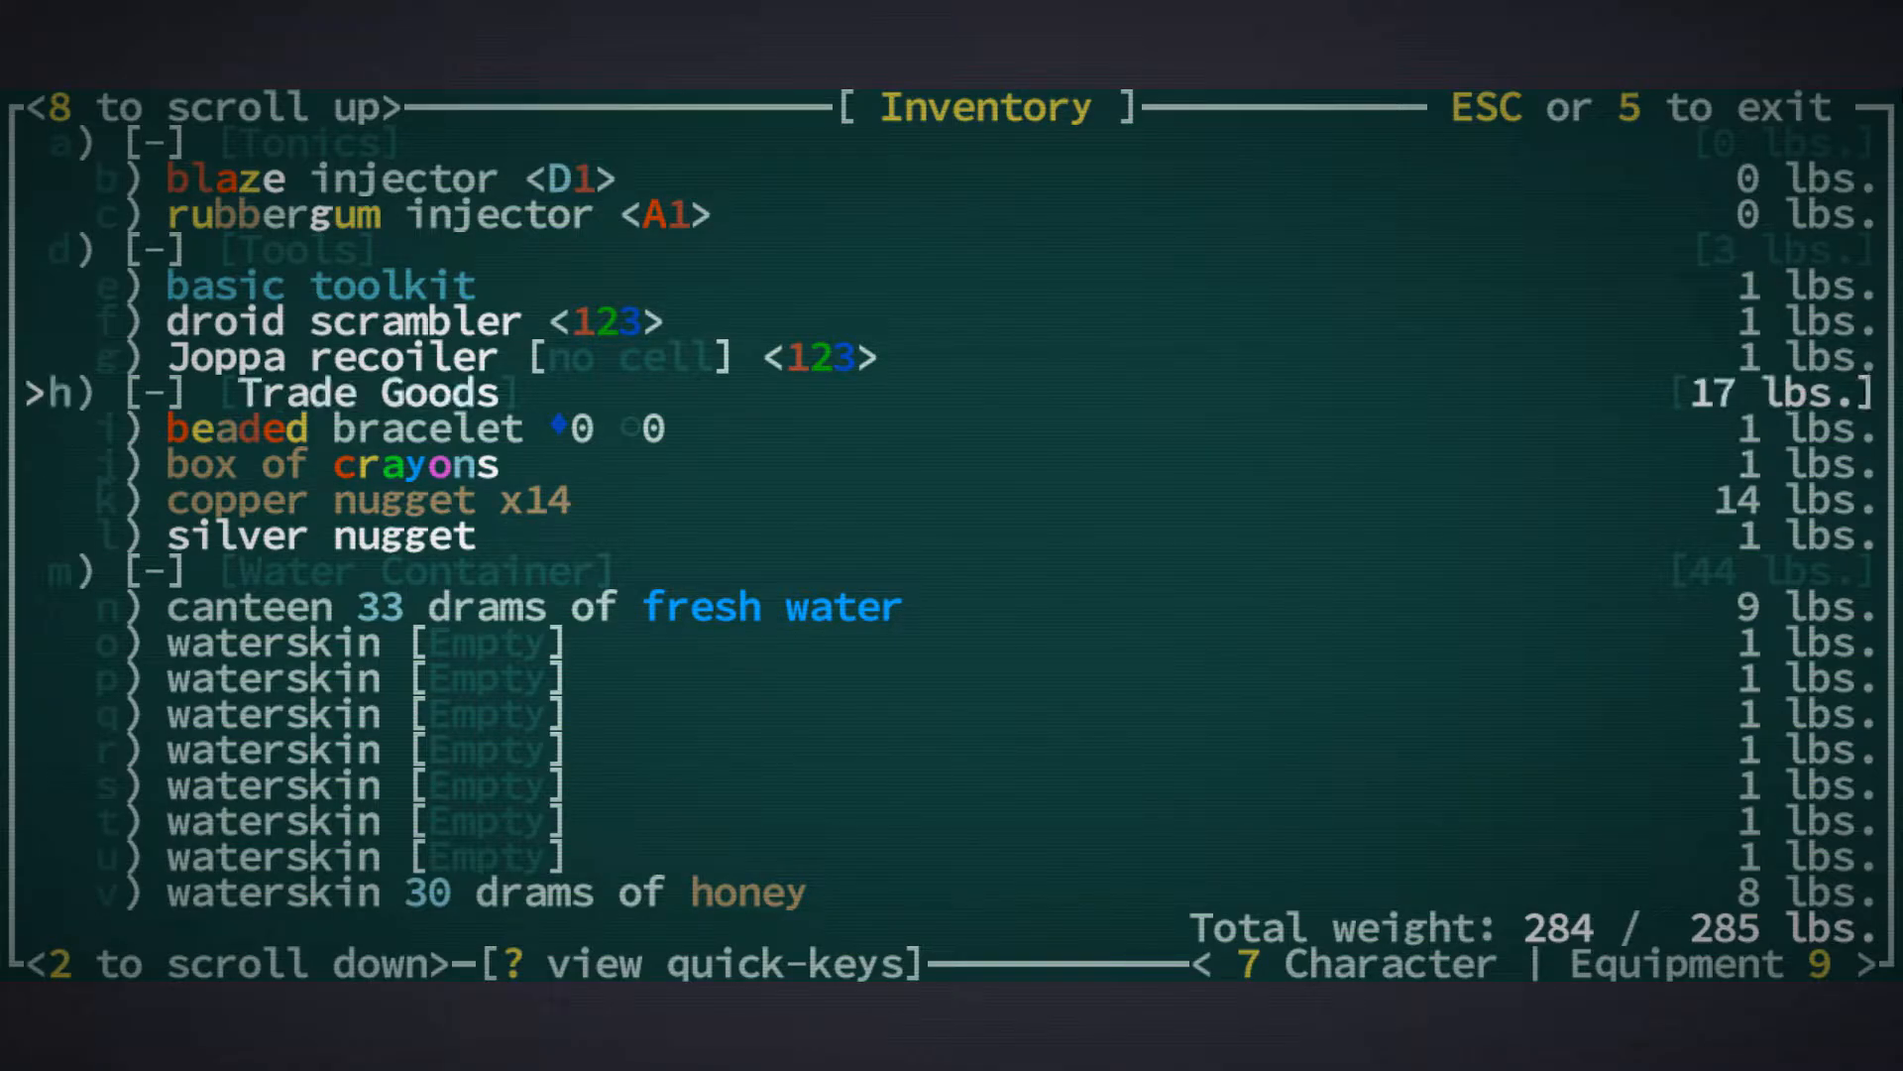
key("up")
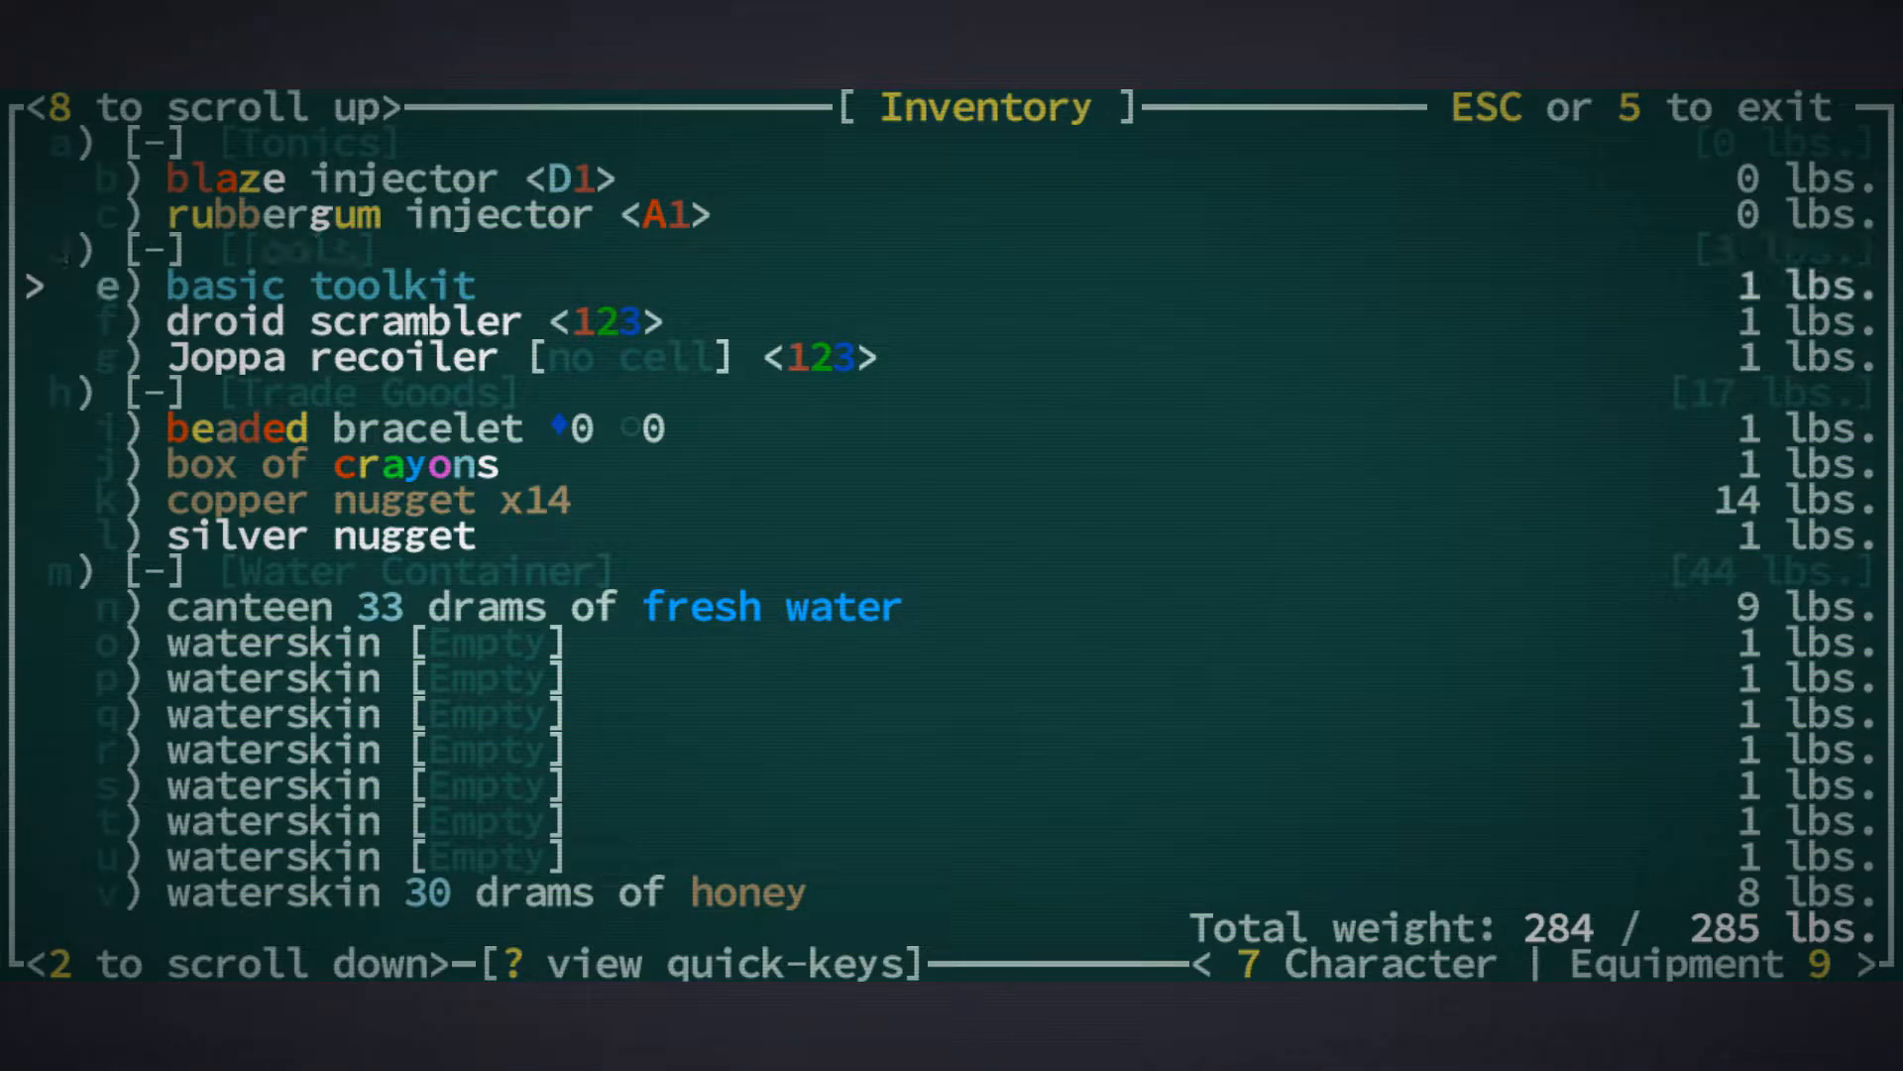
key("Down")
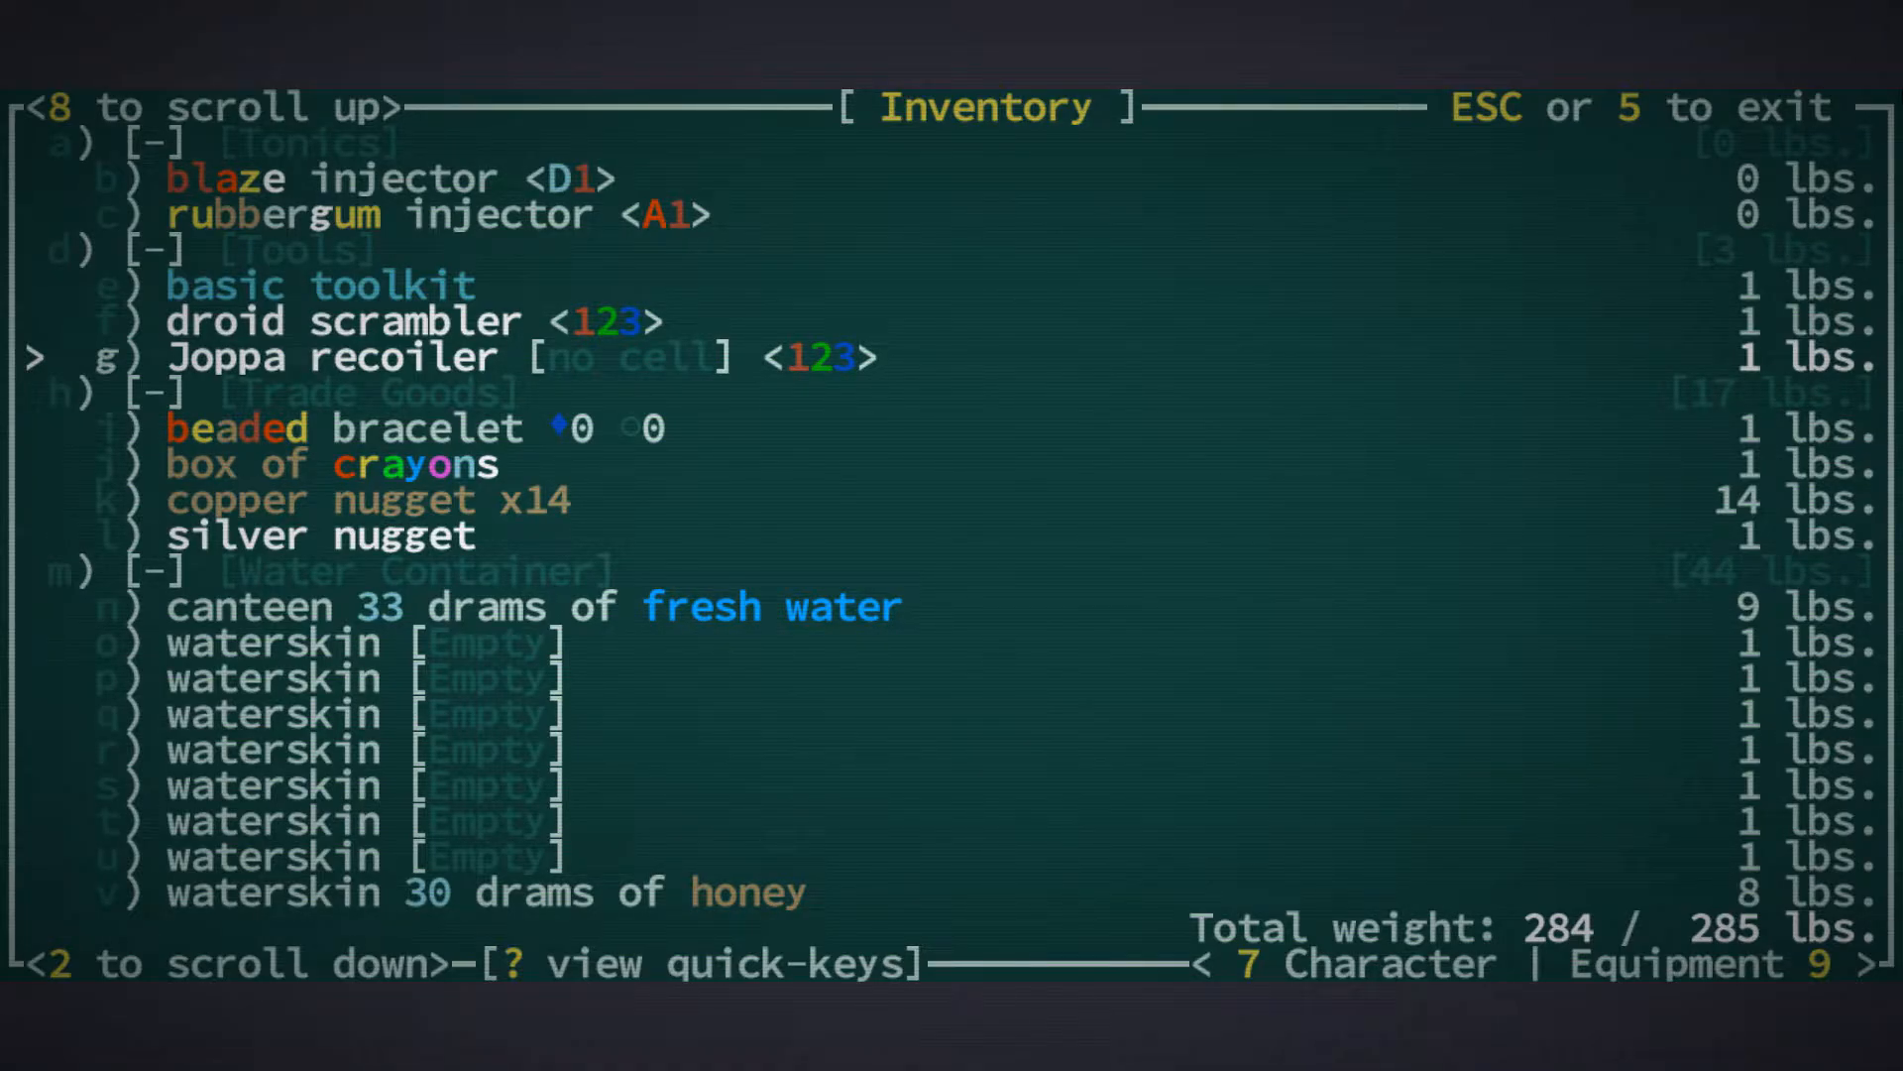
scroll("up", 3)
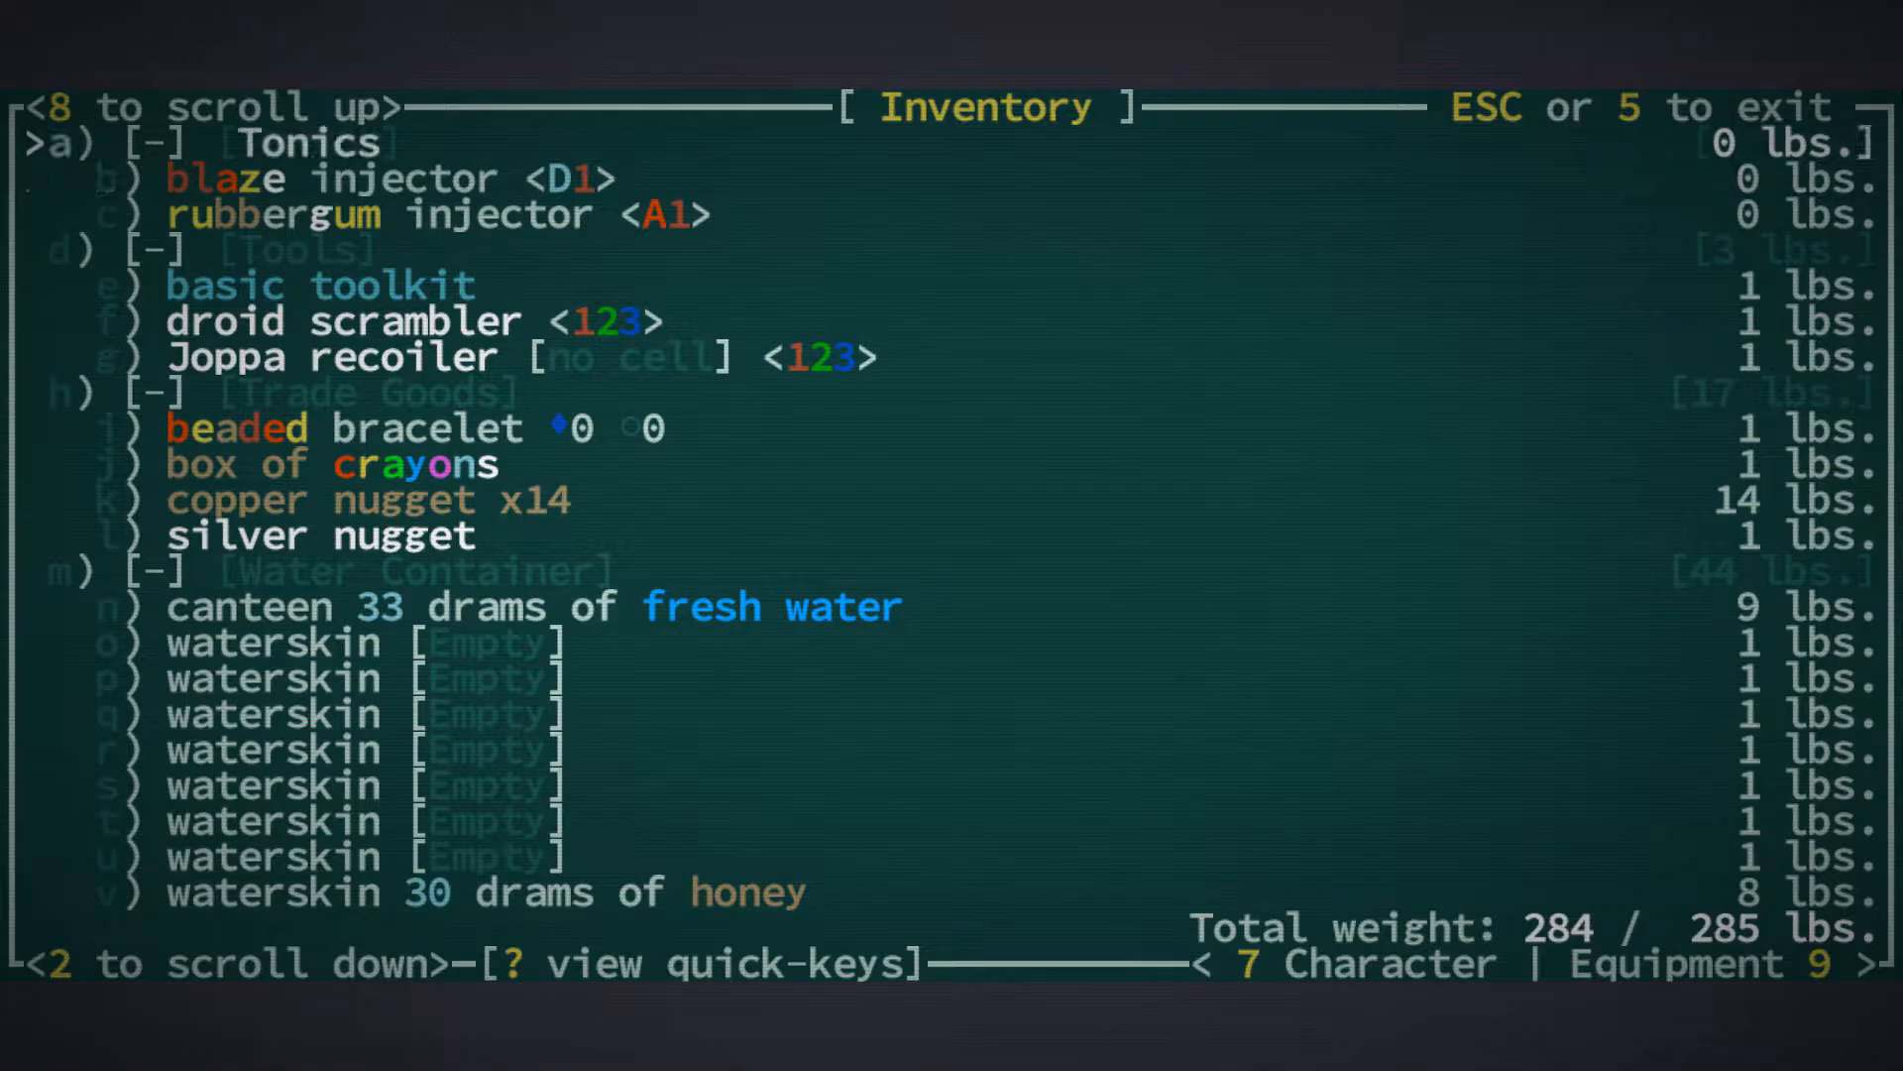
scroll("up", 3)
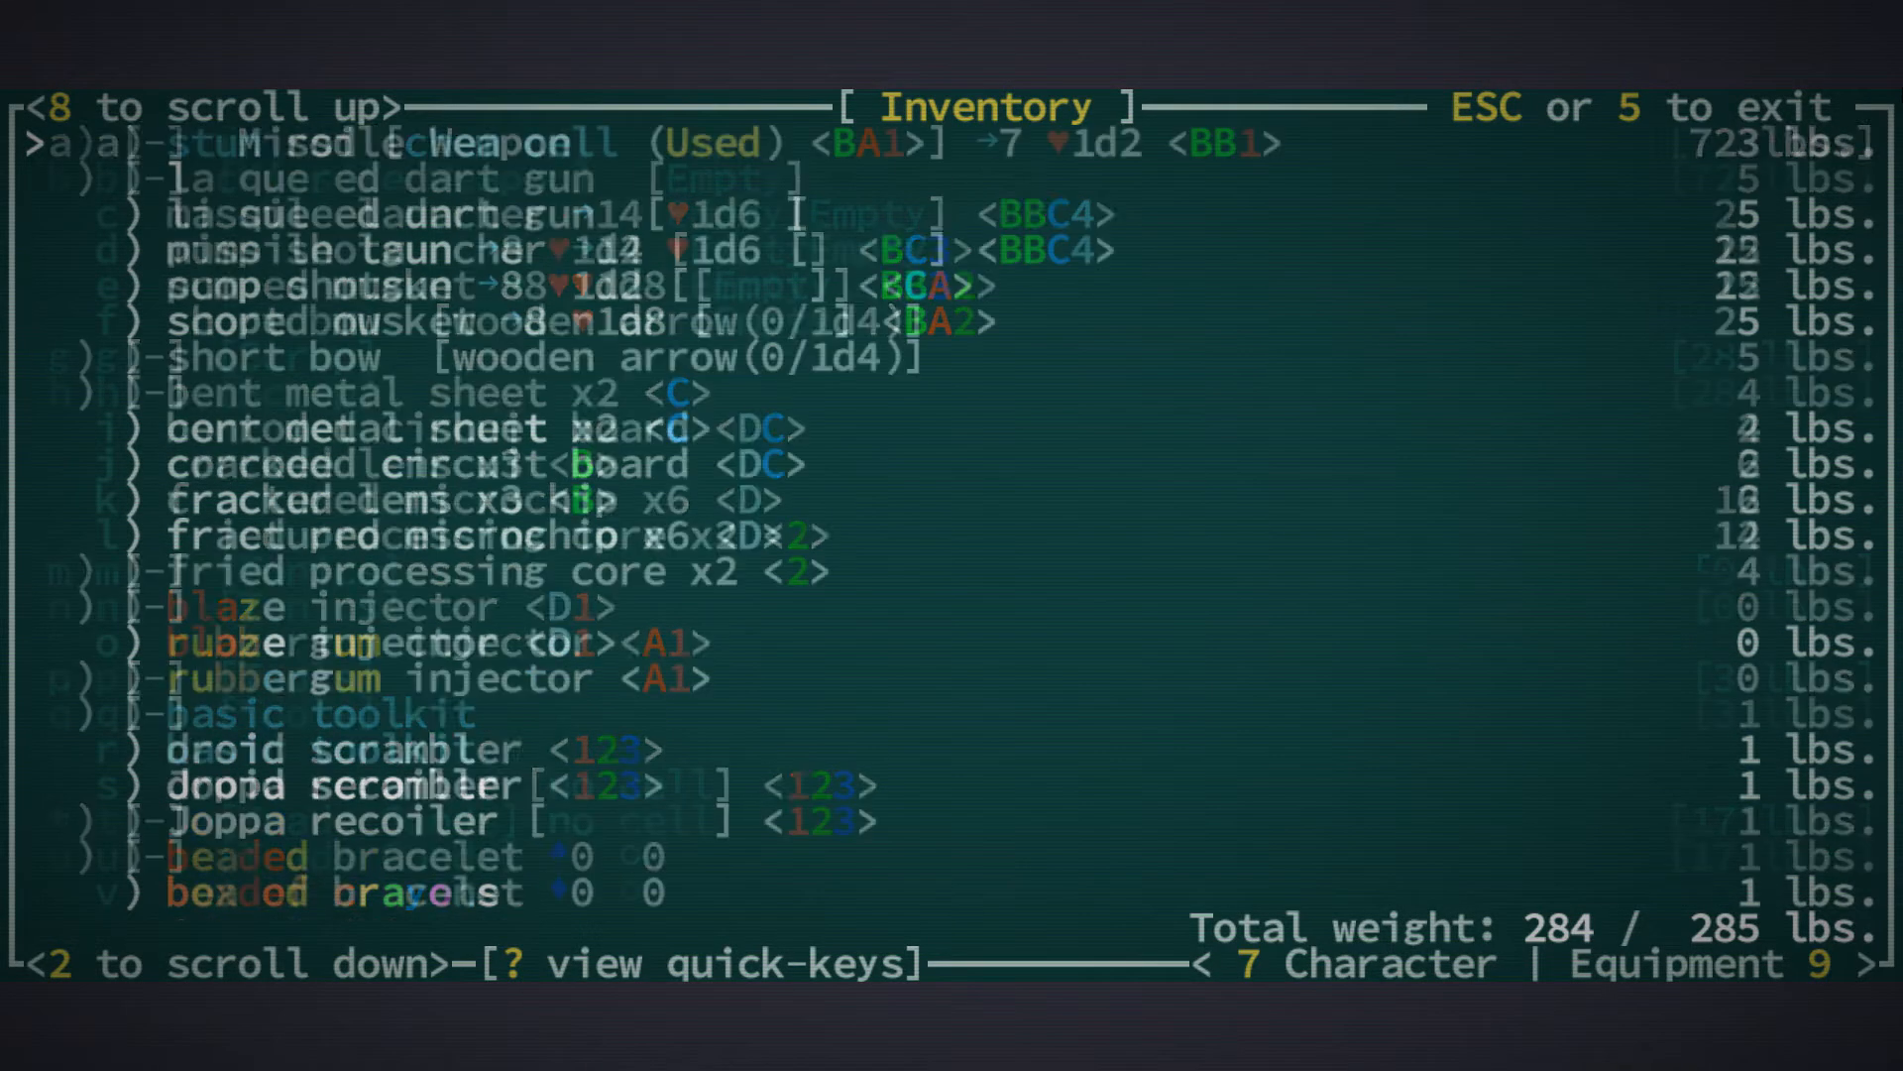
scroll("up", 3)
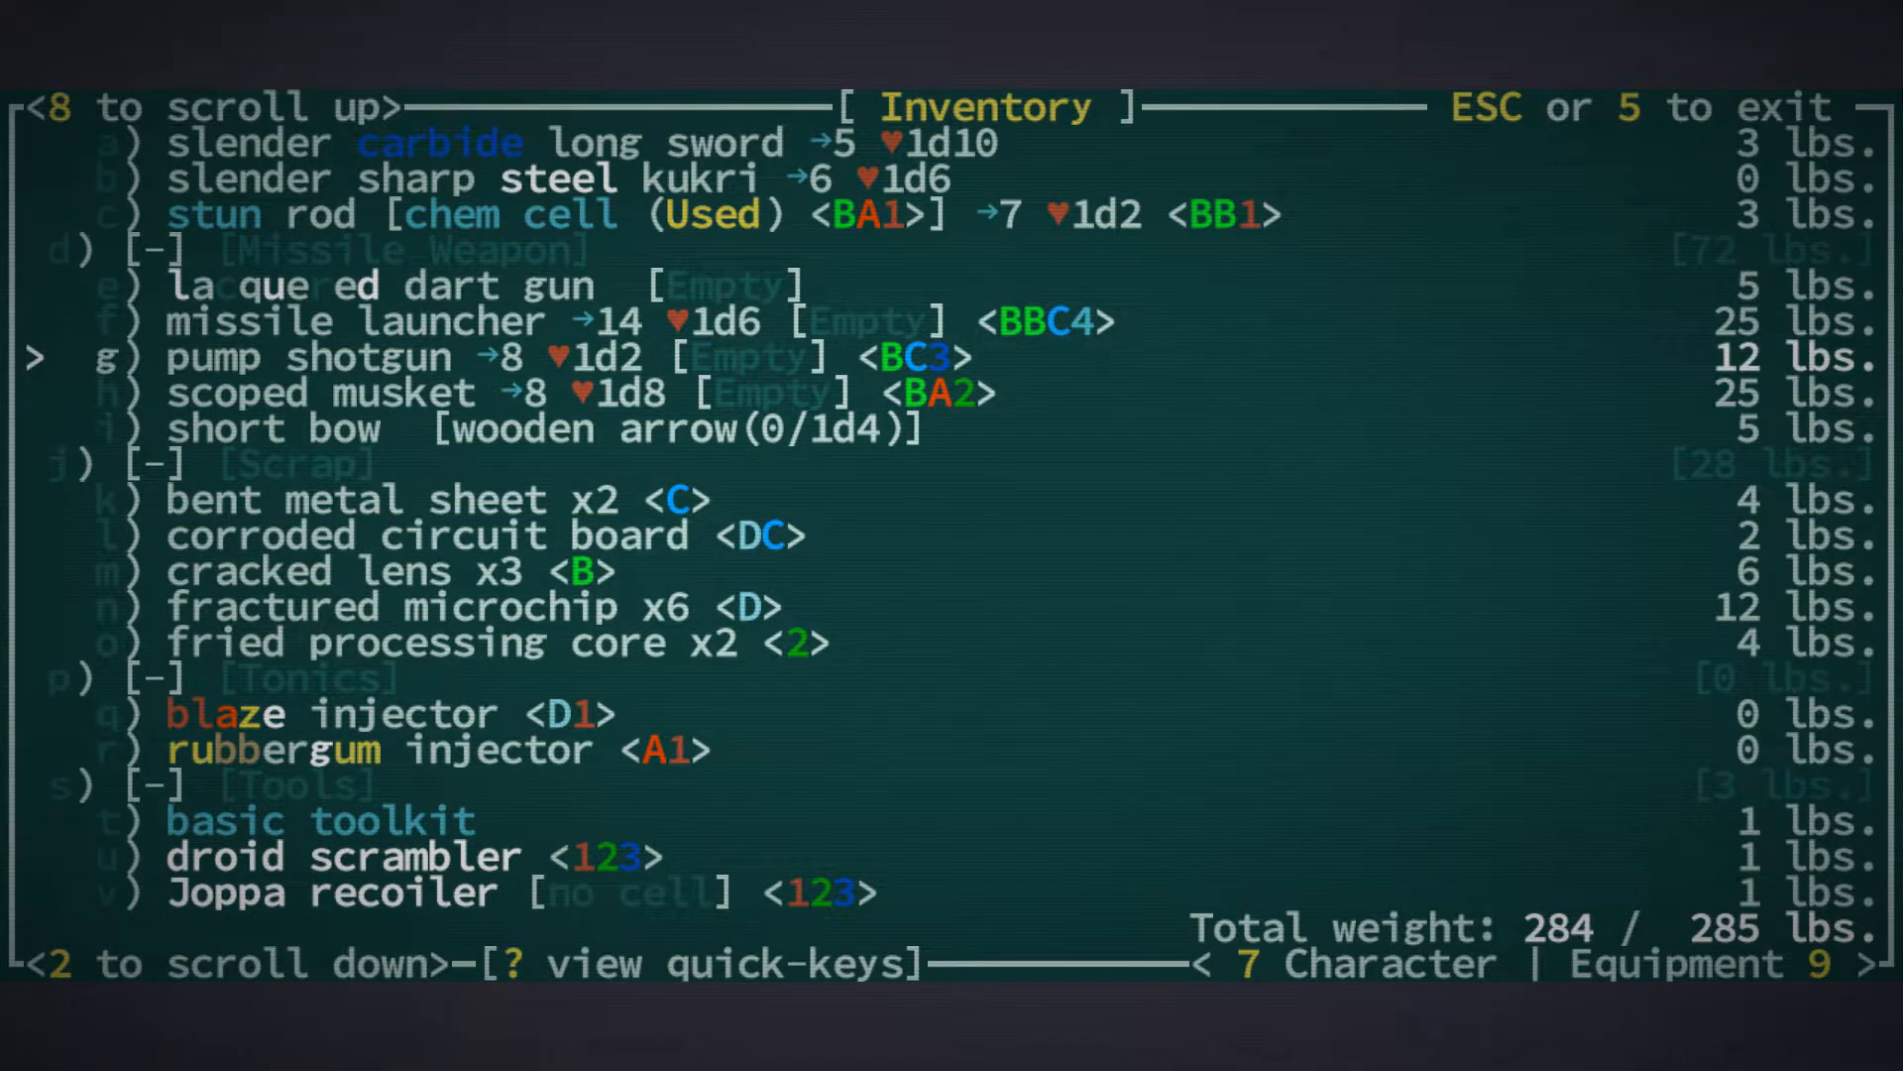
key("7")
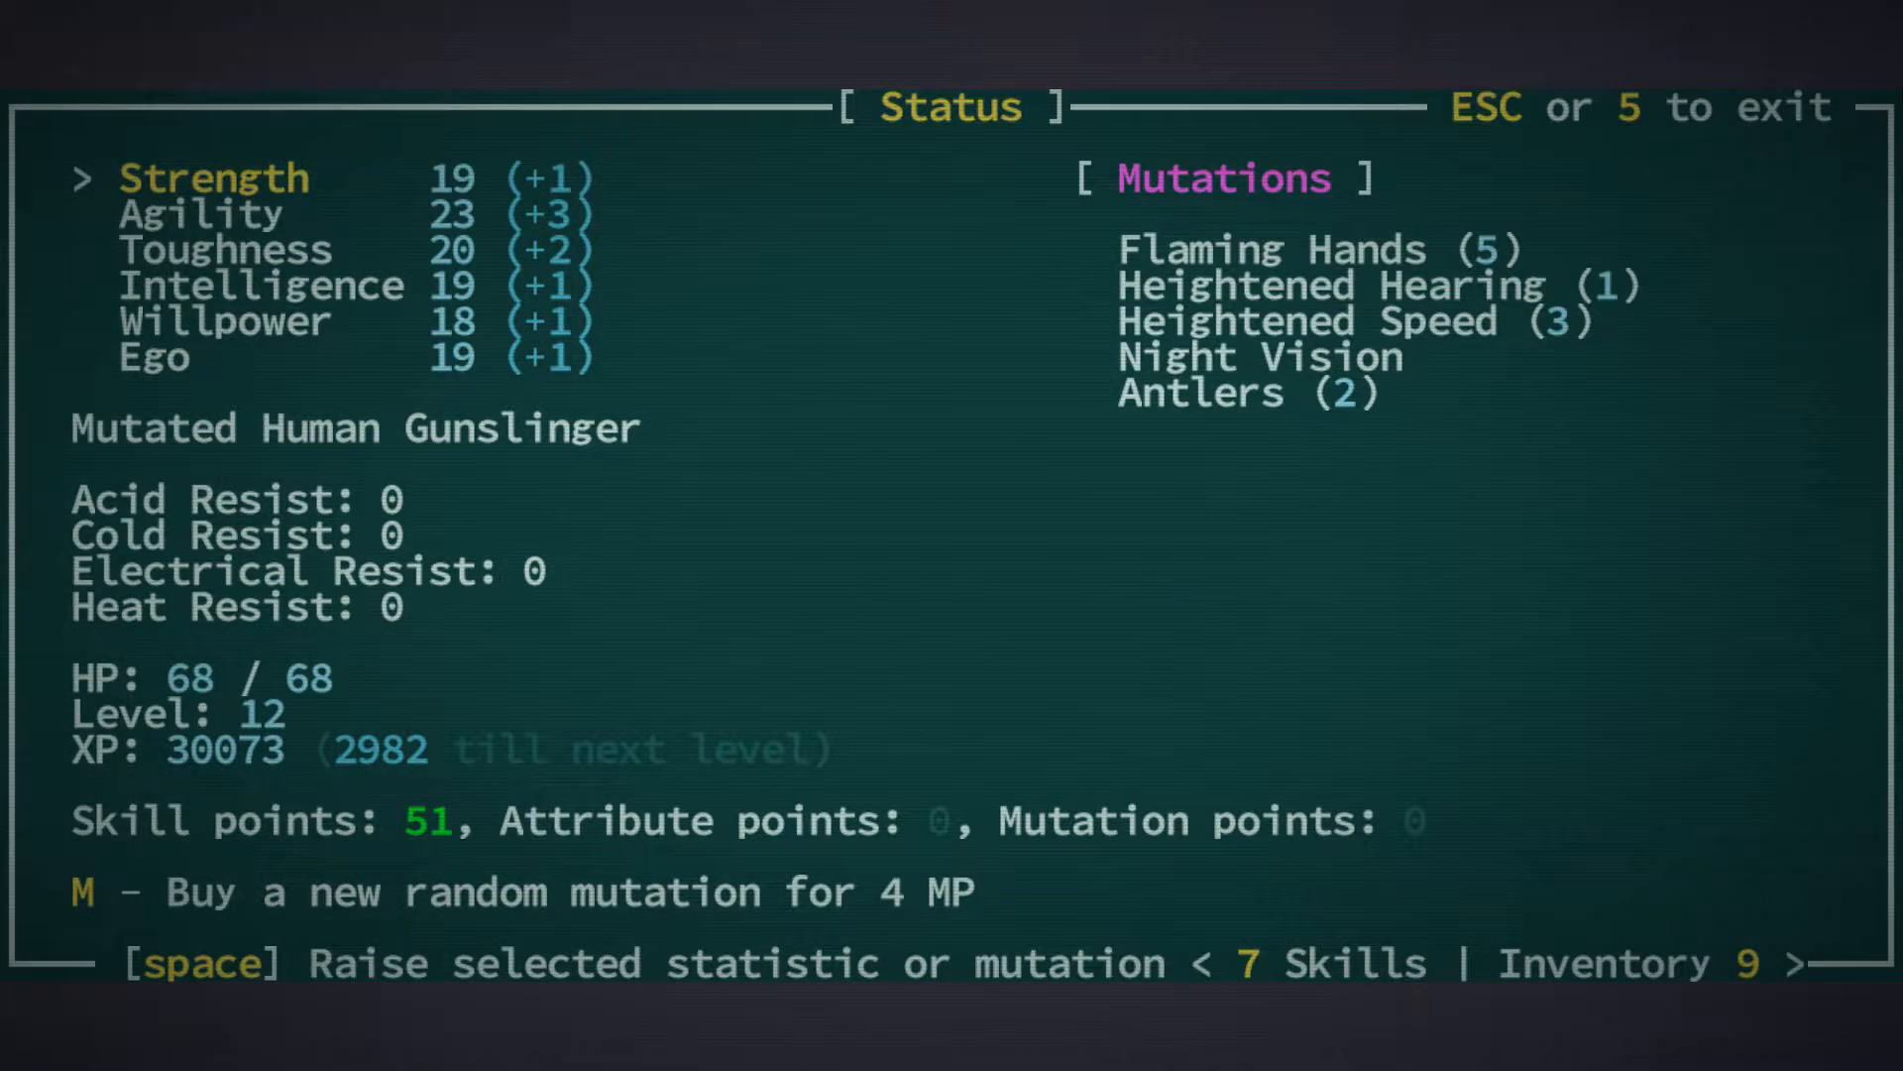
Browse the Tinkering tree to Deploy Turret and Tinker II, then go back to the Shallows map
key("7")
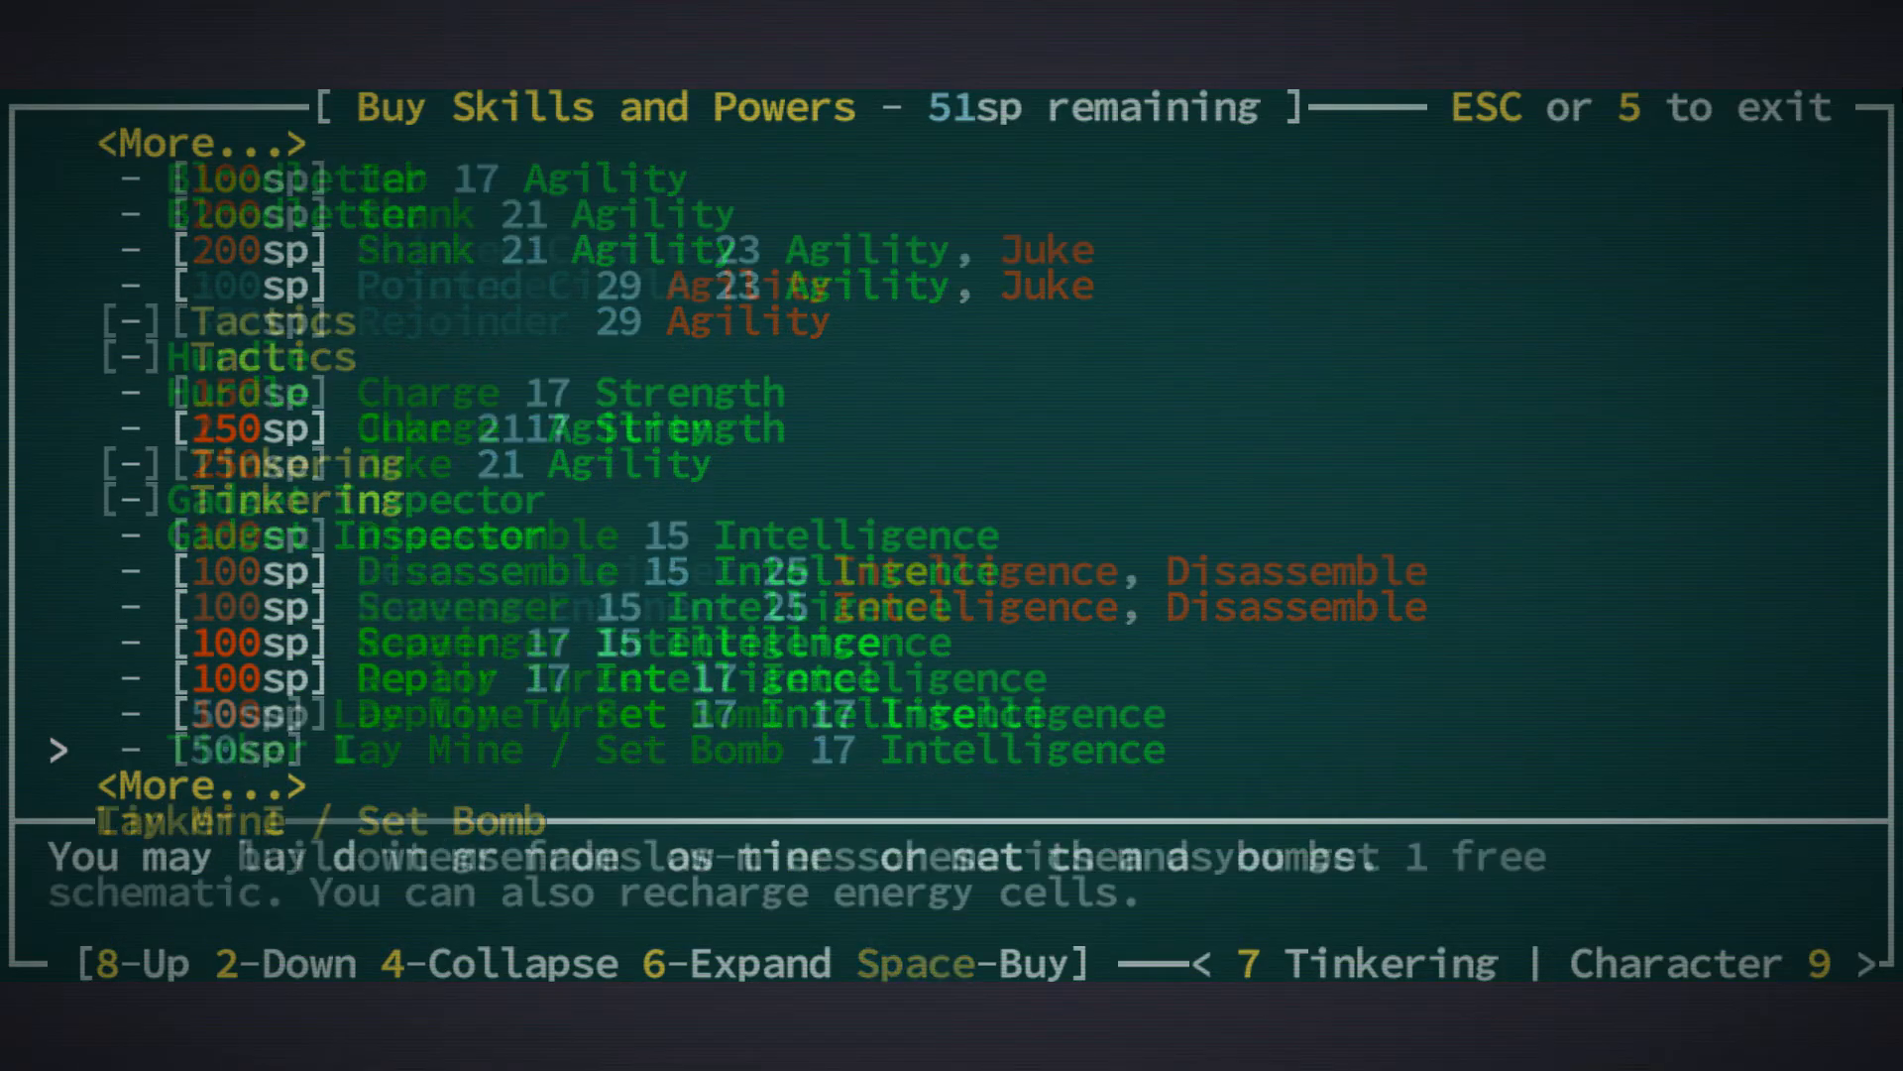
key("2")
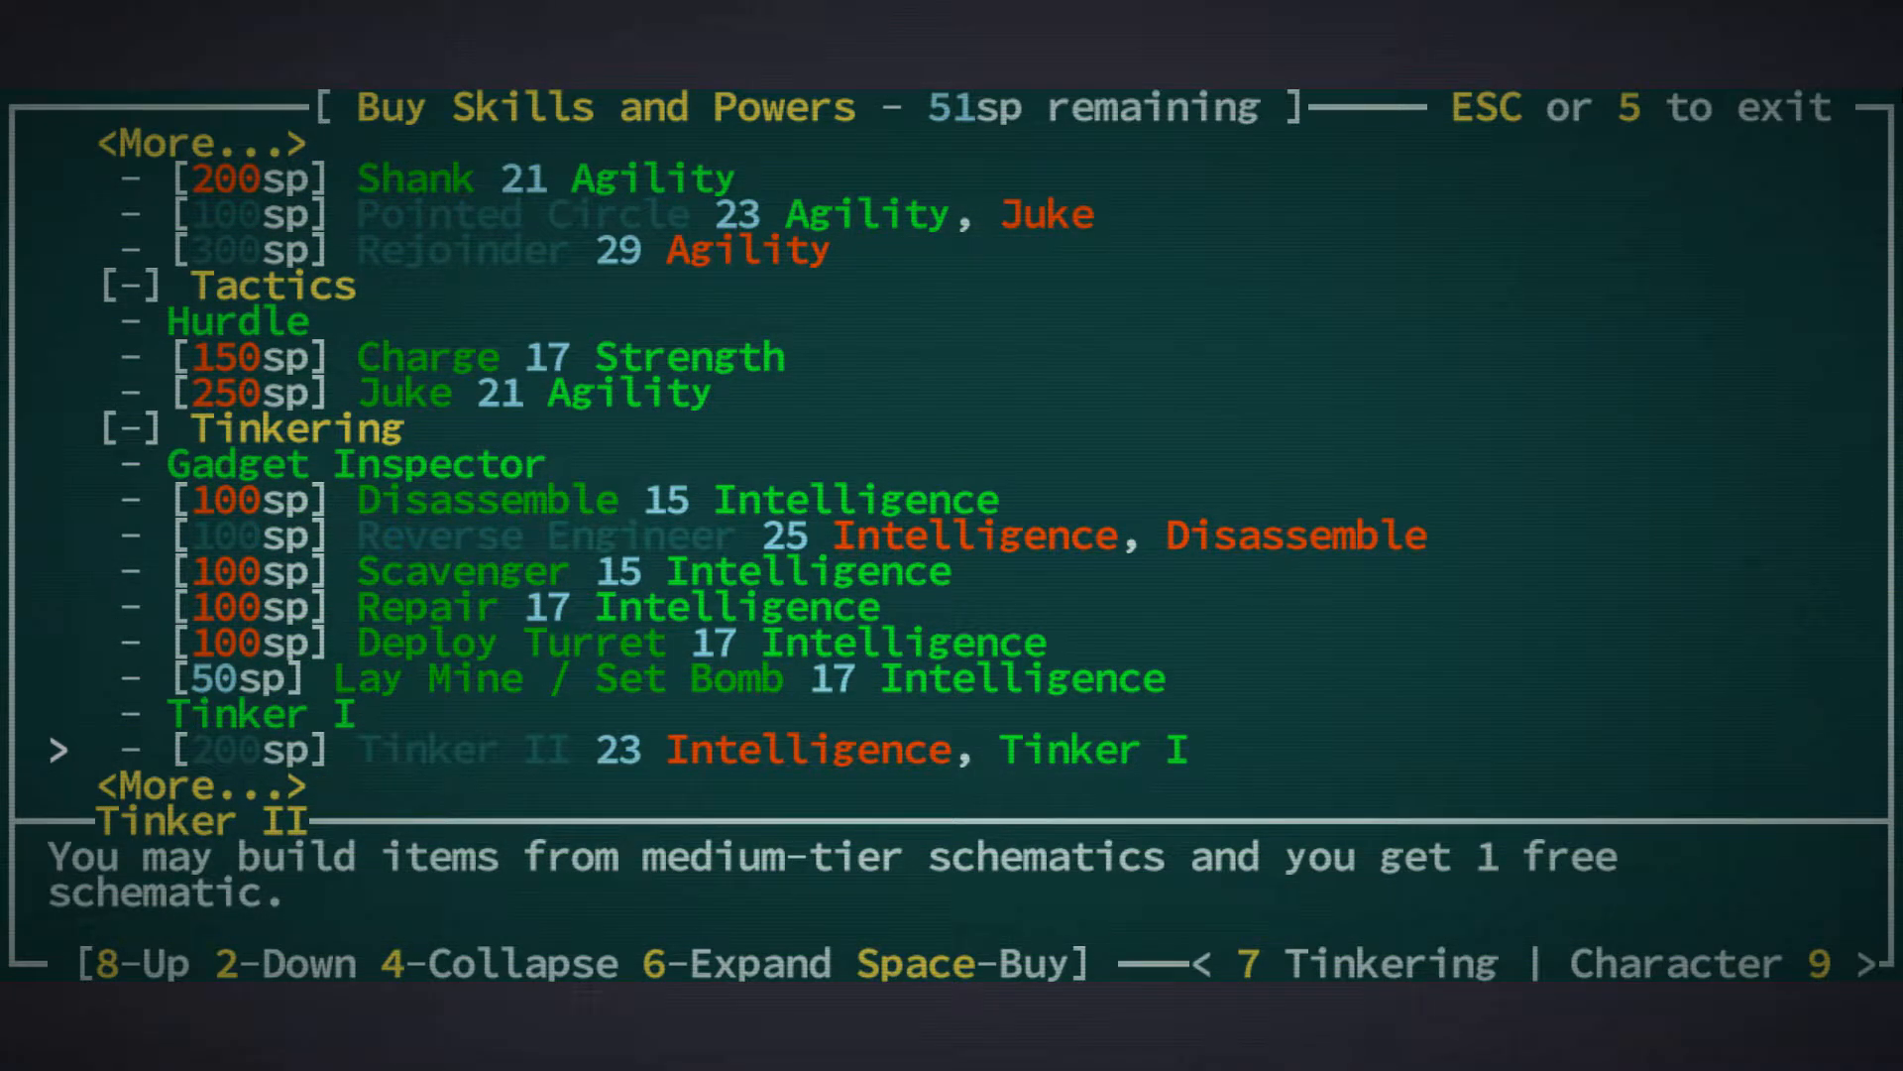
key("8")
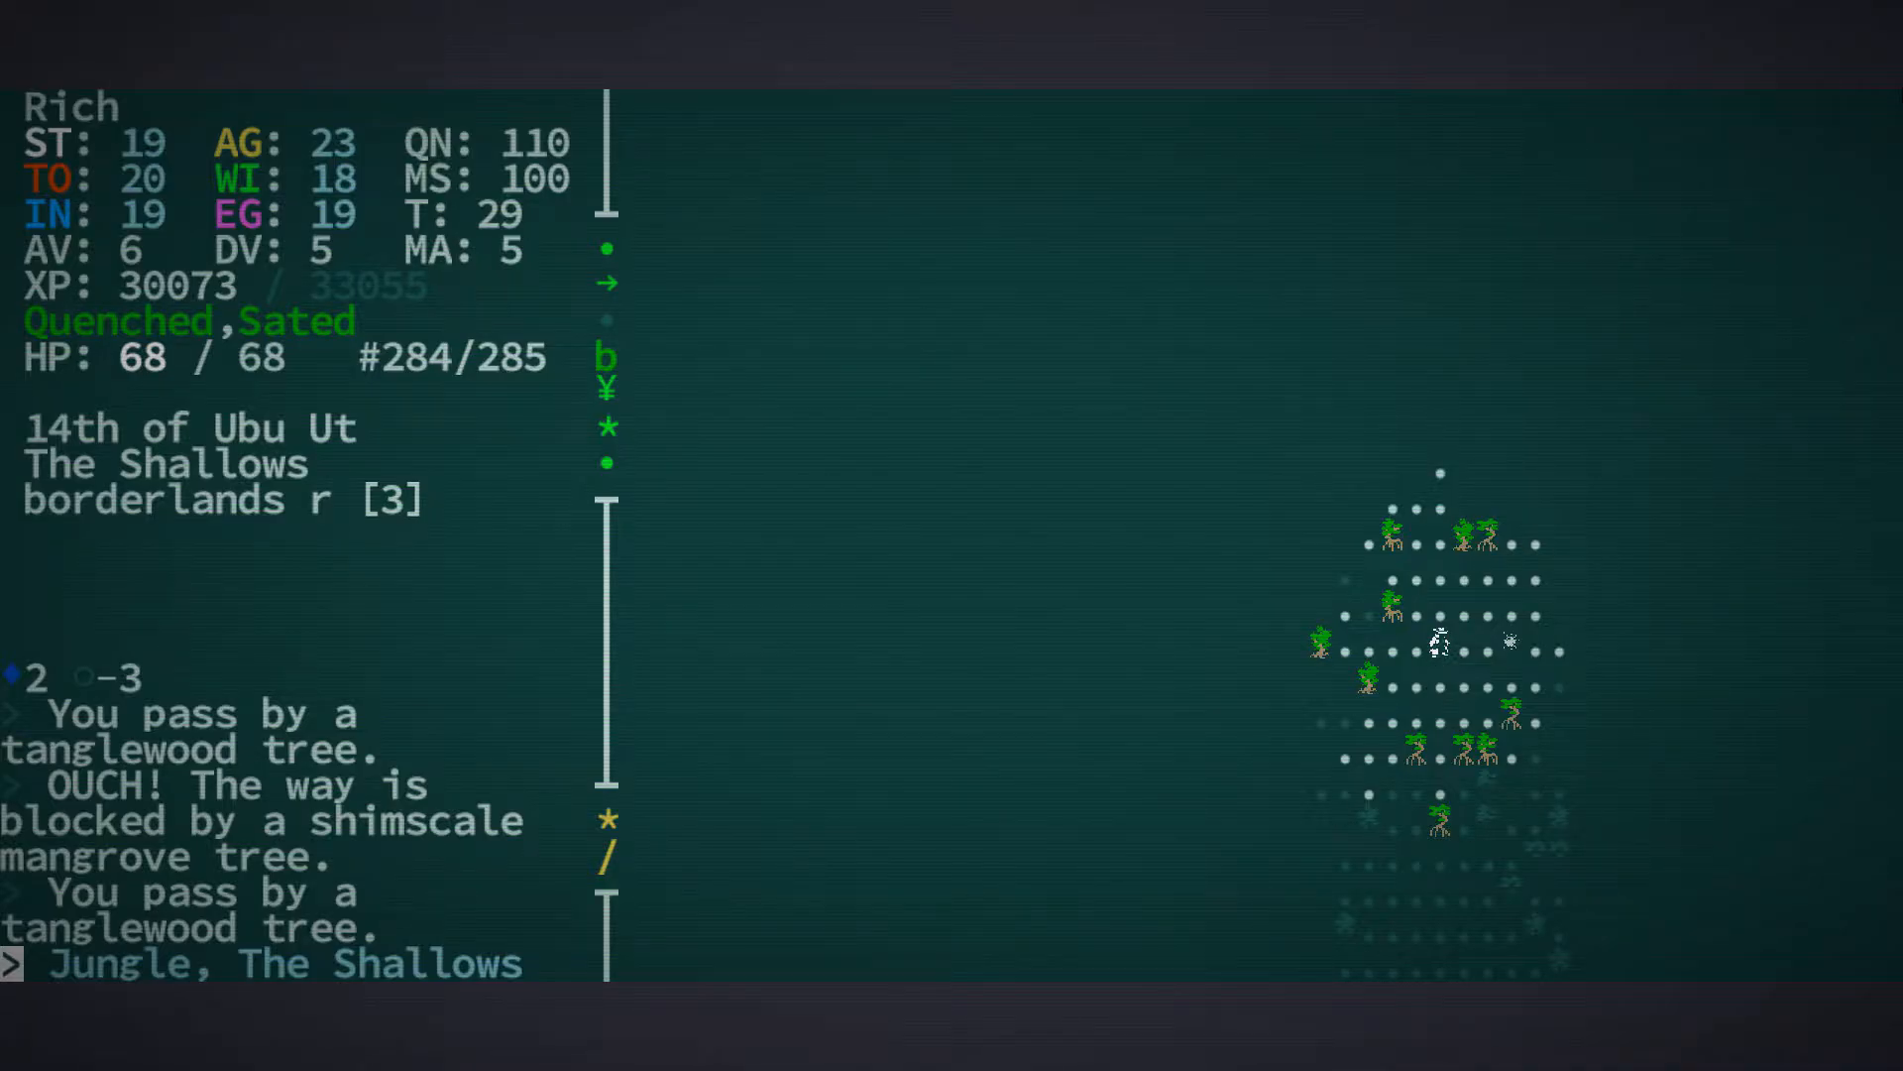
Walk north and northwest through the jungle until meeting the flaming goatfolk savage
key("up")
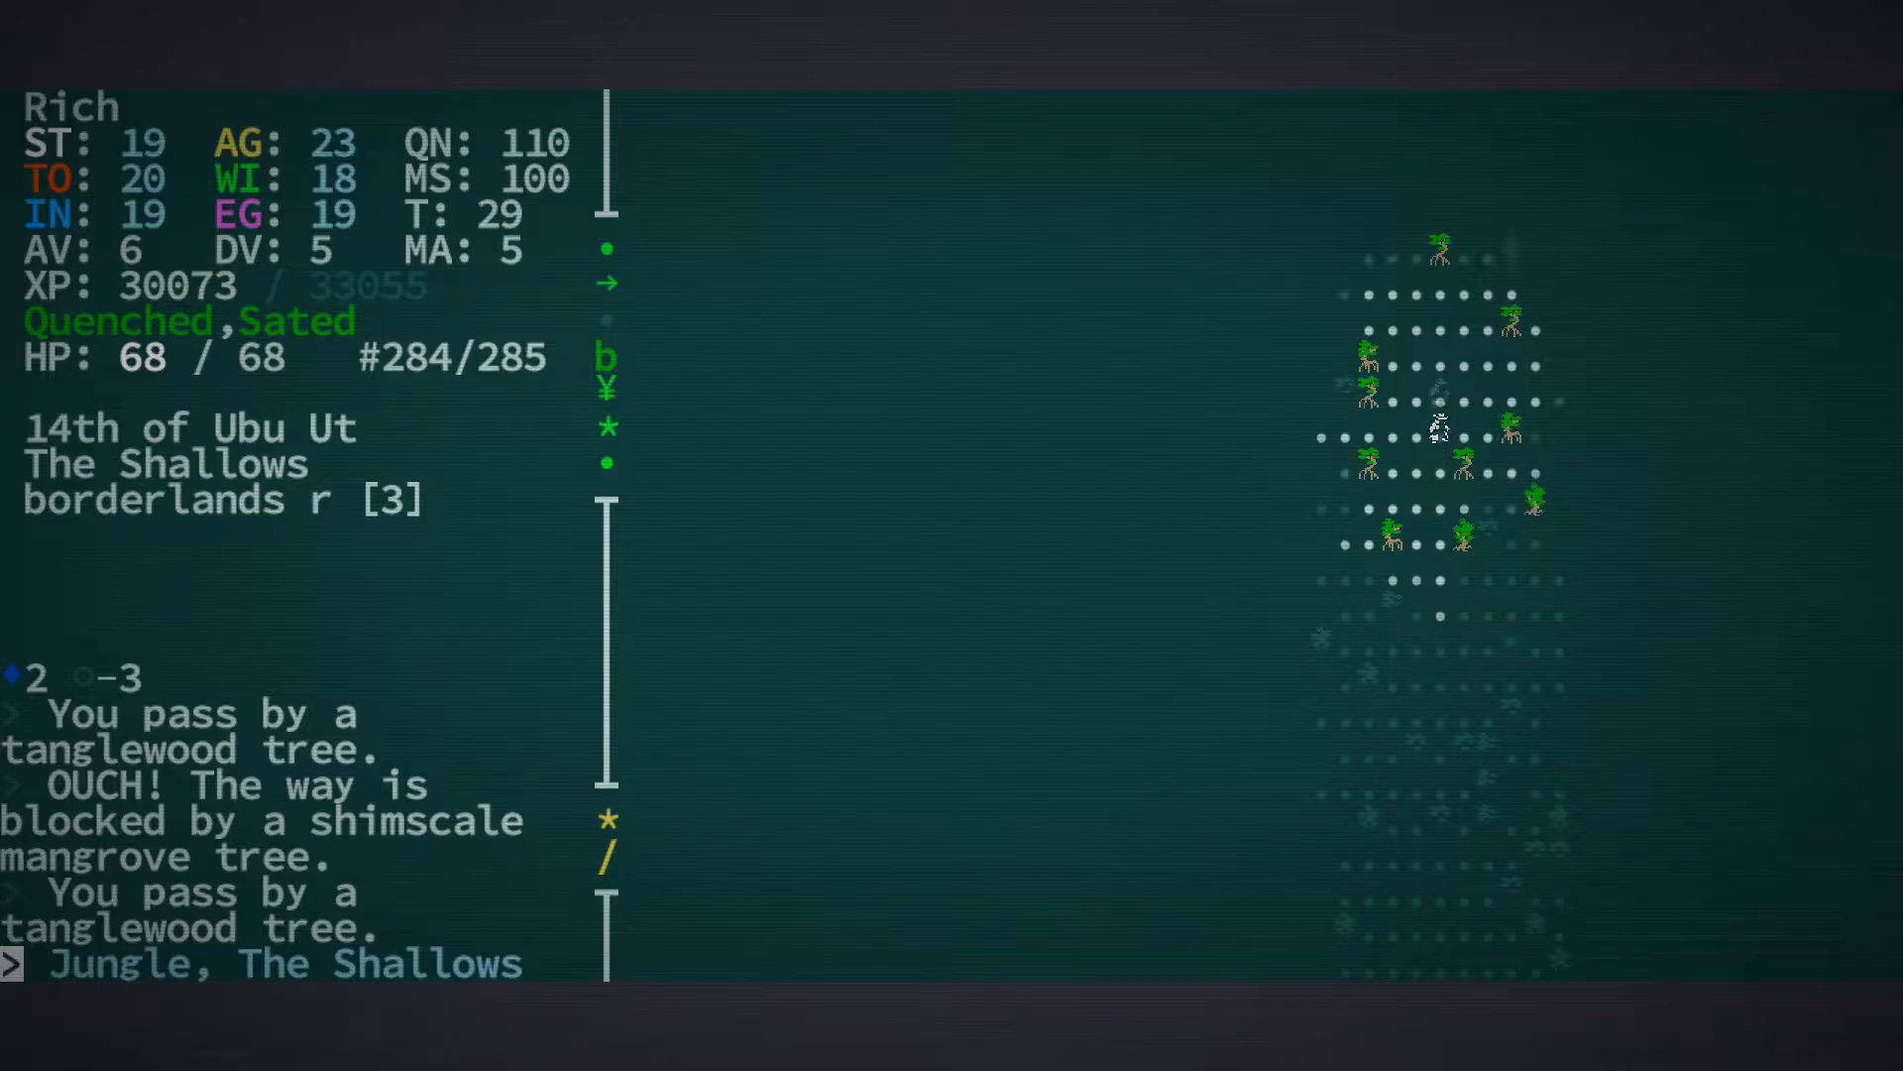
key("Up")
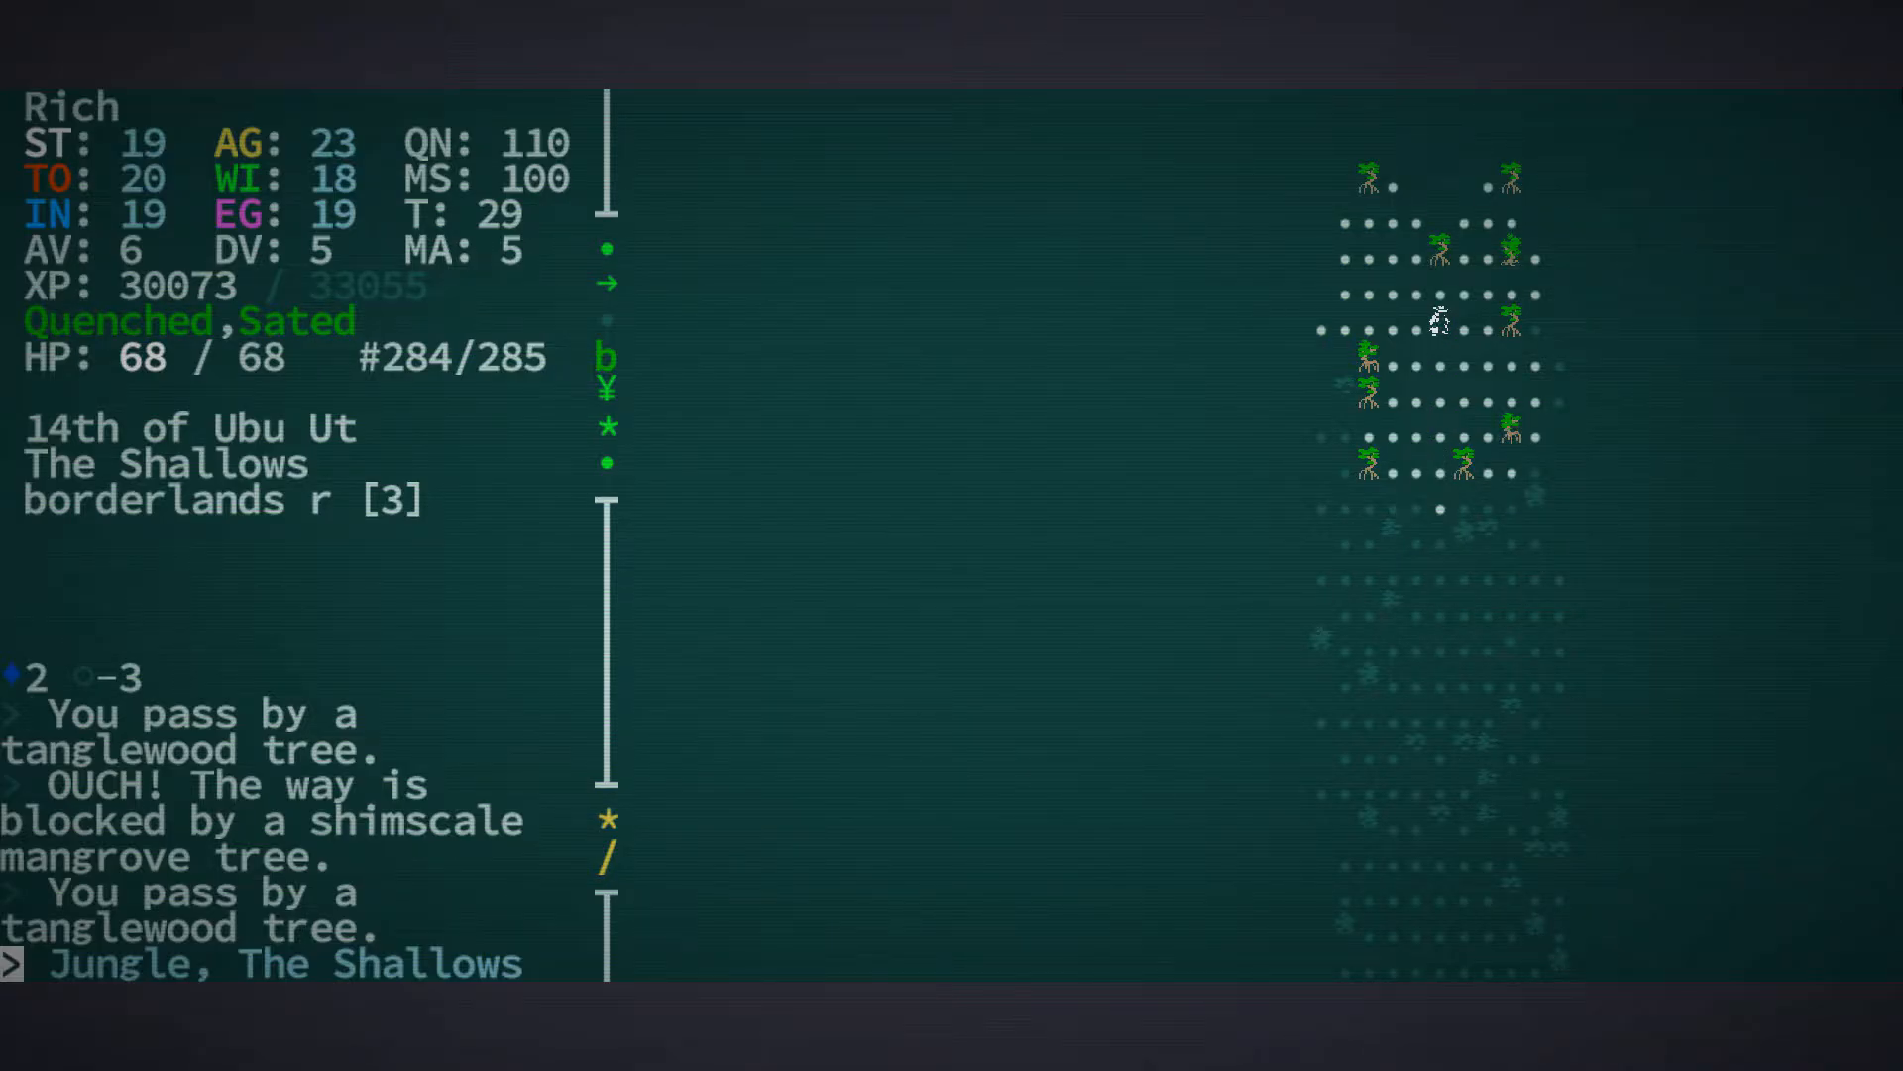
key("up")
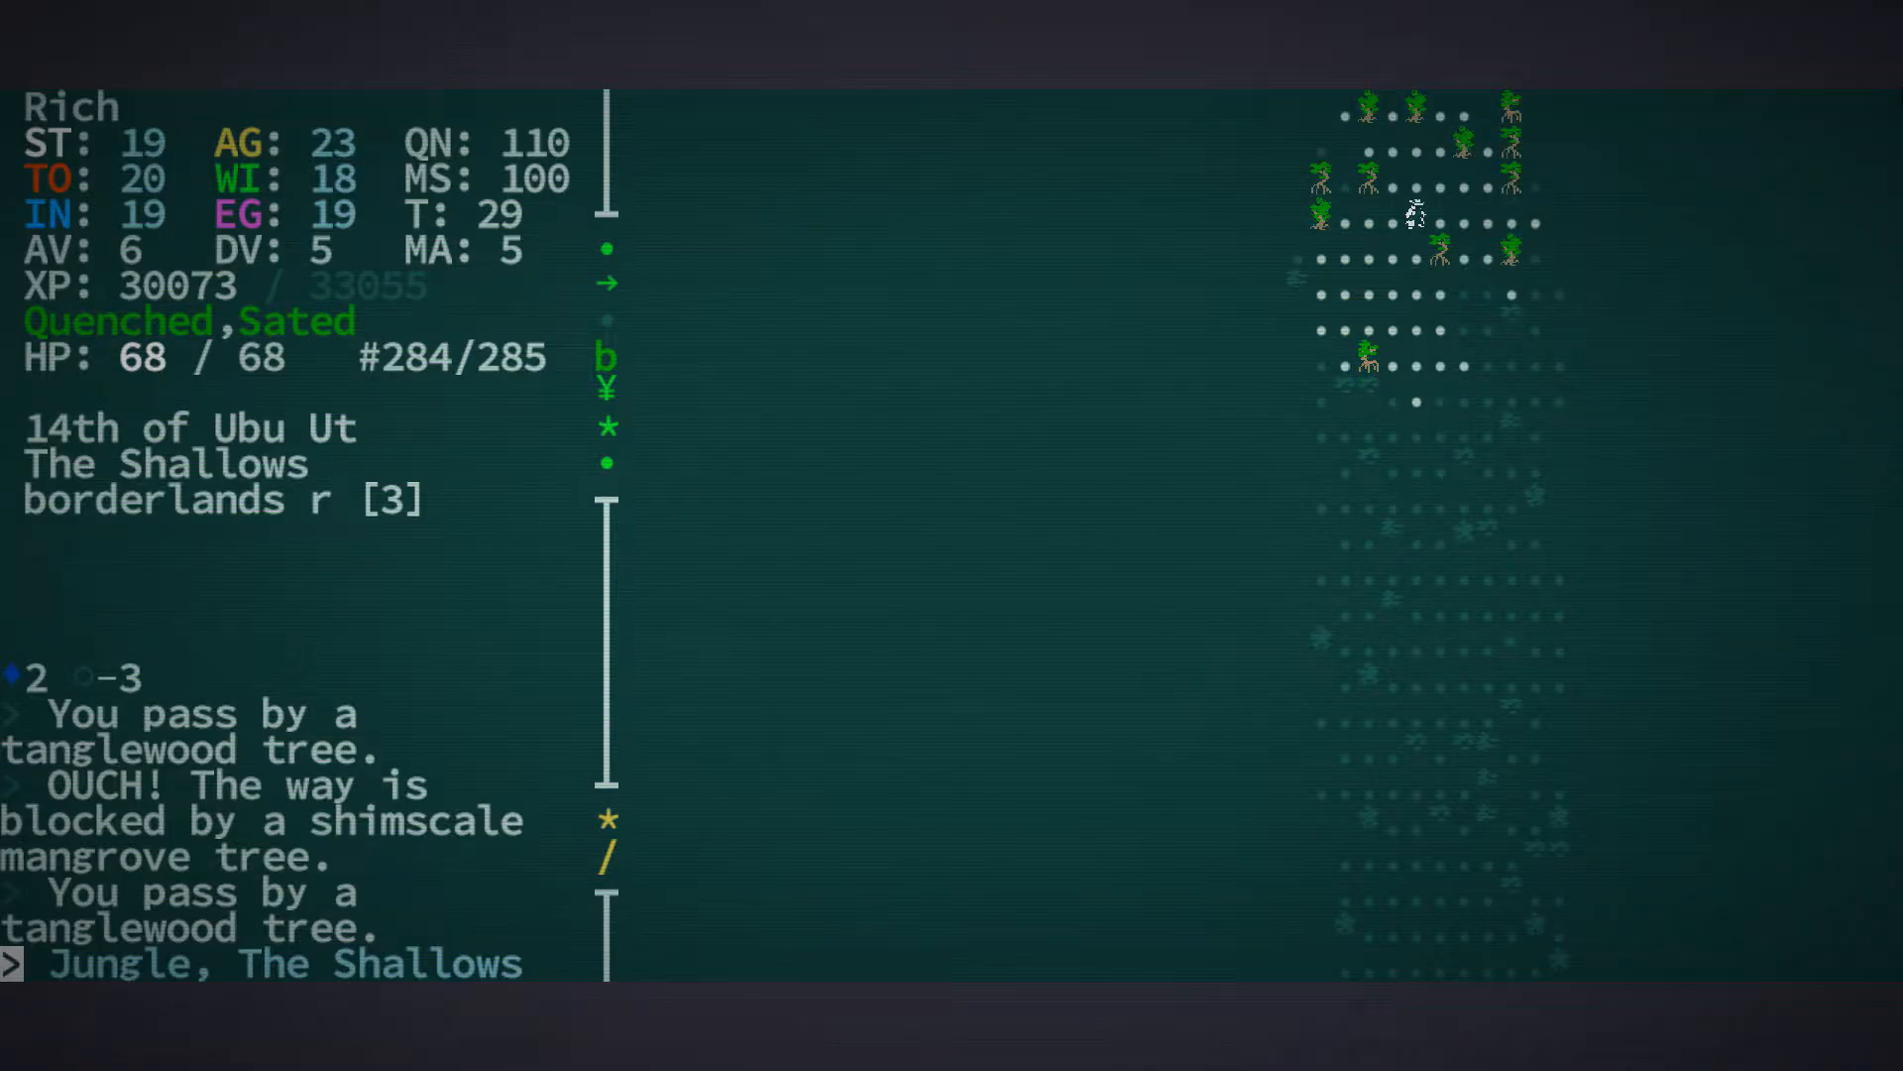
key("Up")
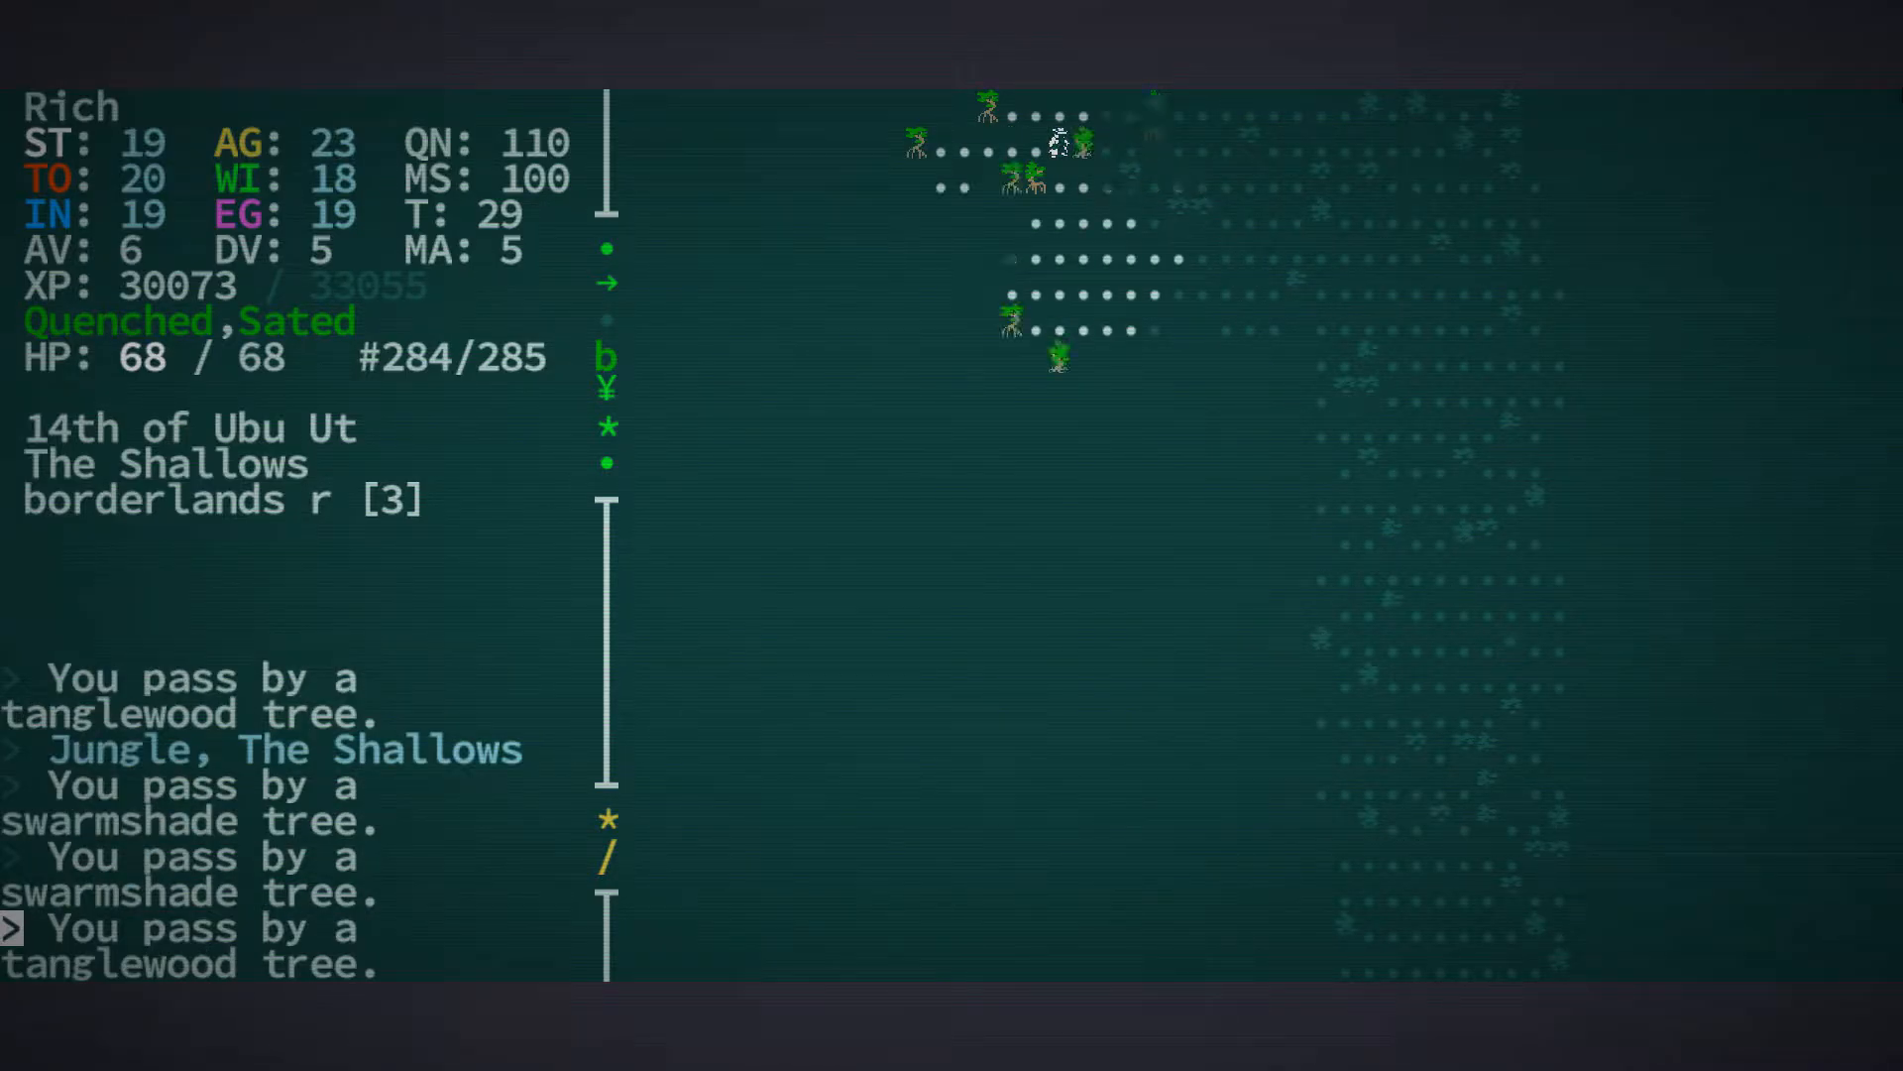
key("down")
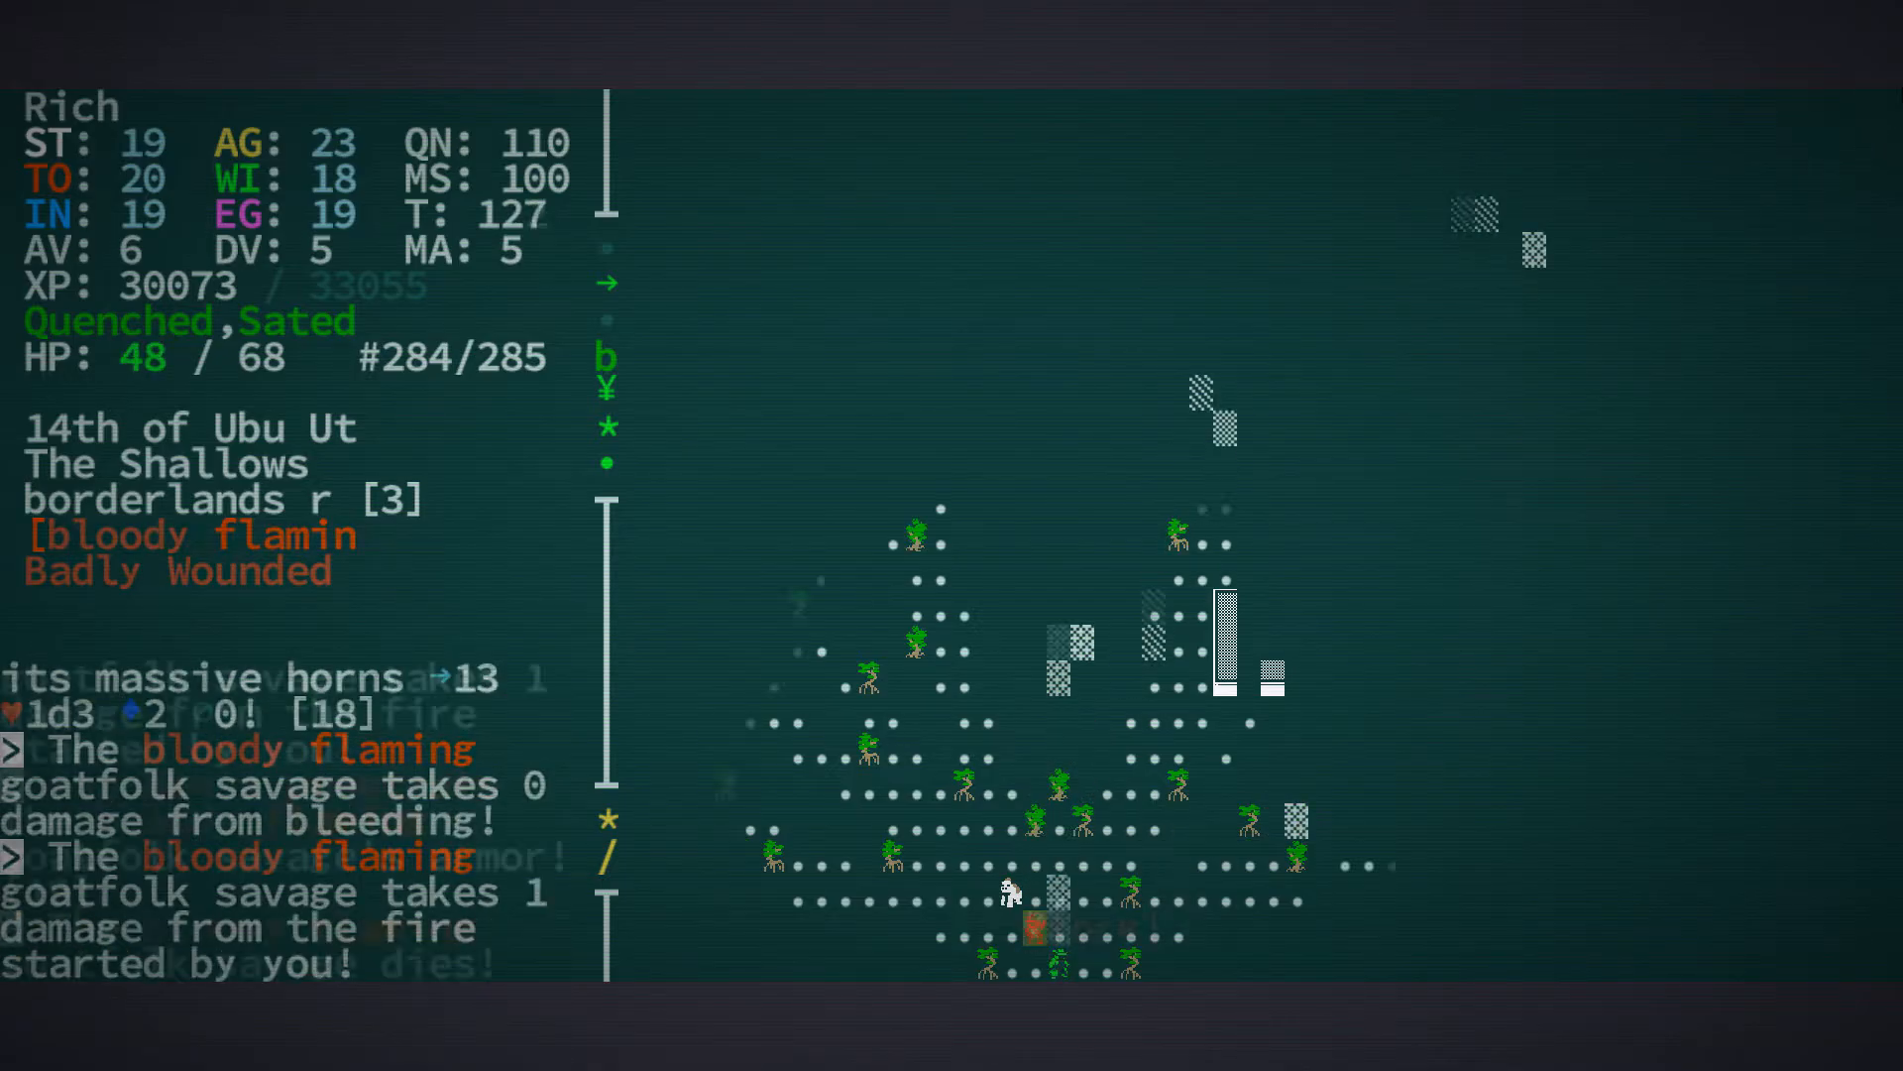
Look at the albino ape, then fight the goatfolk savage, ape and electrofuge
key("Space")
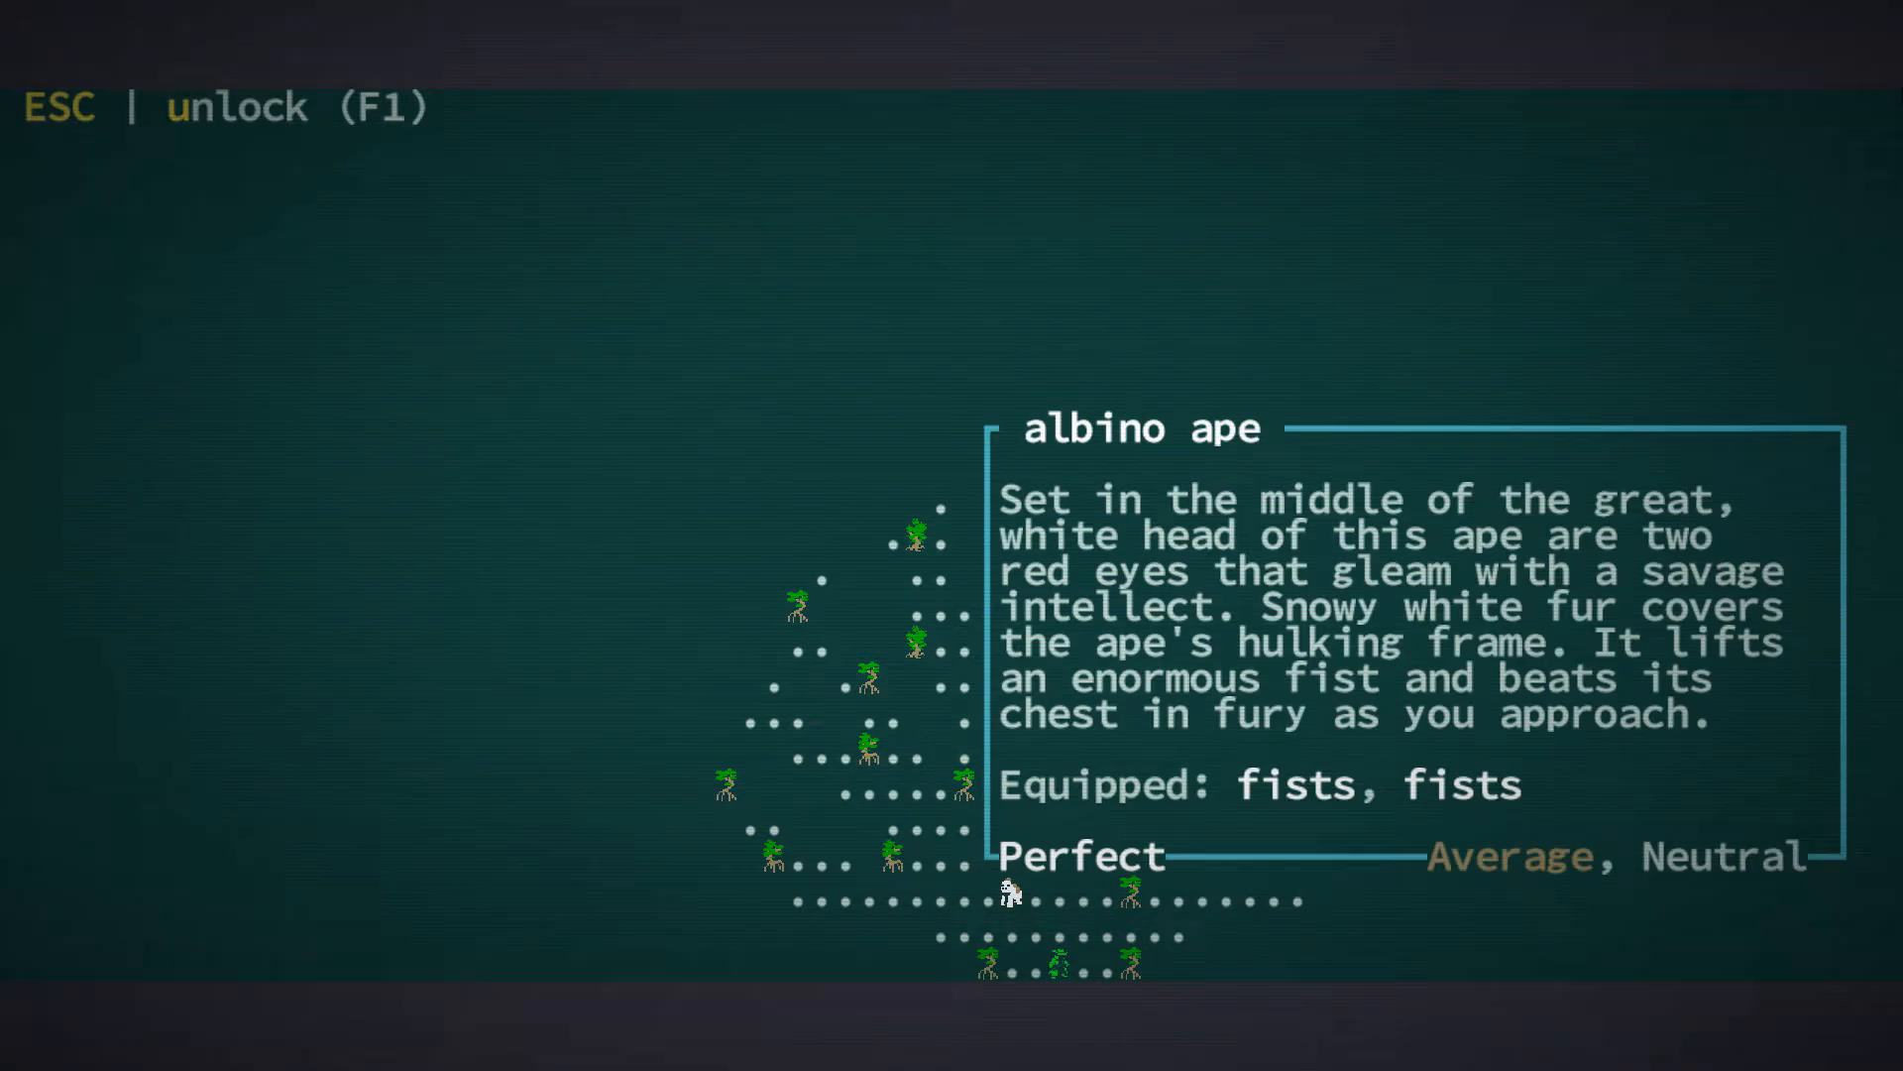
key("Escape")
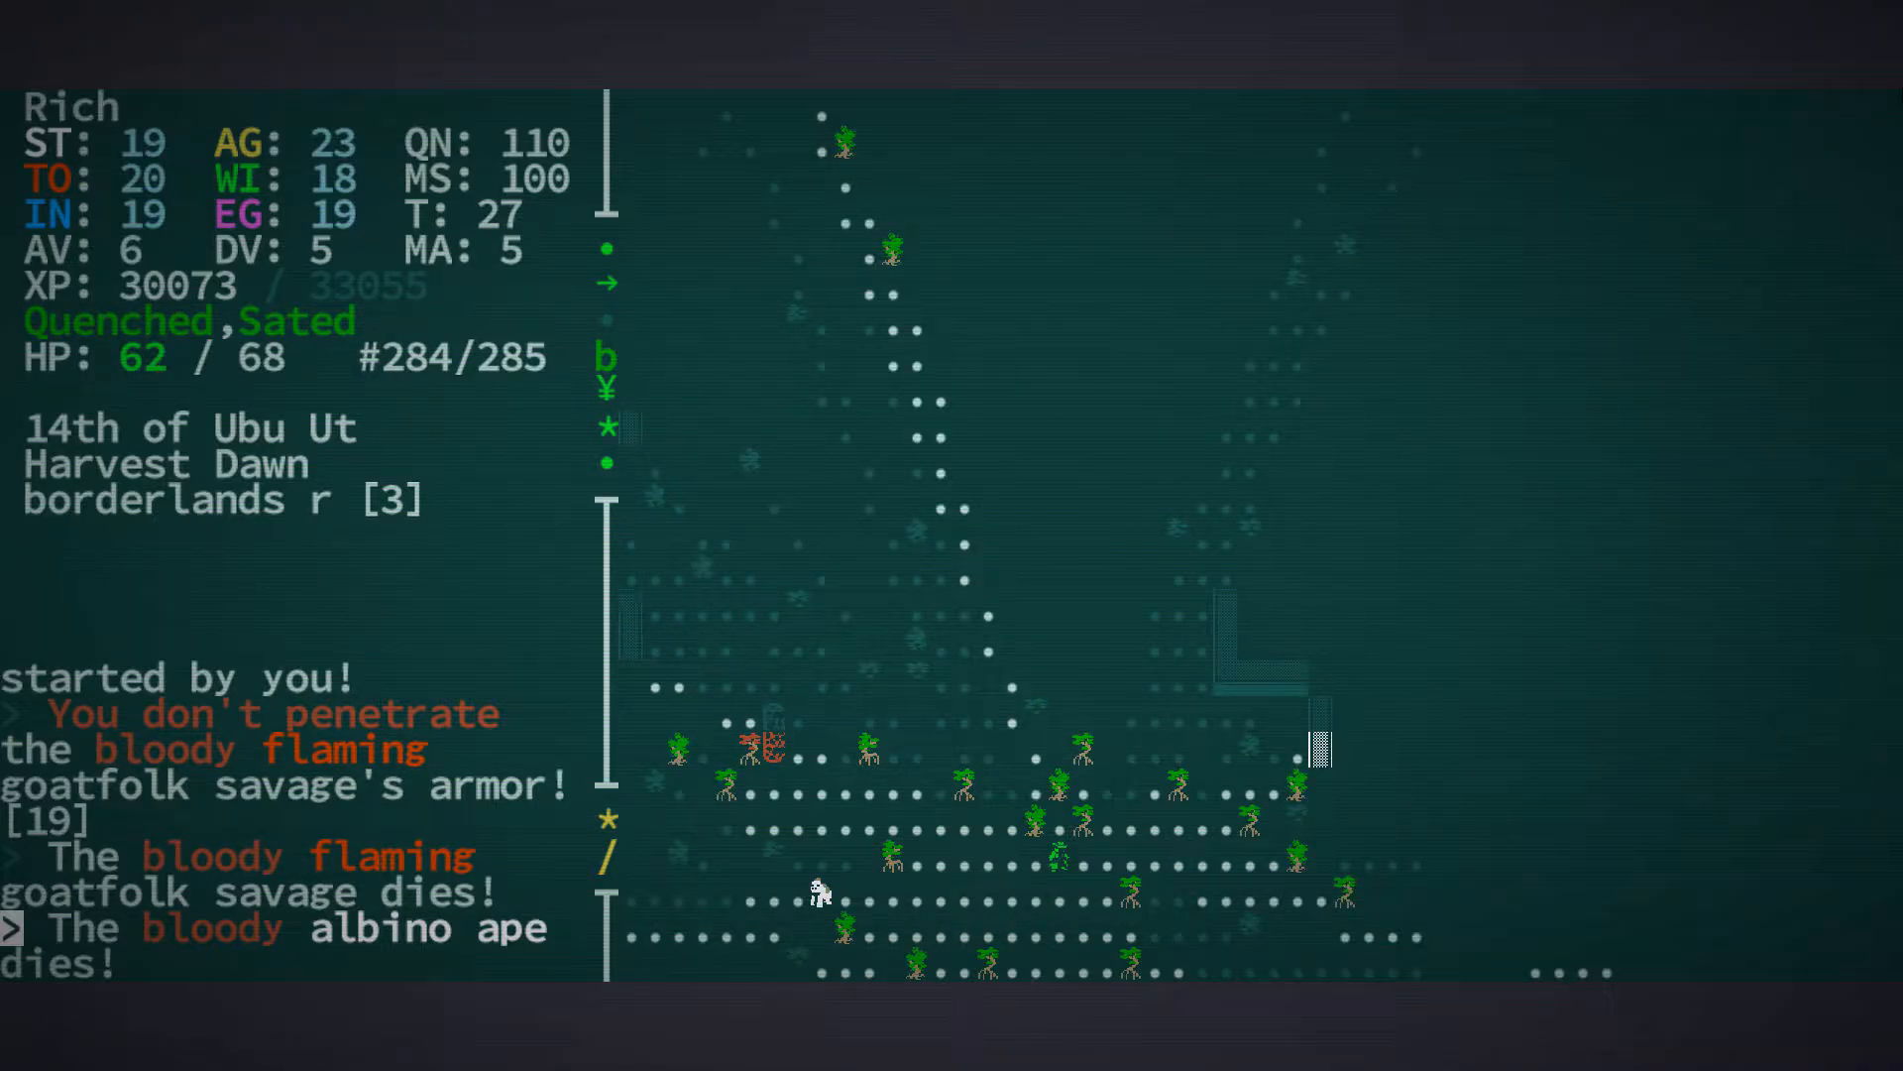
key("Up")
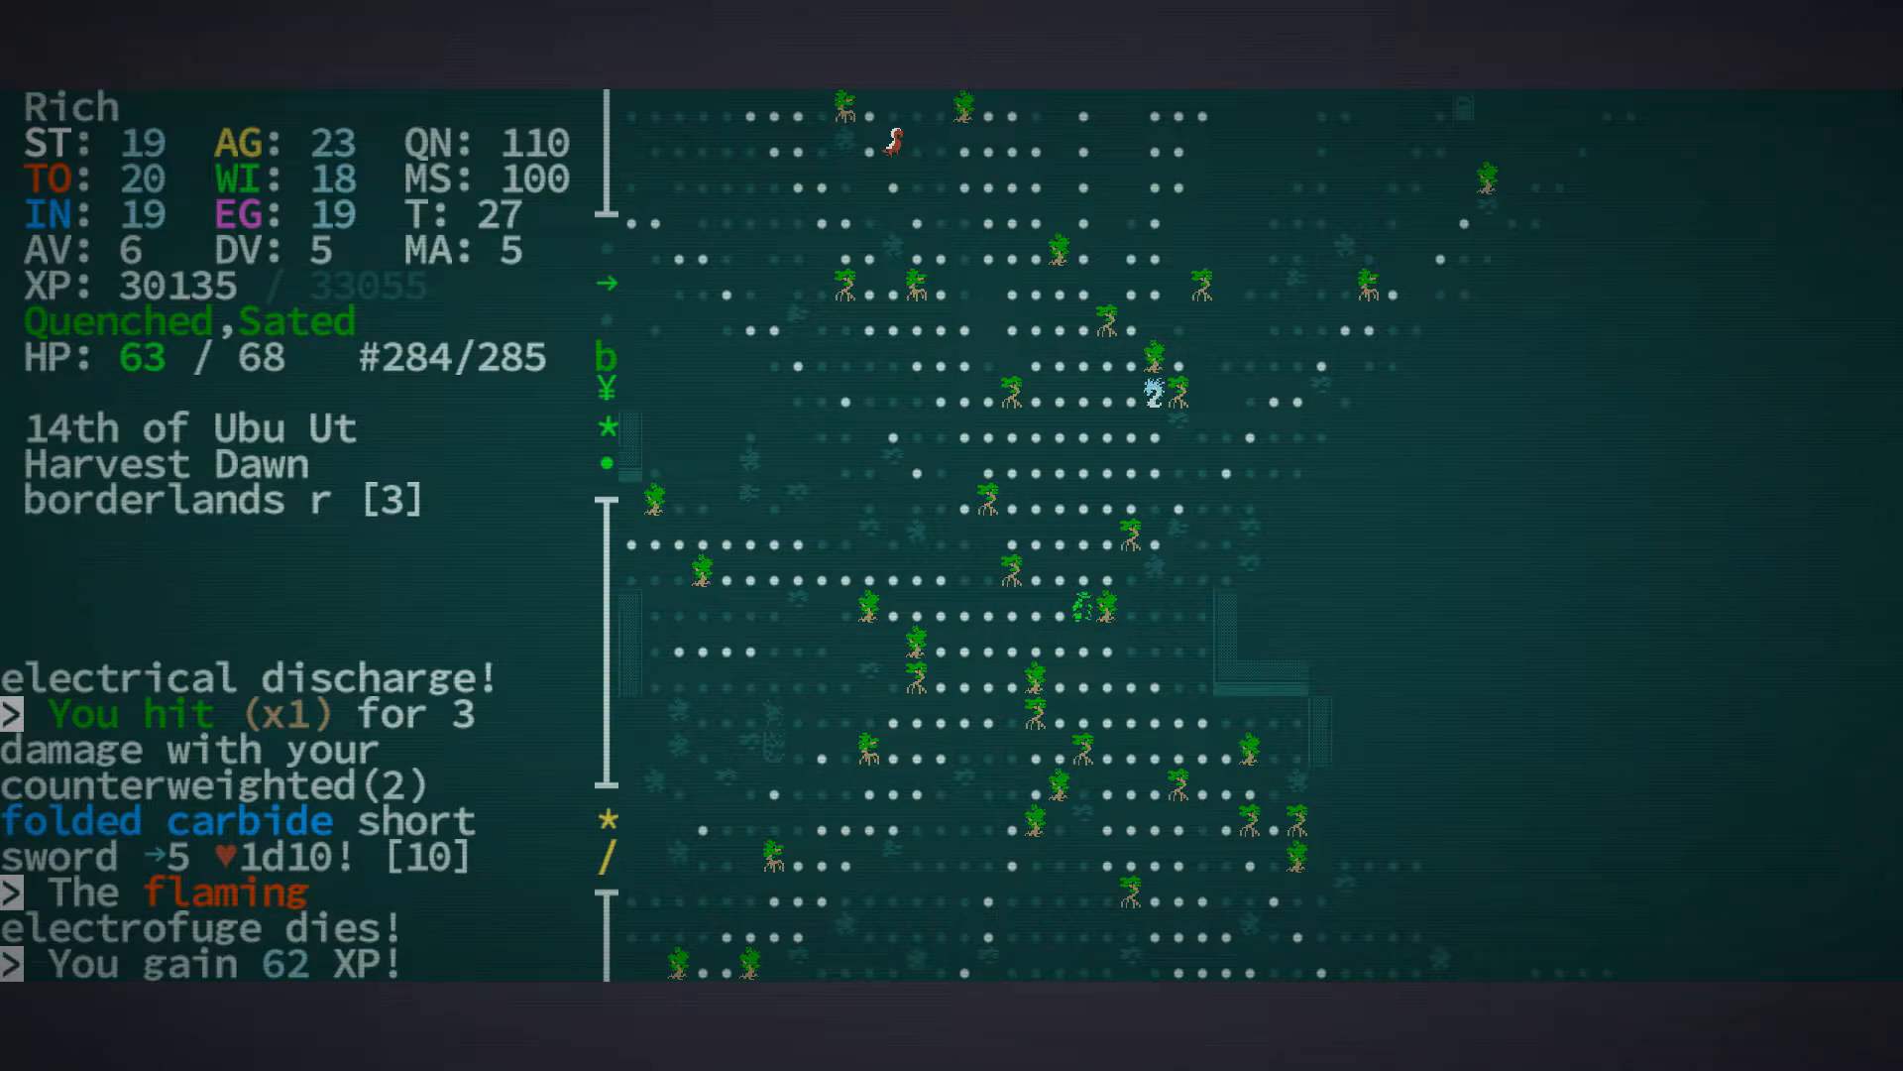
Check the inventory, then return to the map to fight the quillipede
key("i")
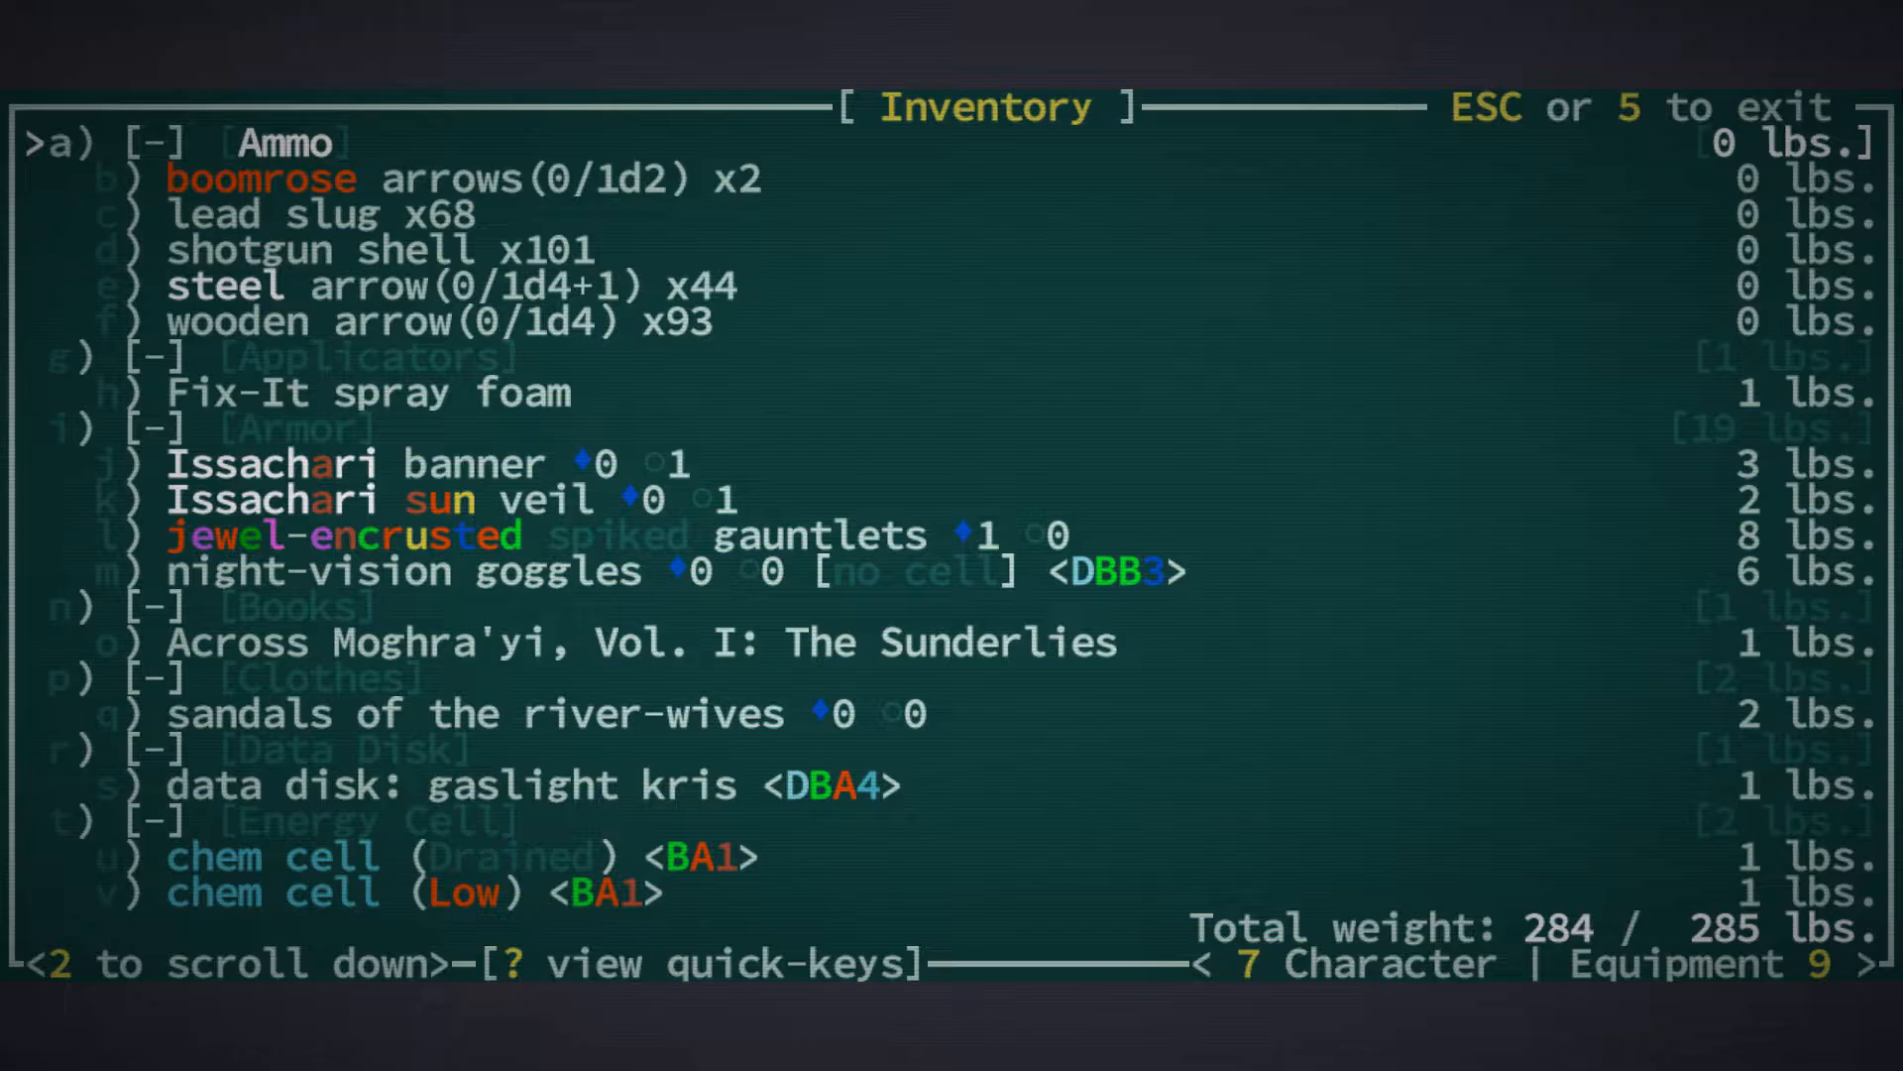
key("9")
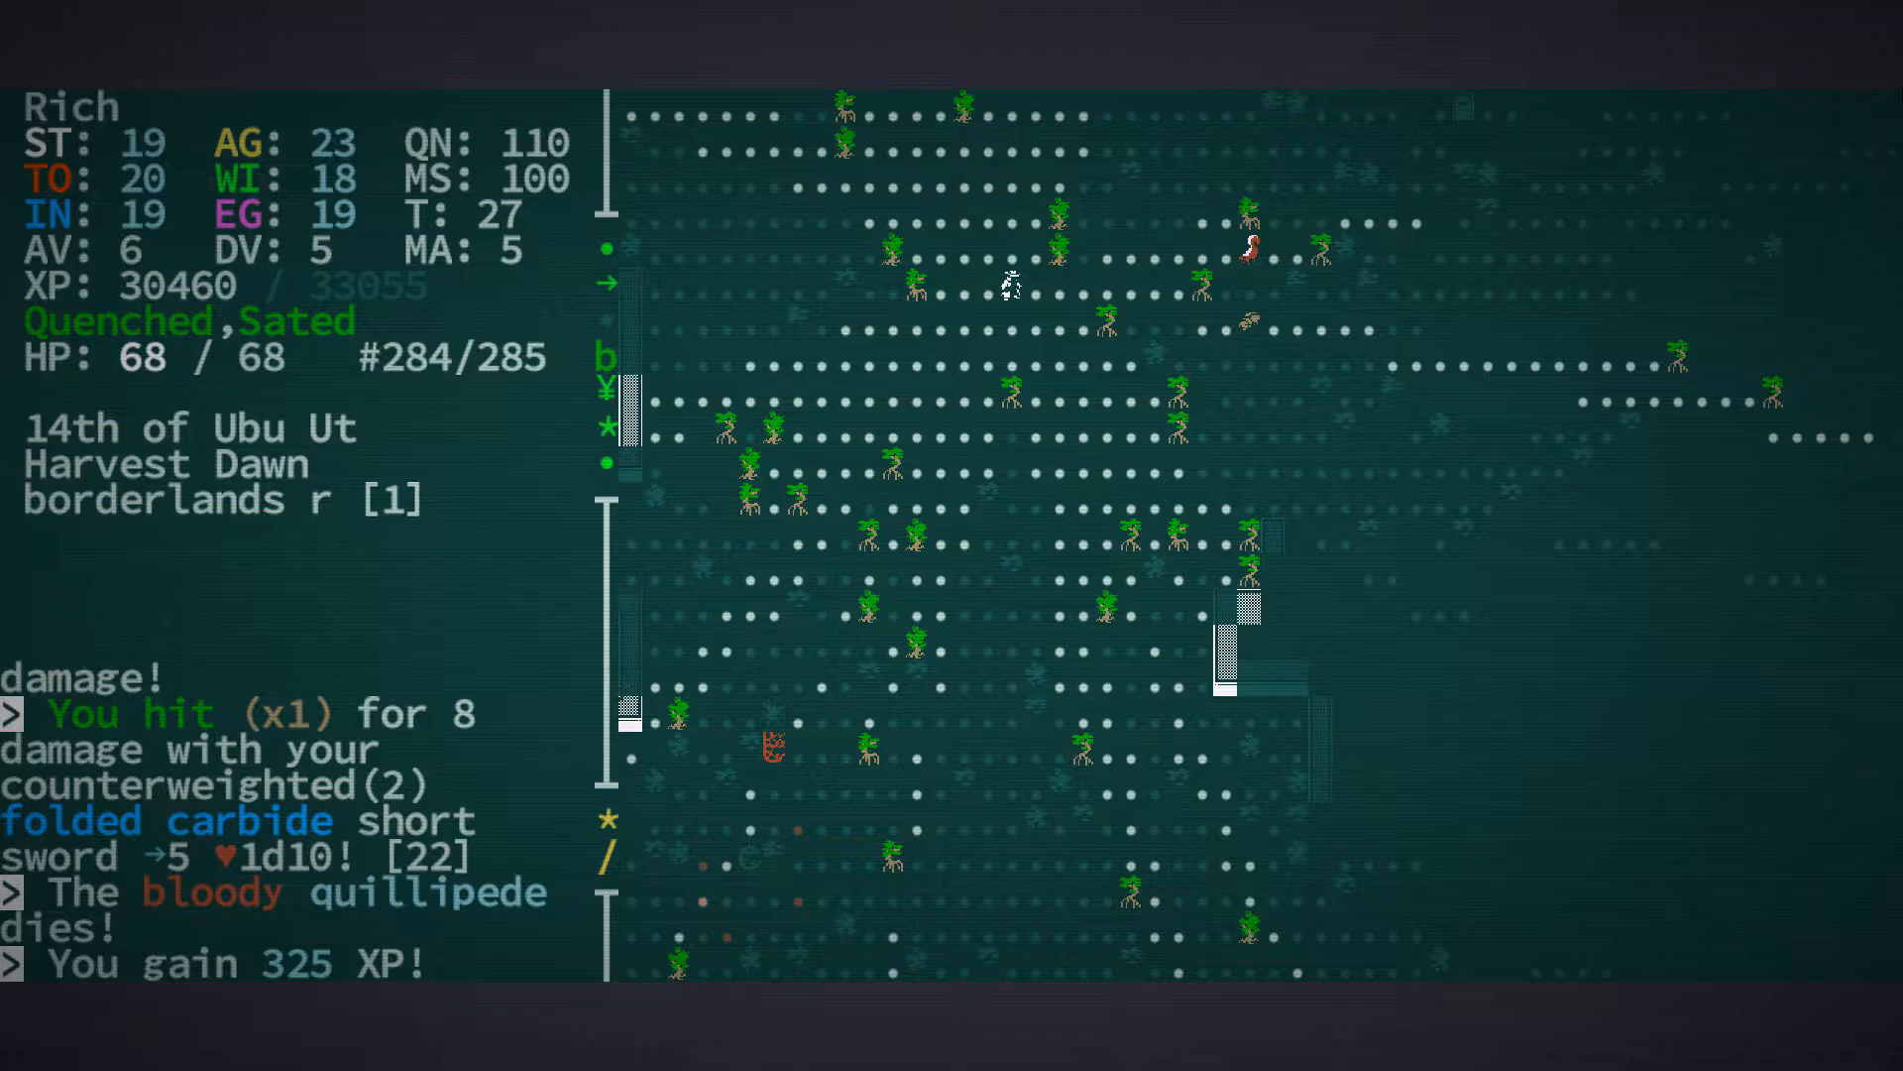
Walk north through the jungle until the flaming ice frog burns to death for 300 XP
key("Up")
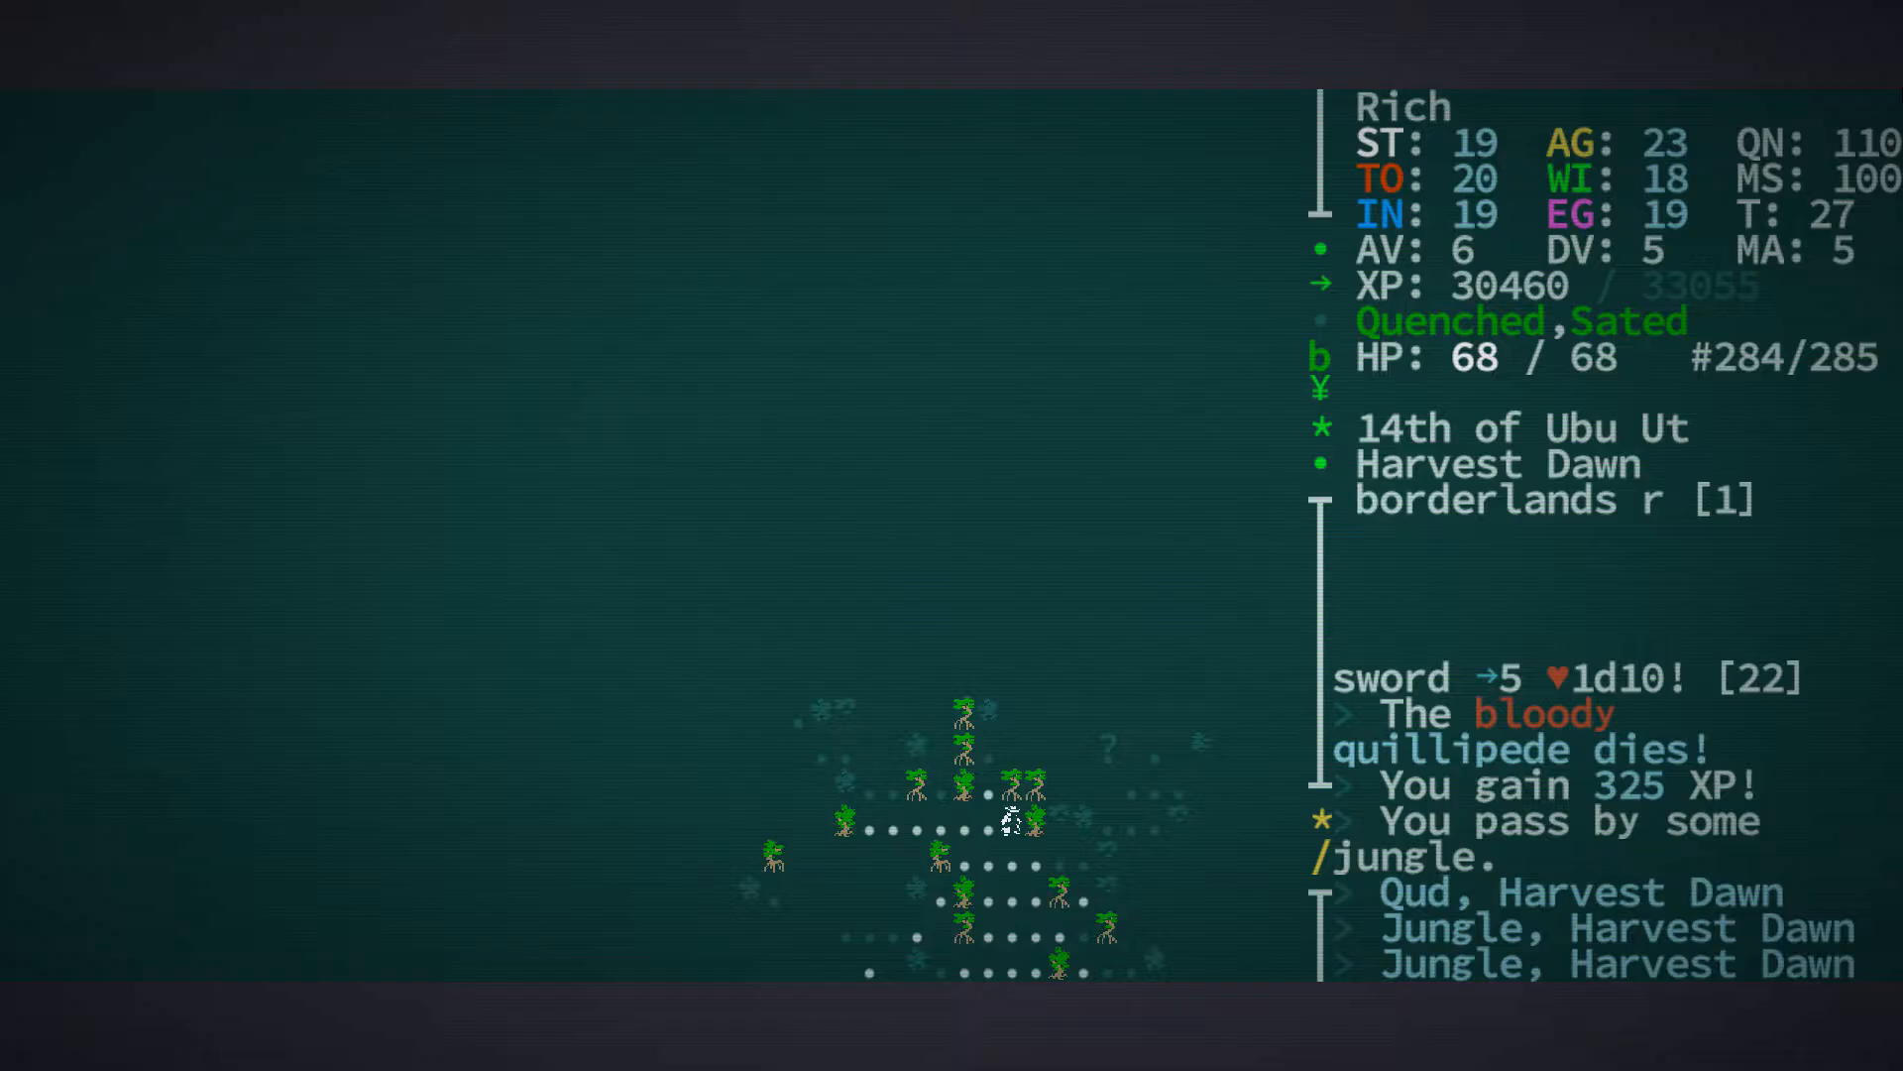
key("Up")
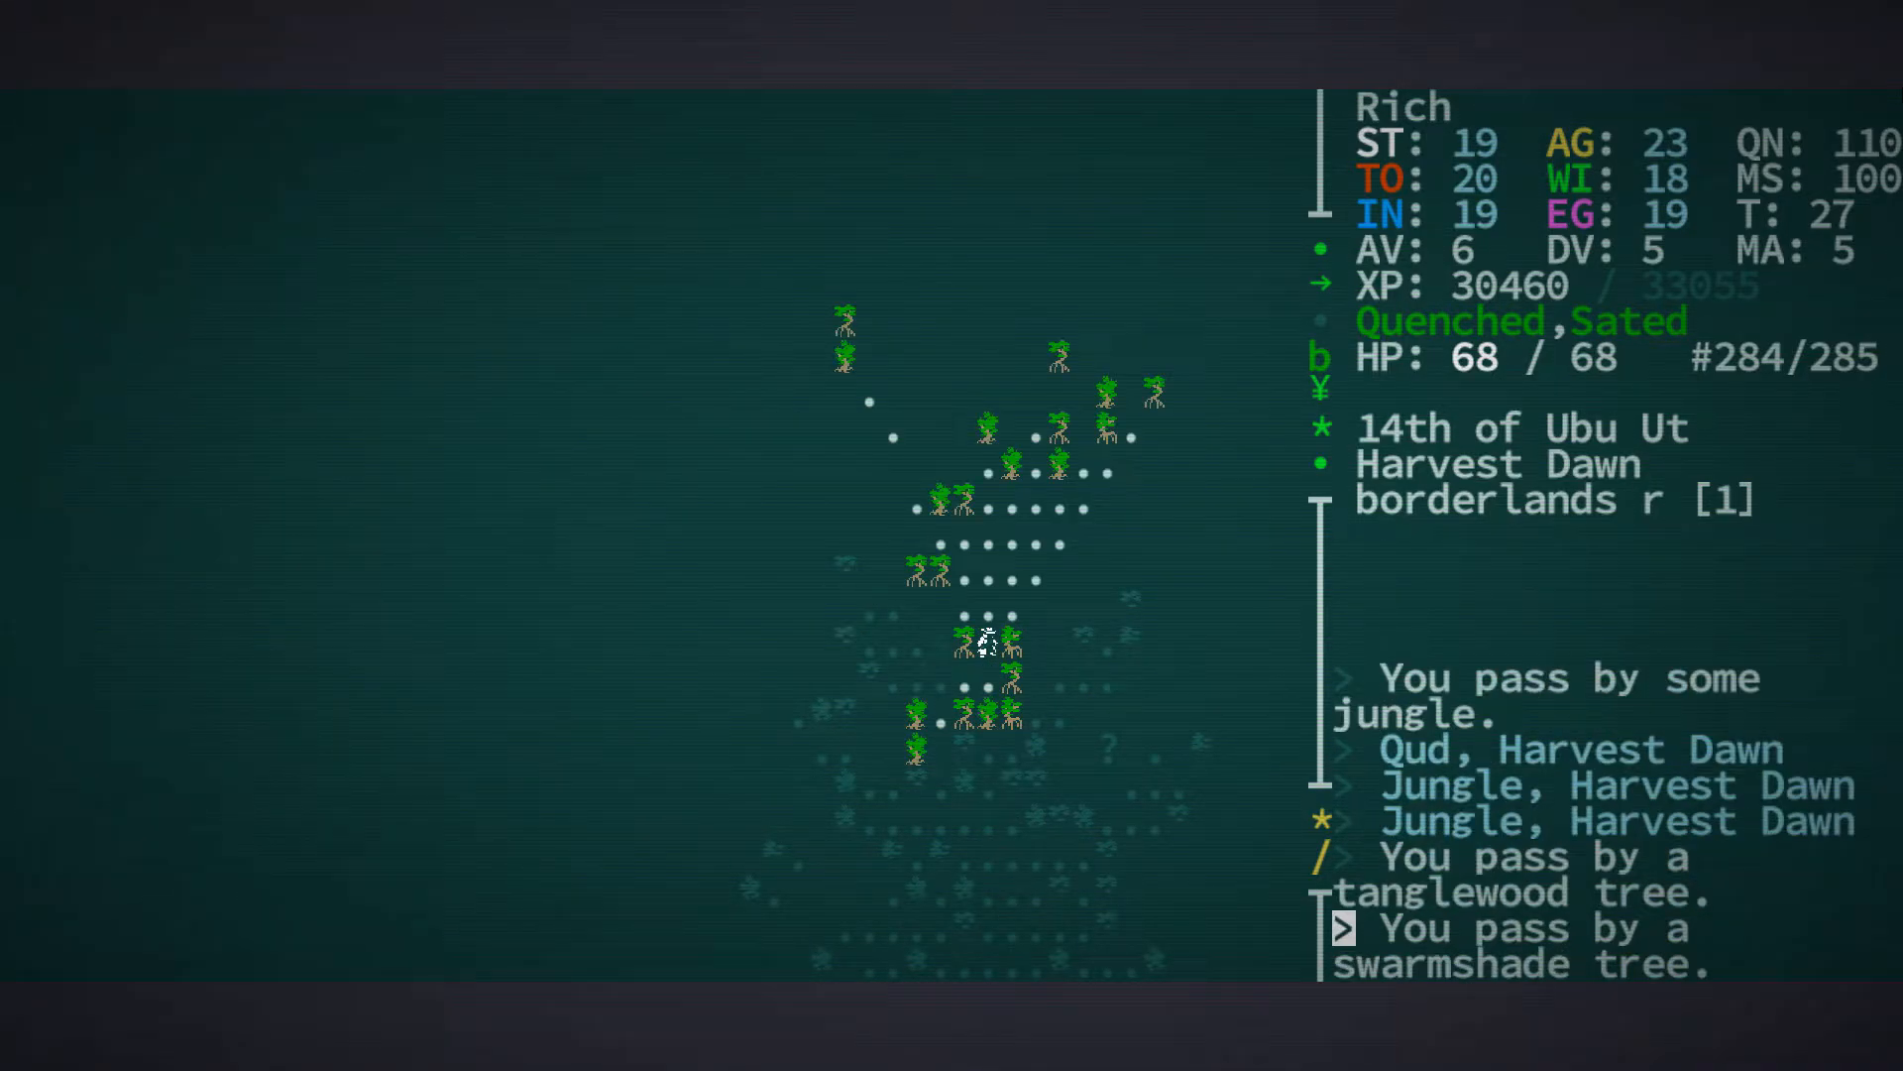
key("up")
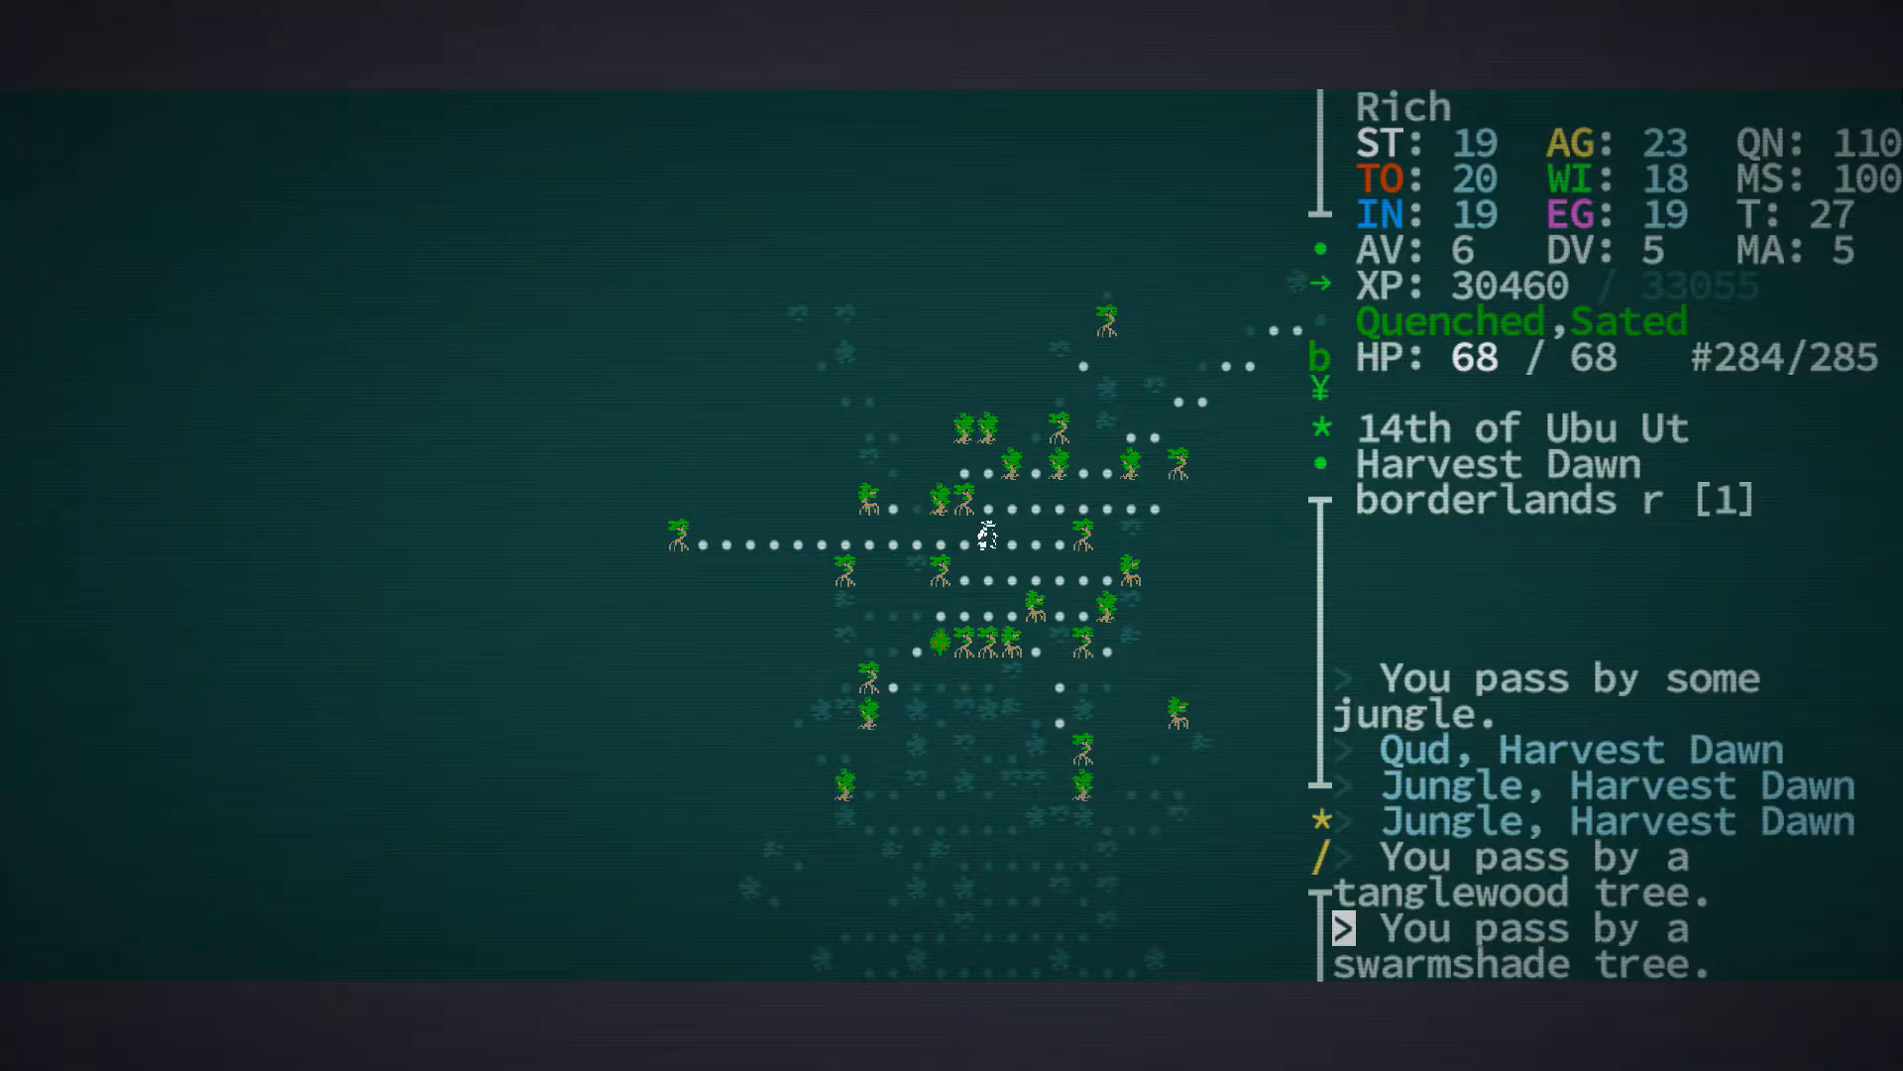
key("Up")
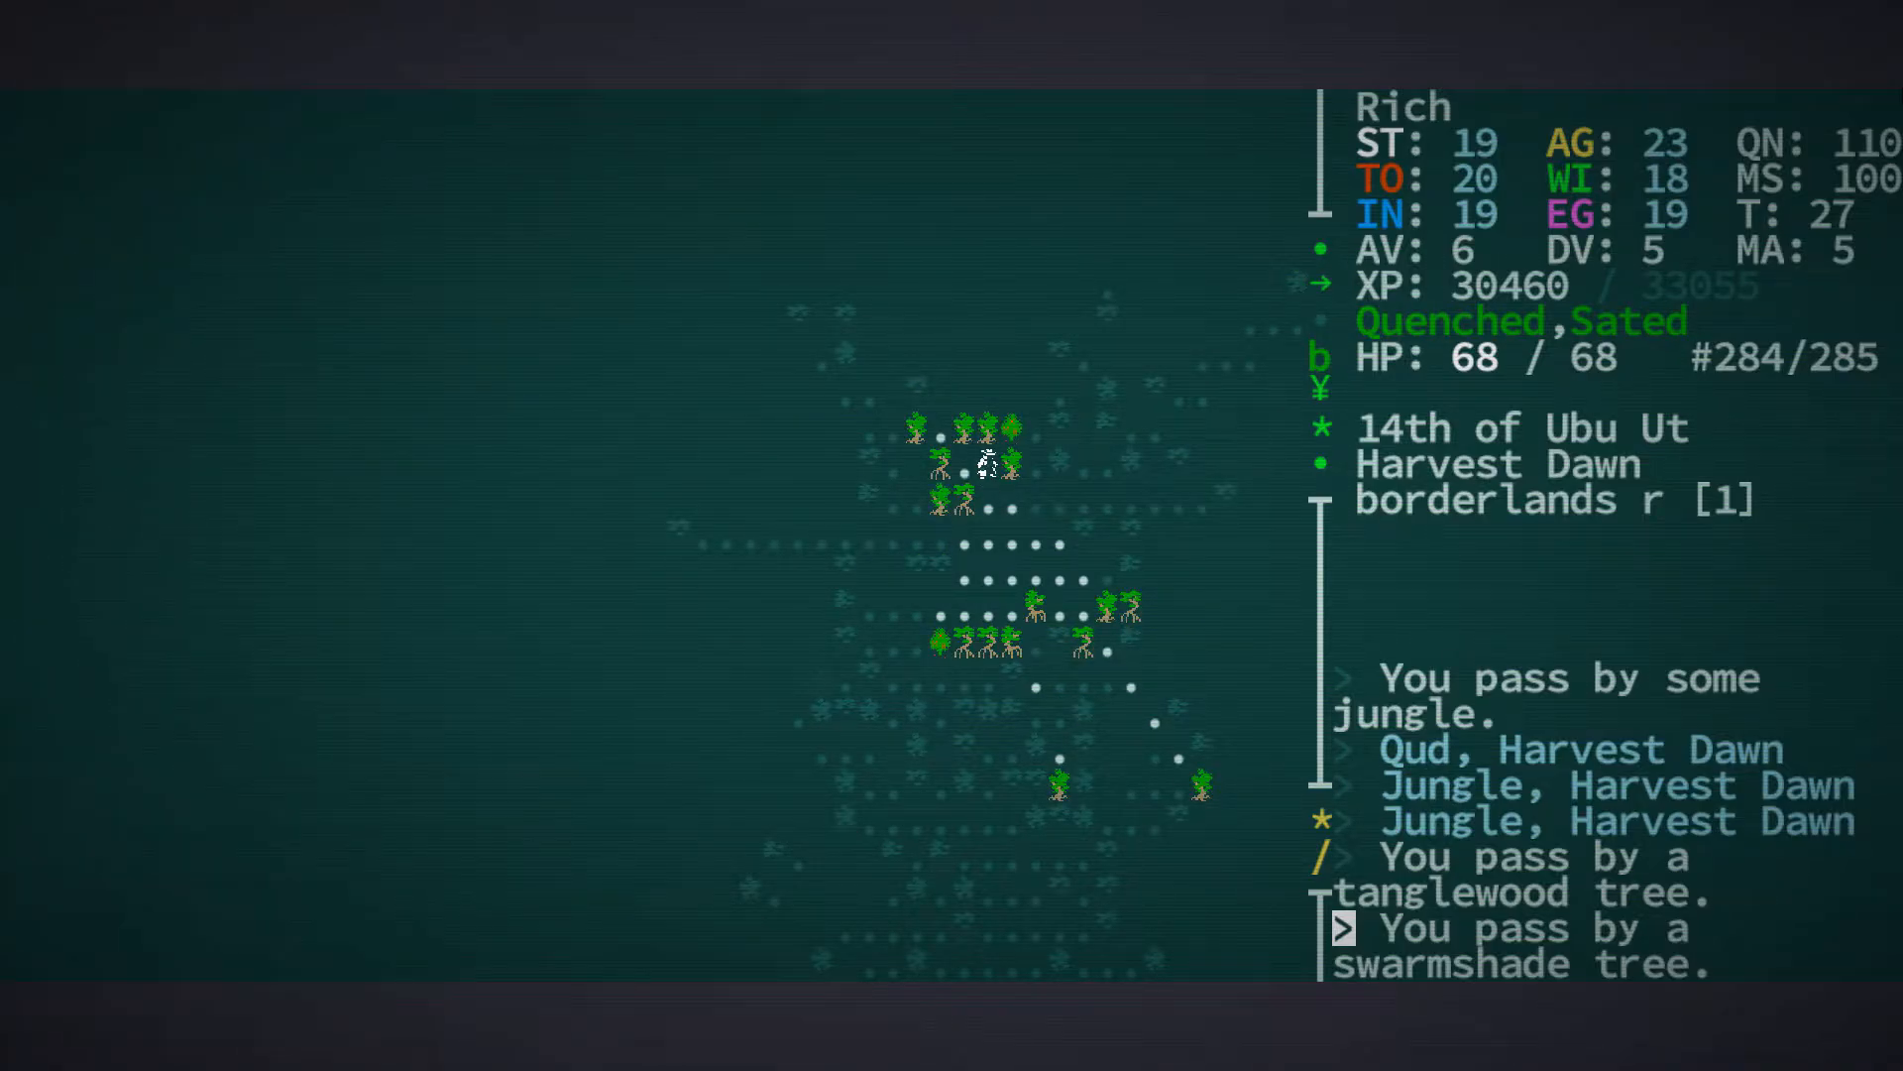
key("Up")
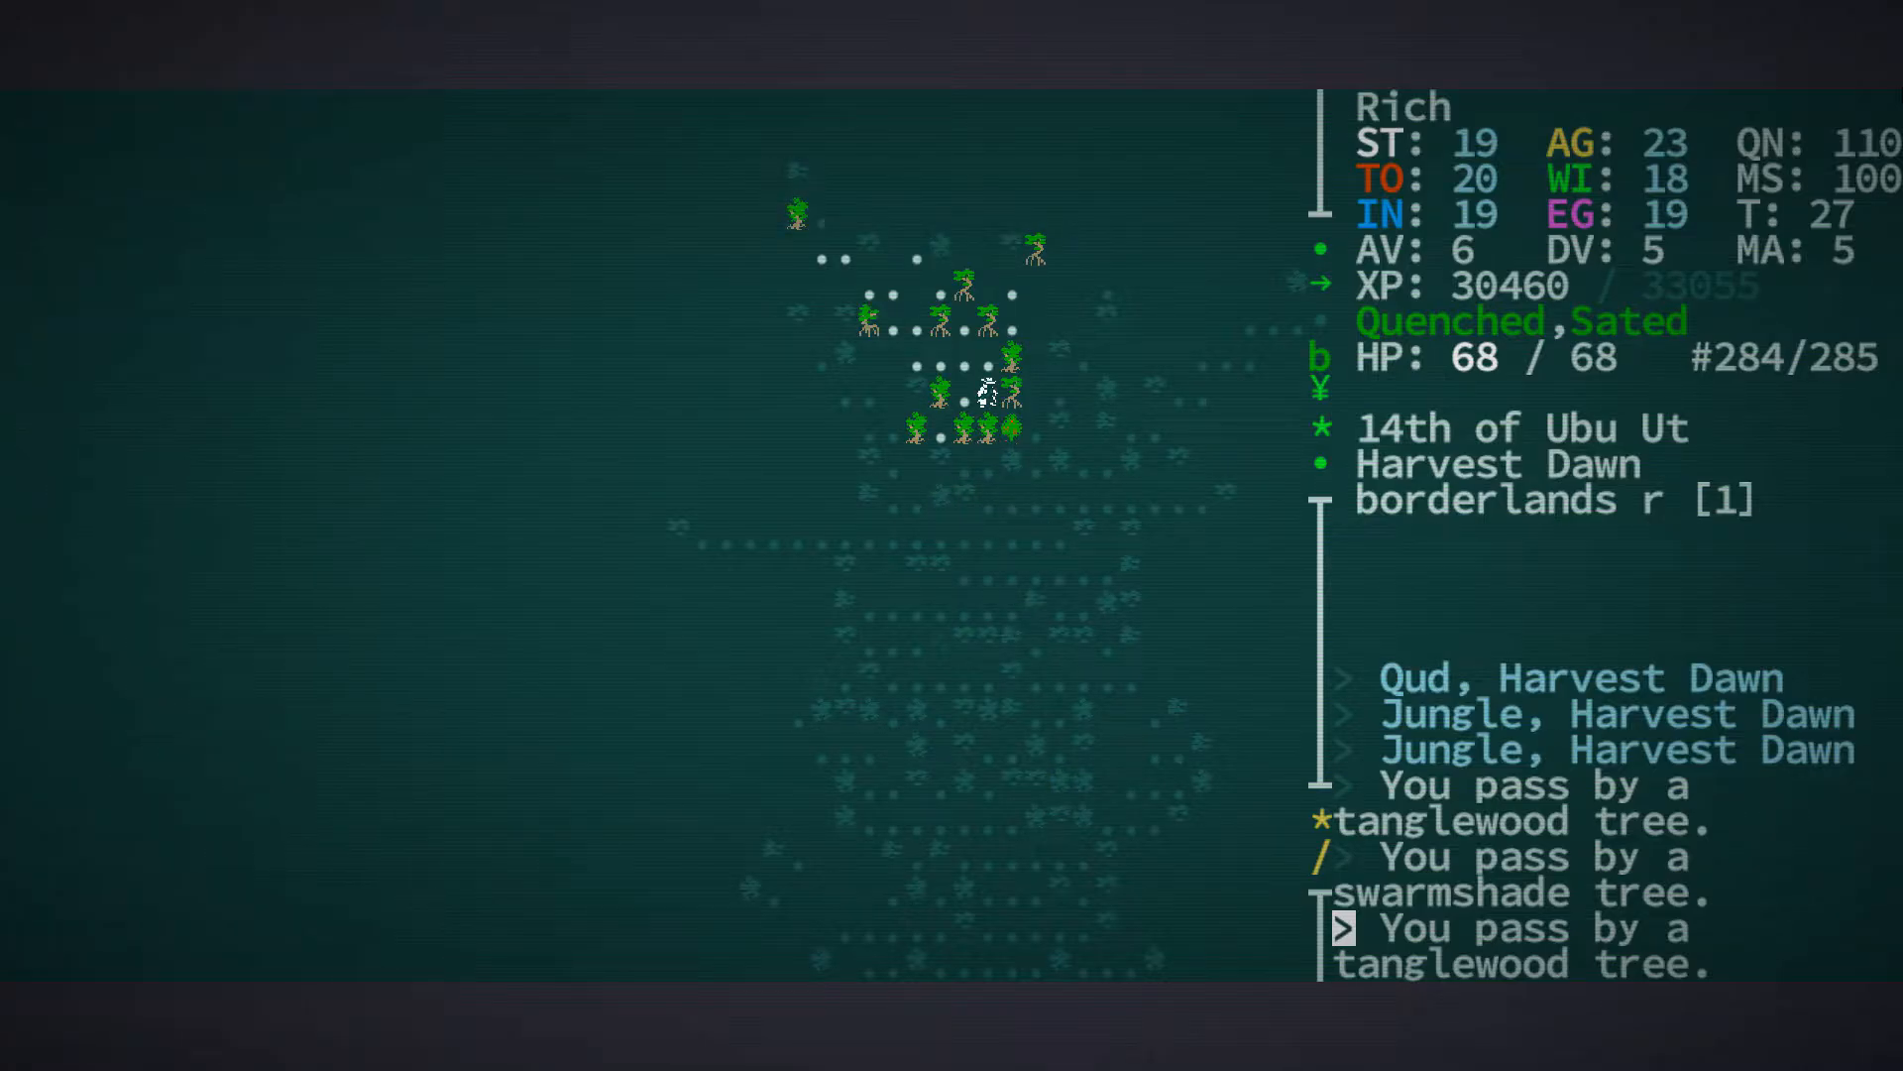
key("up")
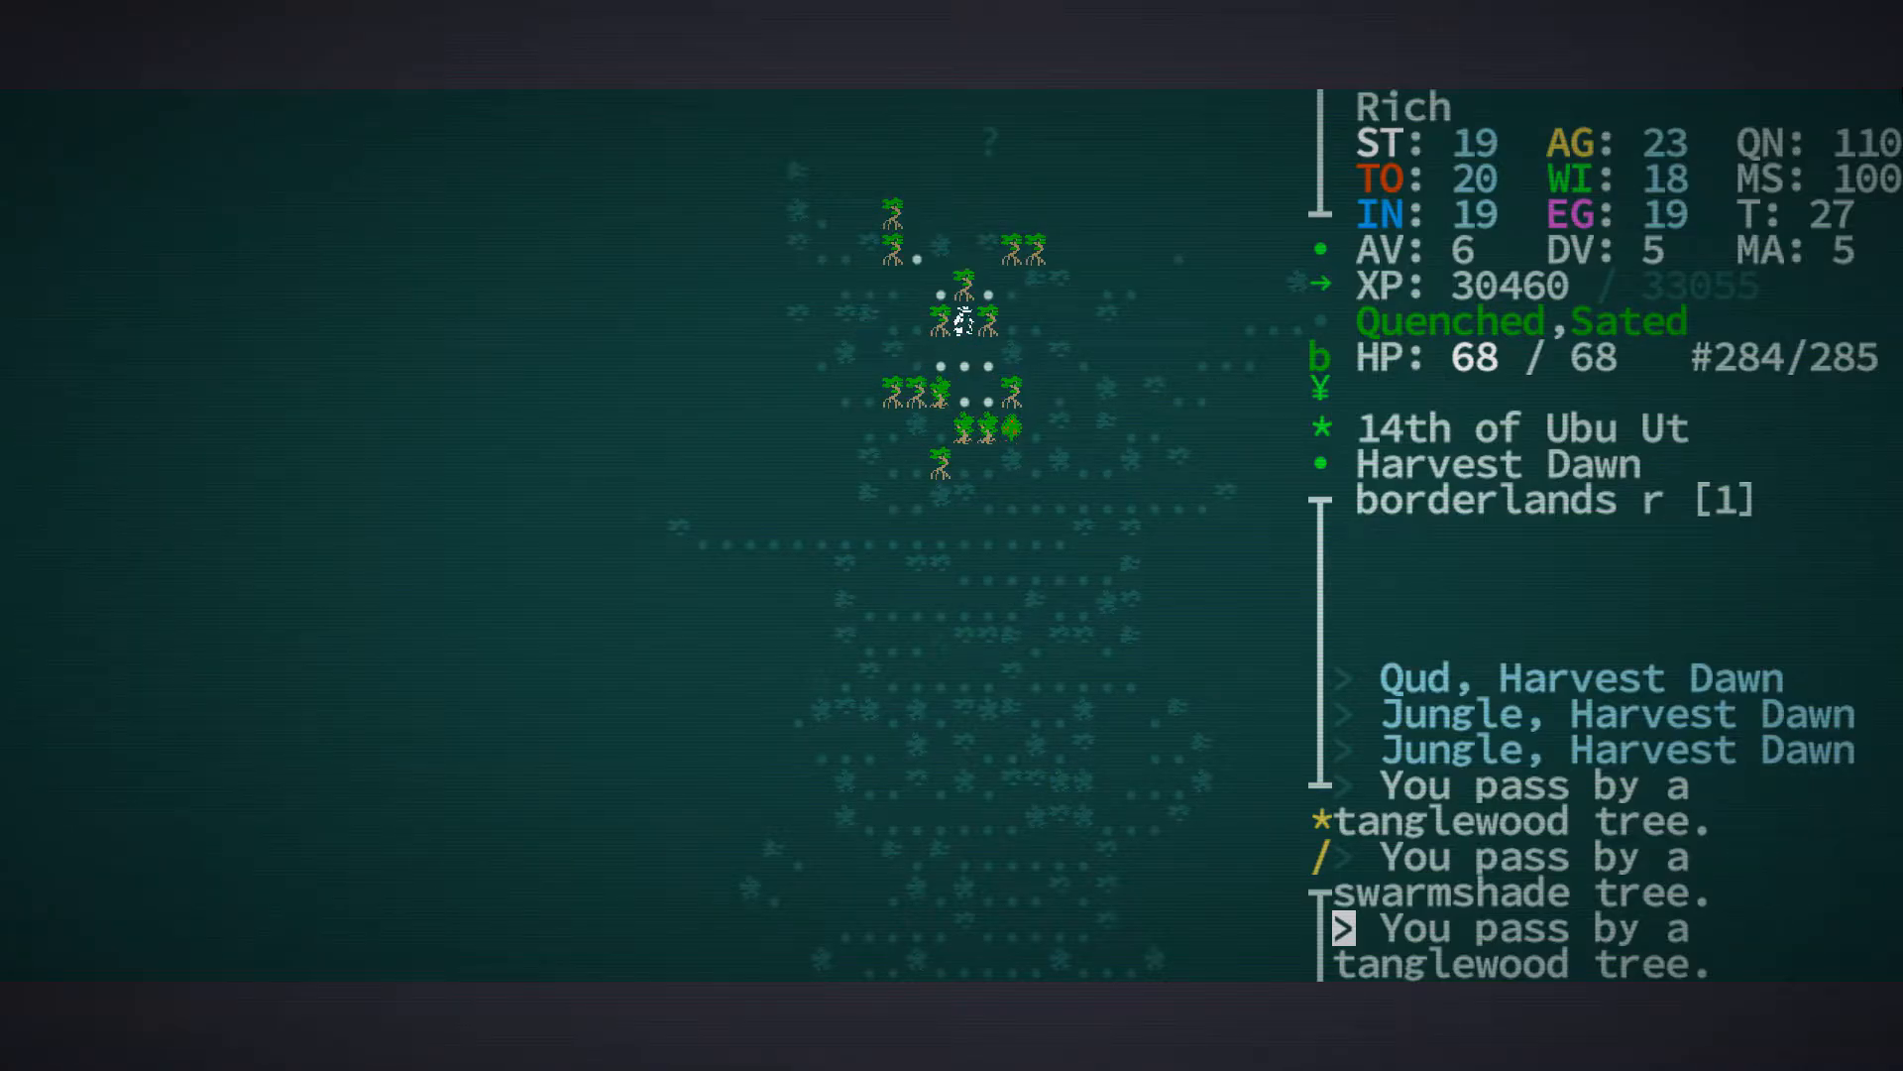
key("Up")
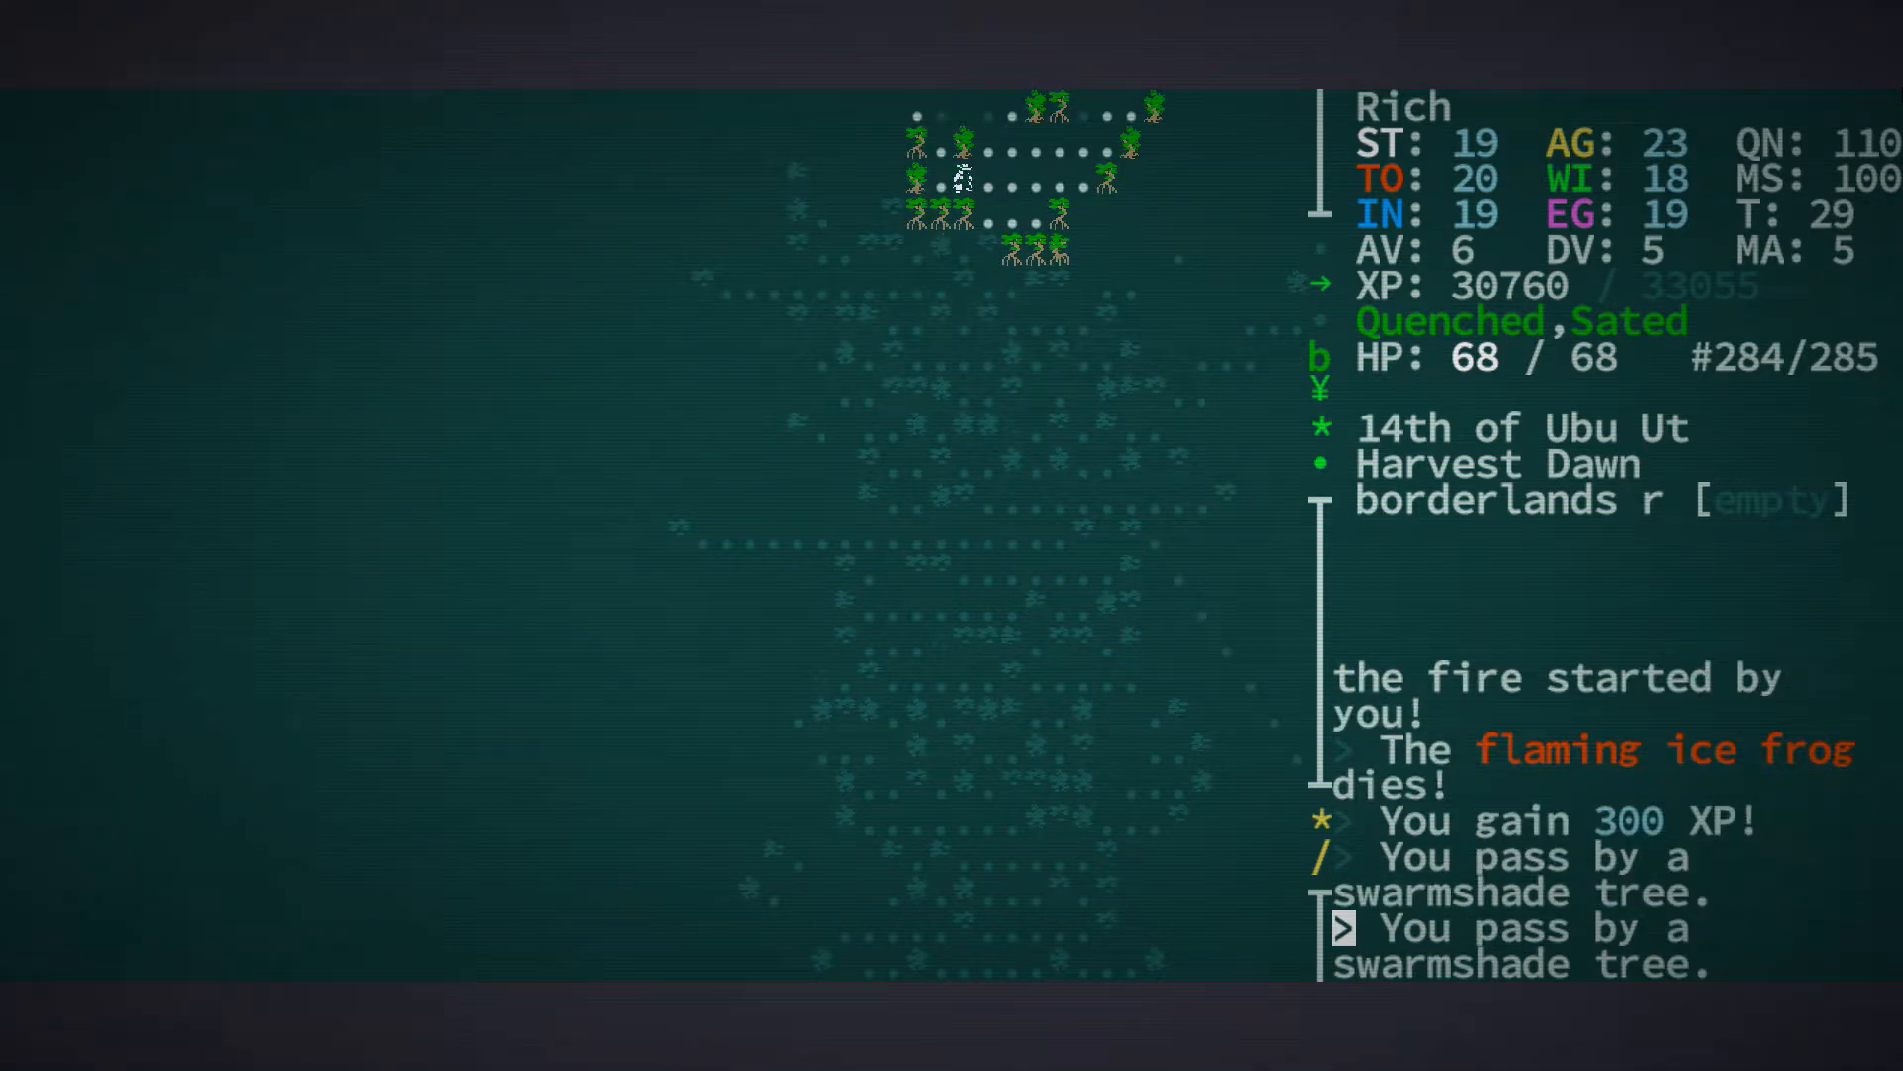
key("Up")
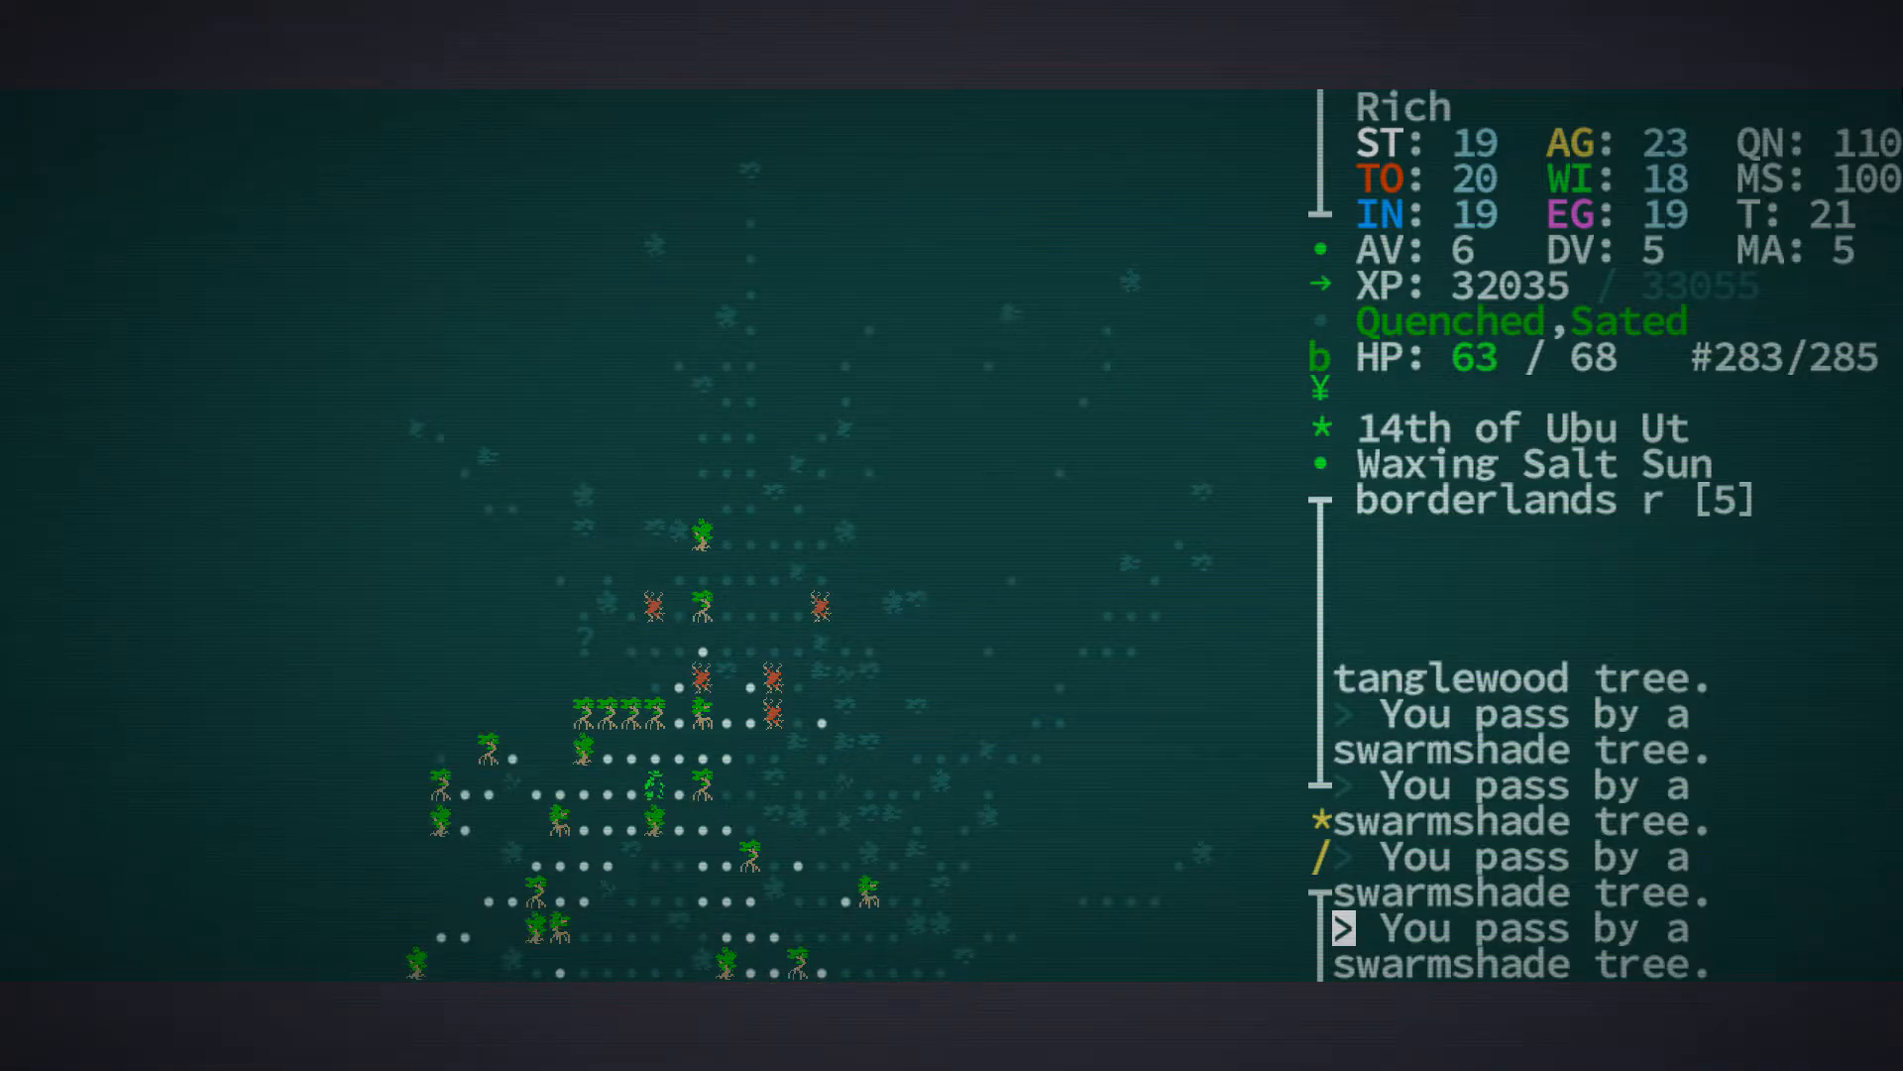
Move past the hostiles toward the jungle ruins, reaching 32410 XP
key("Up")
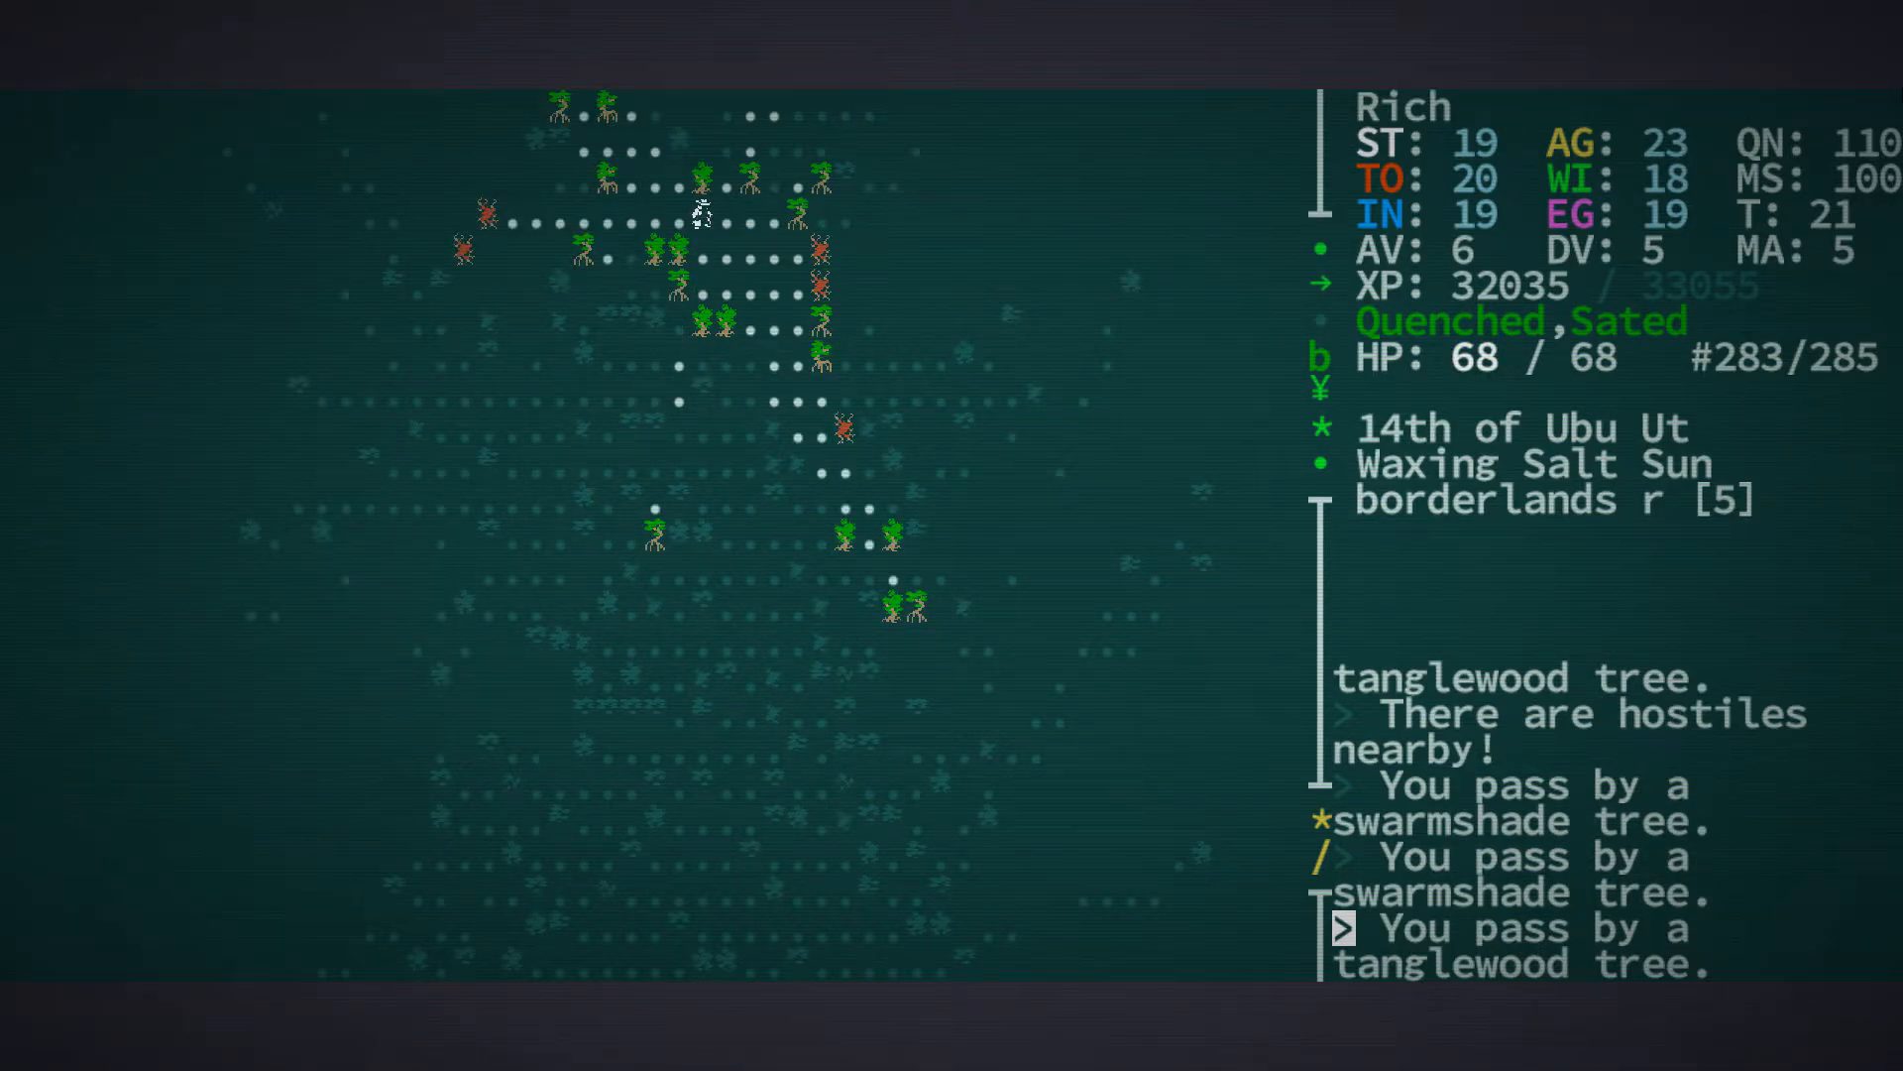
key("Up")
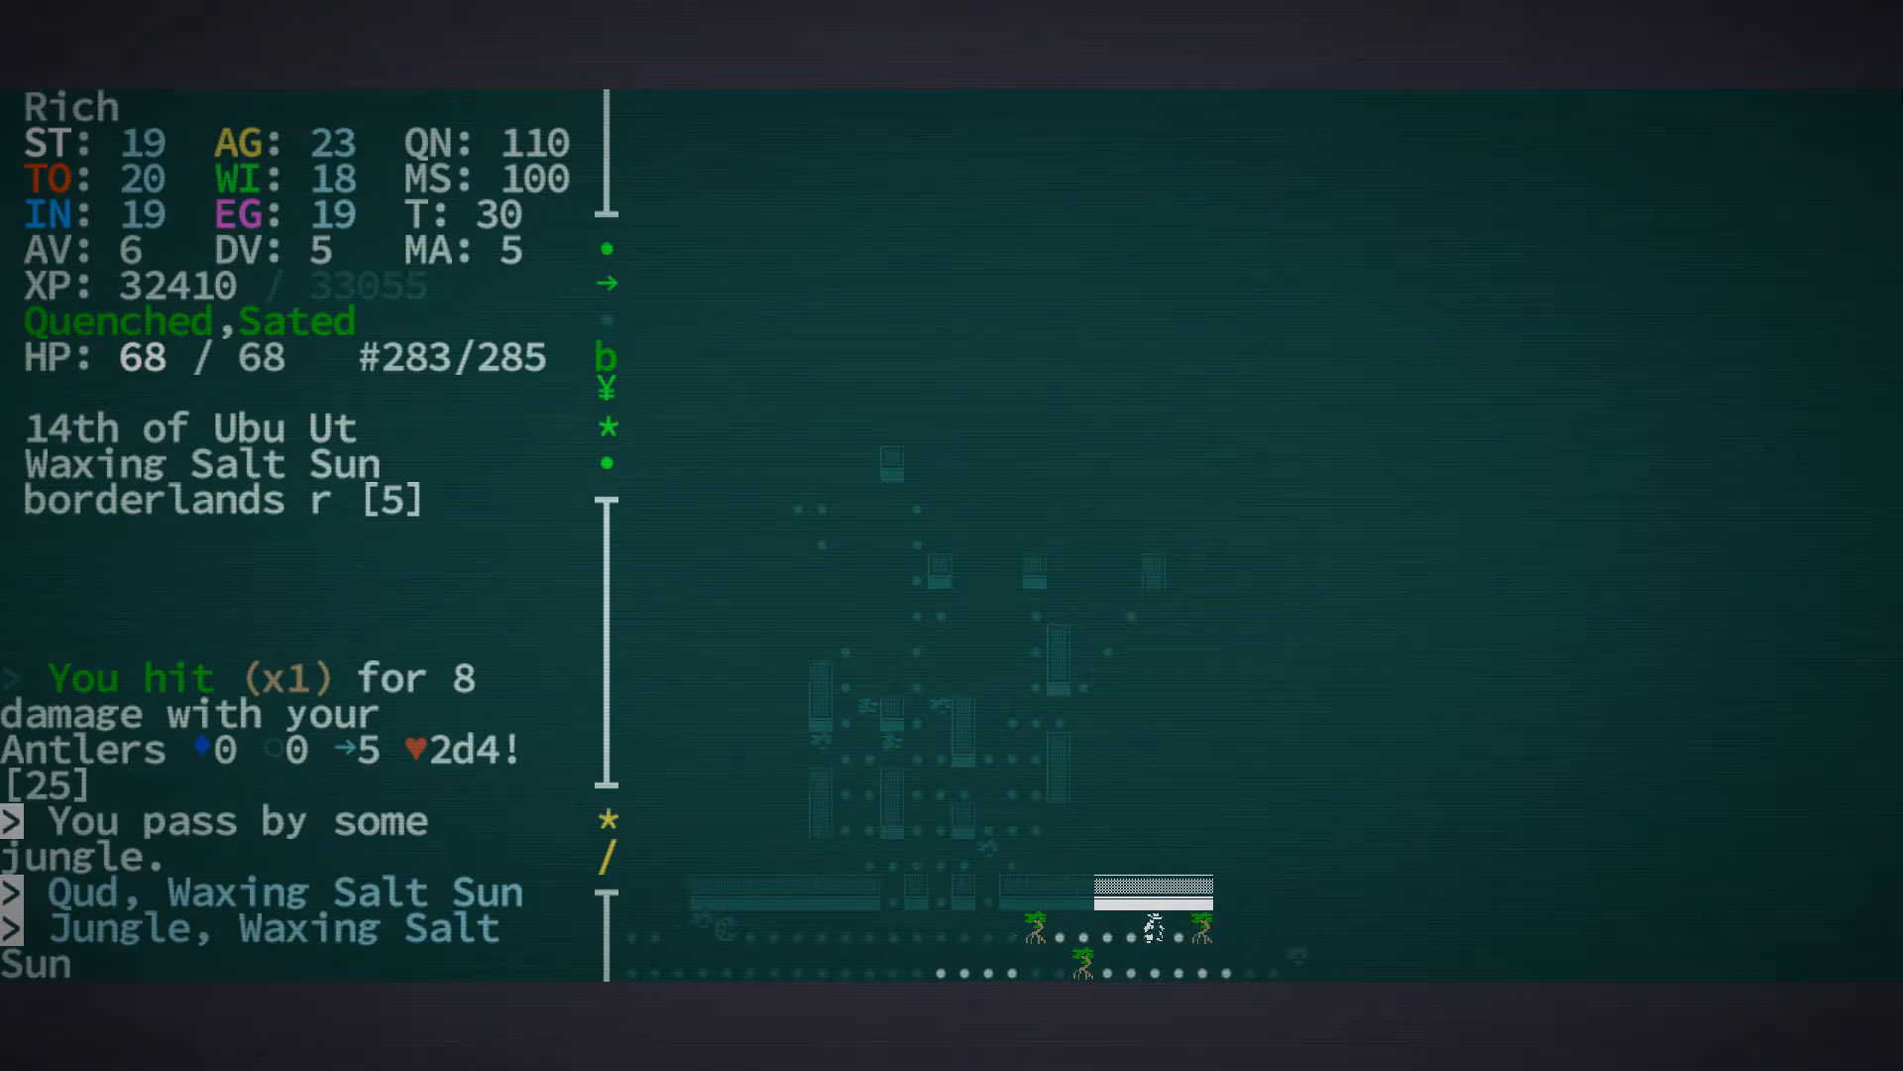
Save and quit, dismiss the Game saved notice, and bring up the saved games list
key("Escape")
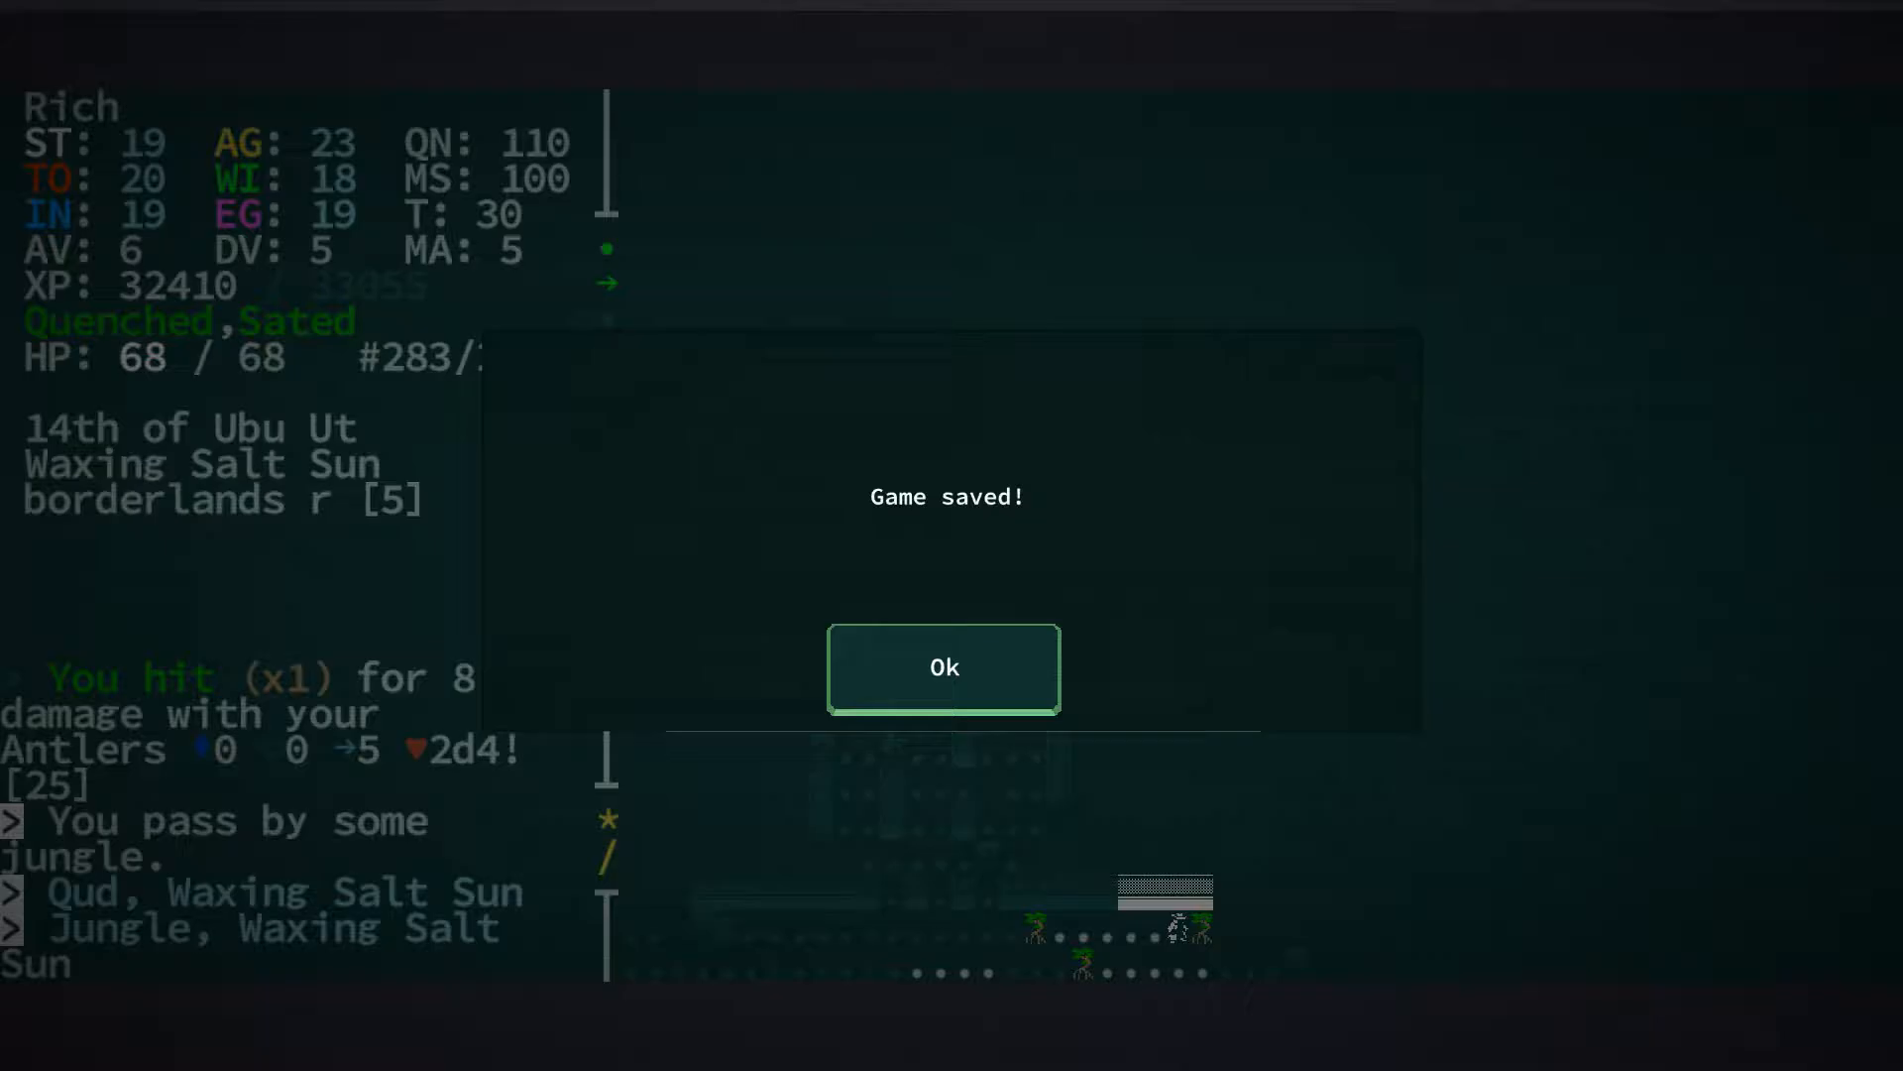
left_click(943, 667)
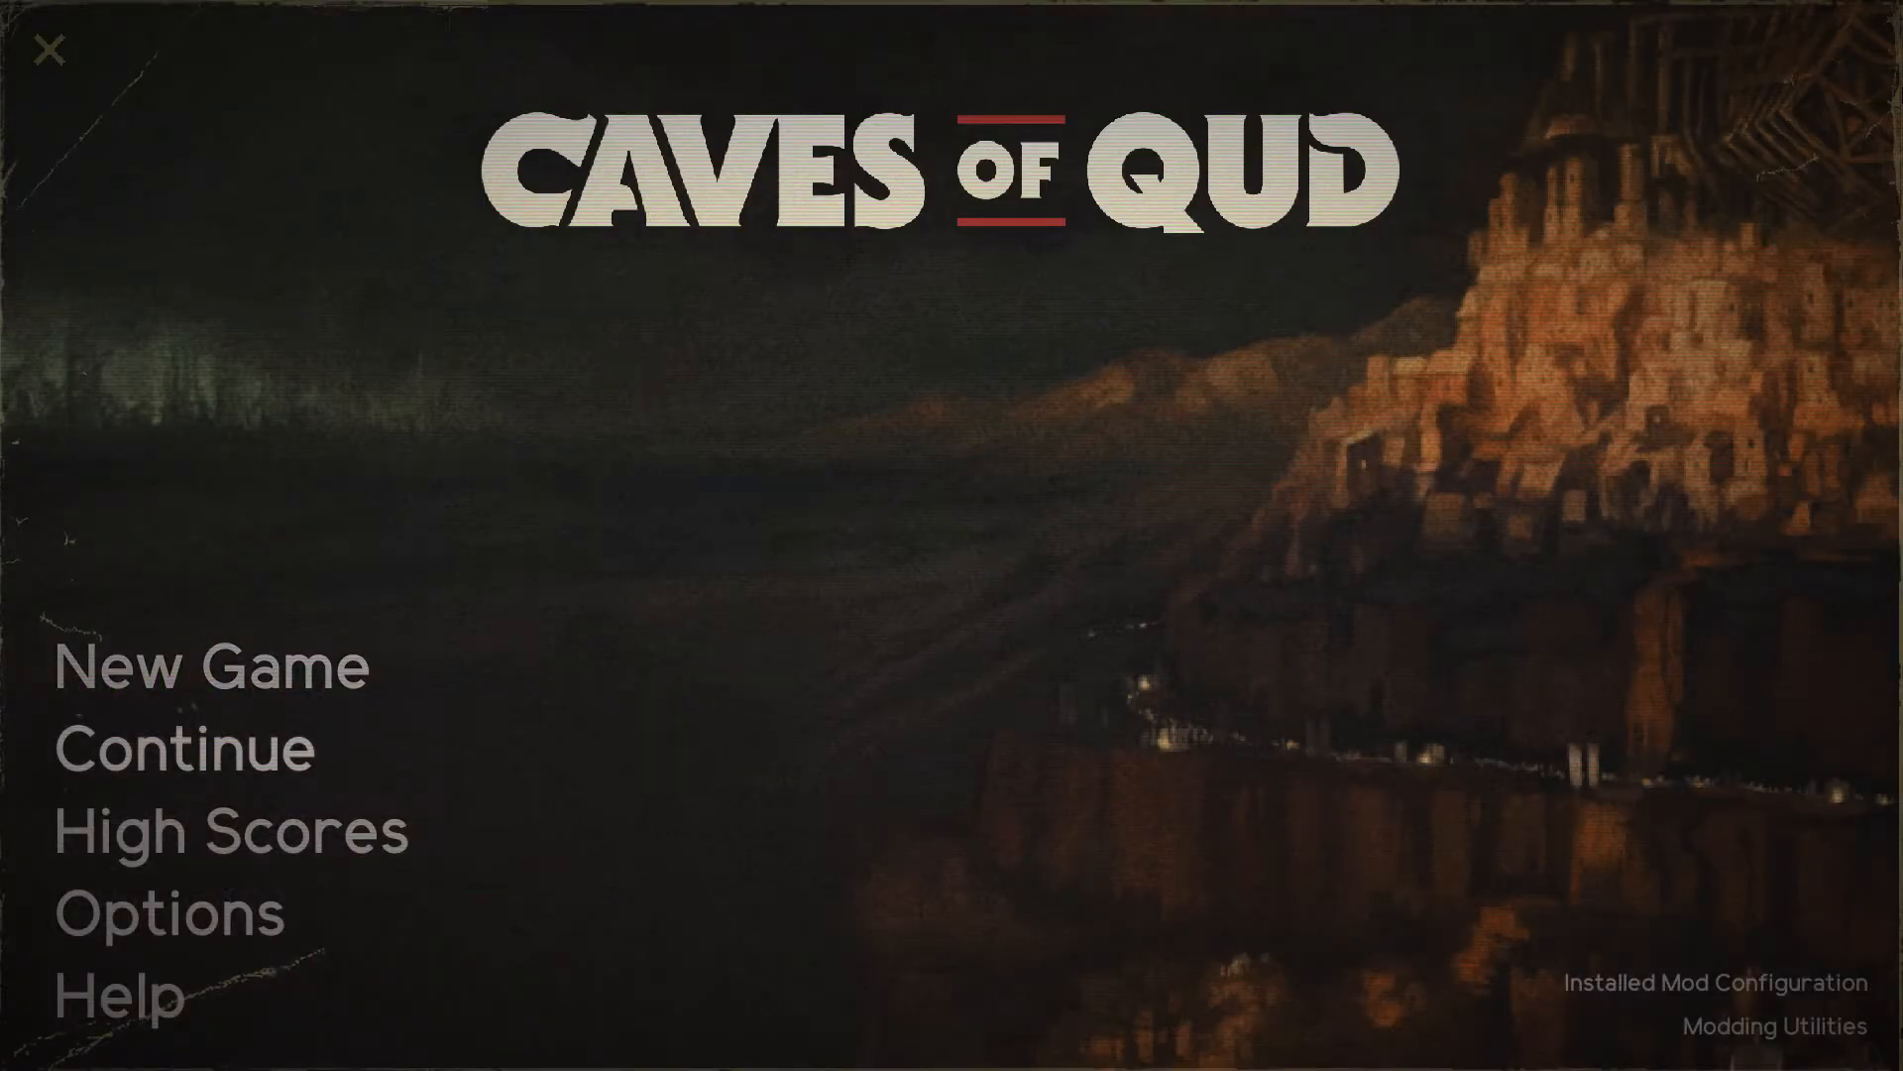
left_click(181, 747)
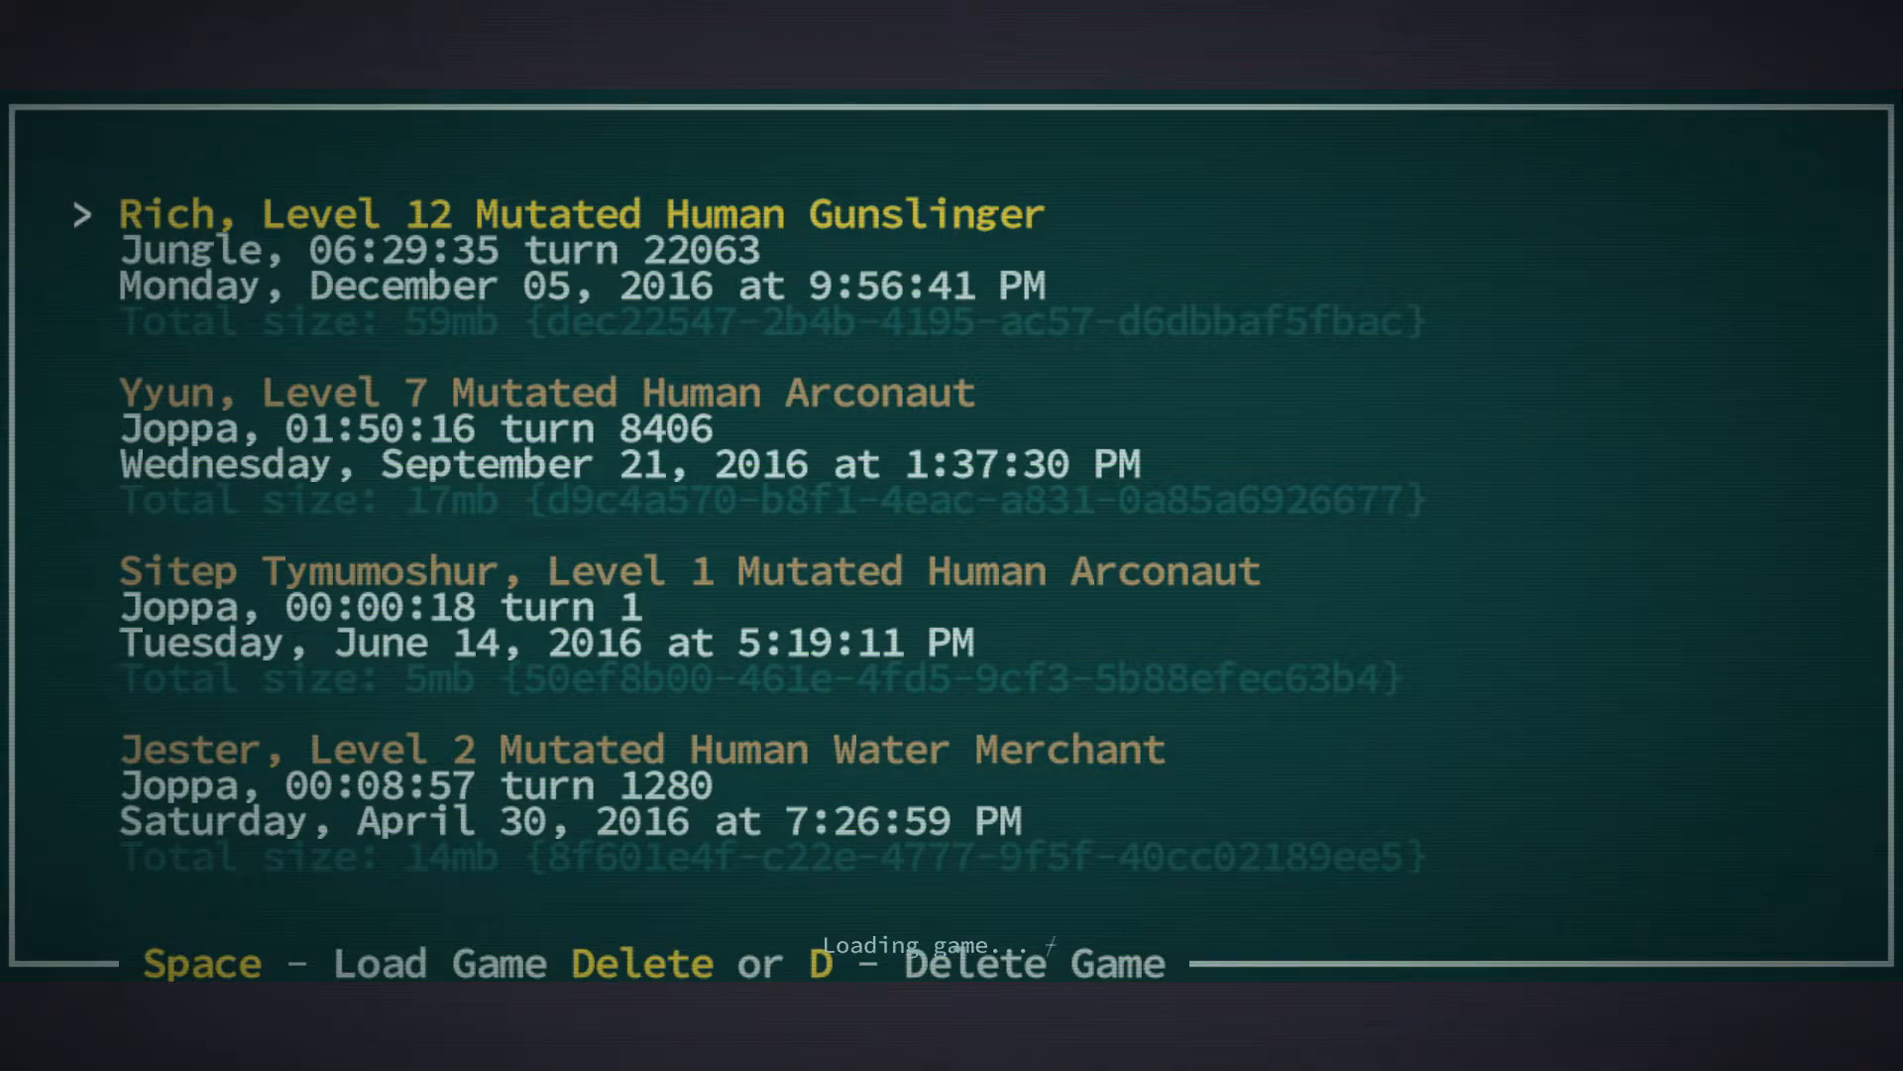
Load Rich's level 12 Gunslinger jungle save
key("space")
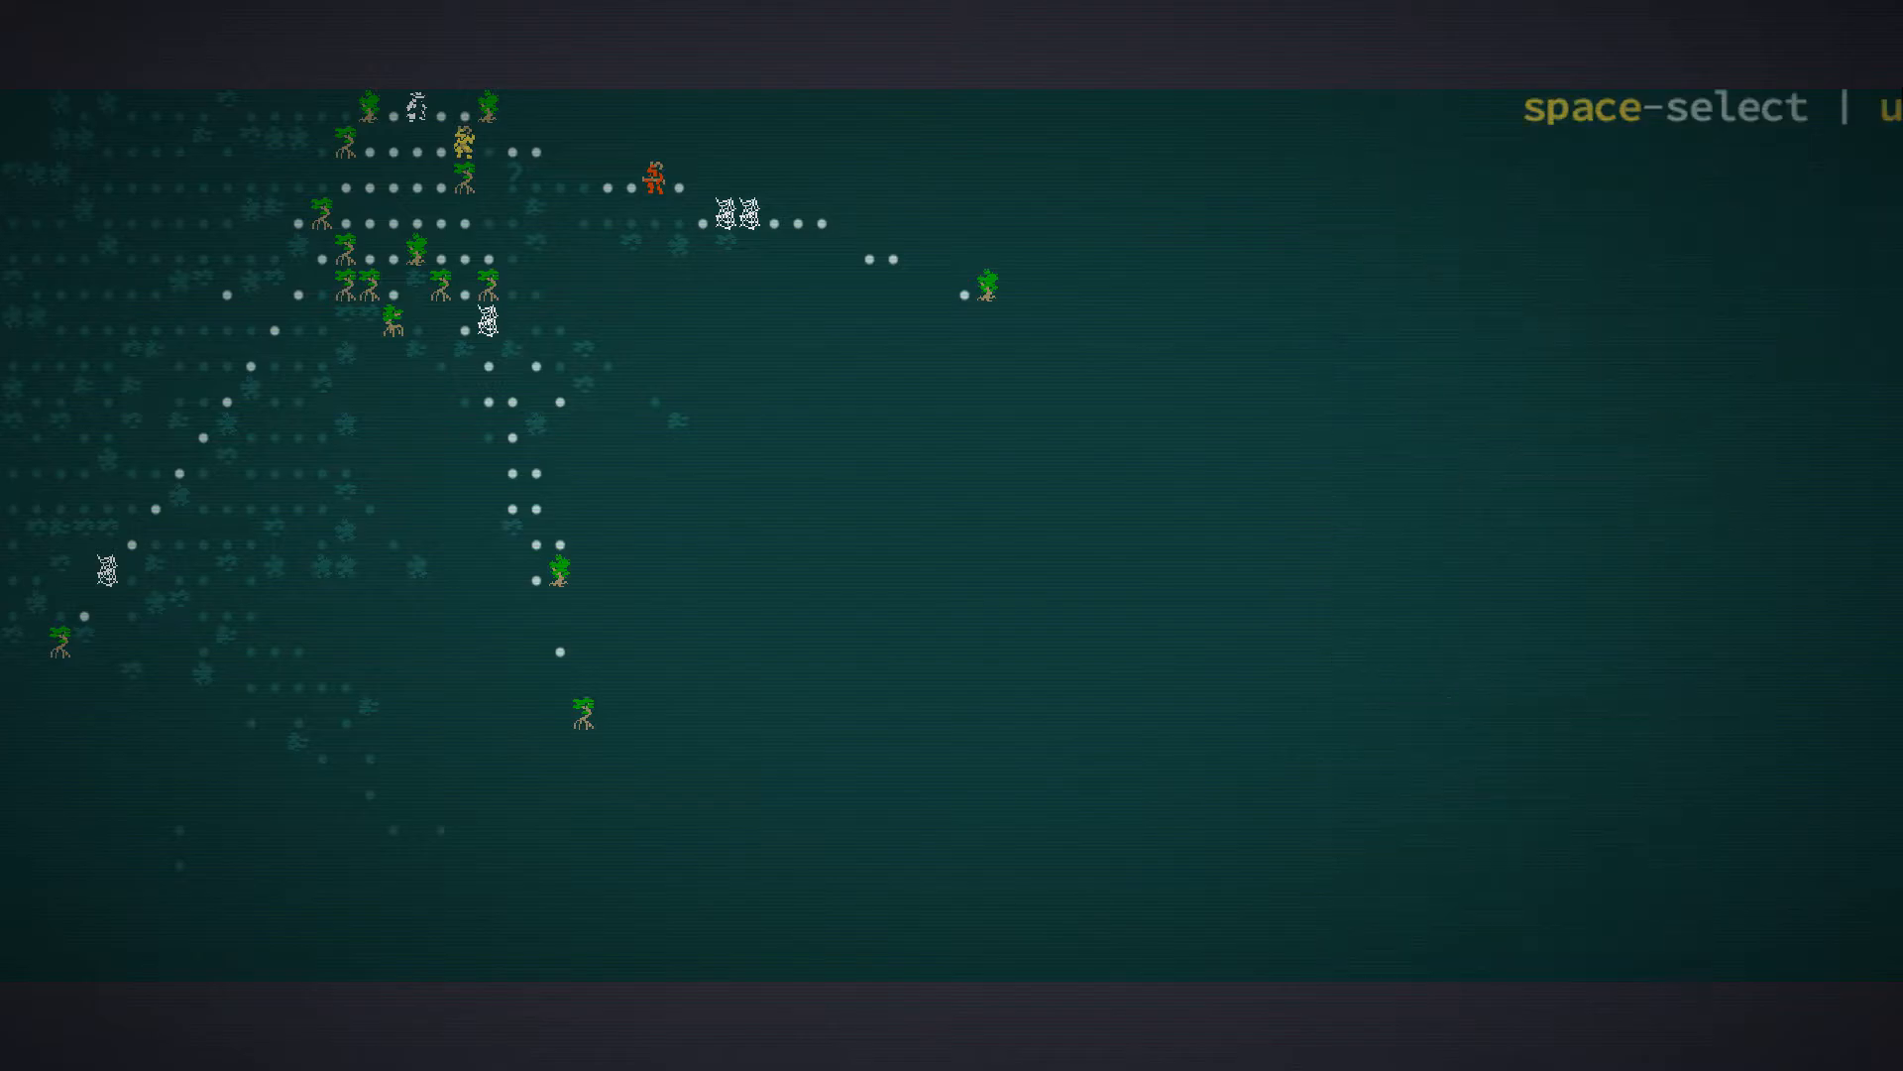
key("space")
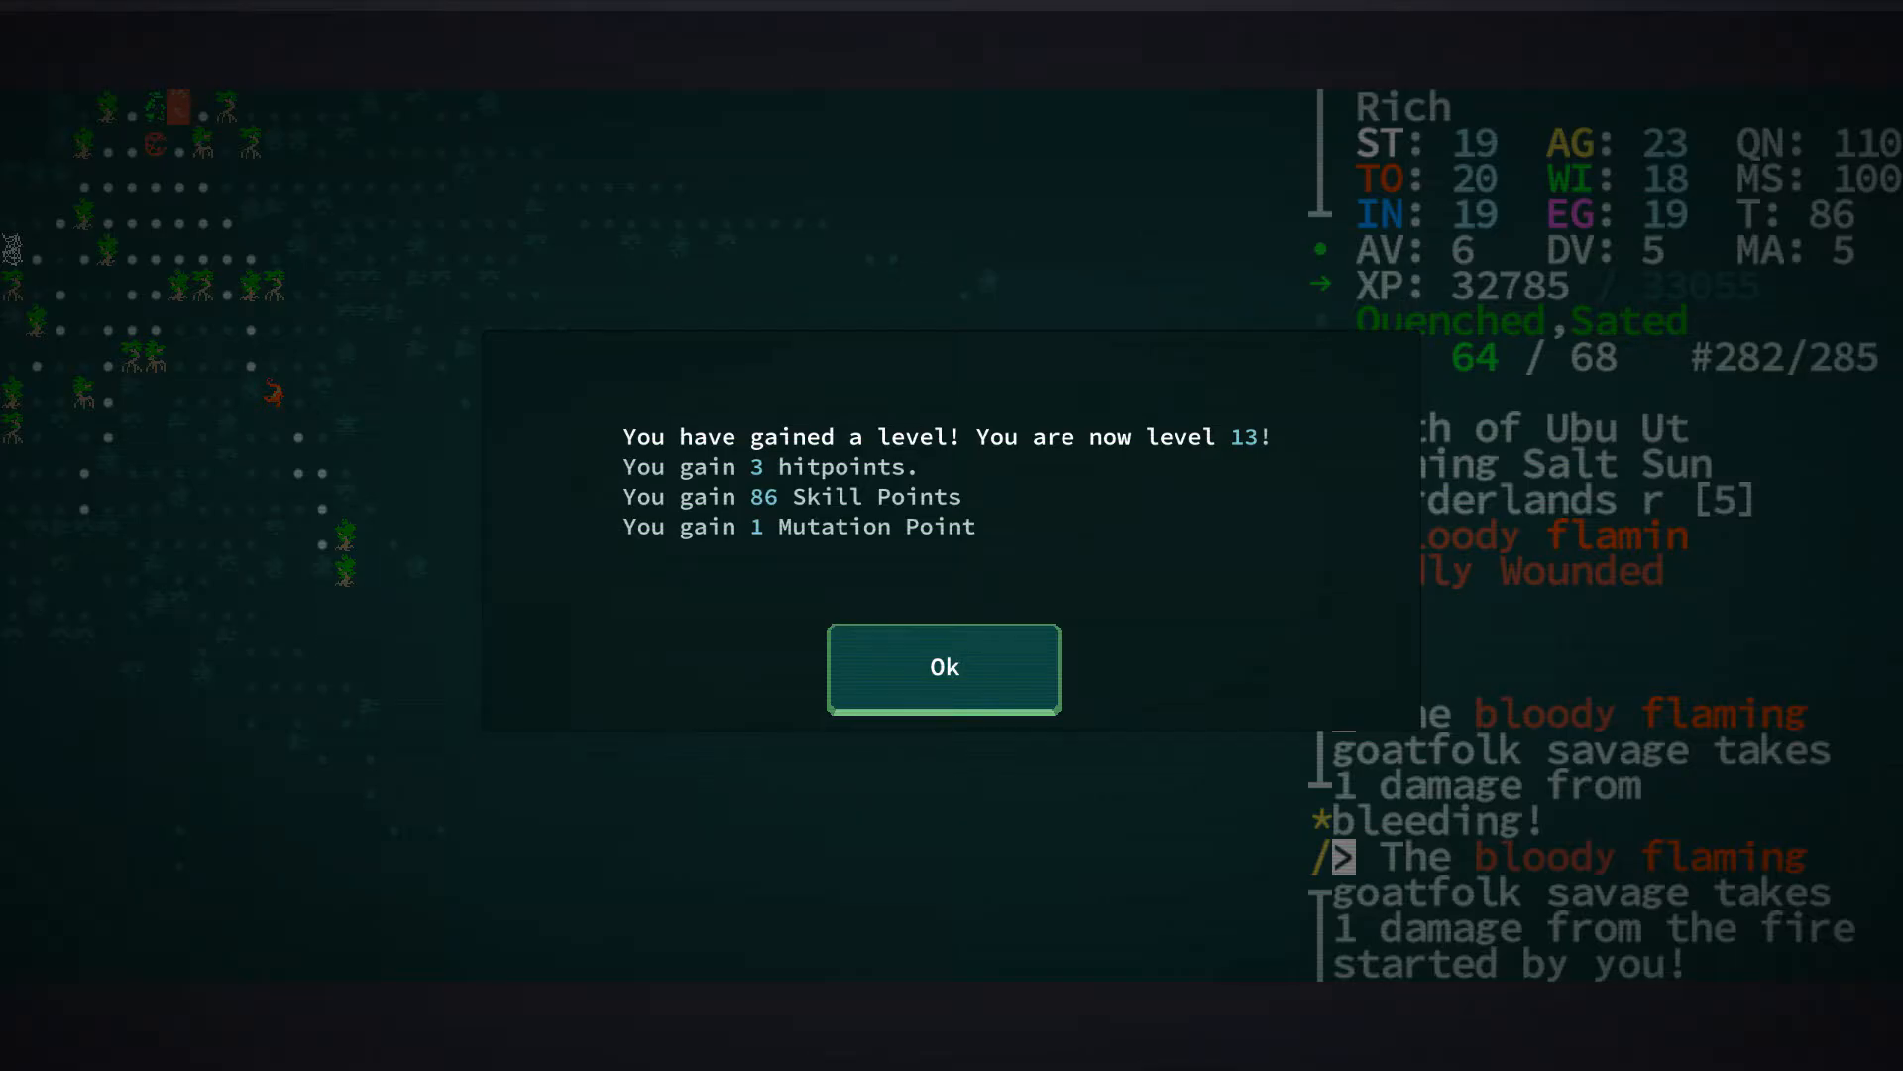
Dismiss the level 13 level-up message
left_click(943, 667)
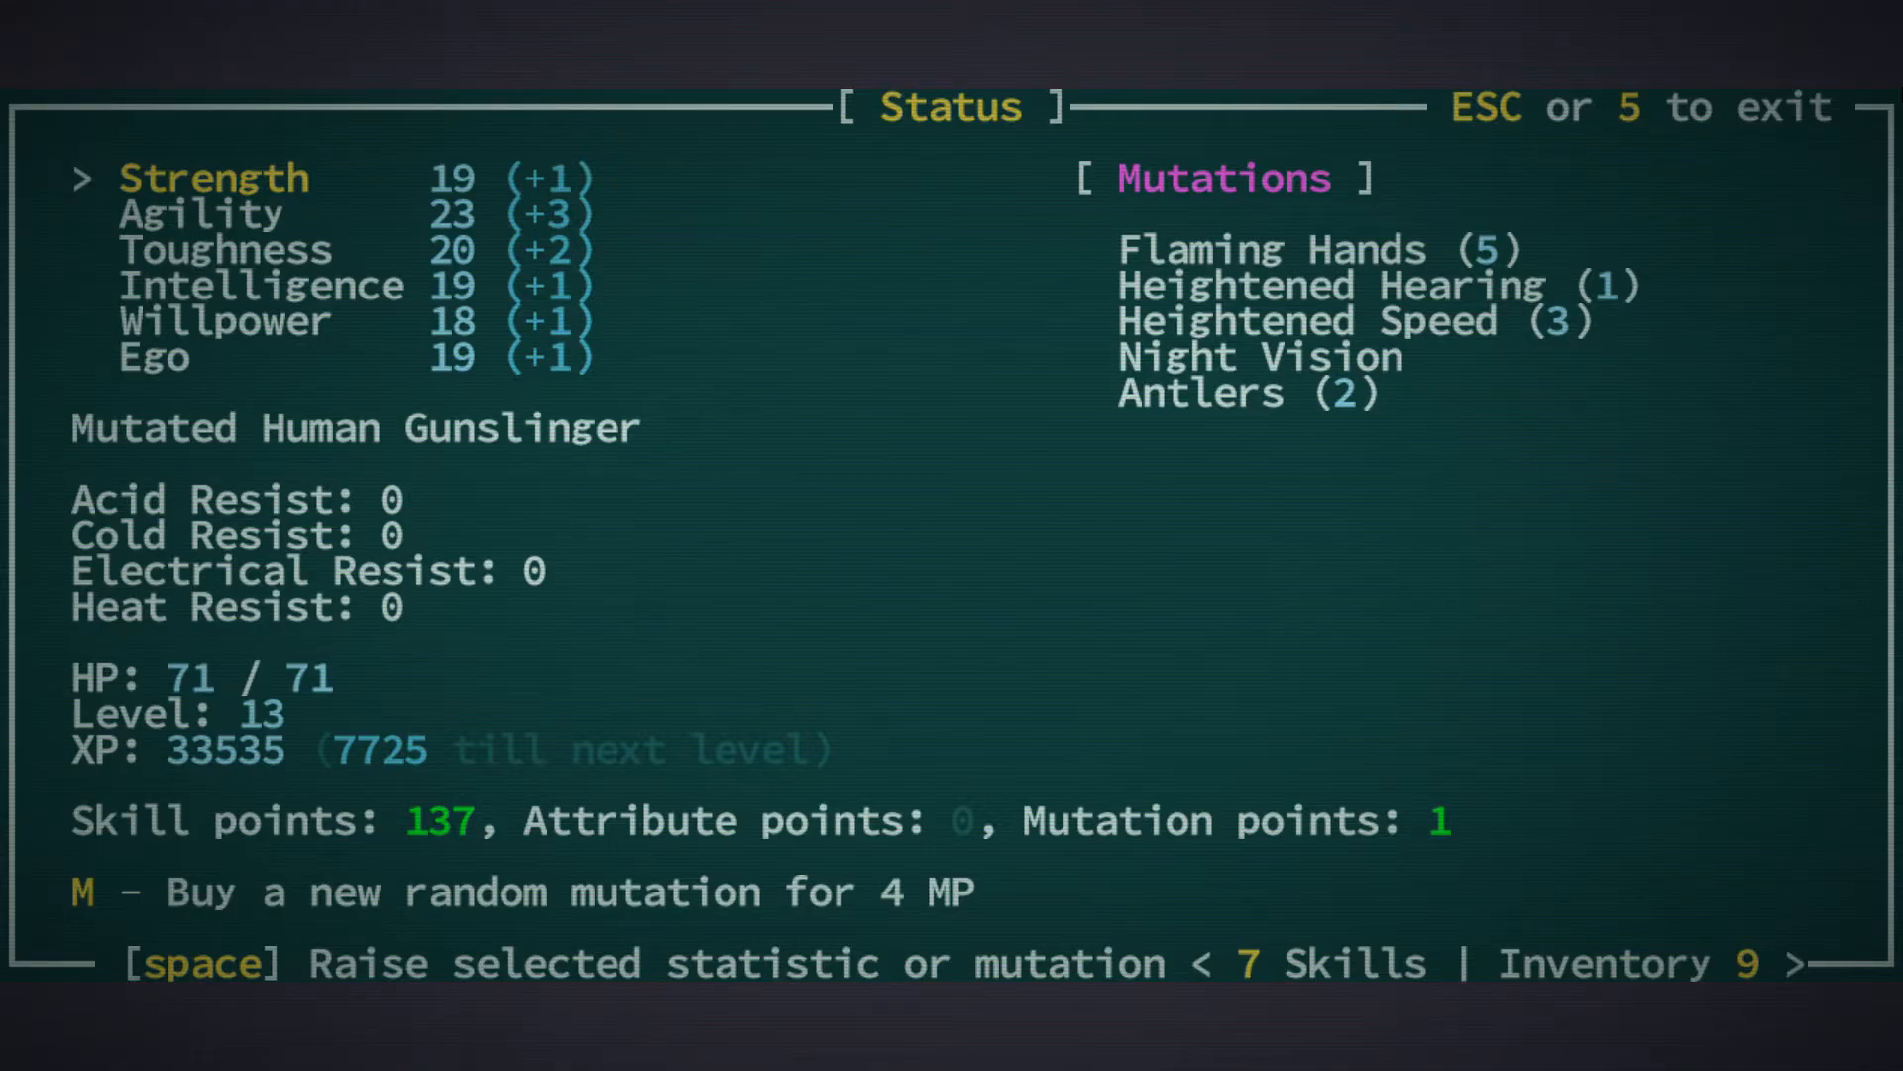
Buy the Deploy Turret tinkering skill, leaving 37 skill points
key("7")
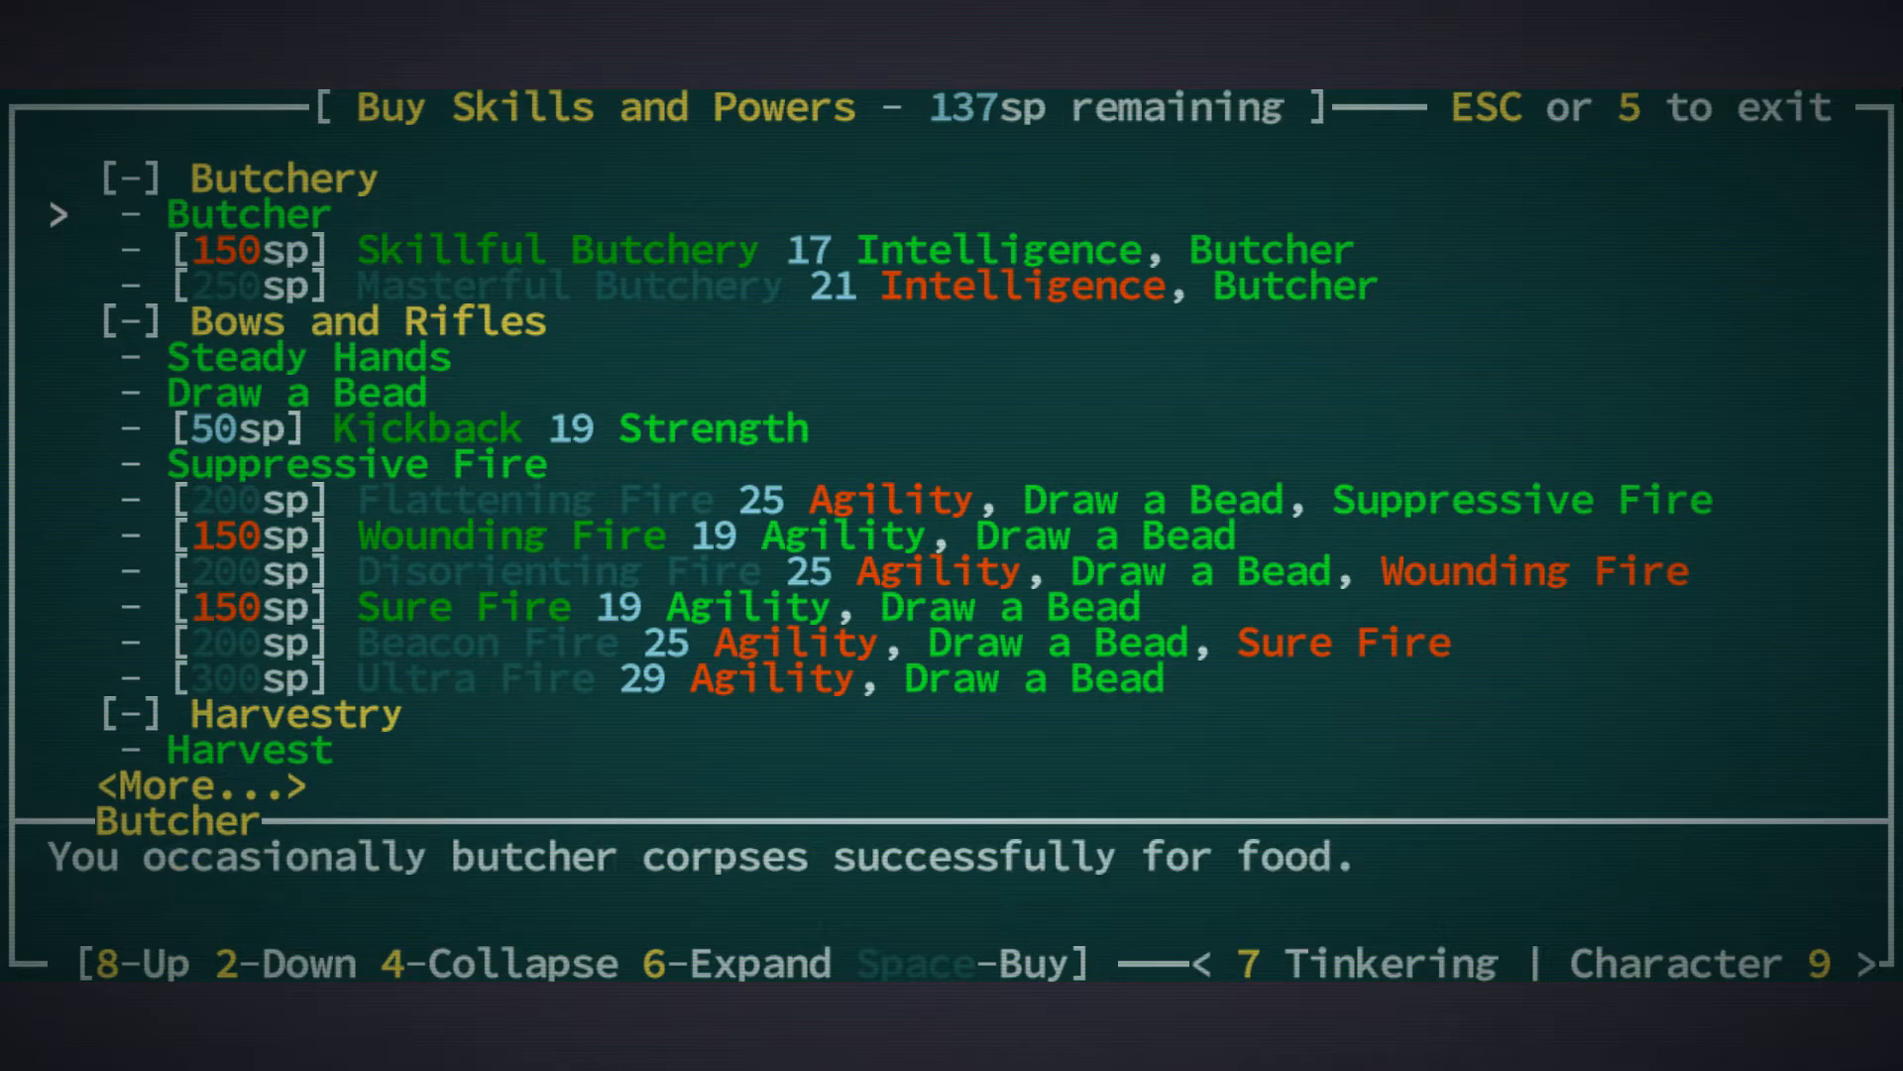
key("2")
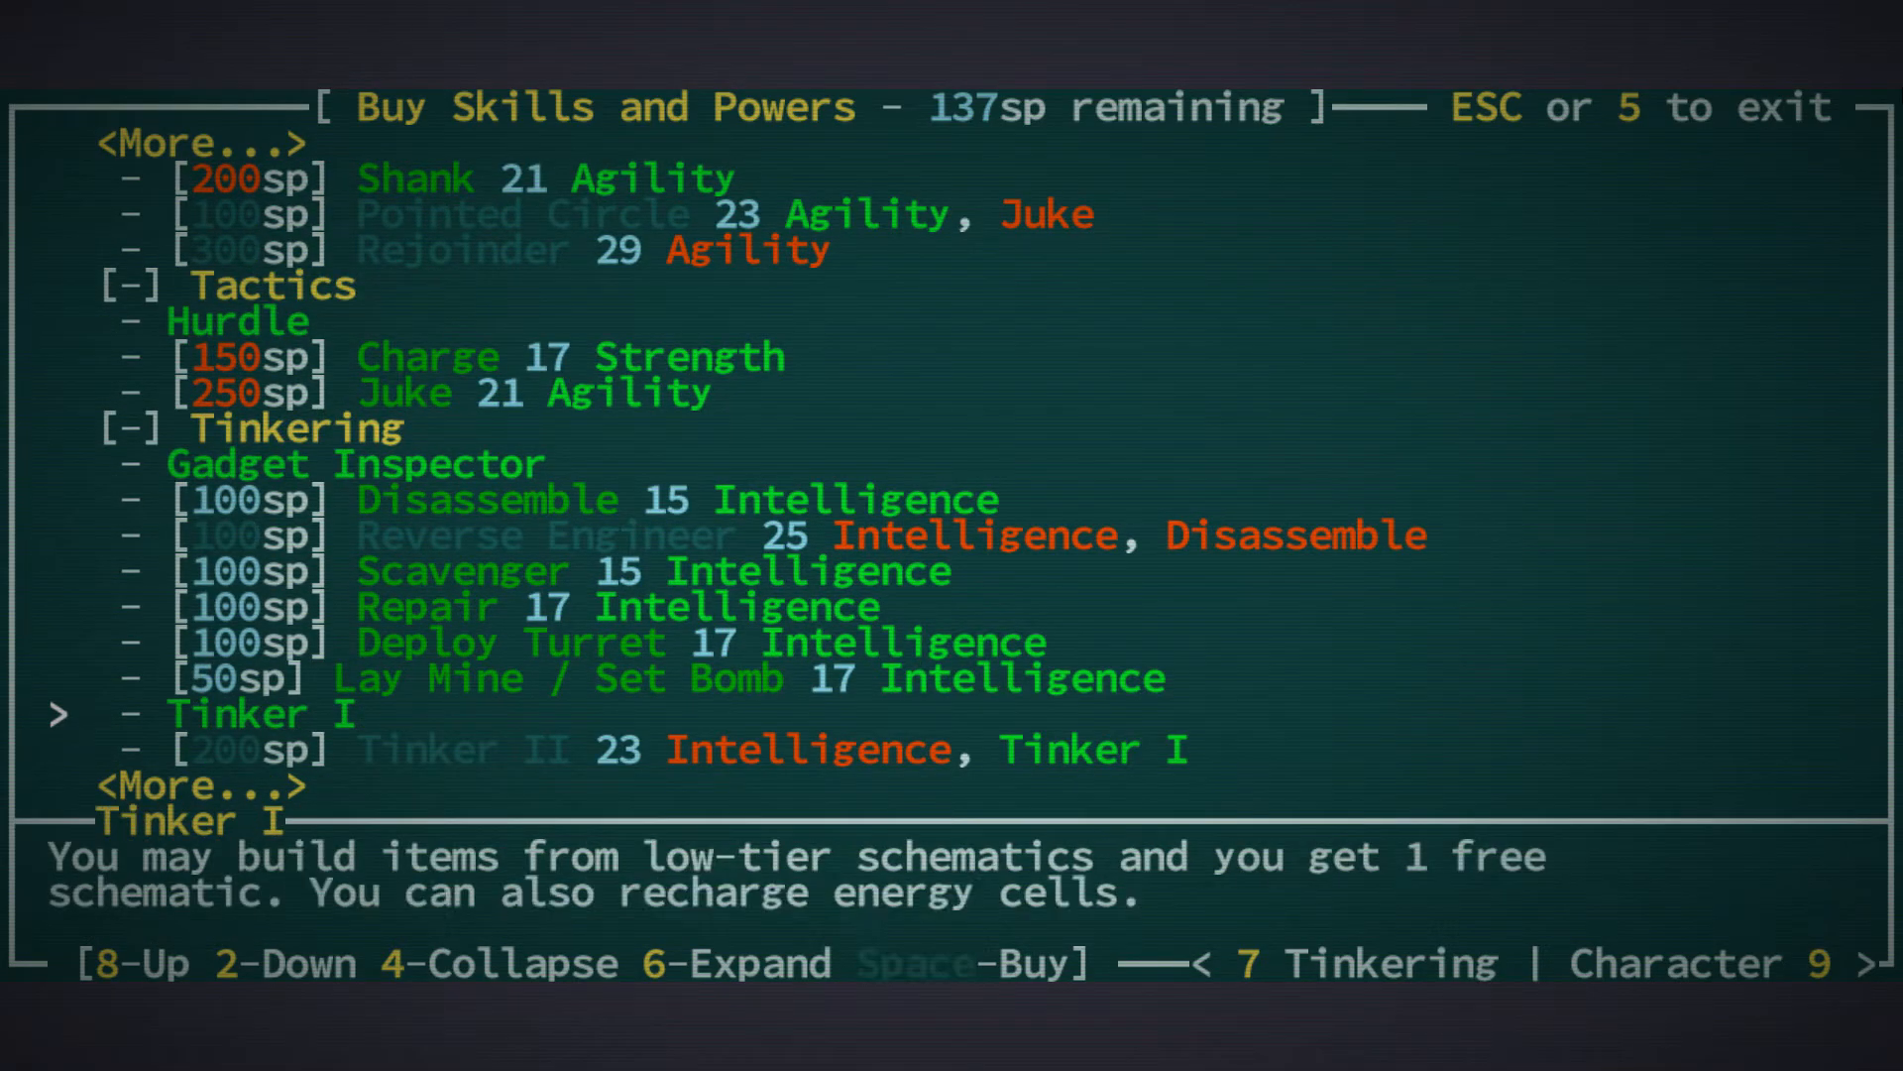
key("8")
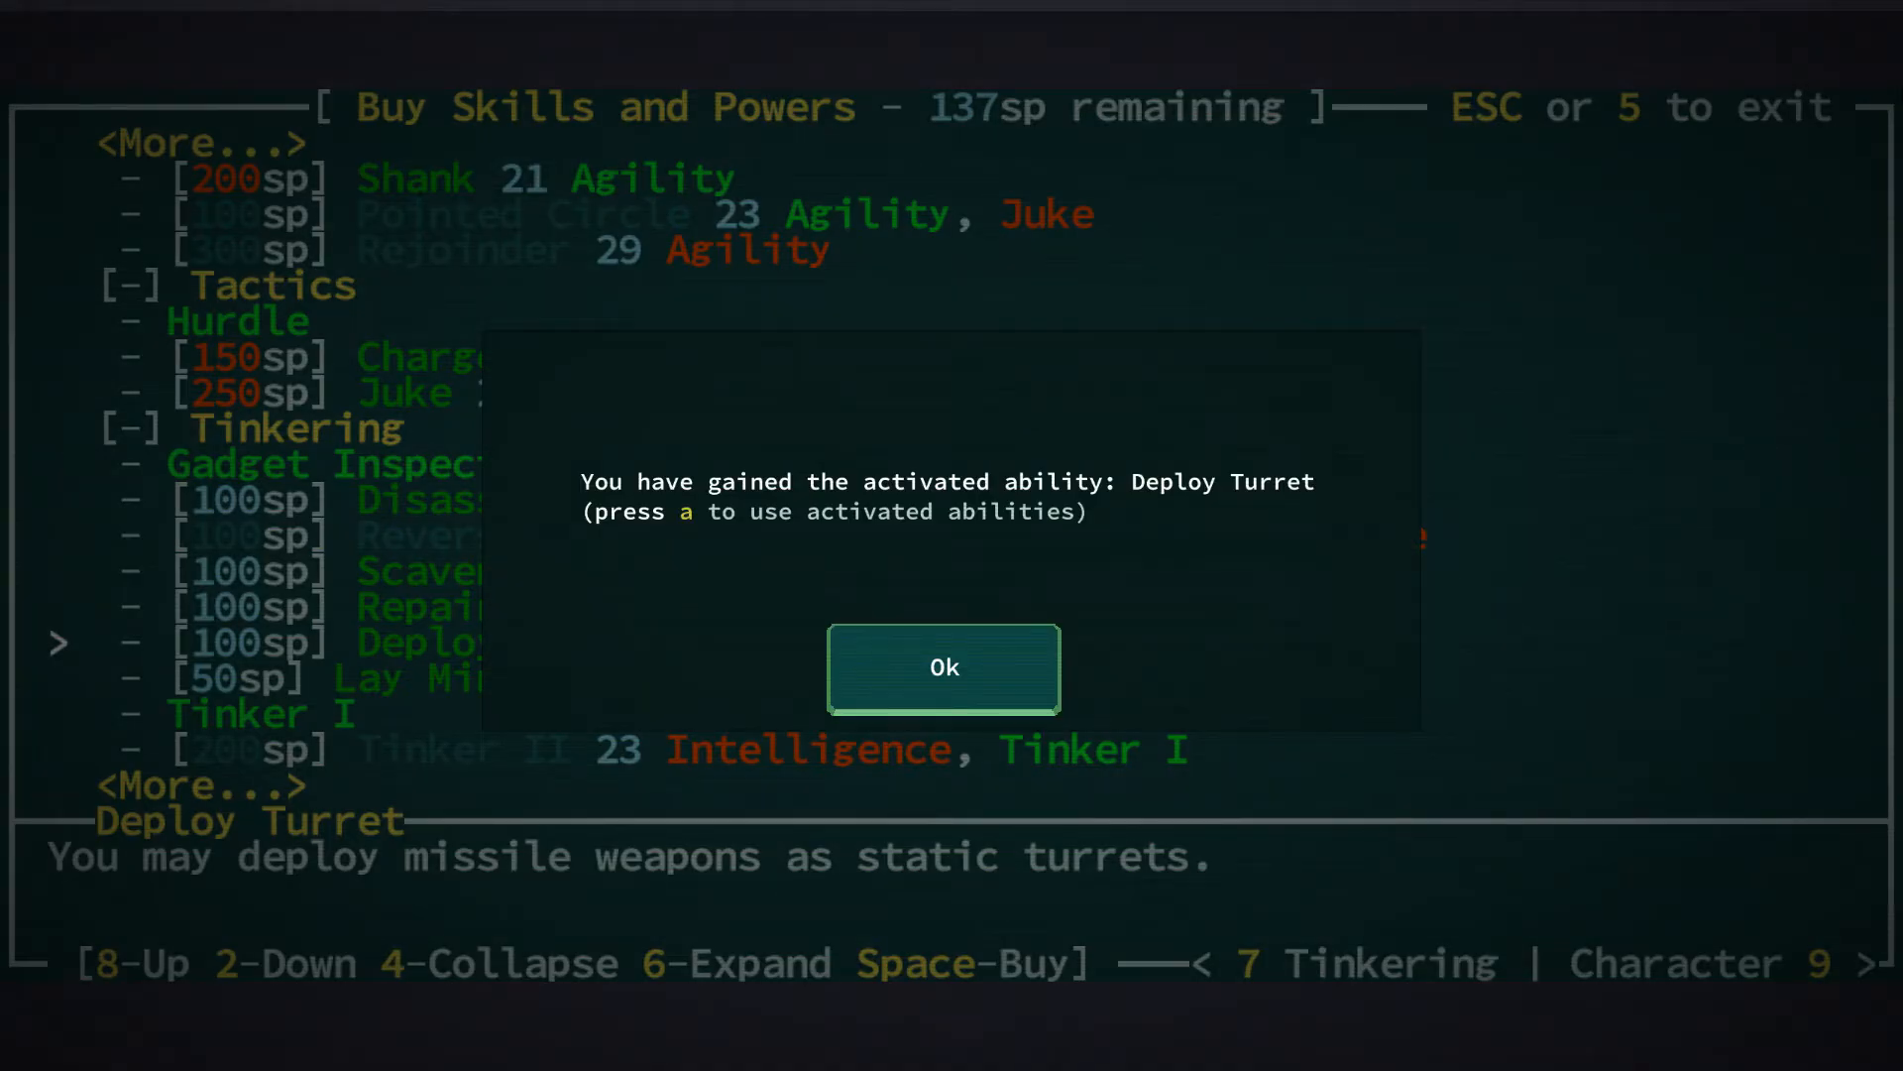
left_click(945, 667)
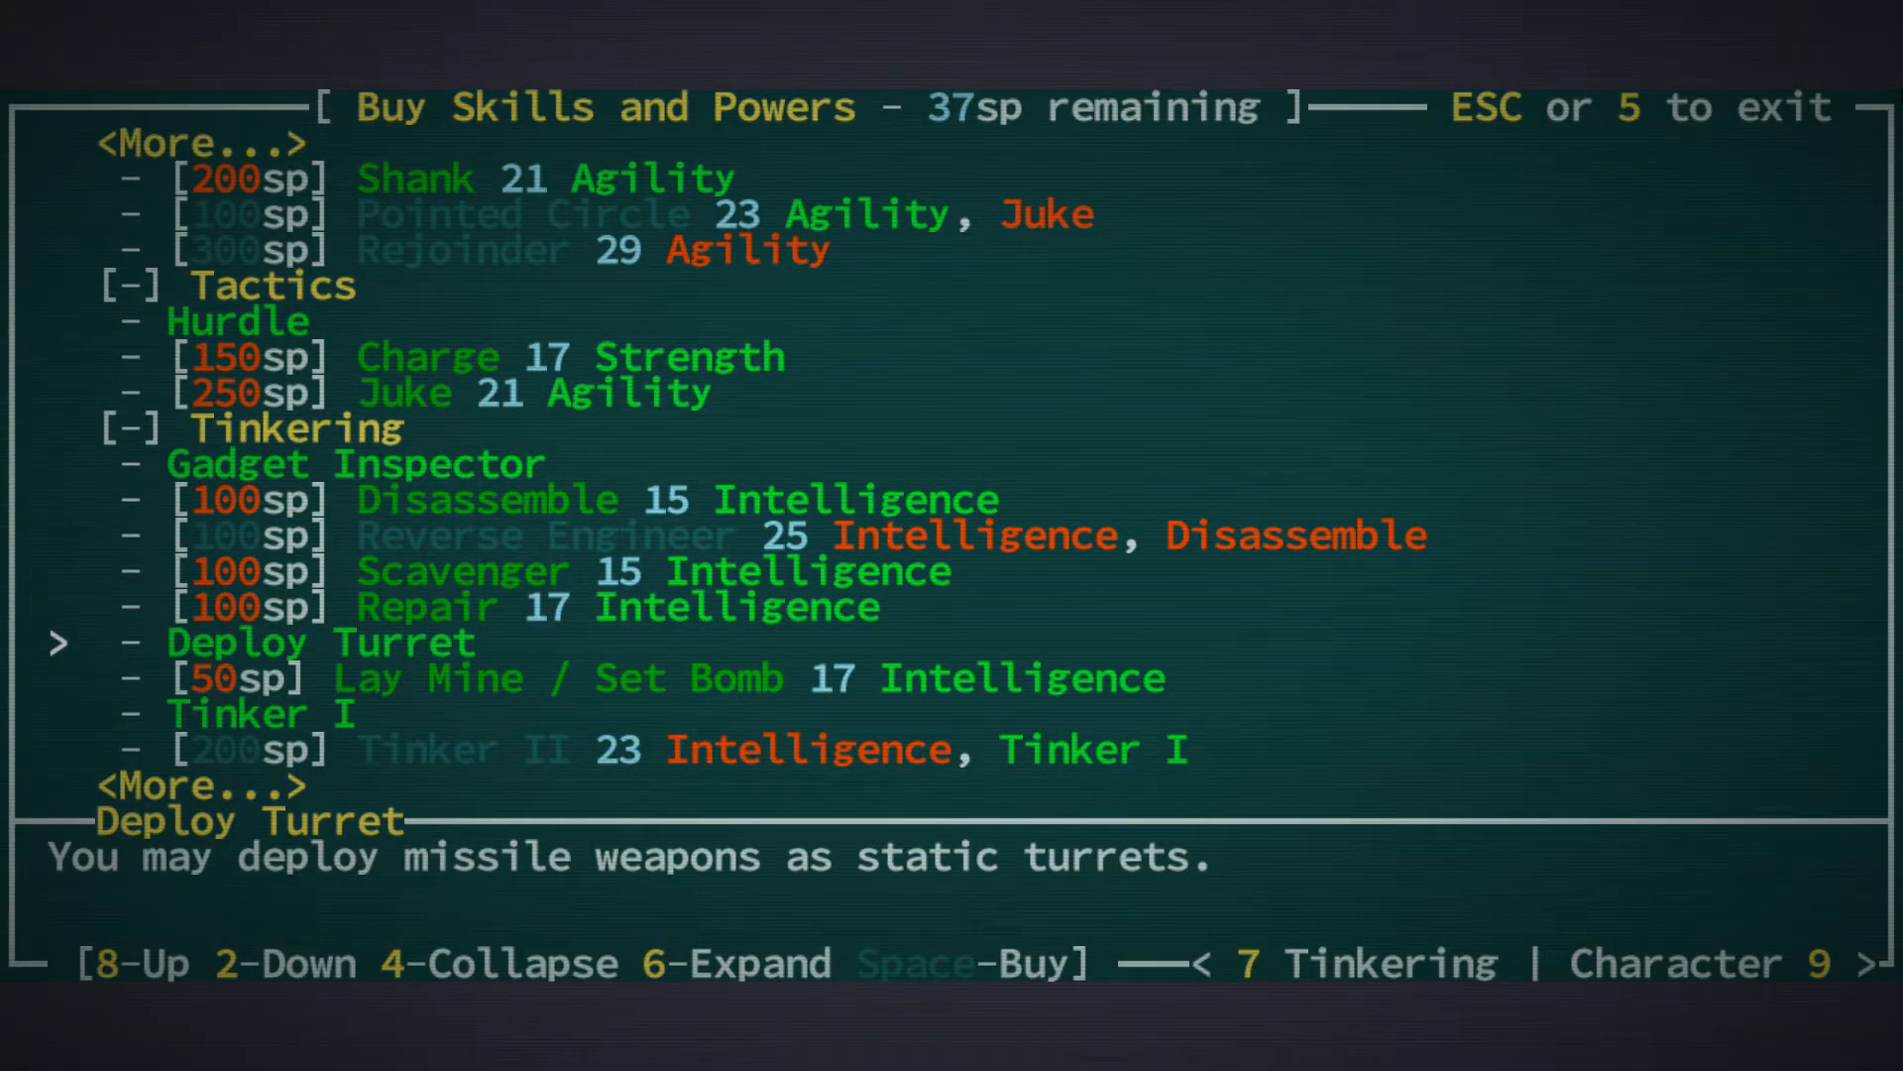
Return to the map and locate Deploy Turret in the activated abilities list
key("space")
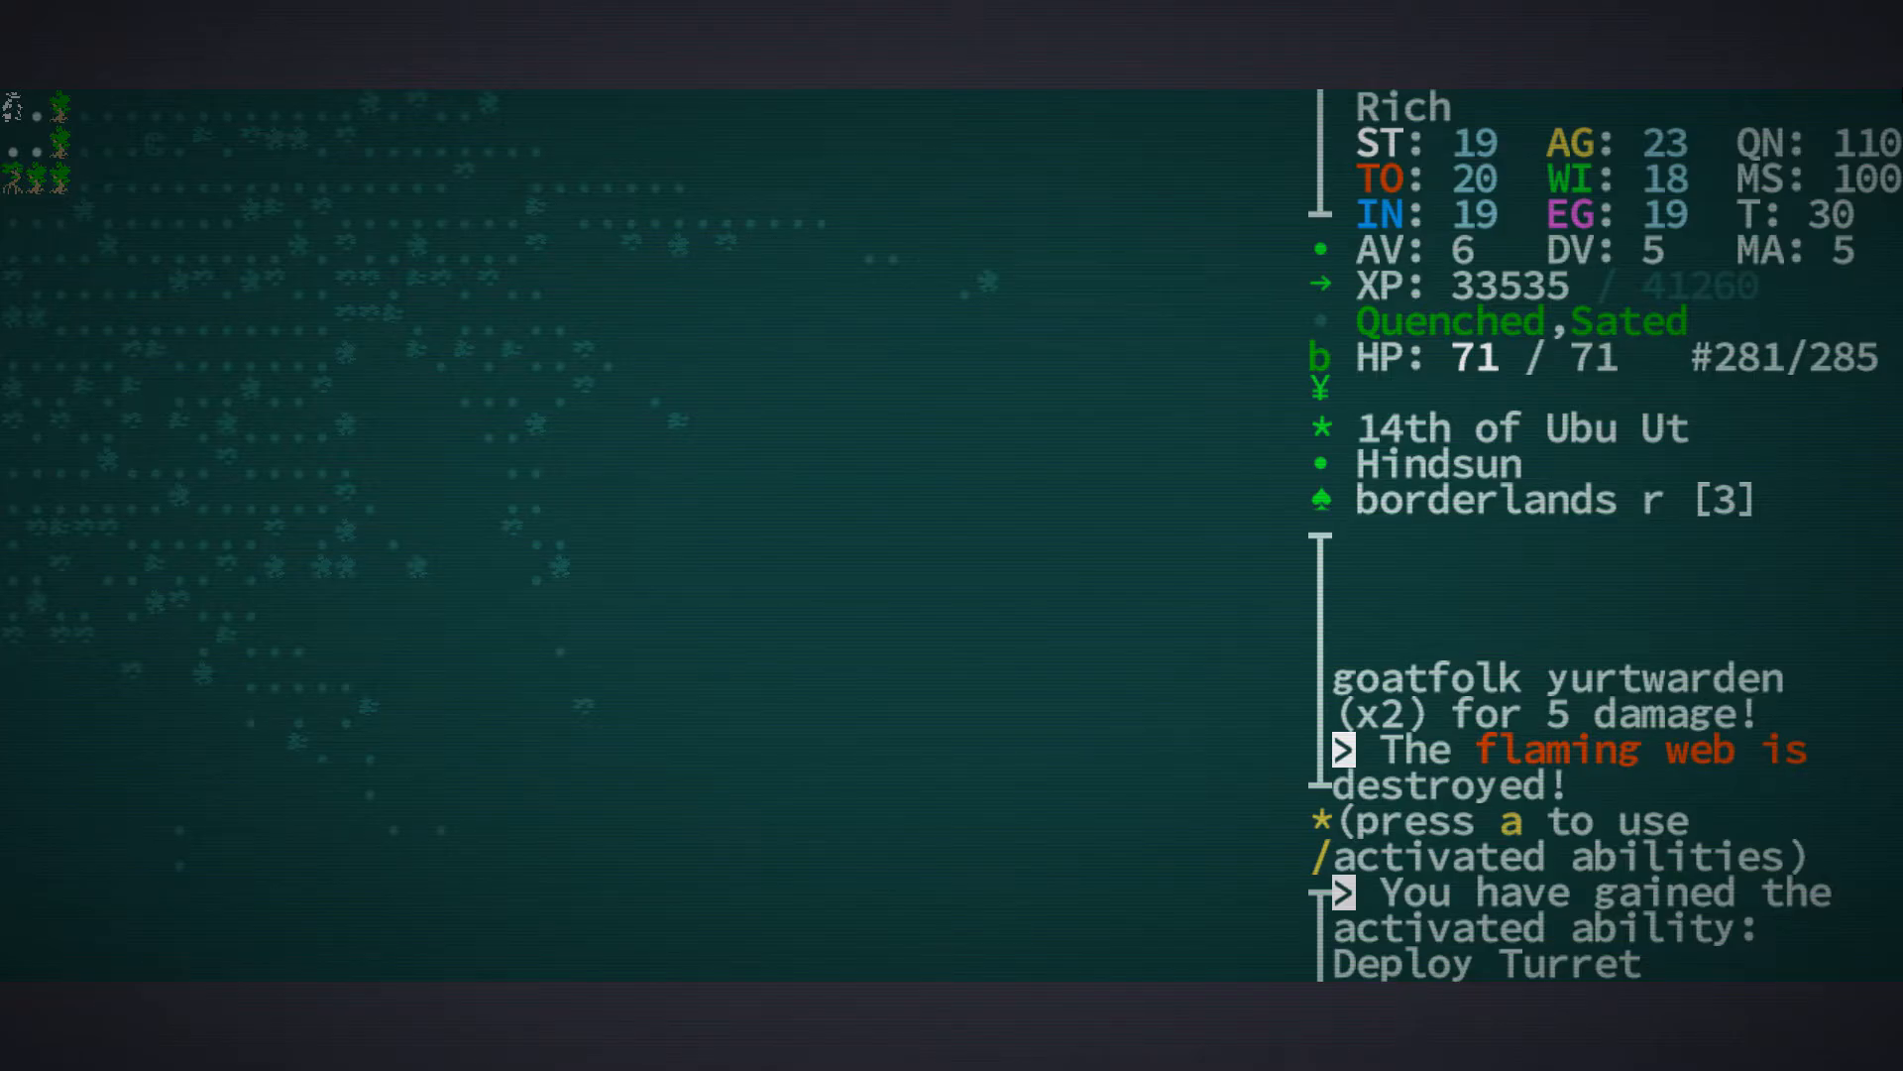
key("a")
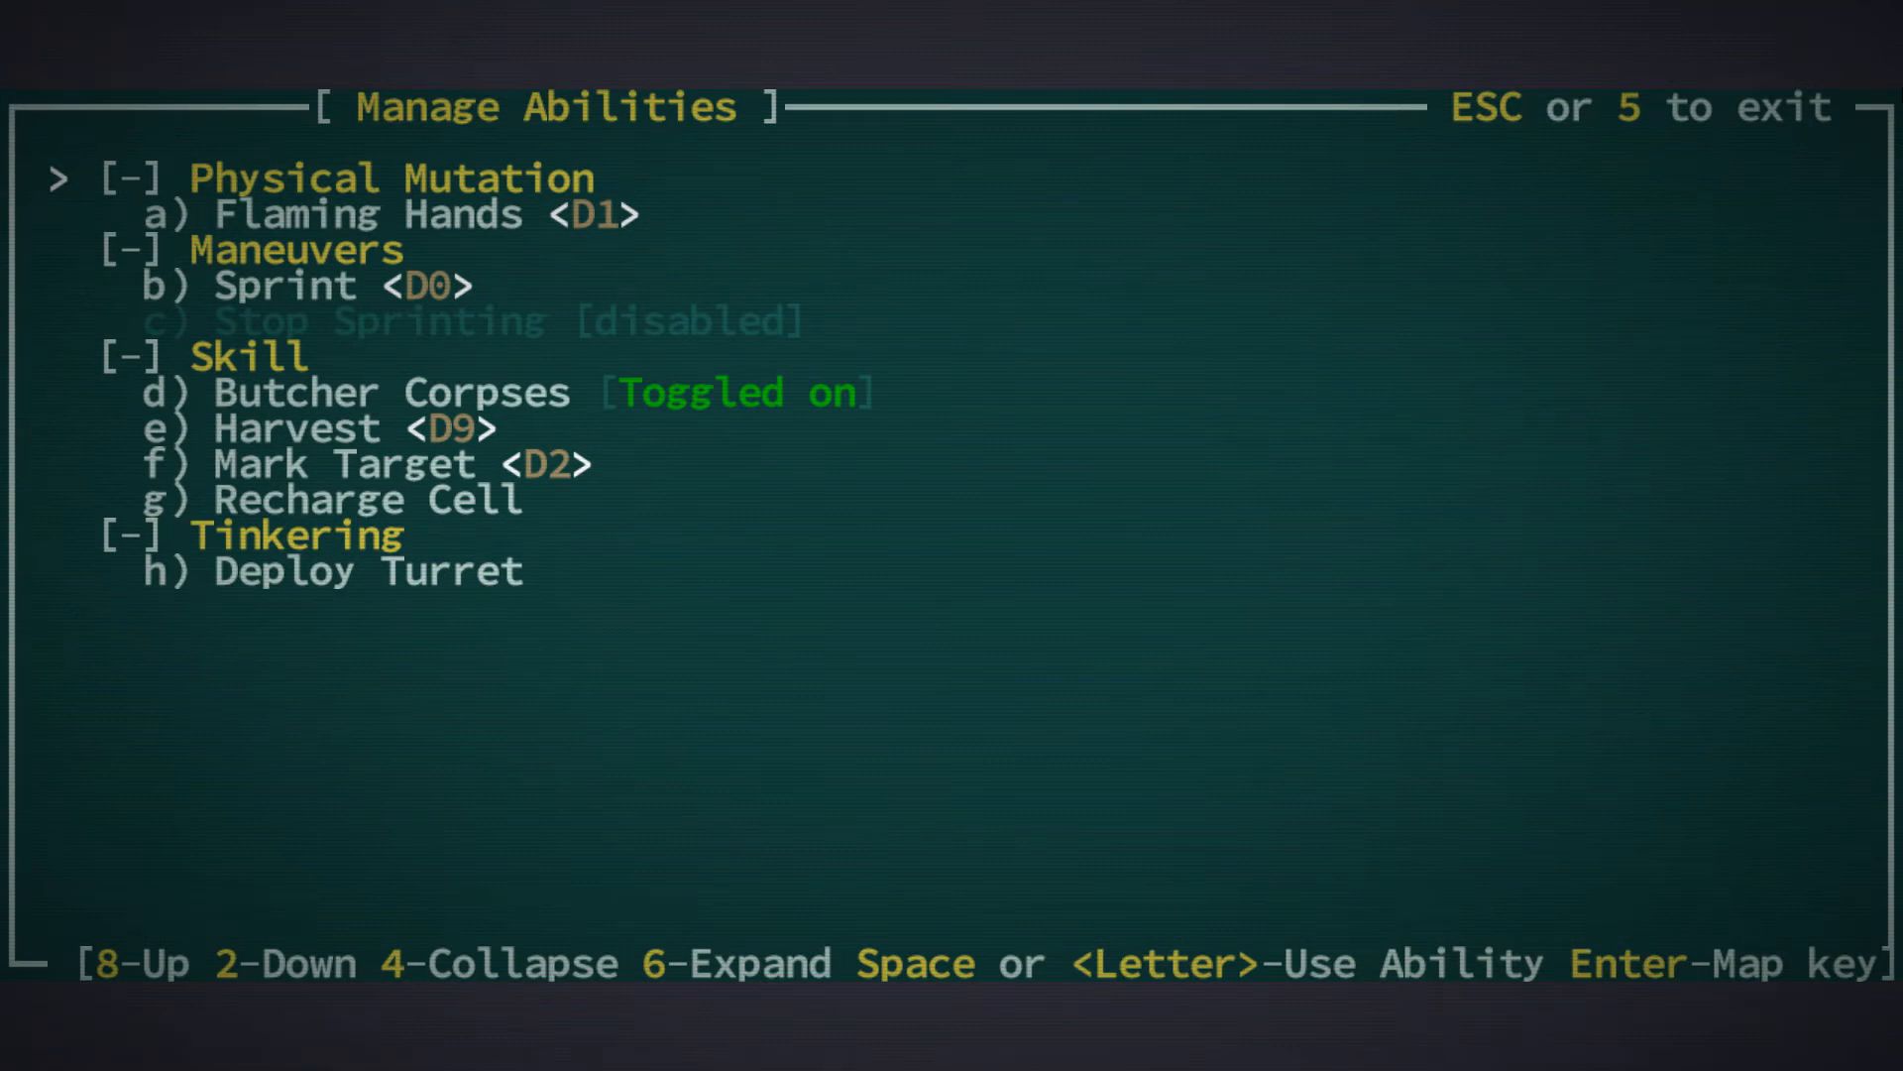
key("2")
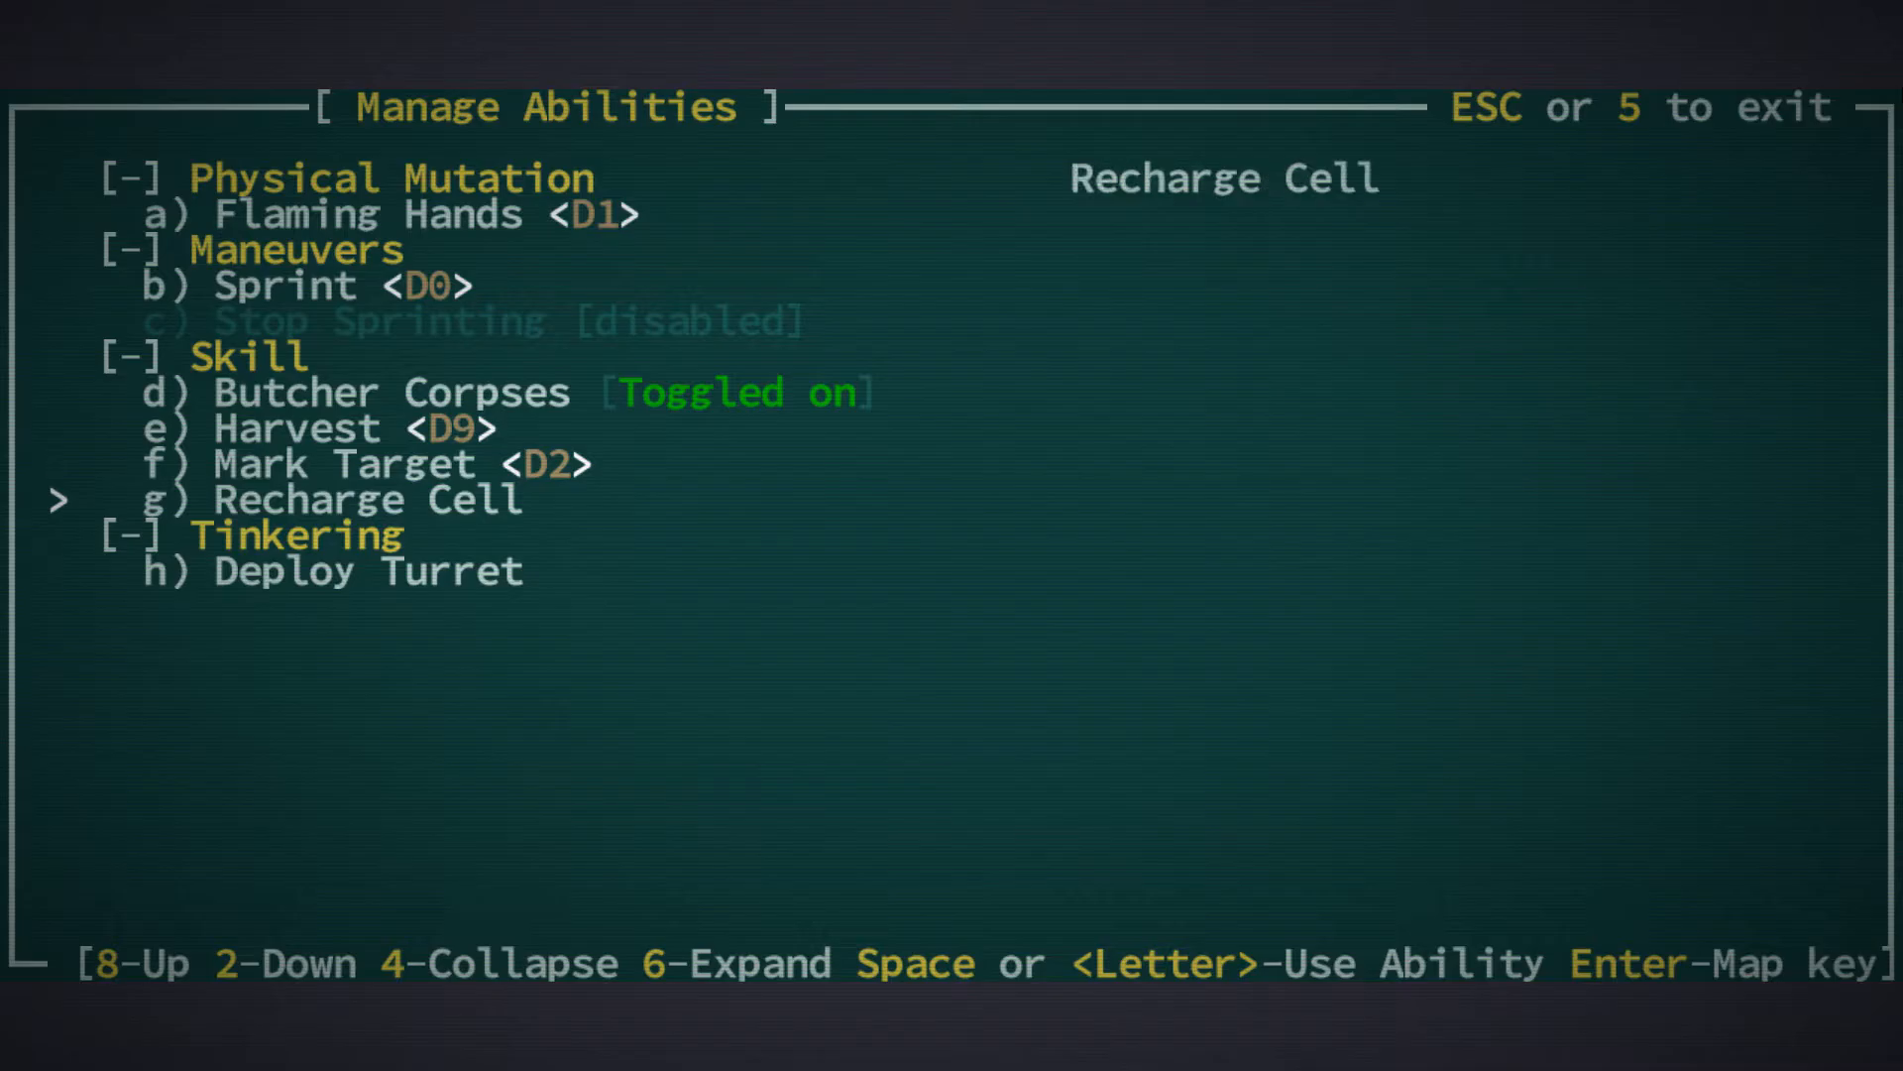
key("2")
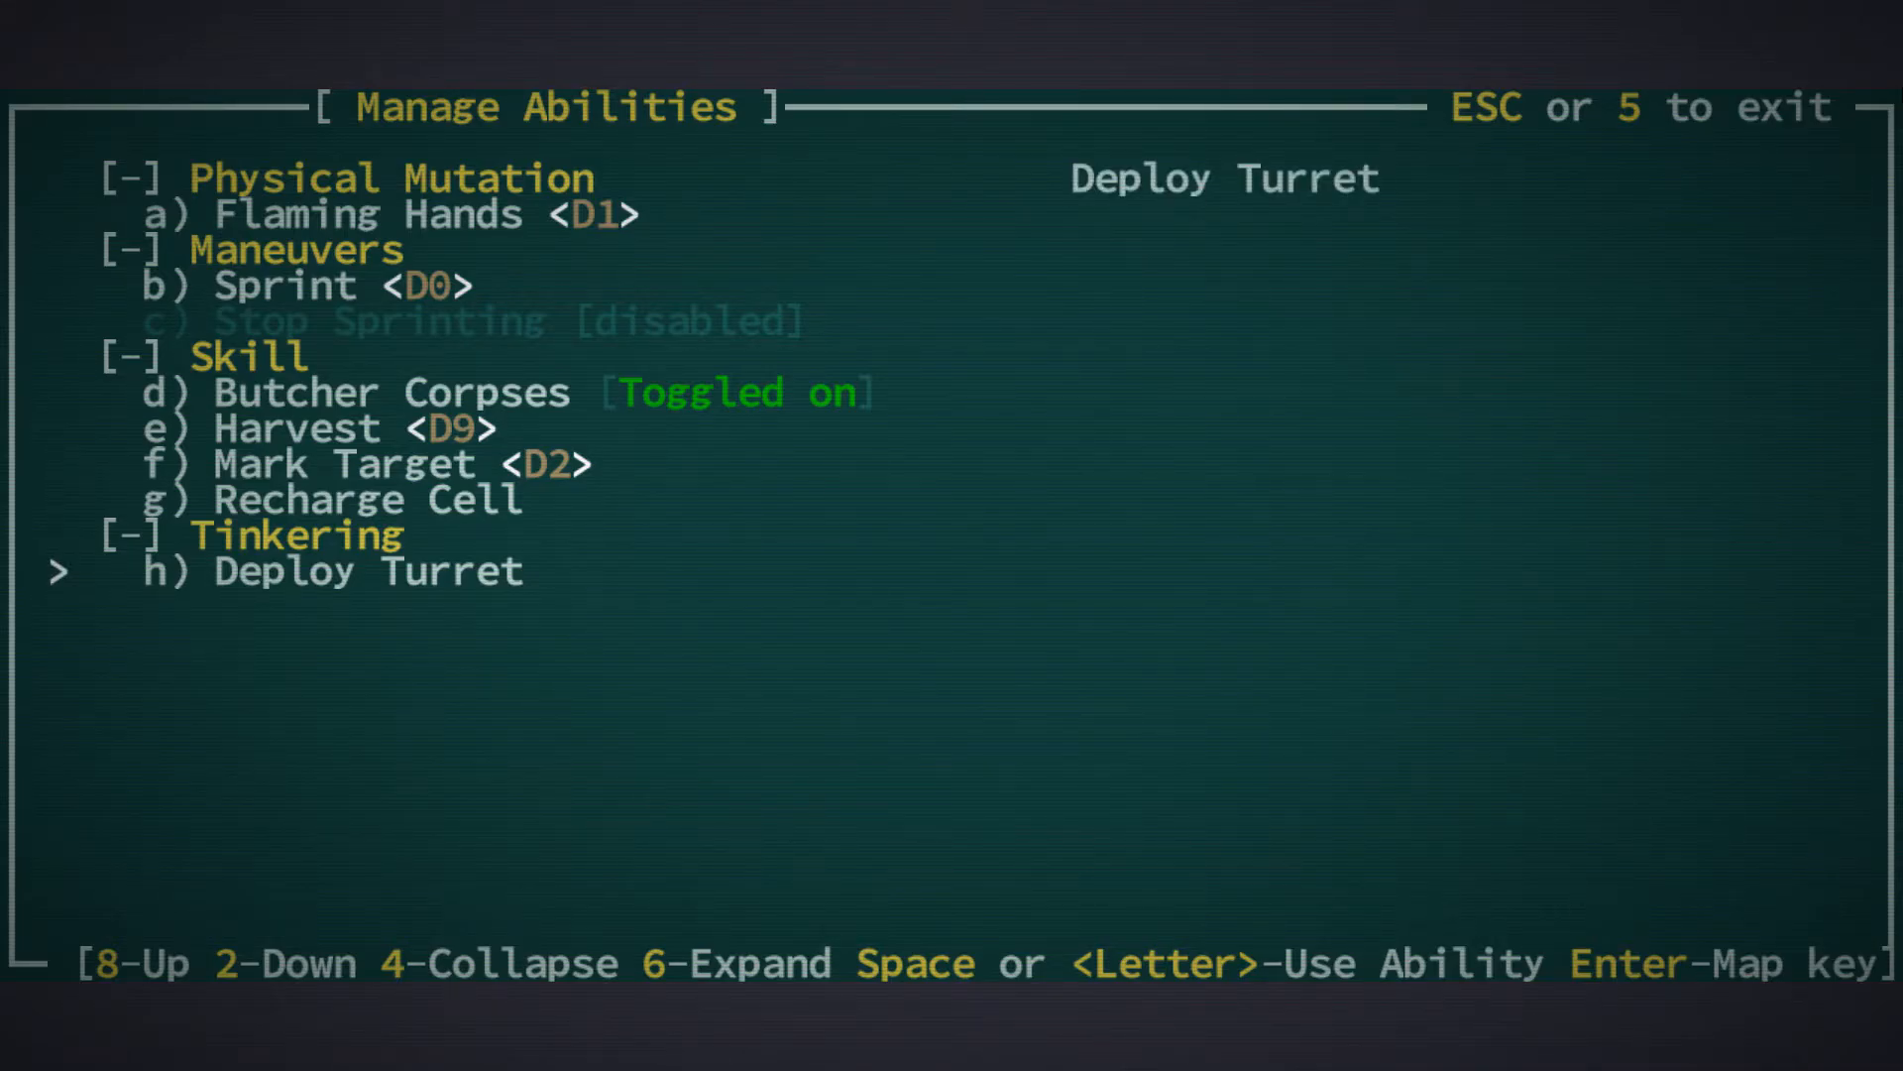
key("8")
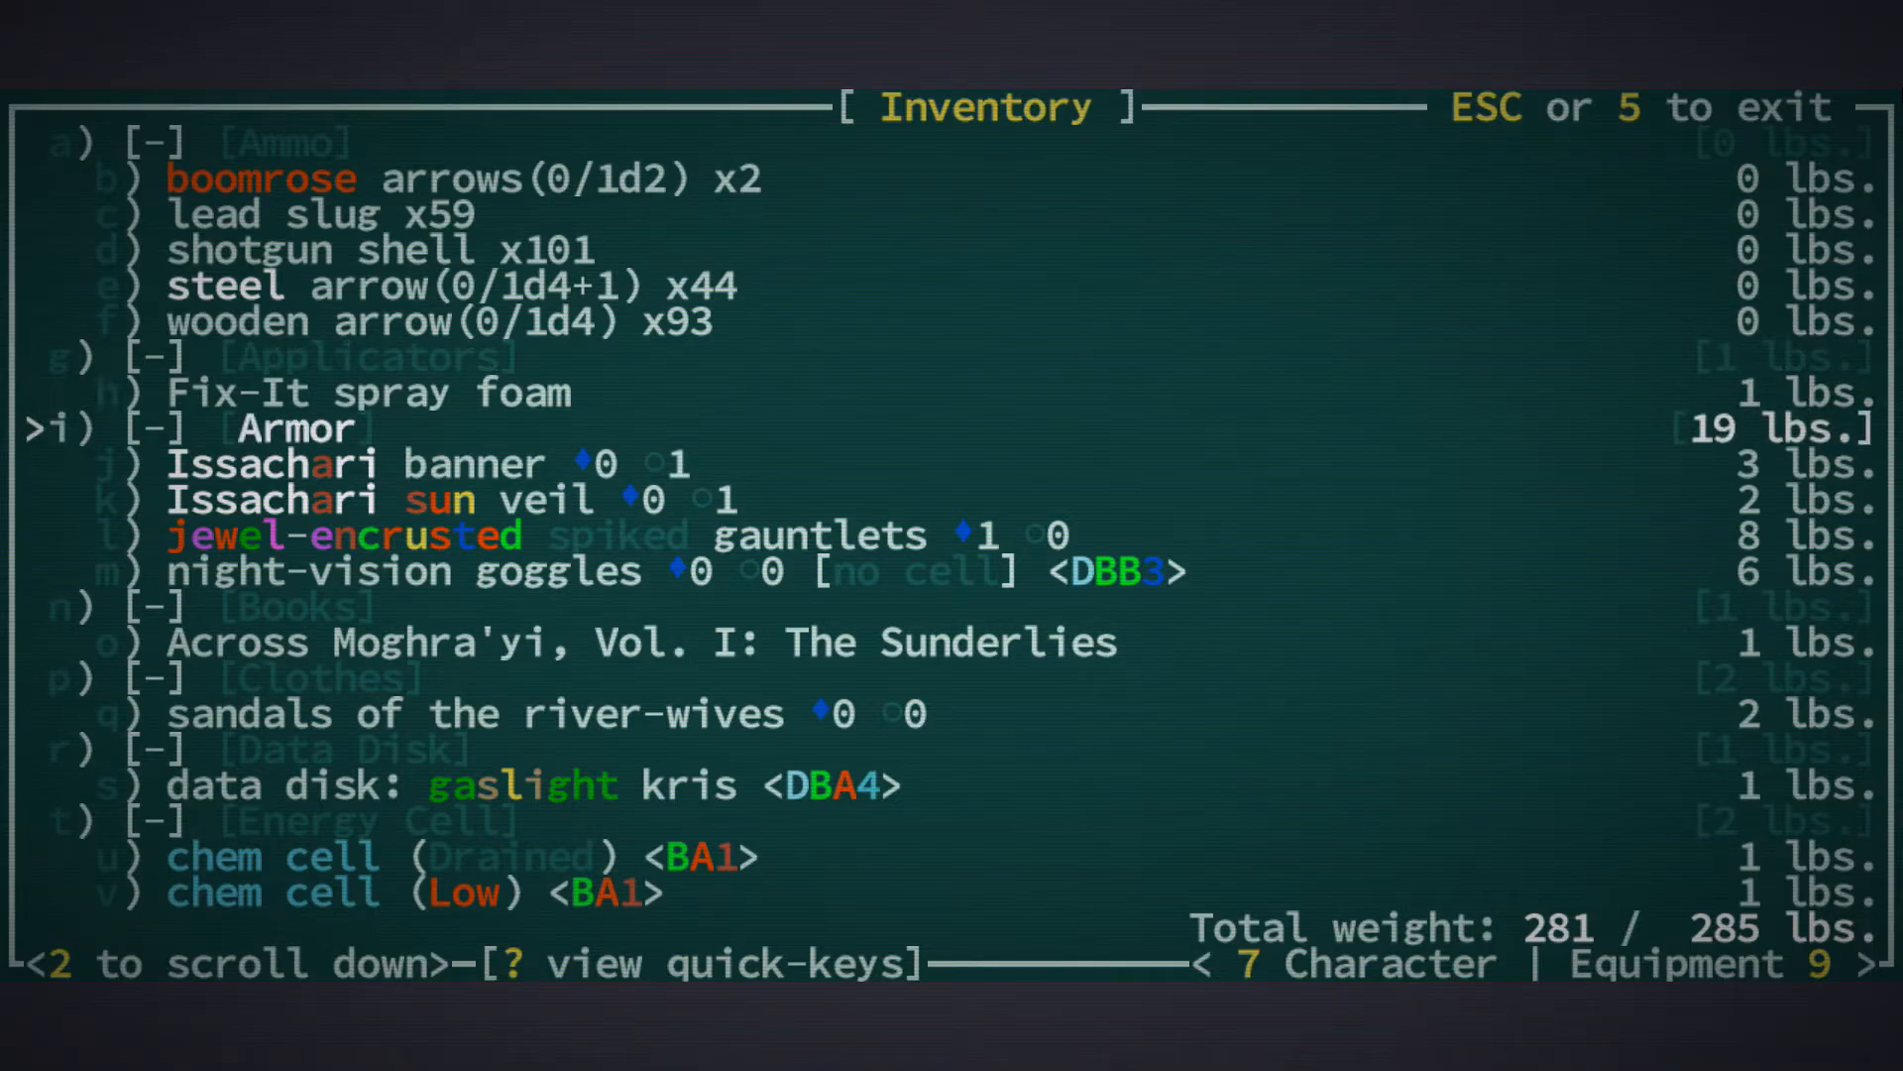
scroll("down", 3)
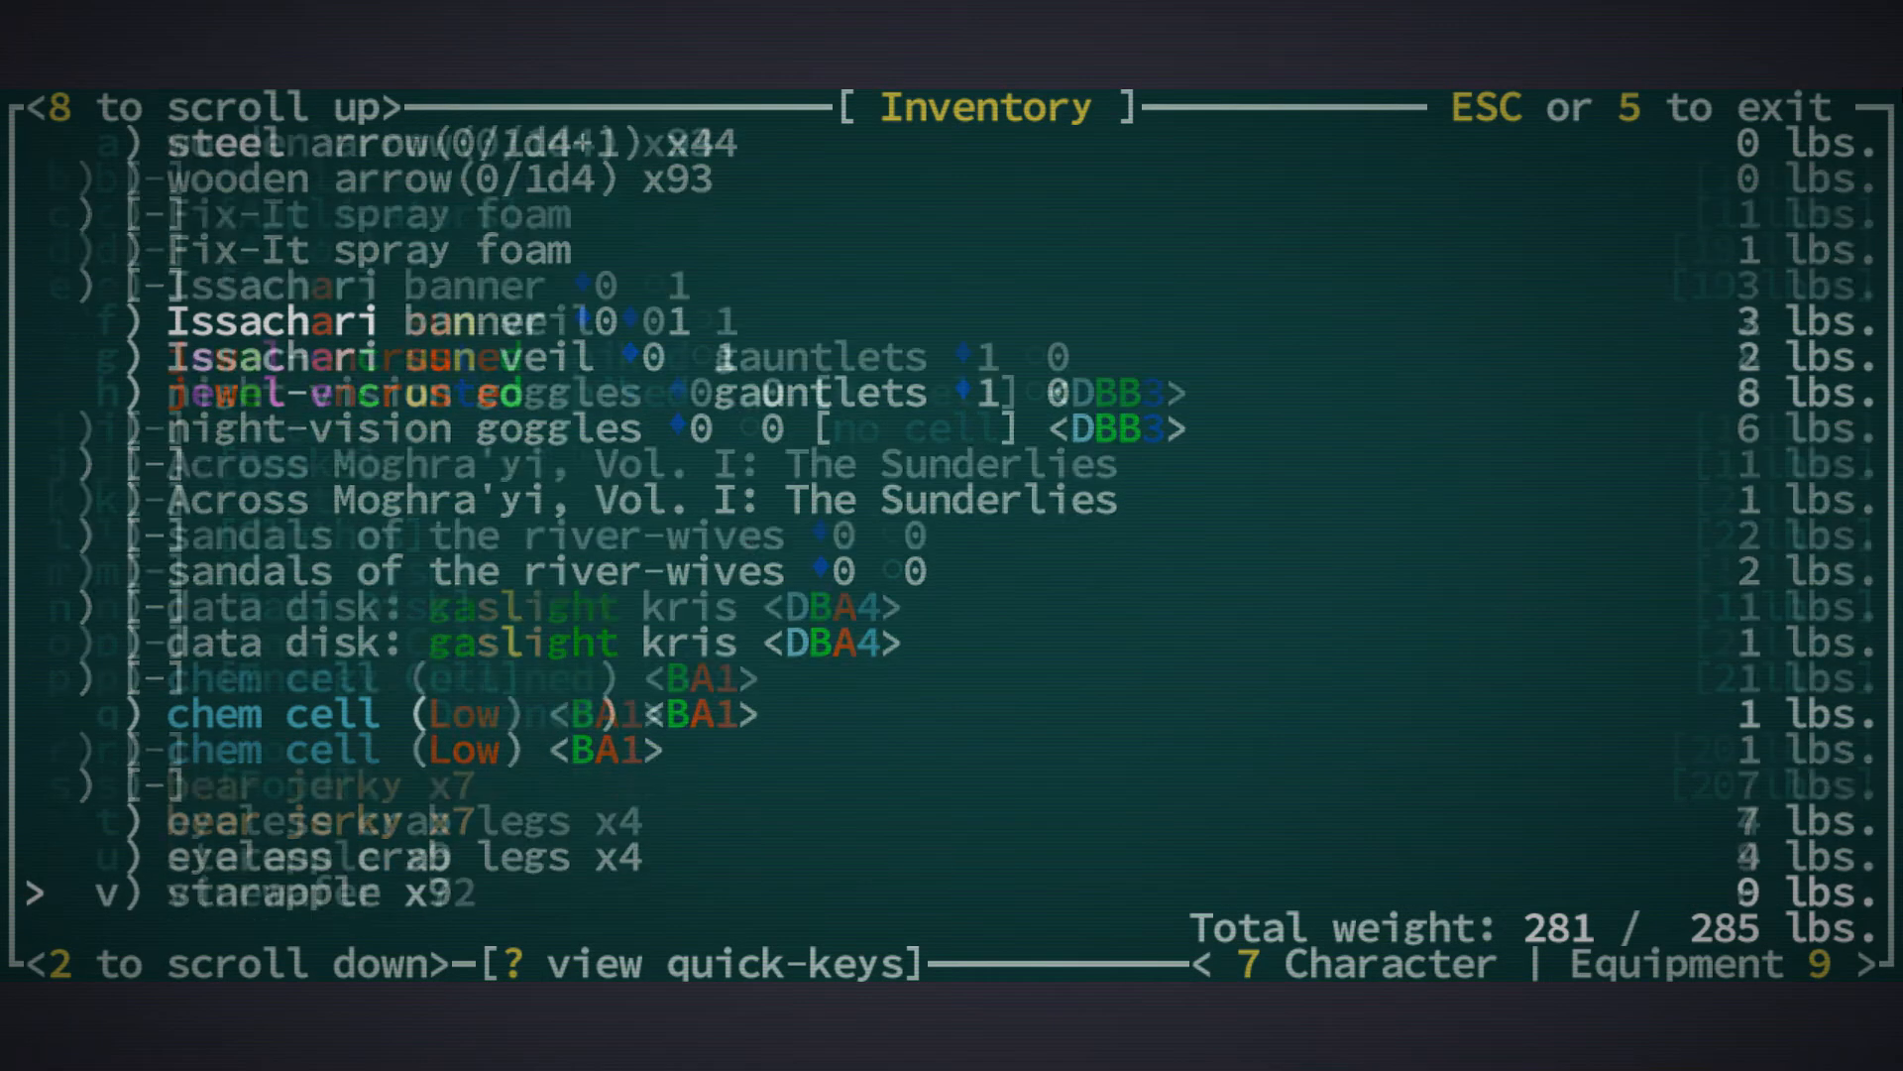
scroll("down", 3)
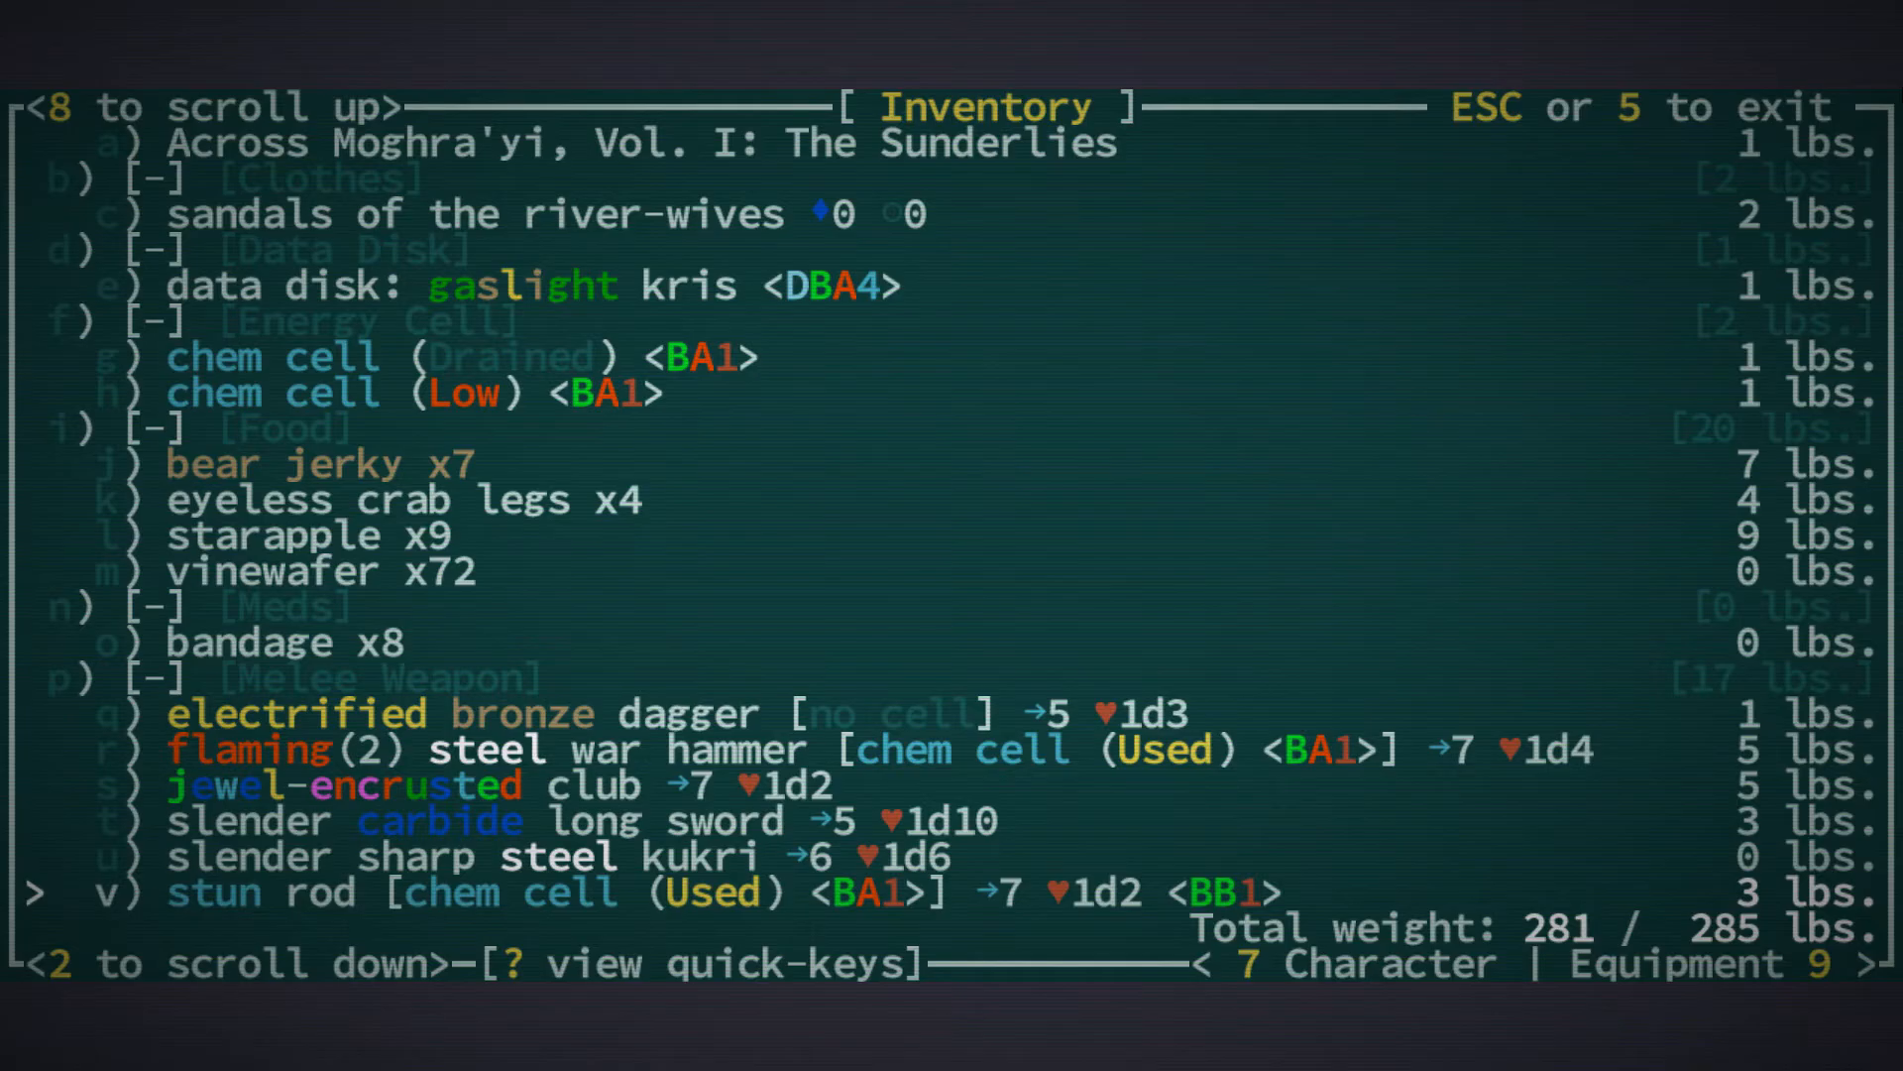
scroll("down", 3)
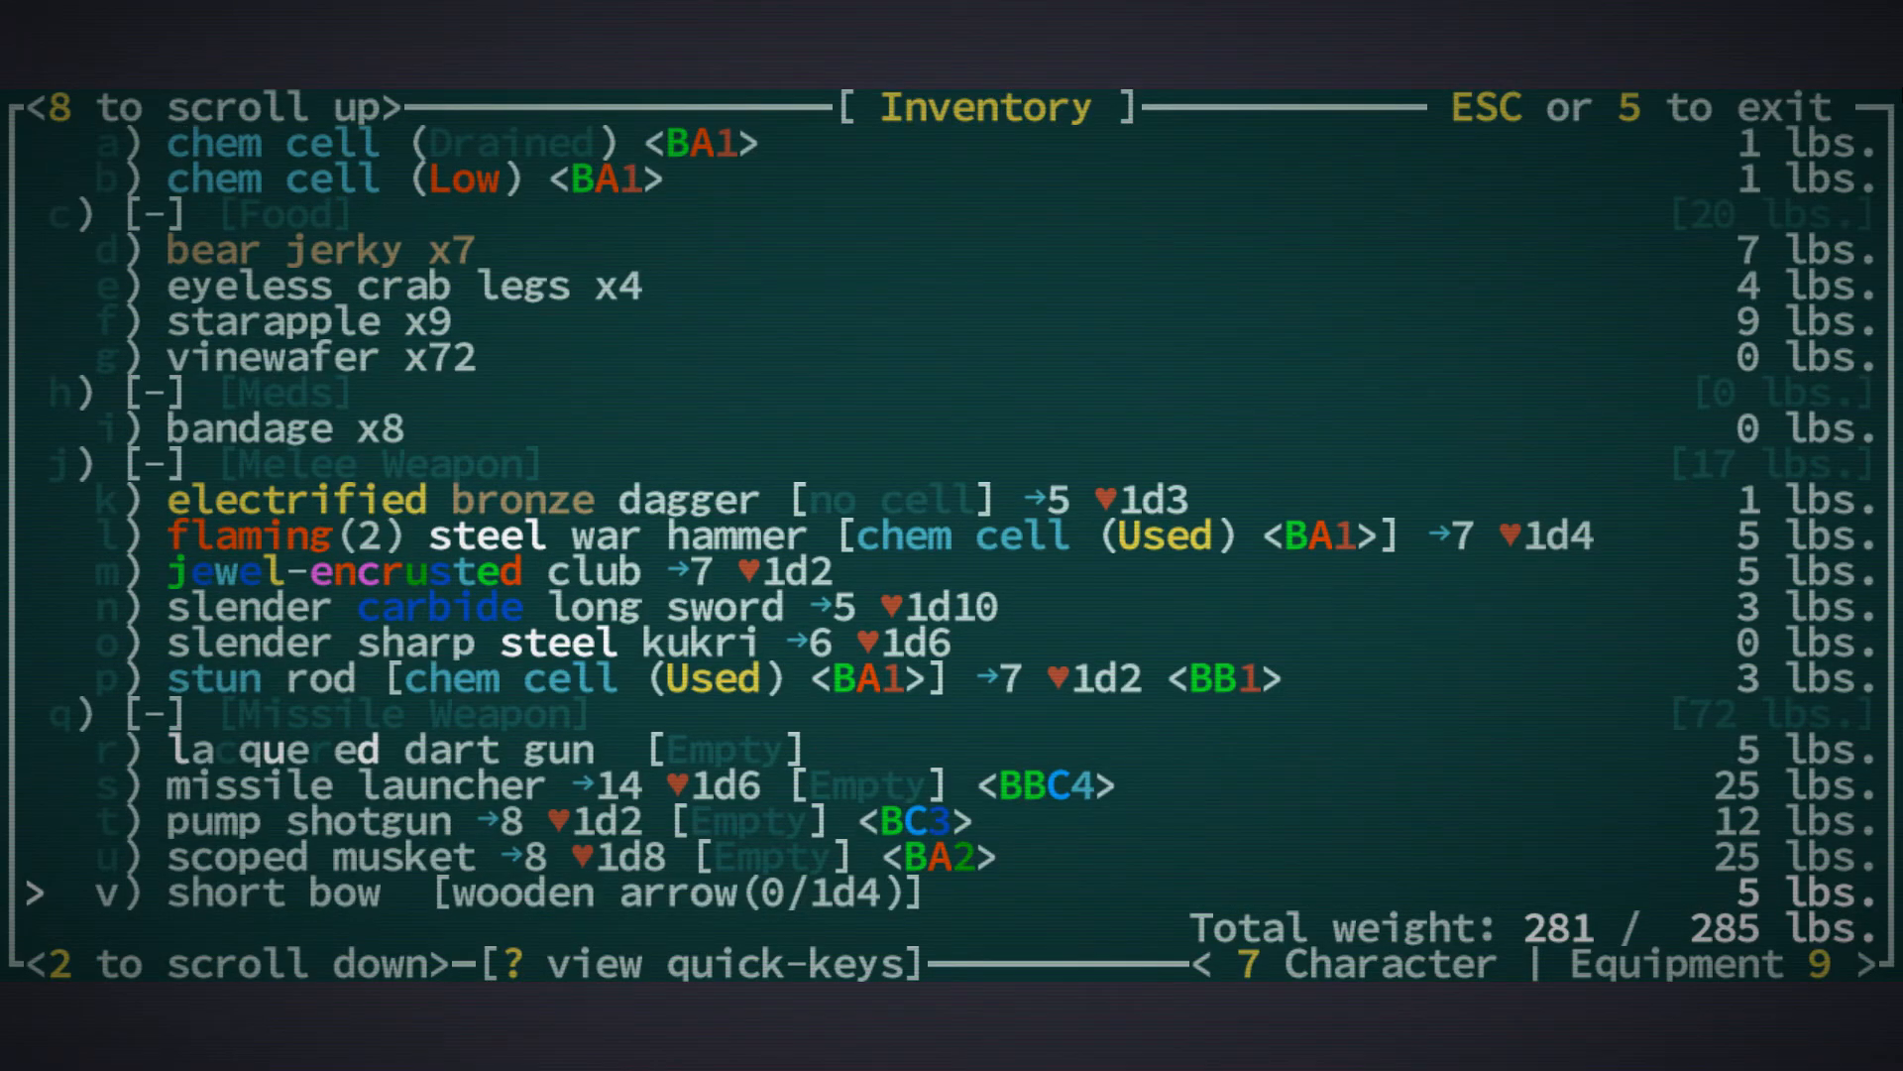
scroll("down", 3)
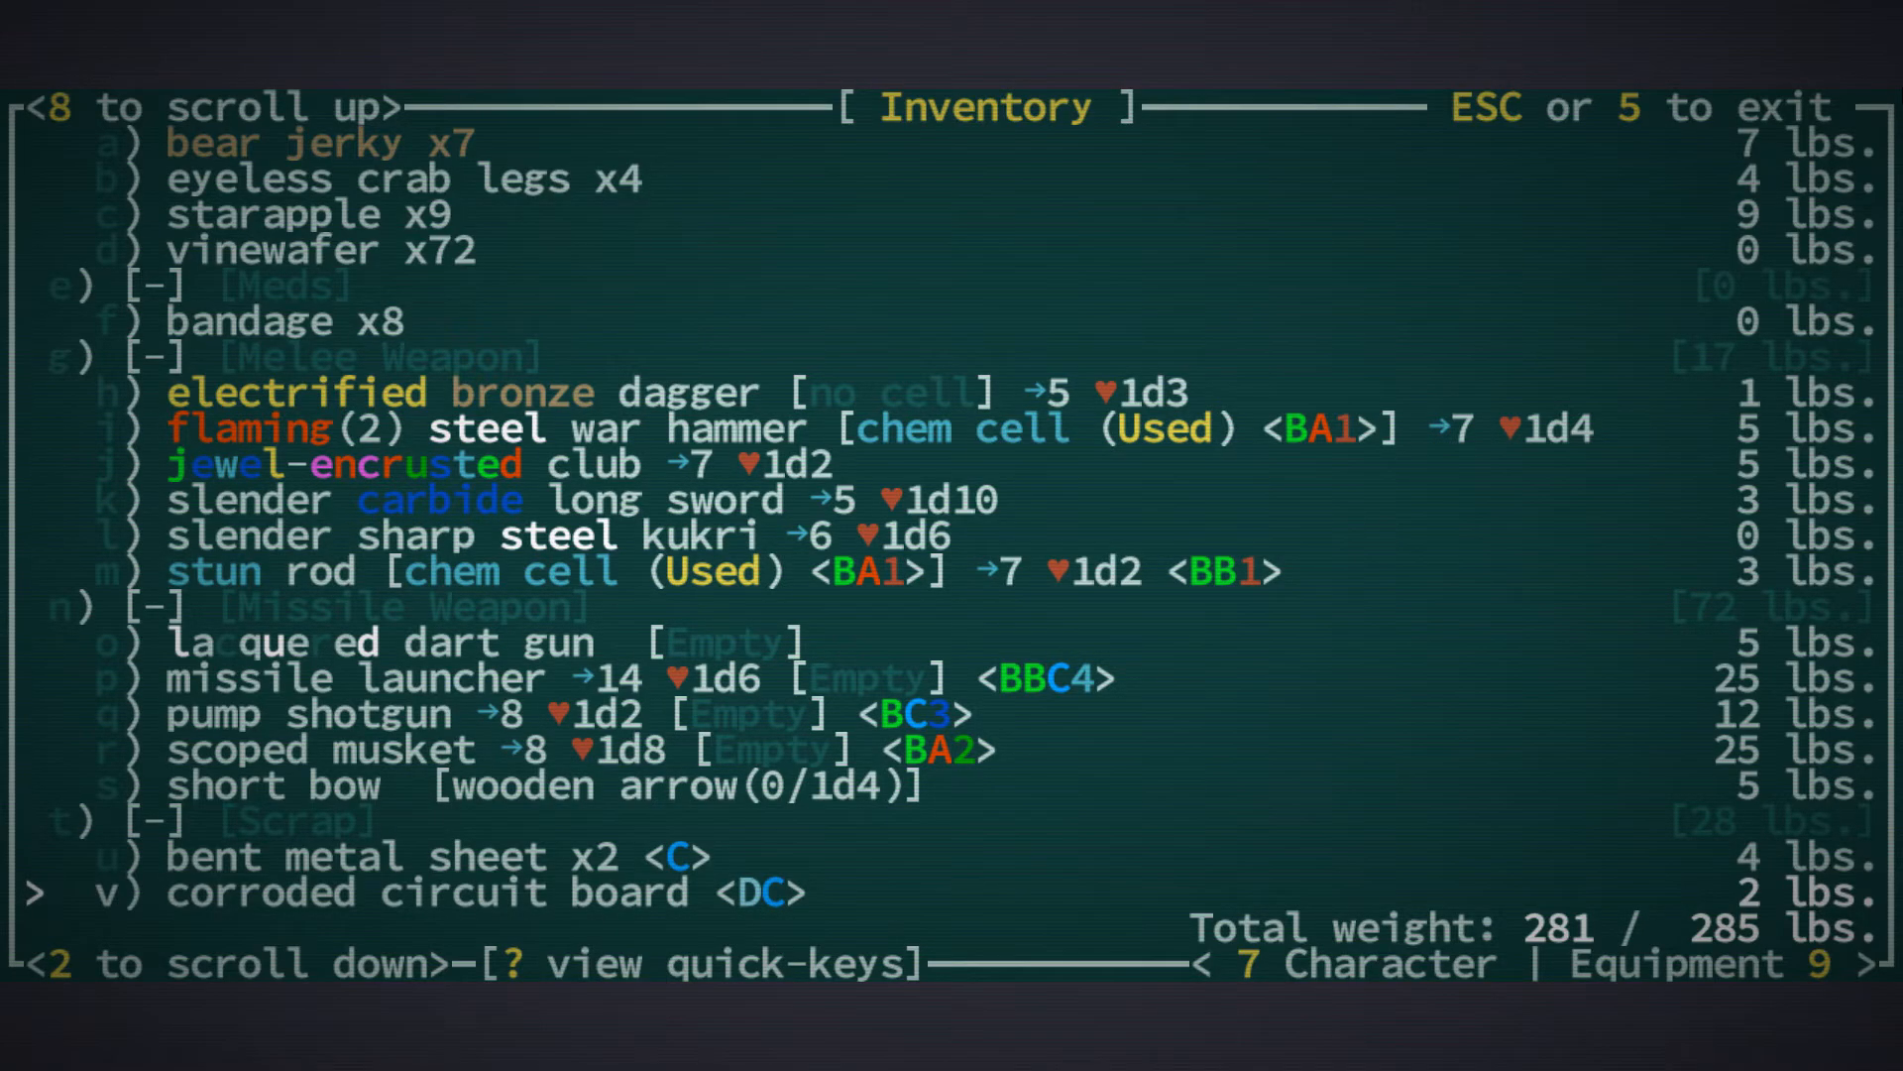
Try recharging the low chem cell and dismiss the missing A bits notice
key("Escape")
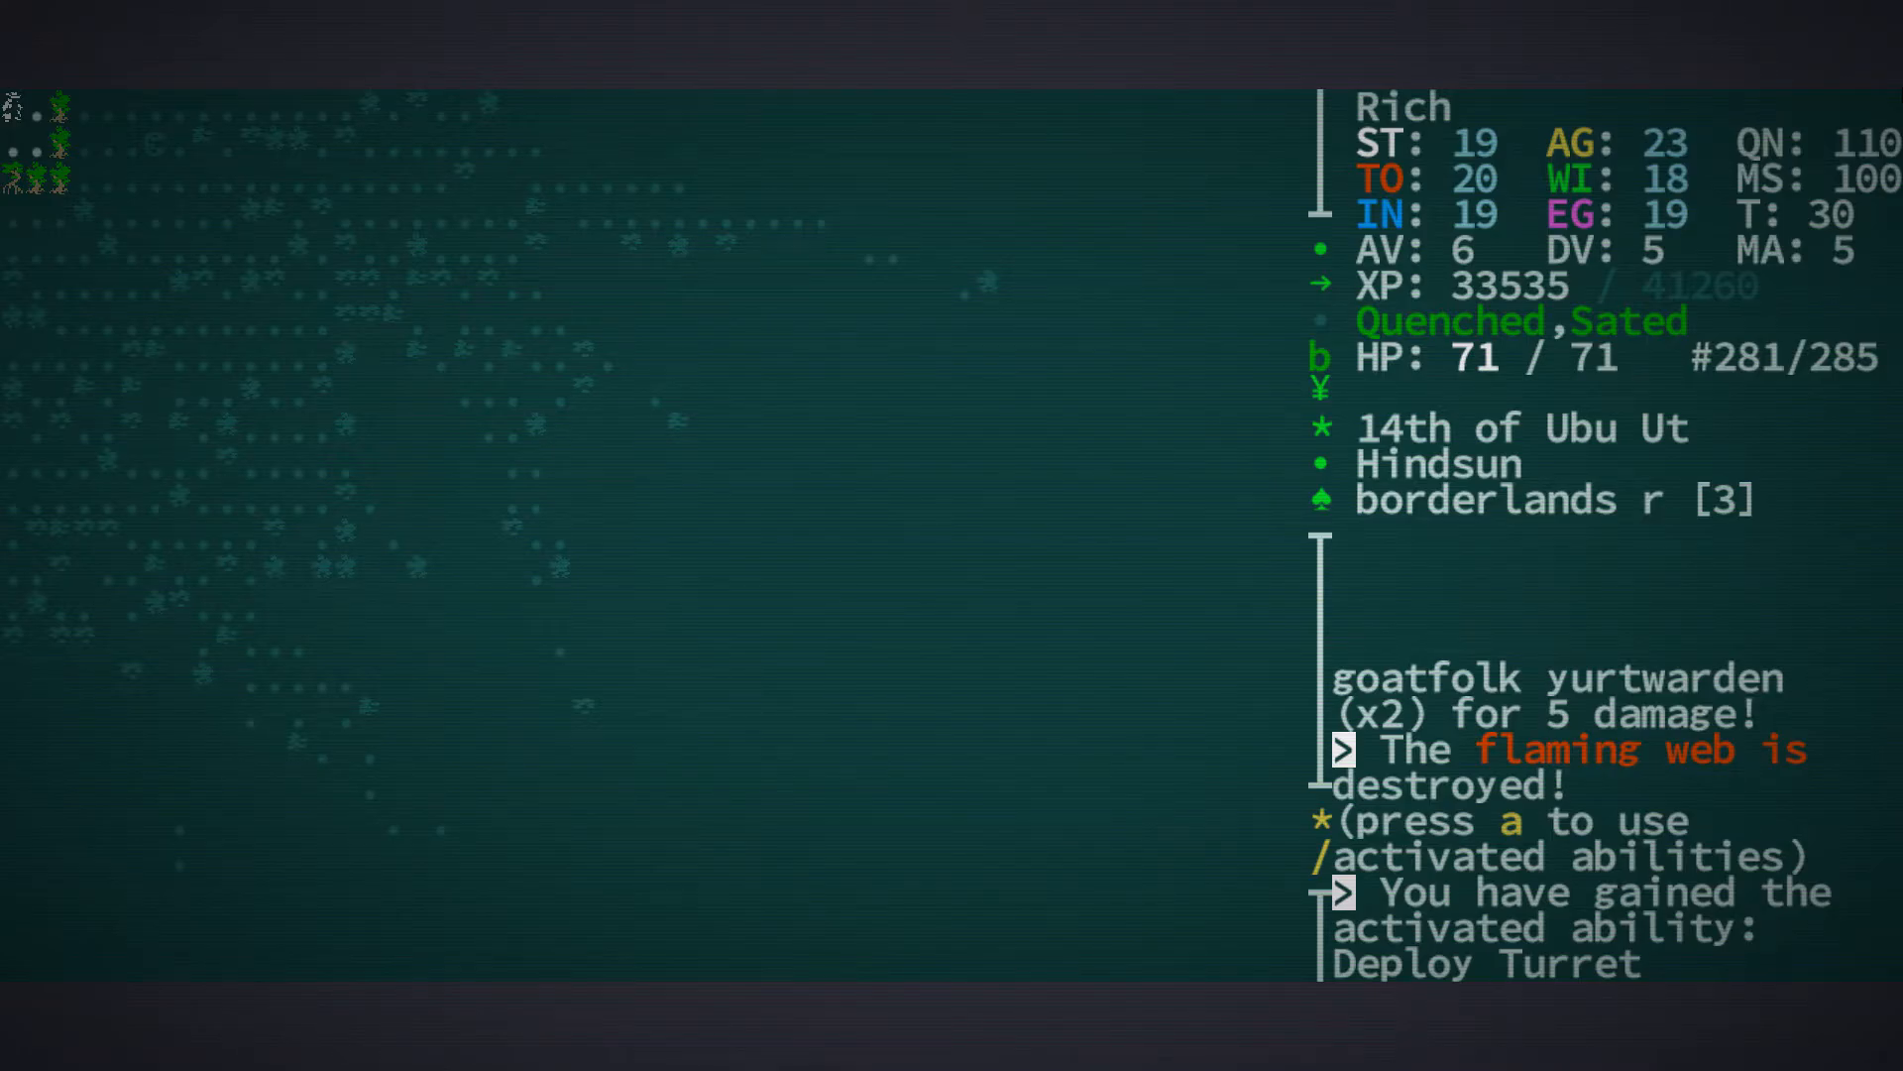
key("a")
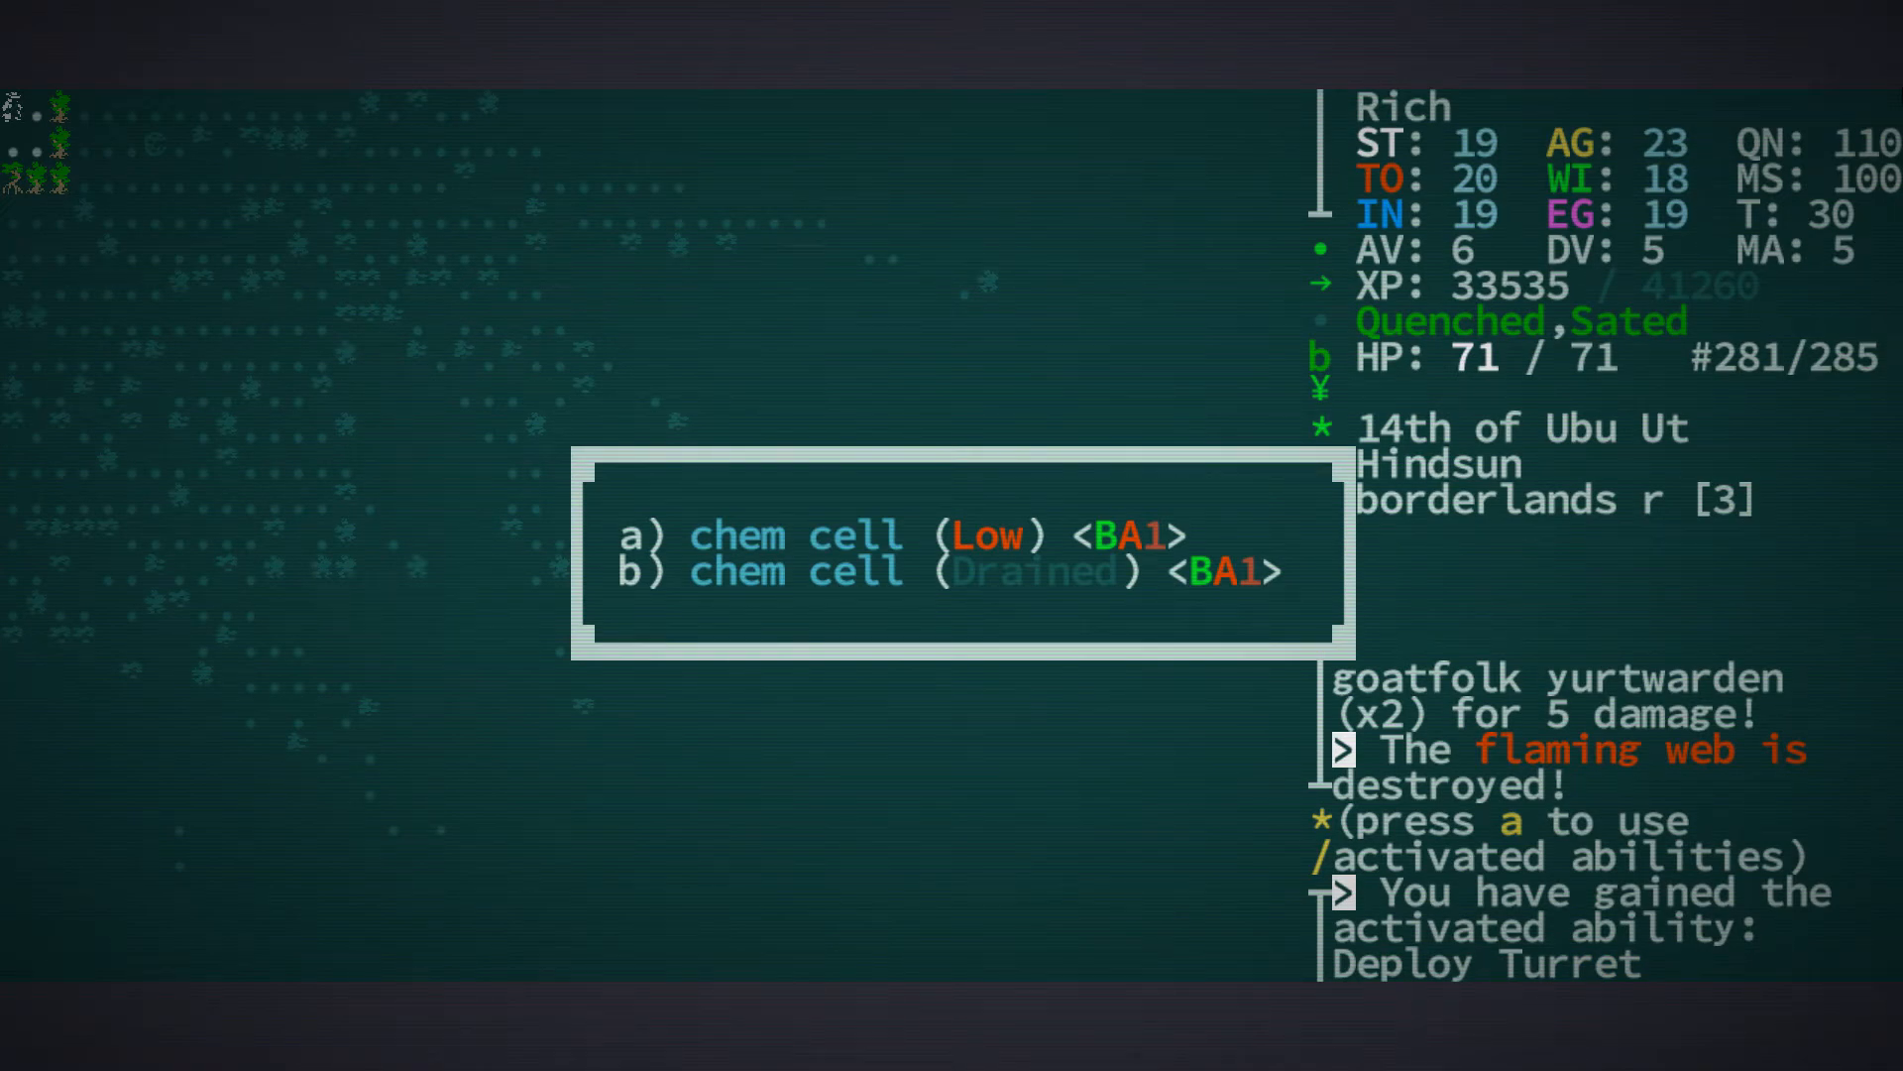
key("a")
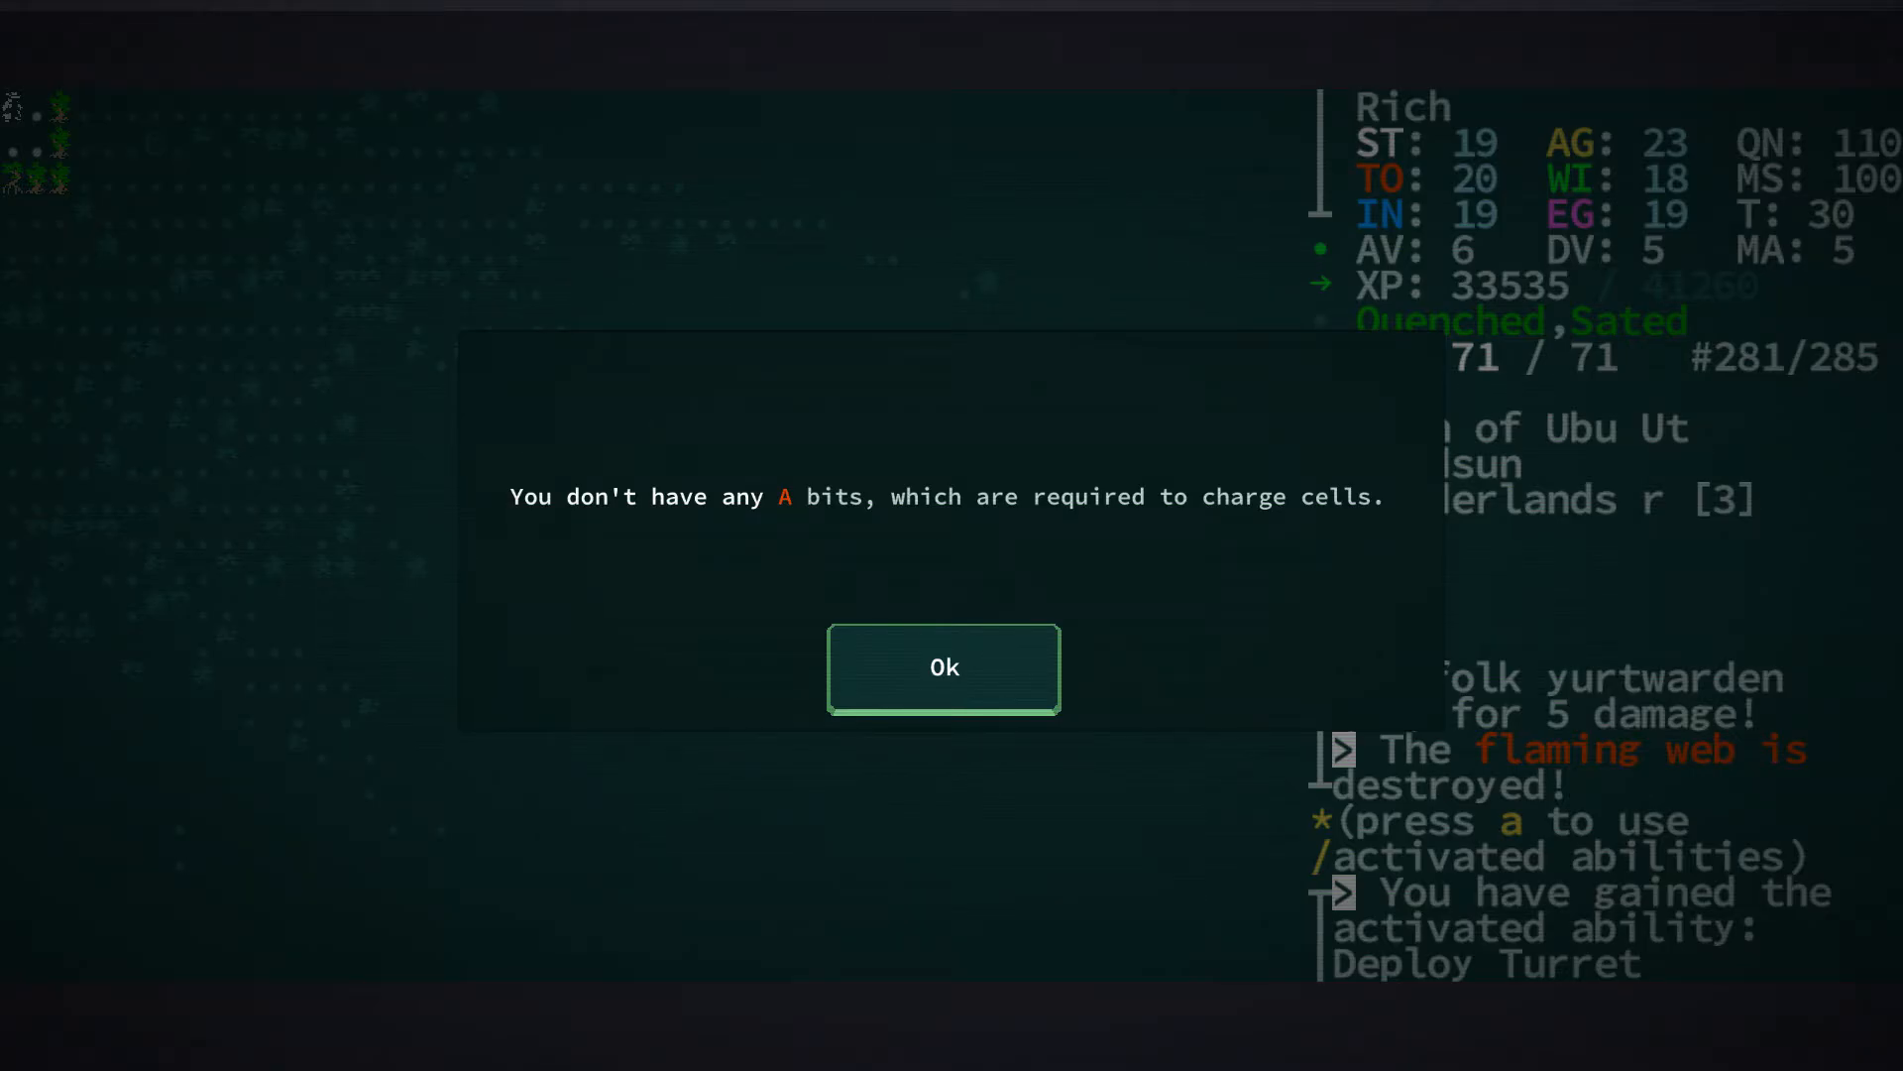
left_click(942, 667)
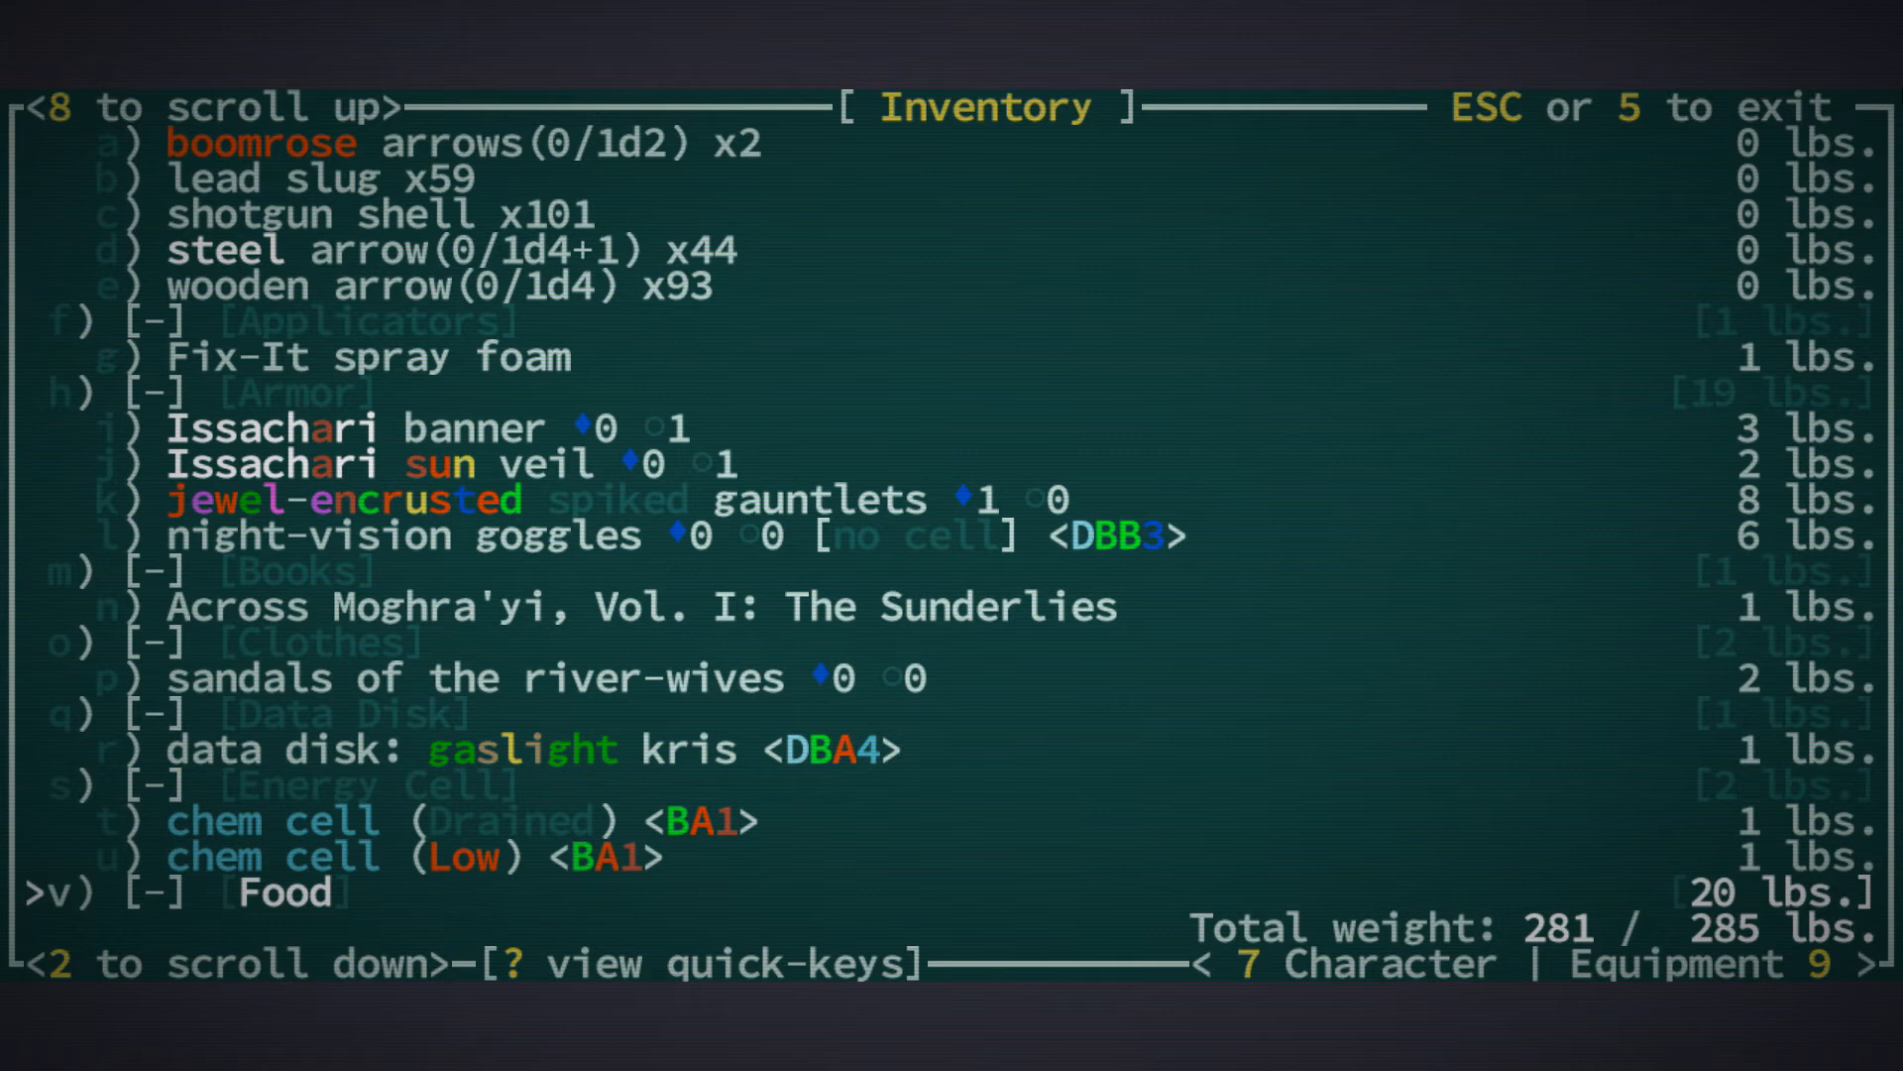
Scroll down to the Tinkering skills, showing Scavenger with 37 skill points unspent
scroll("down", 3)
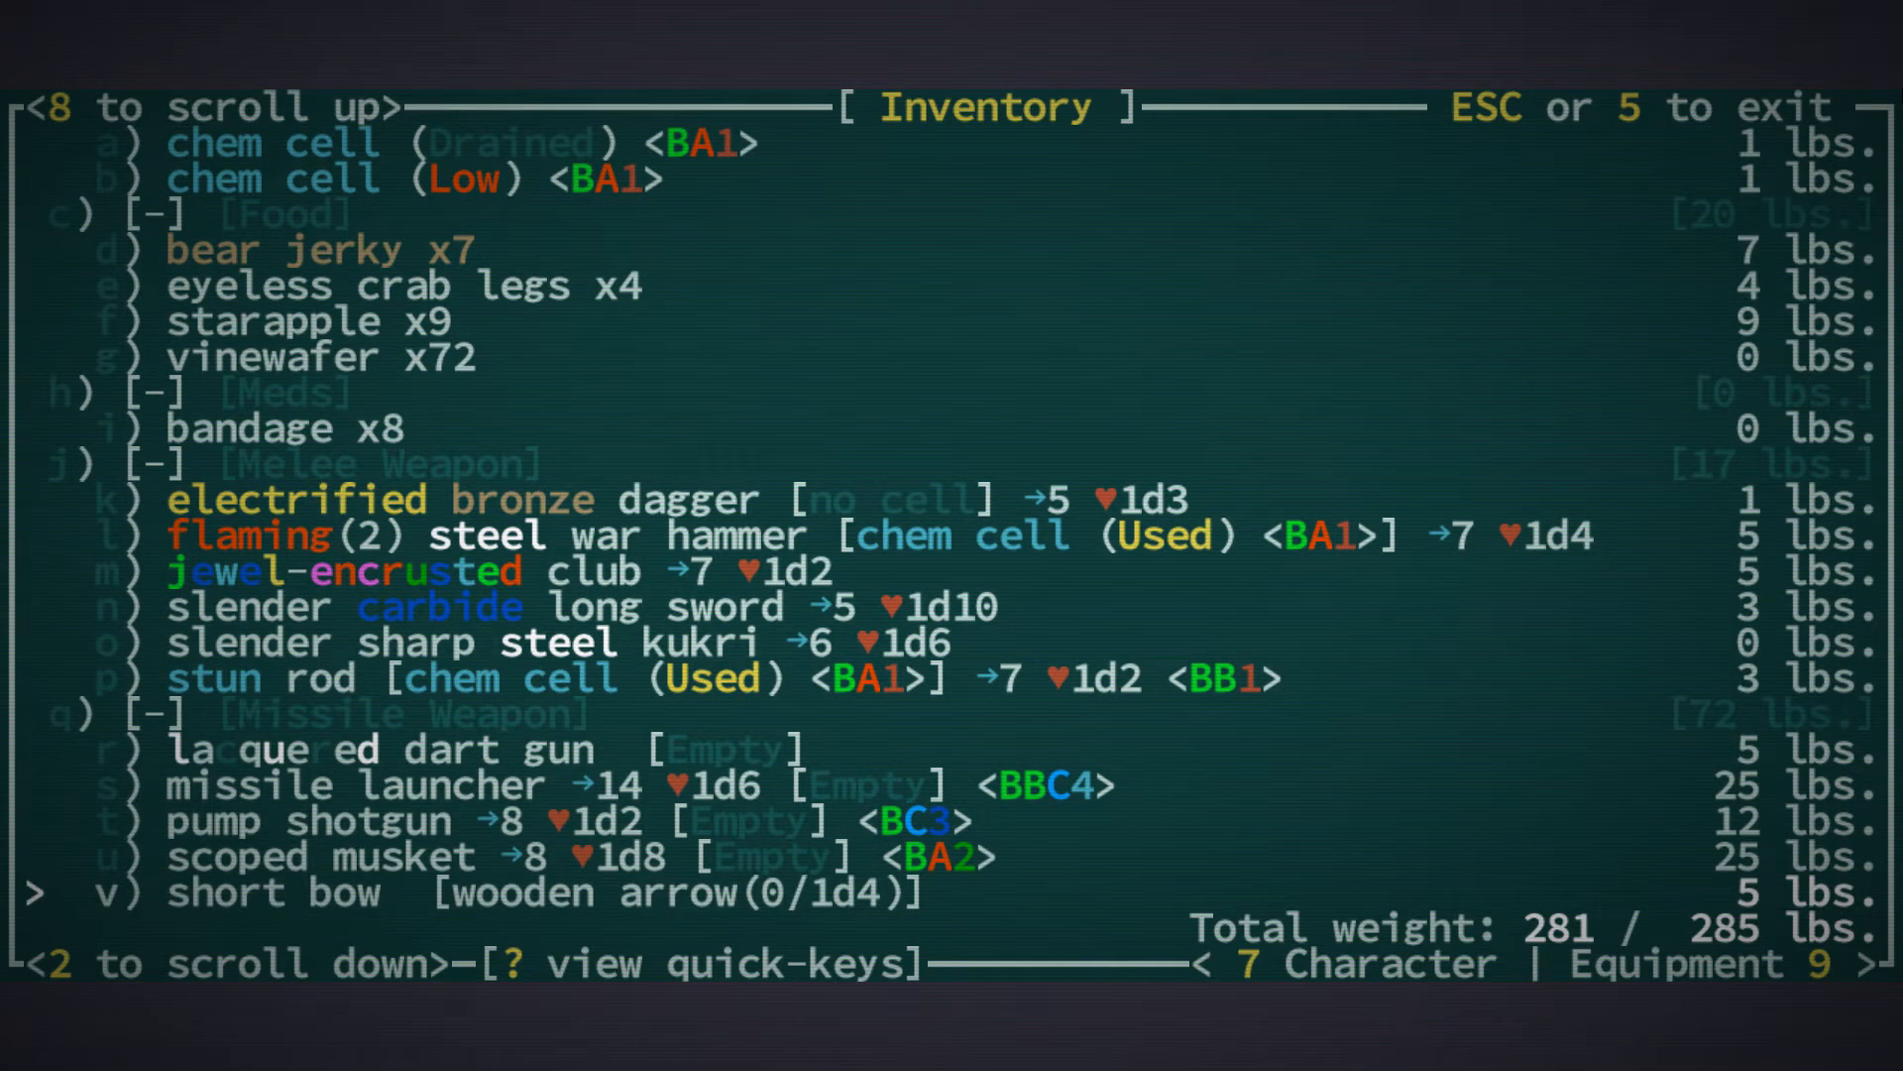
scroll("down", 3)
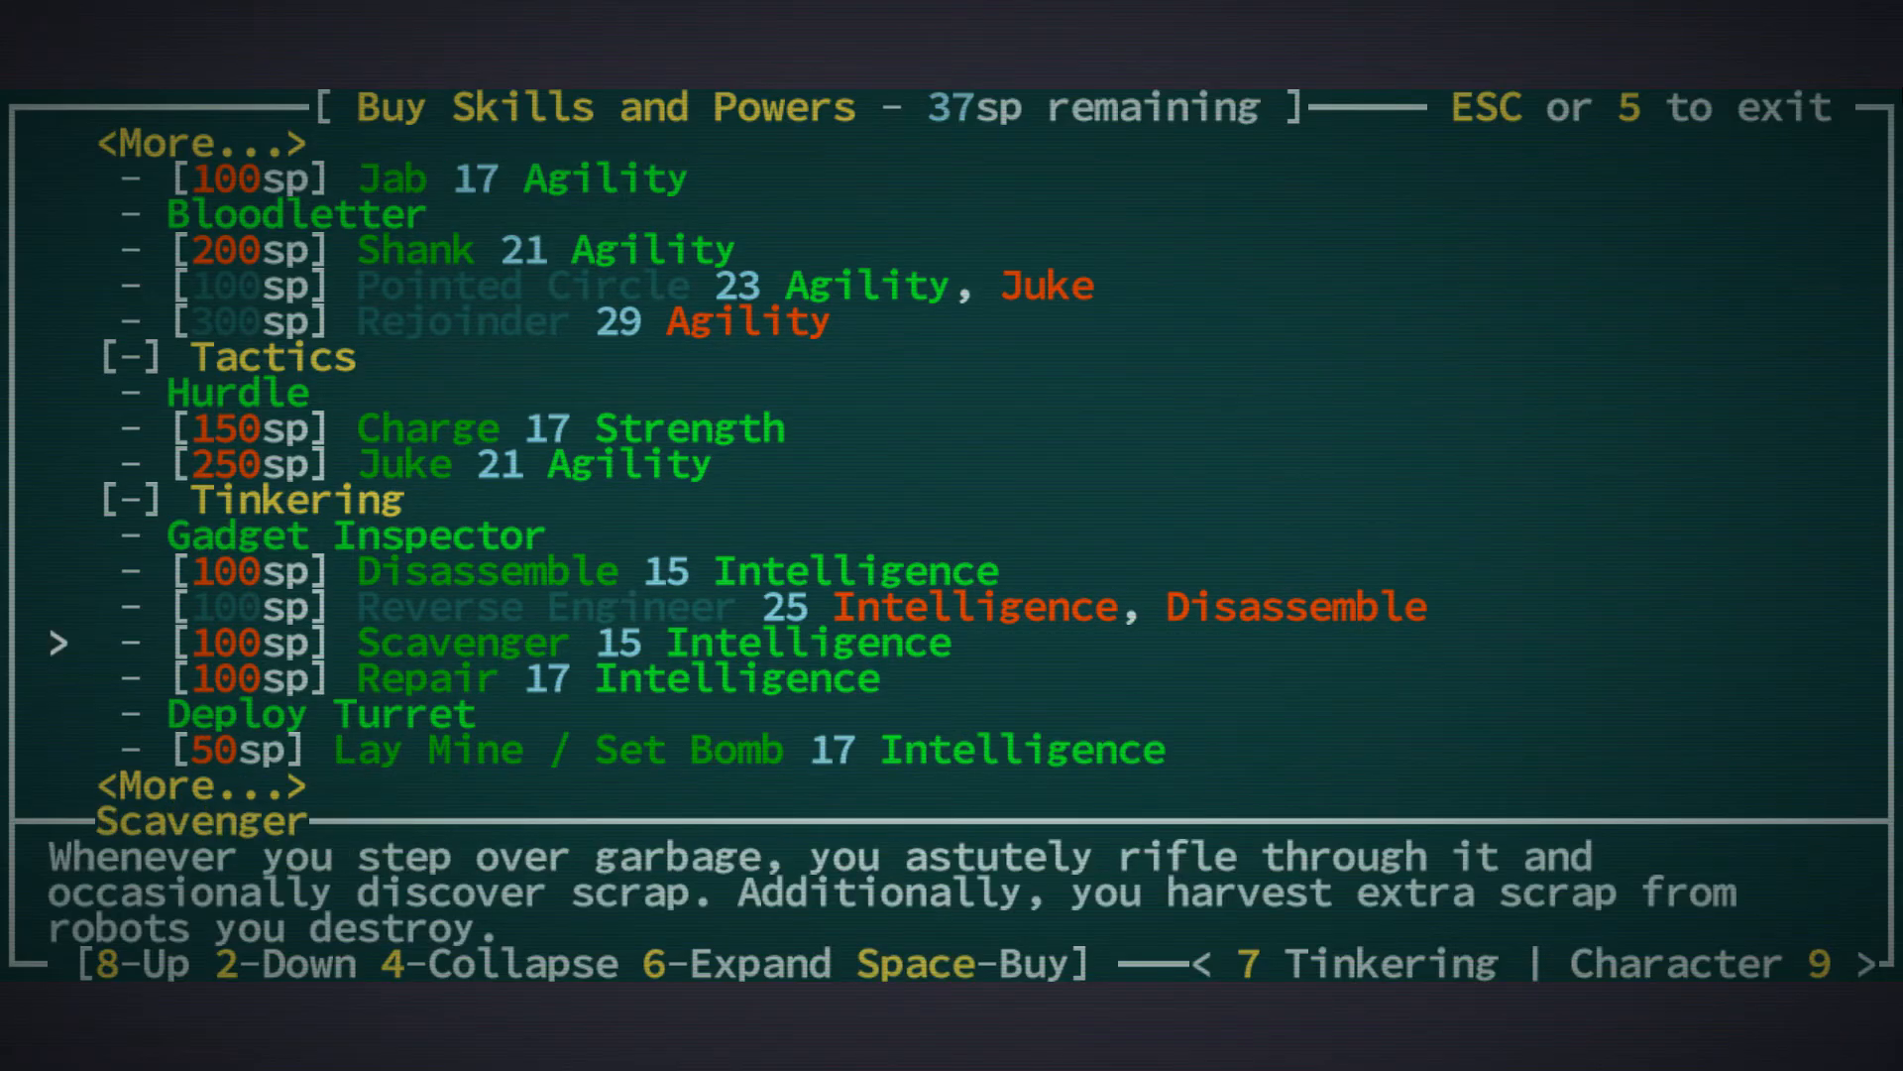
Read the Disassemble skill description and exit the skills screen
key("8")
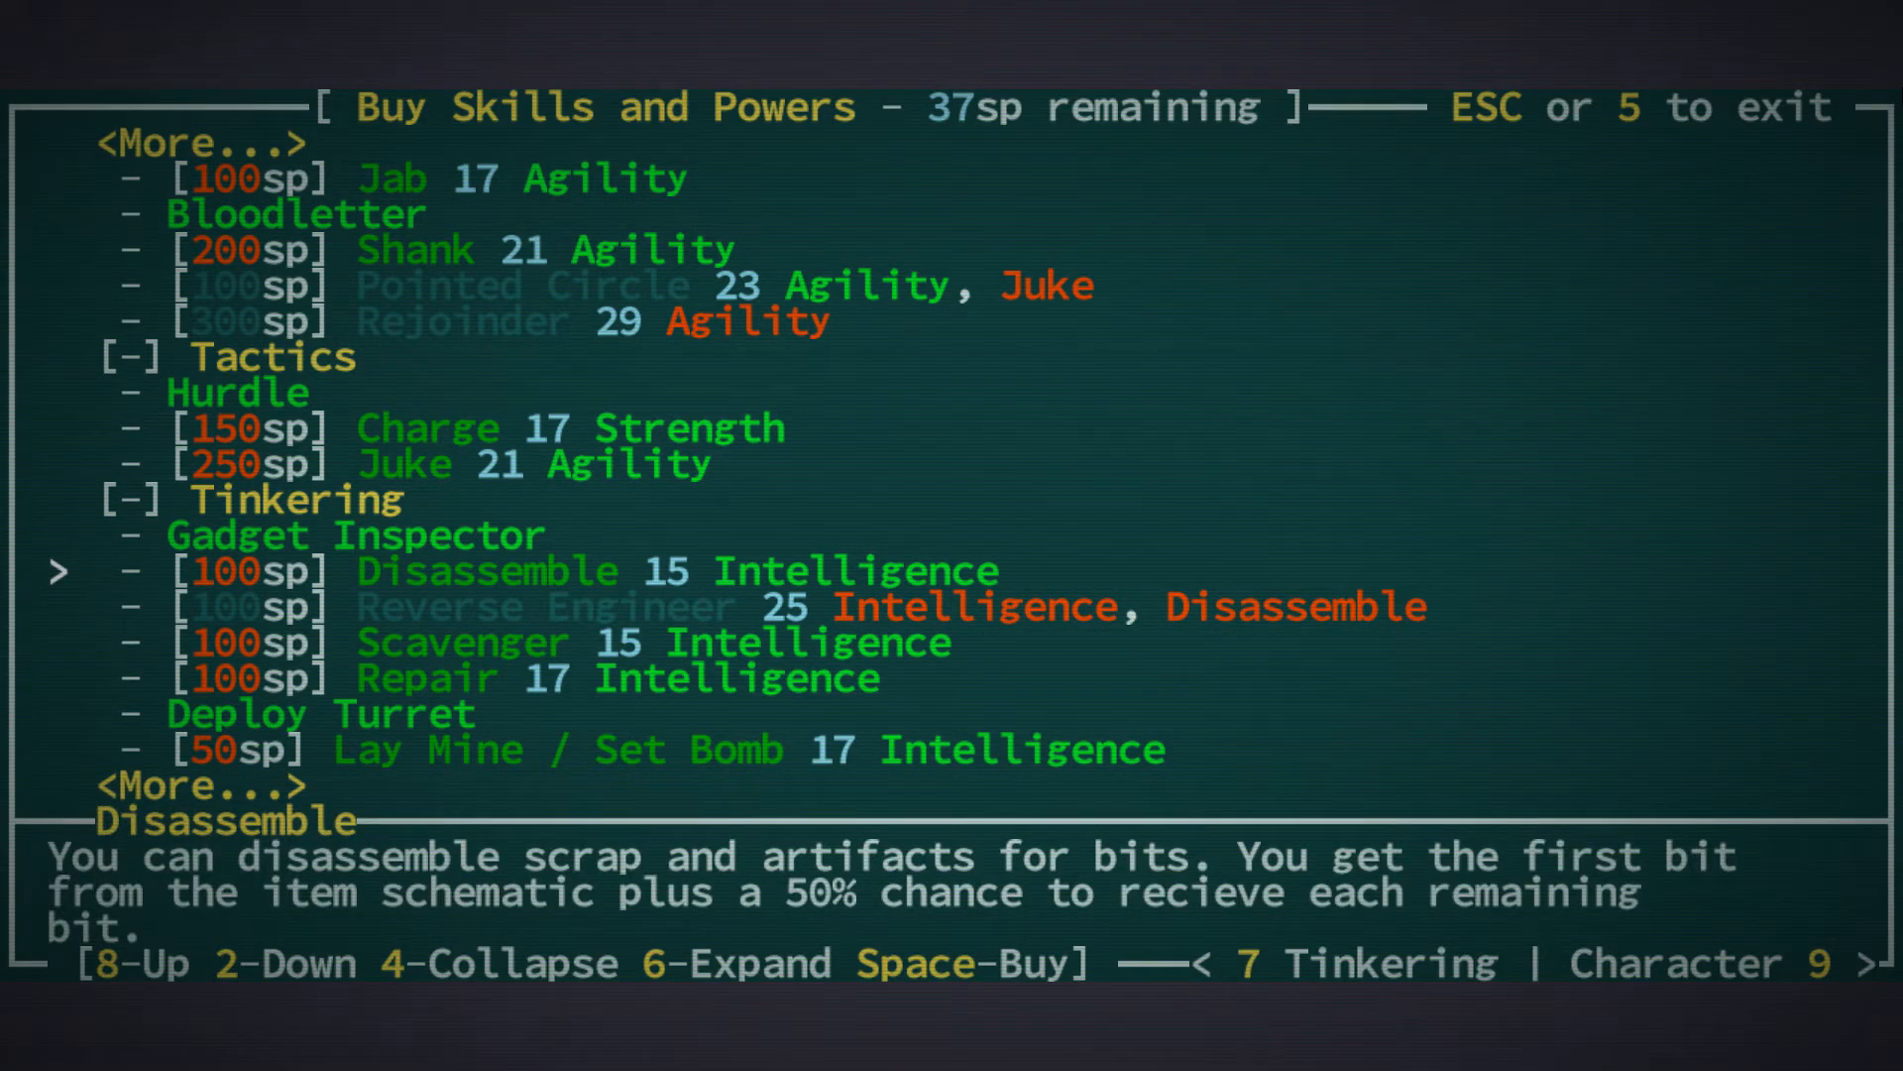
key("Escape")
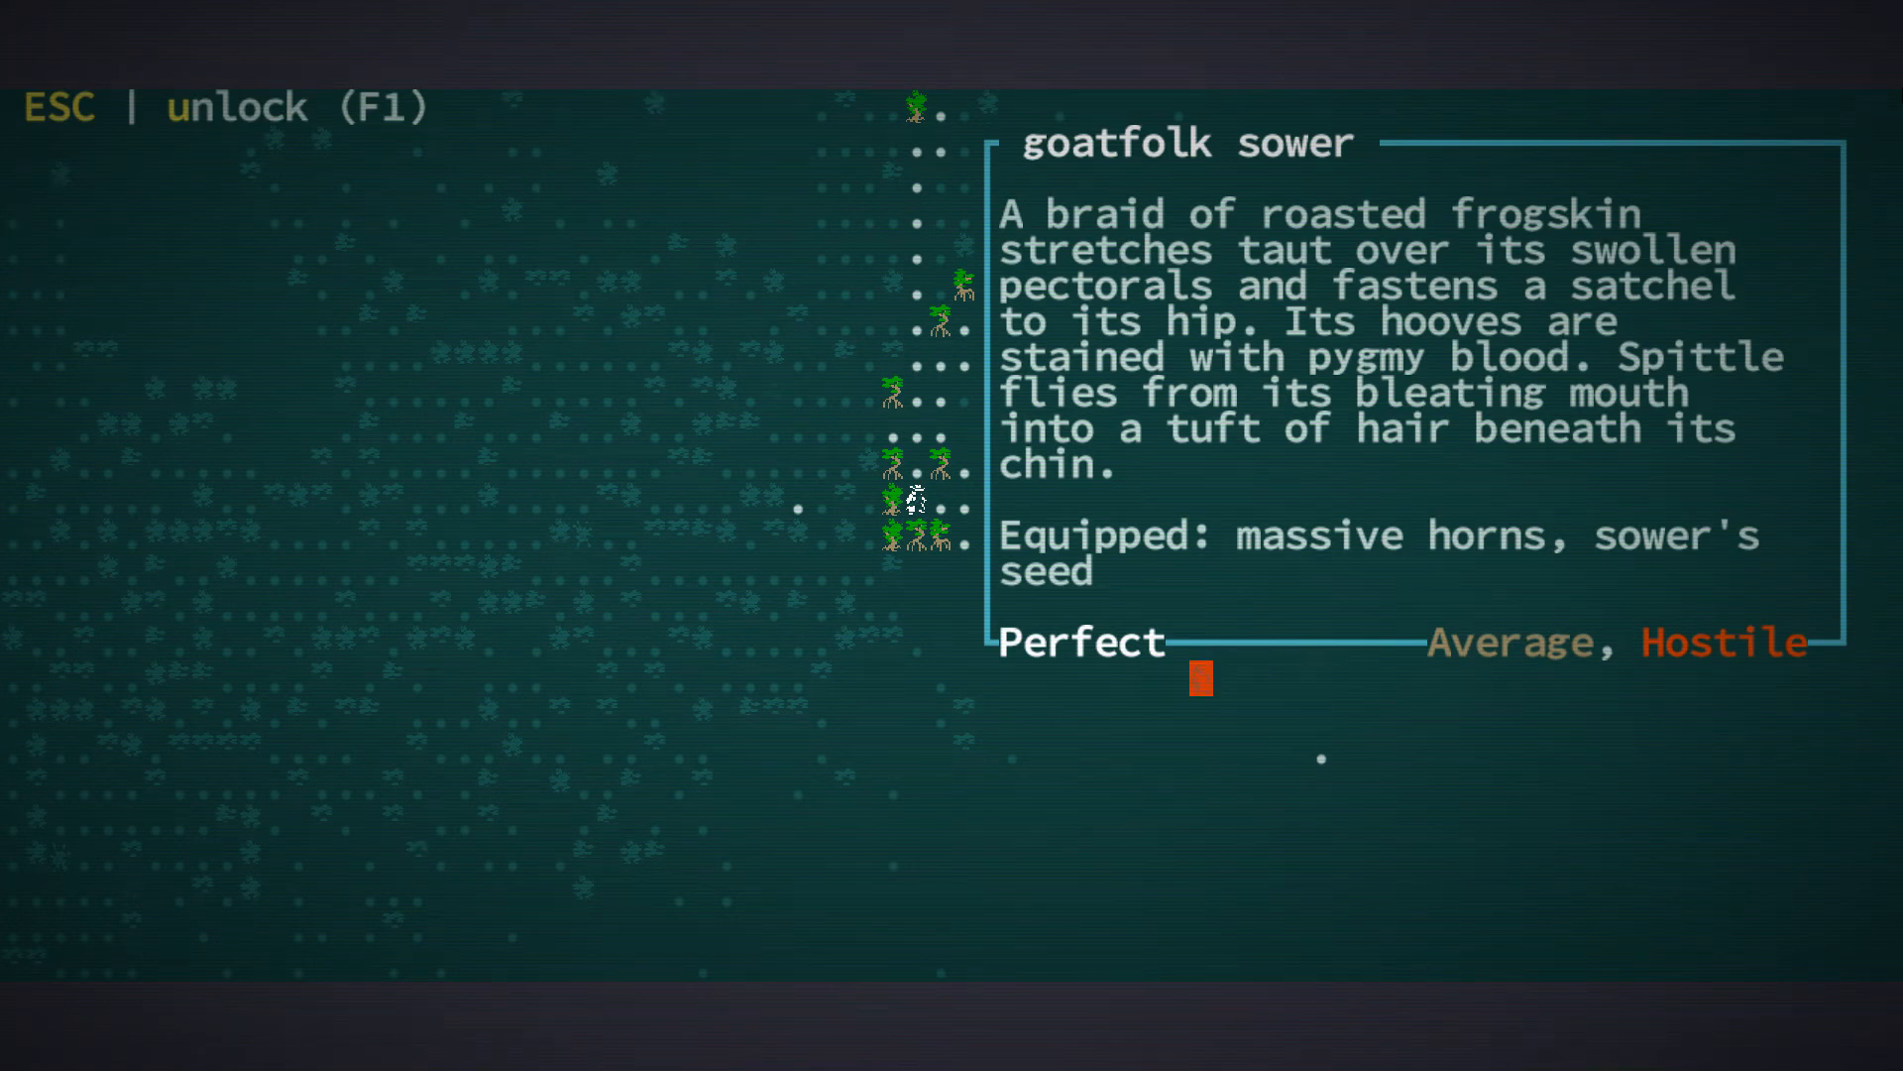
Close the goatfolk sower description and walk north through the jungle trees
key("Escape")
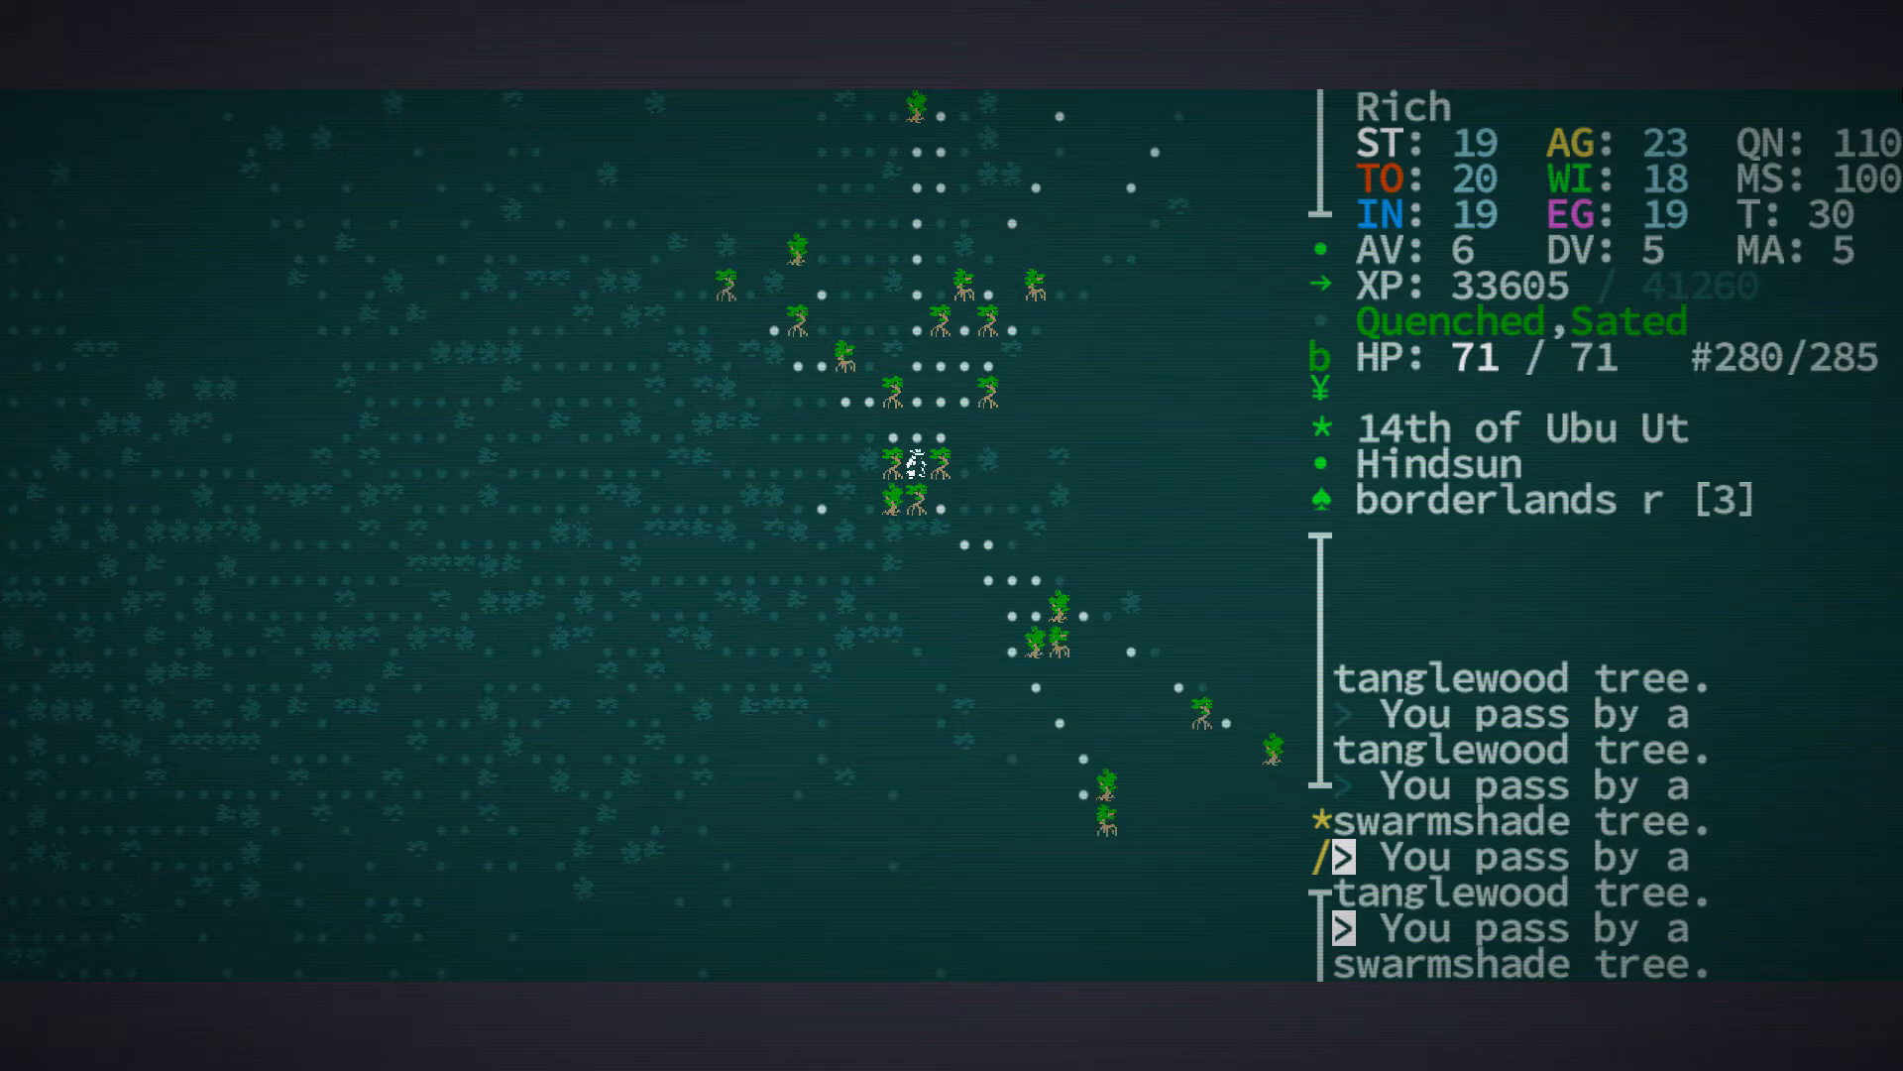
key("Up")
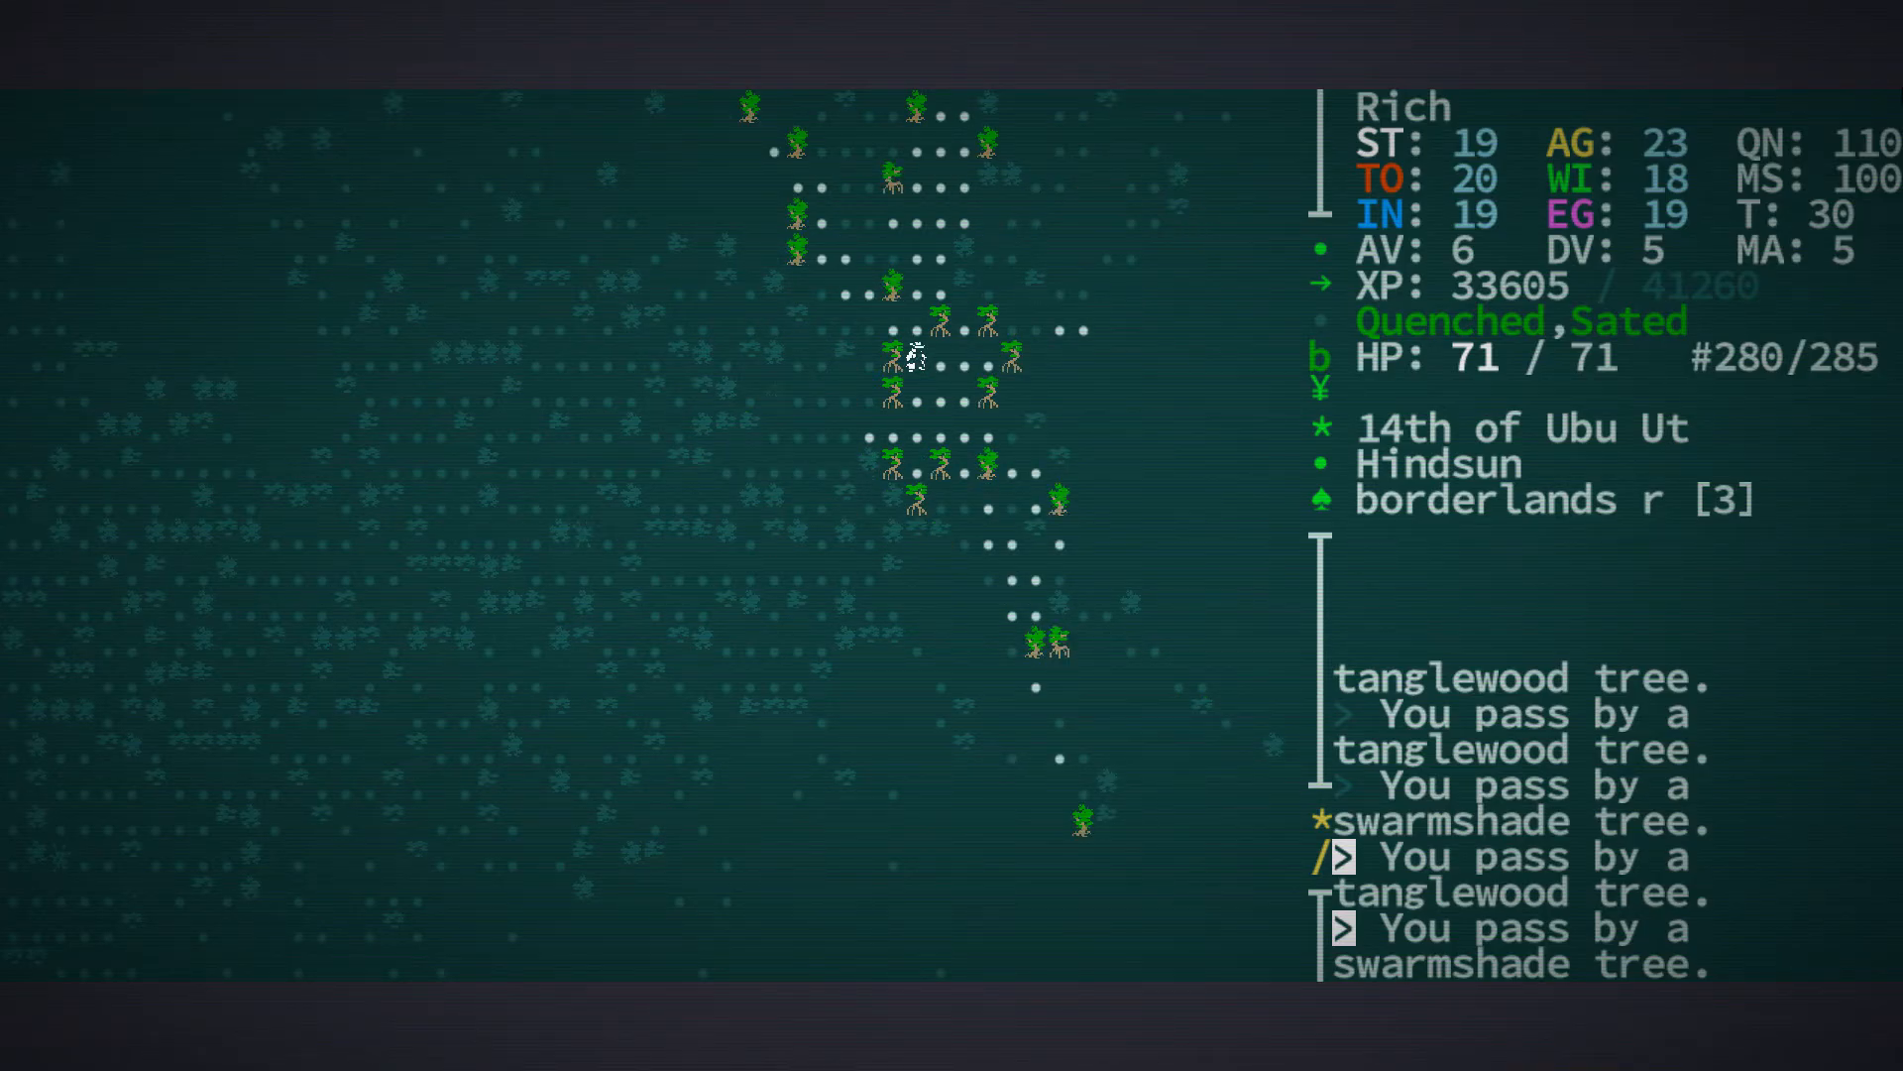
key("up")
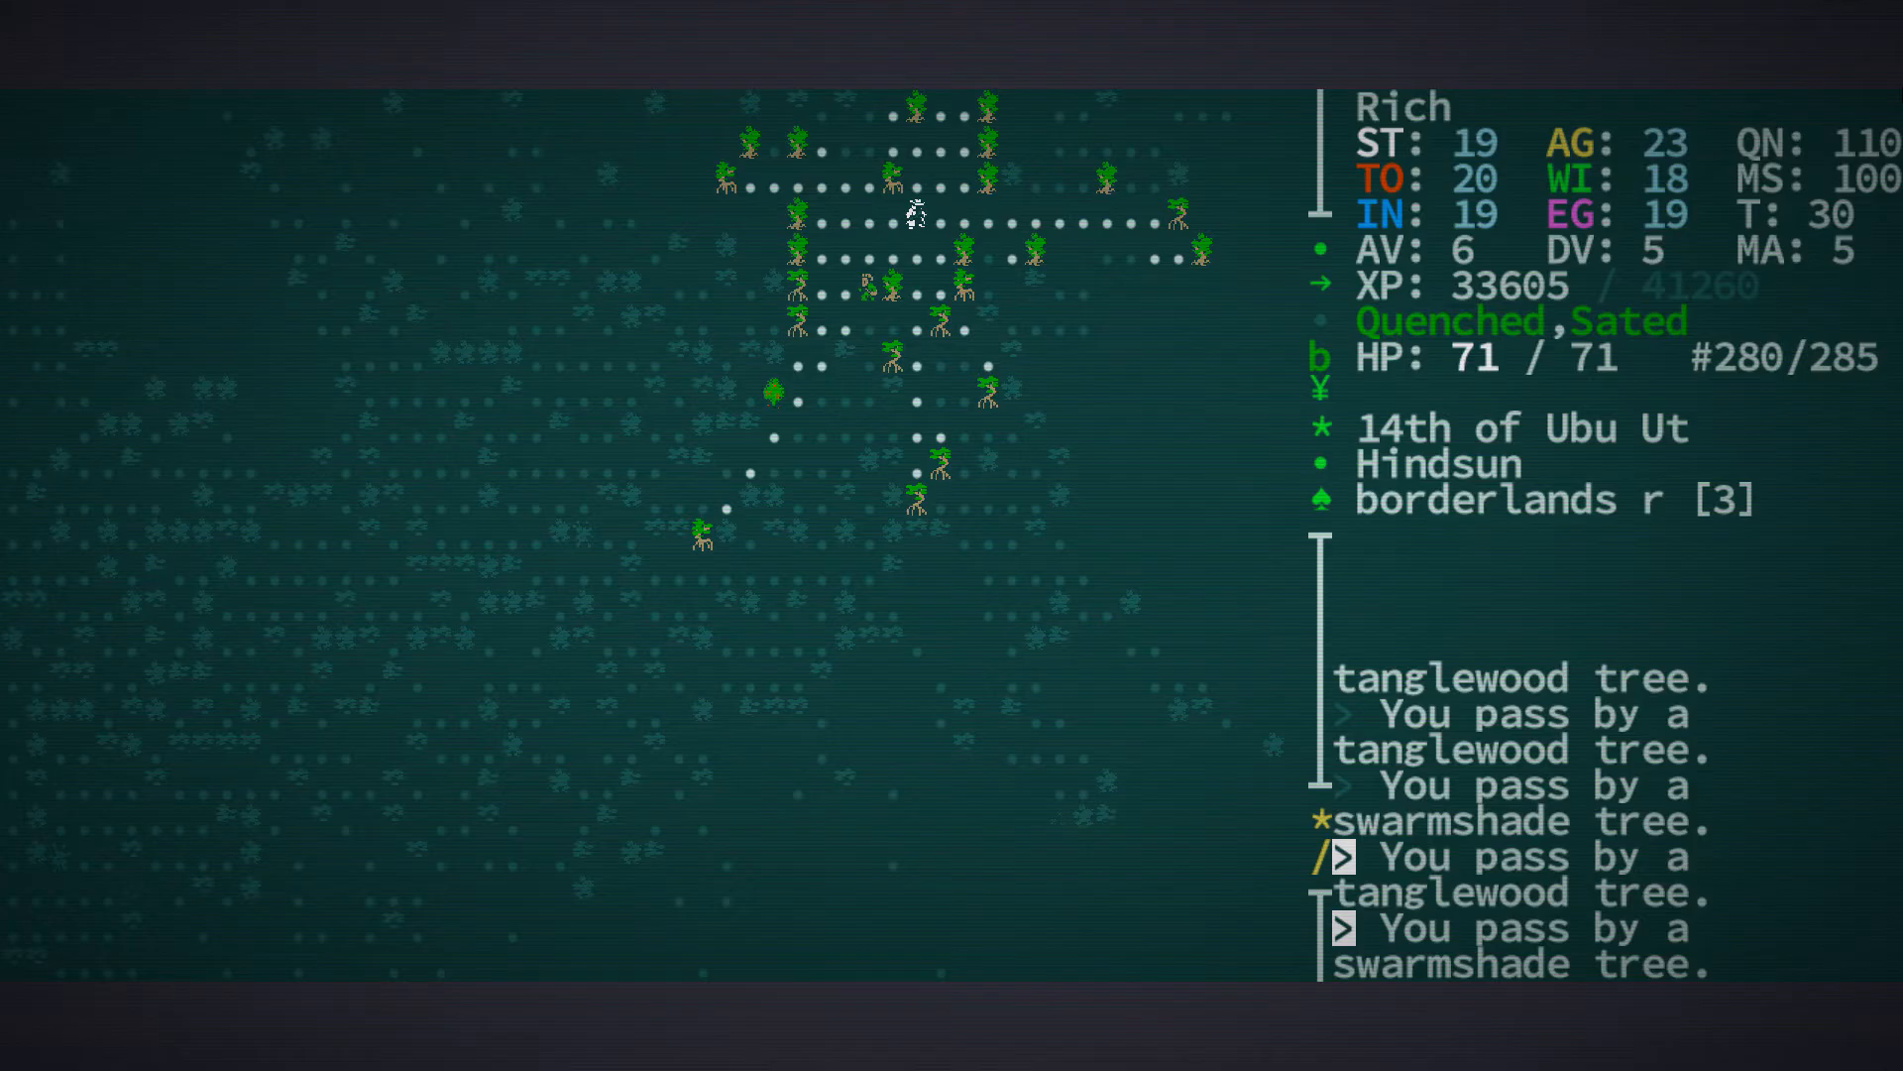
key("Up")
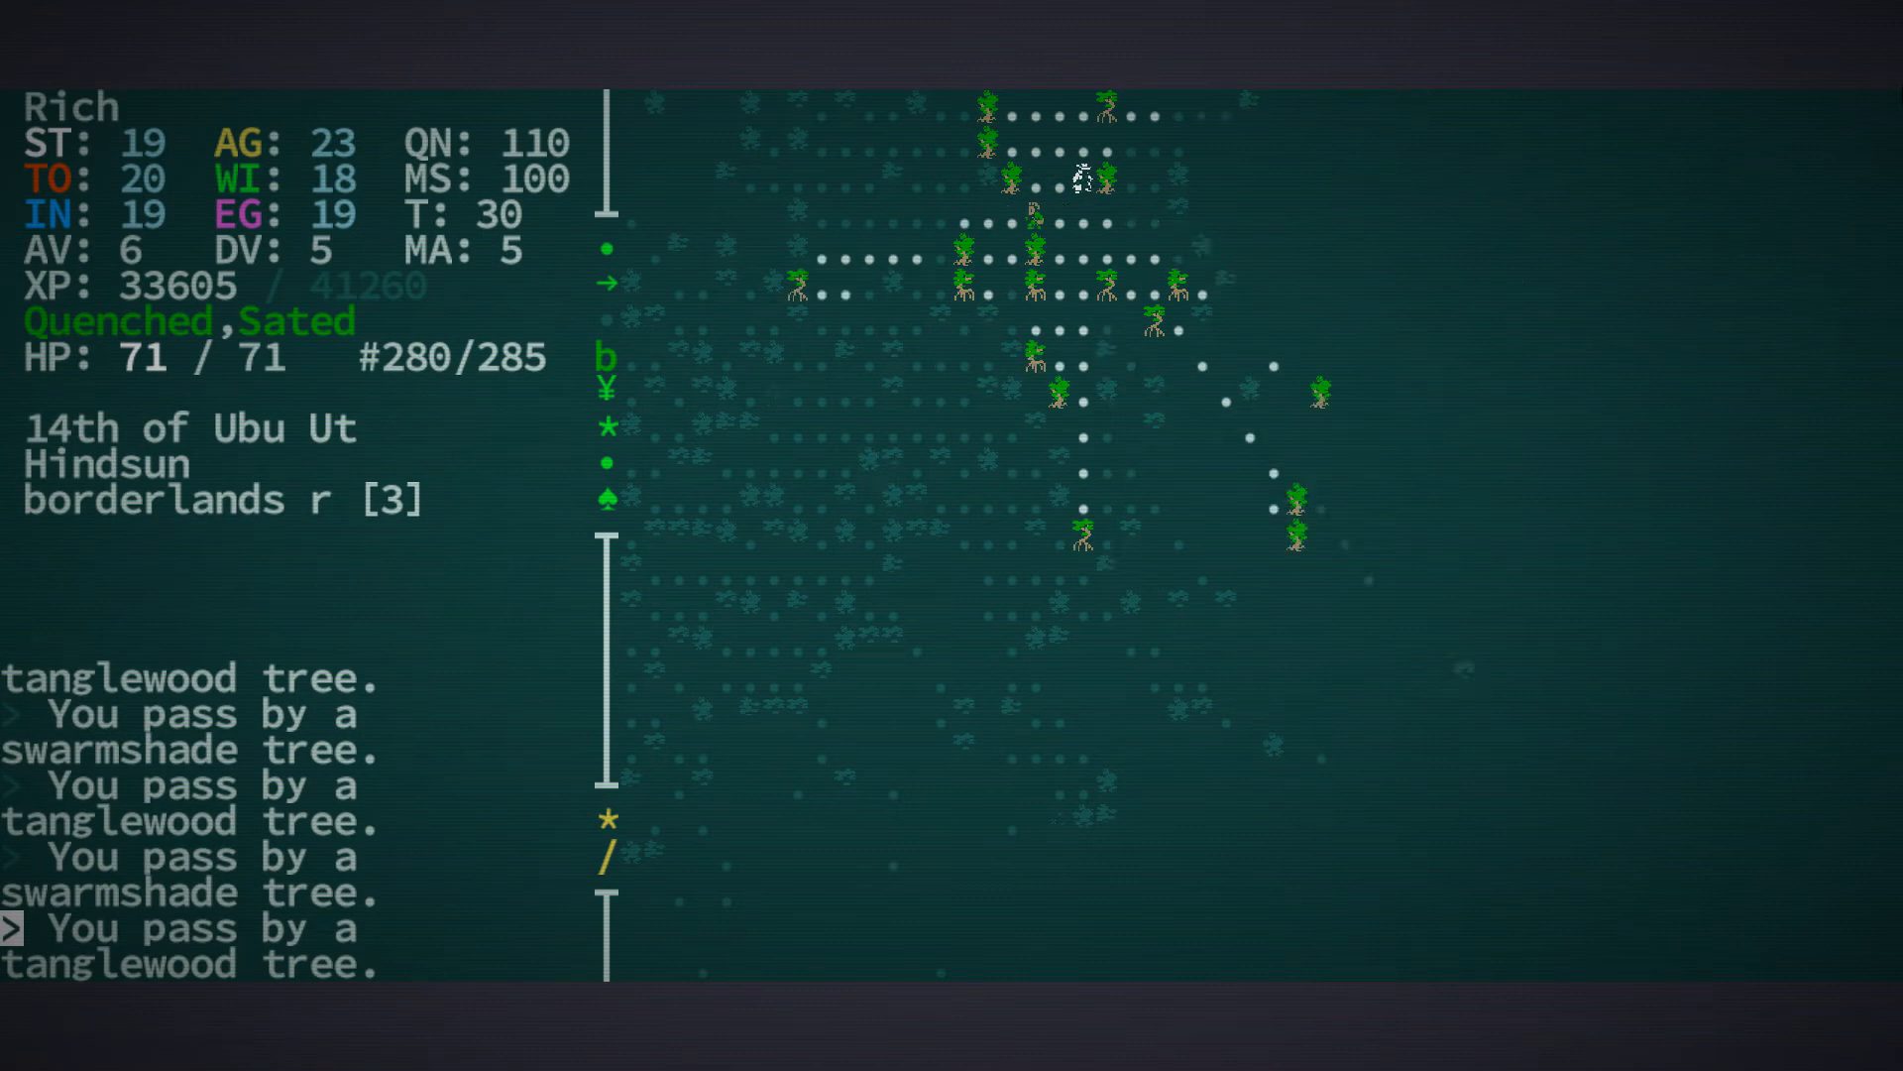
key("Up")
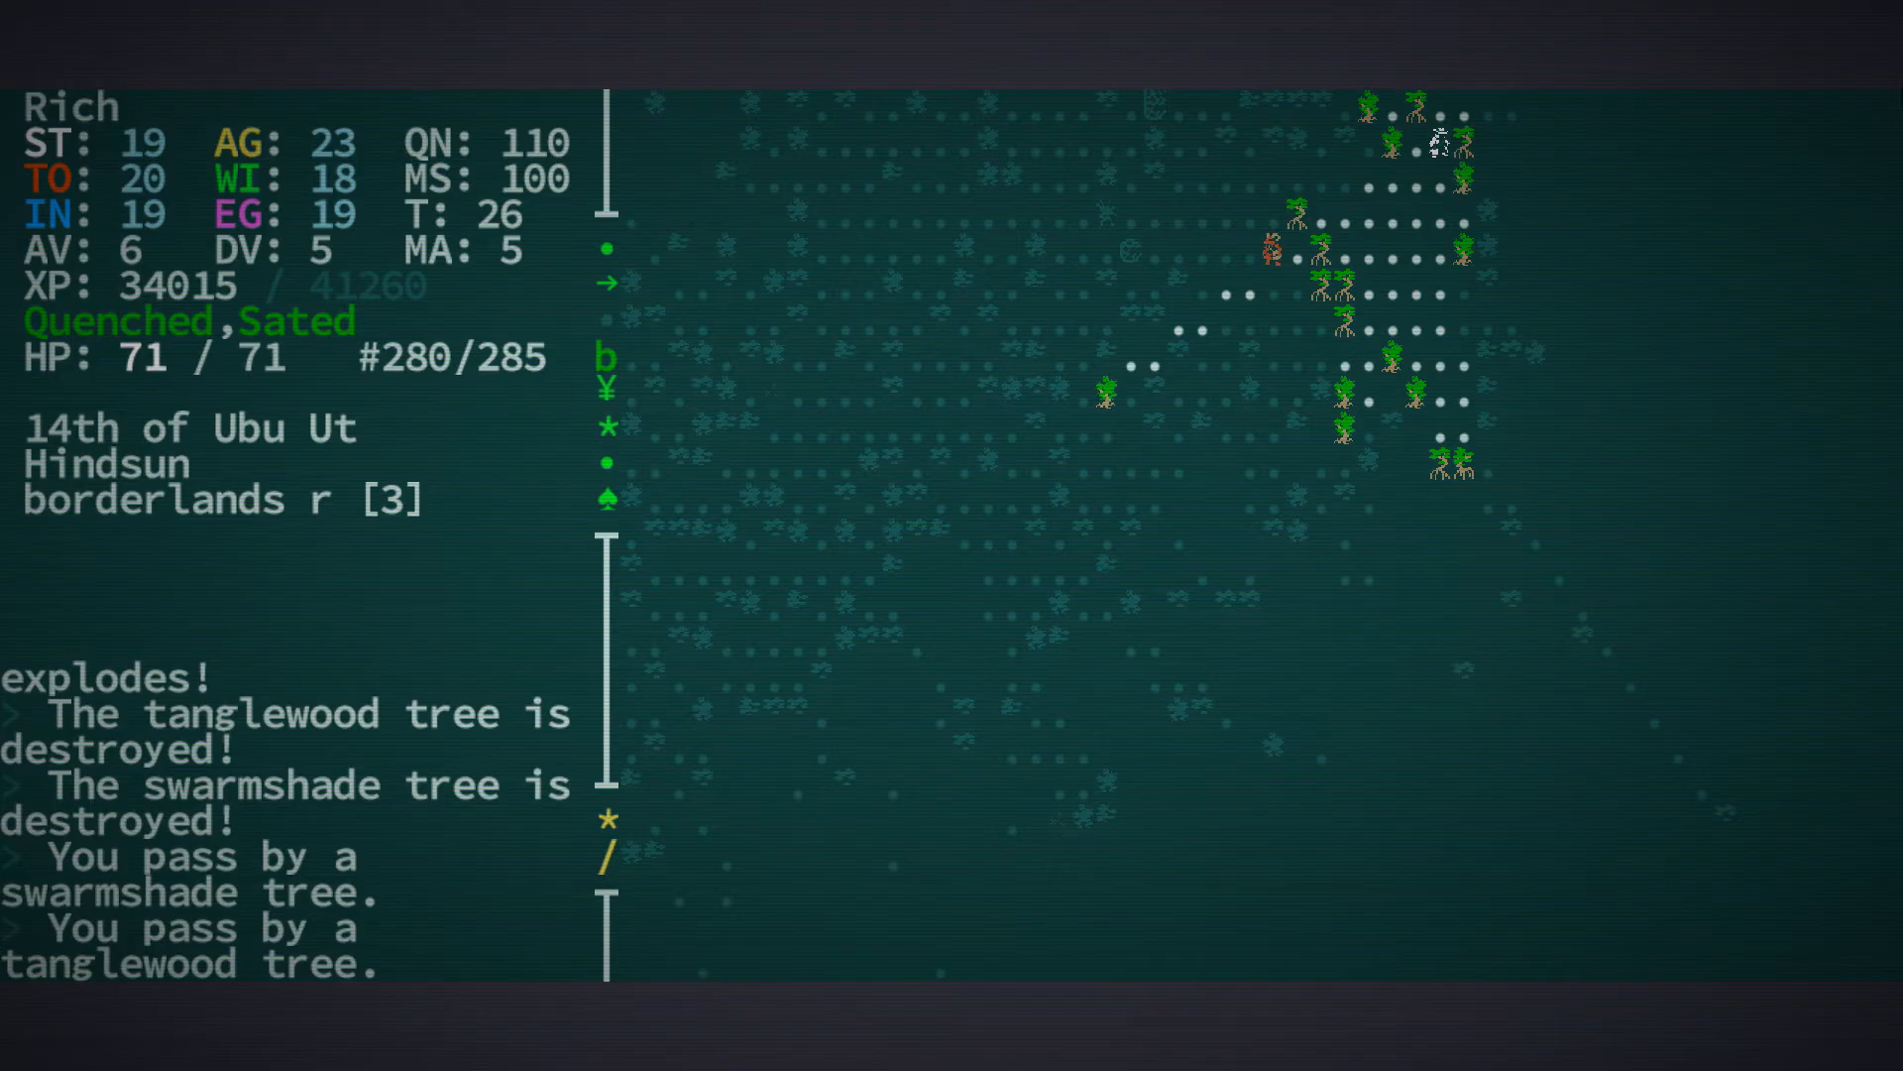
Bring up the equipment screen's item-selection list, starting at Ammo
key("a")
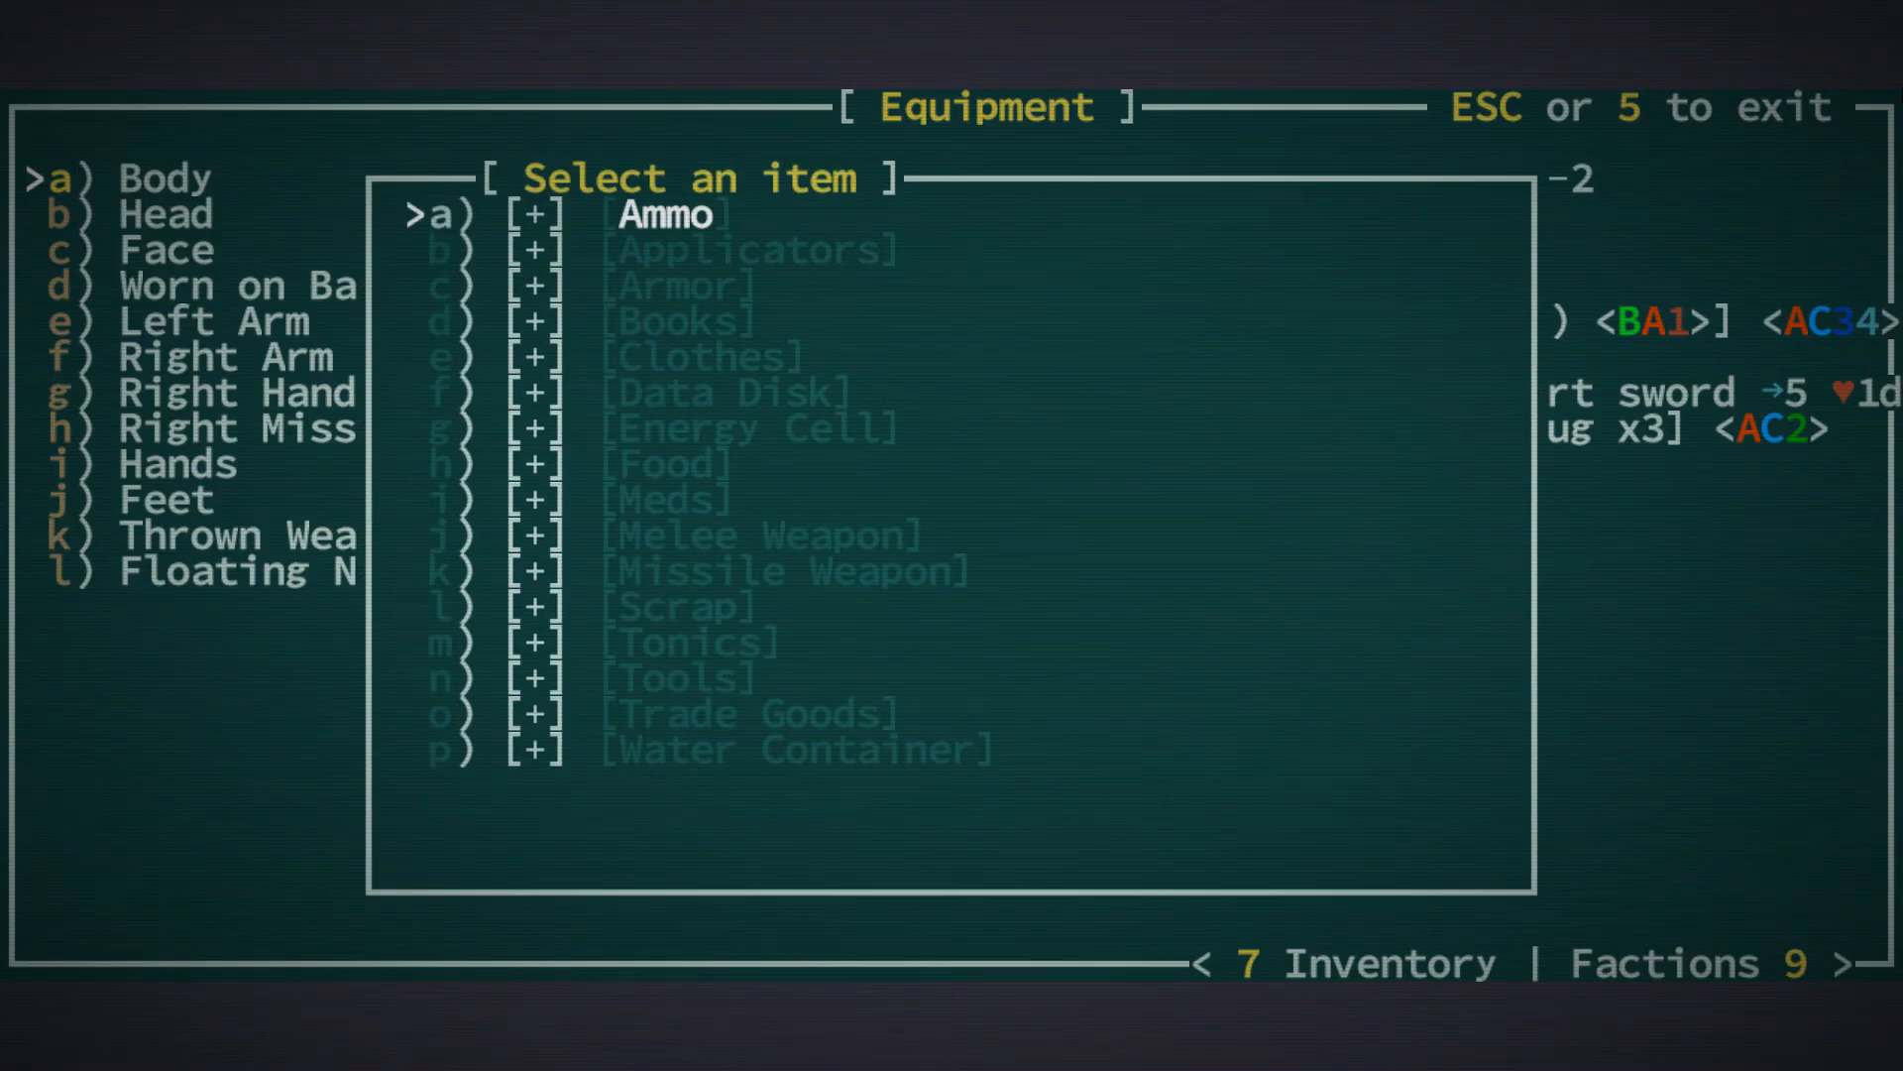
Equip sower's seed as the thrown weapon and return to the jungle map
key("a")
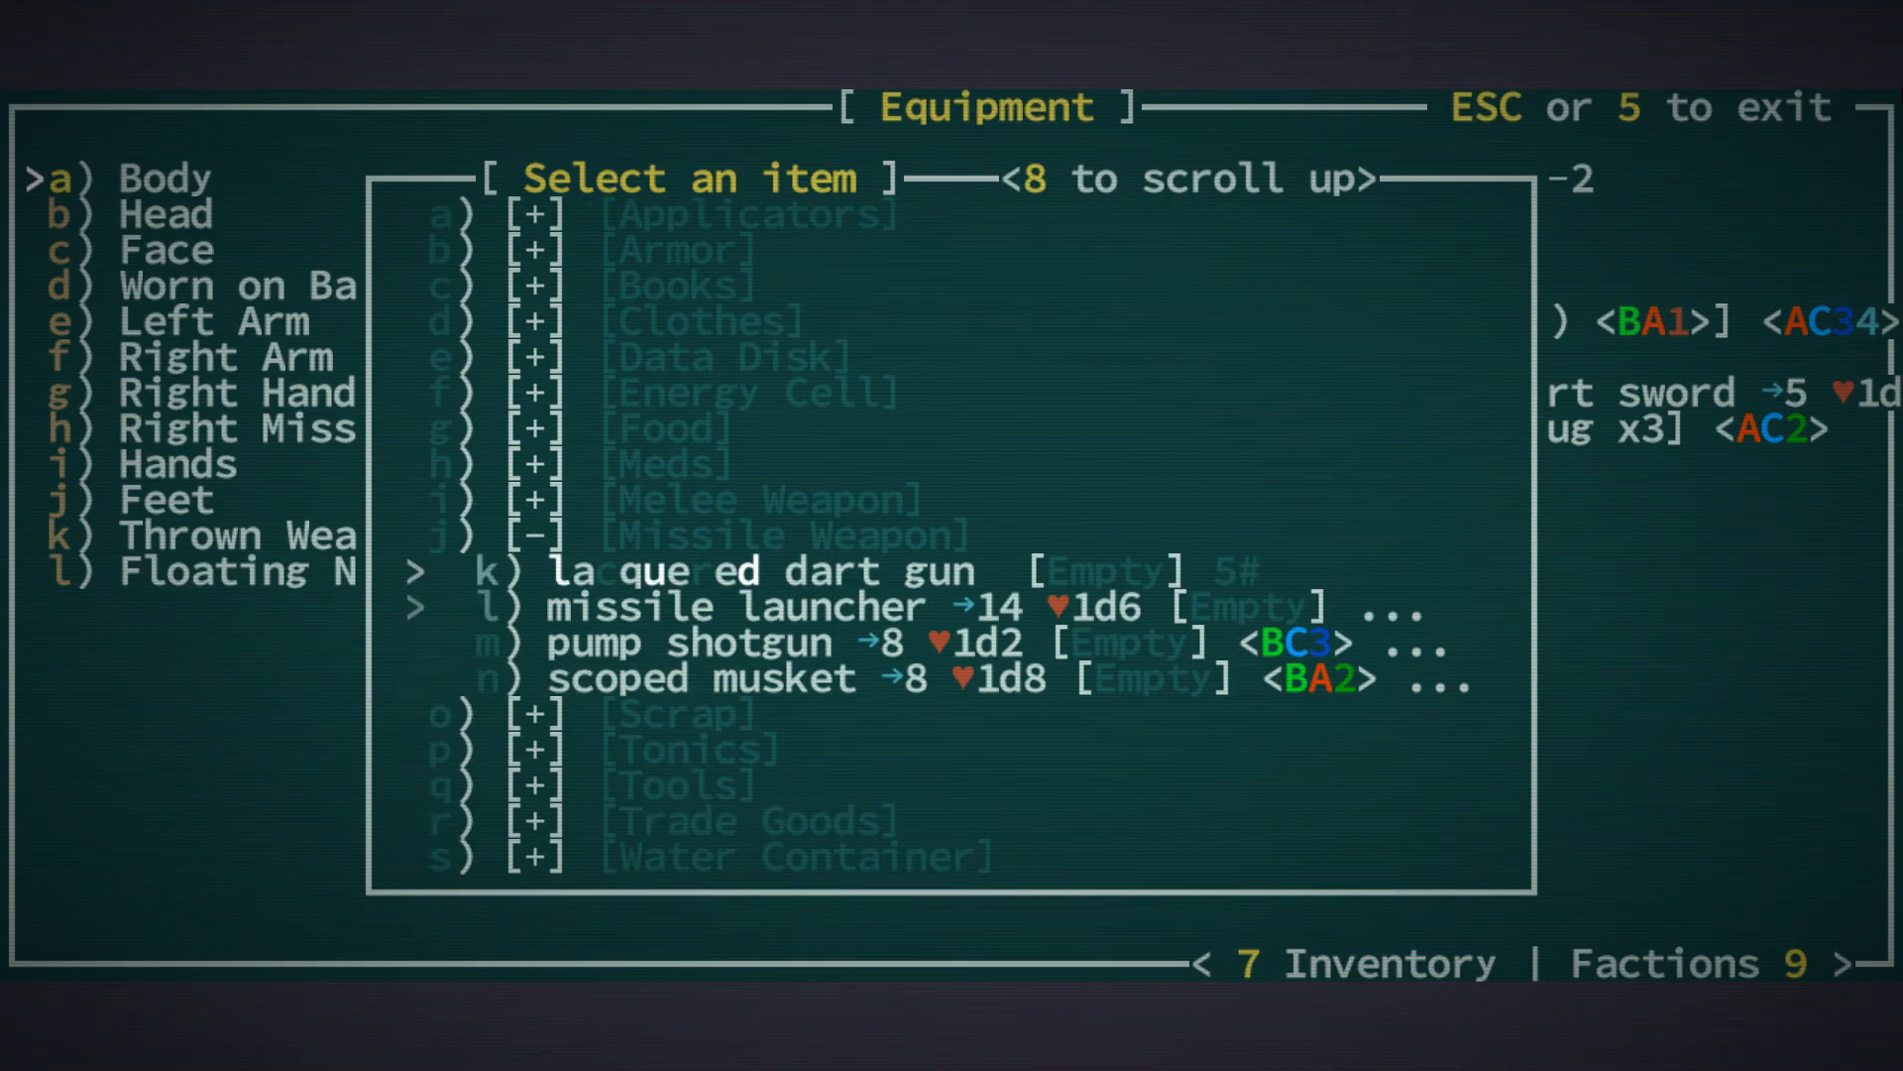
key("Escape")
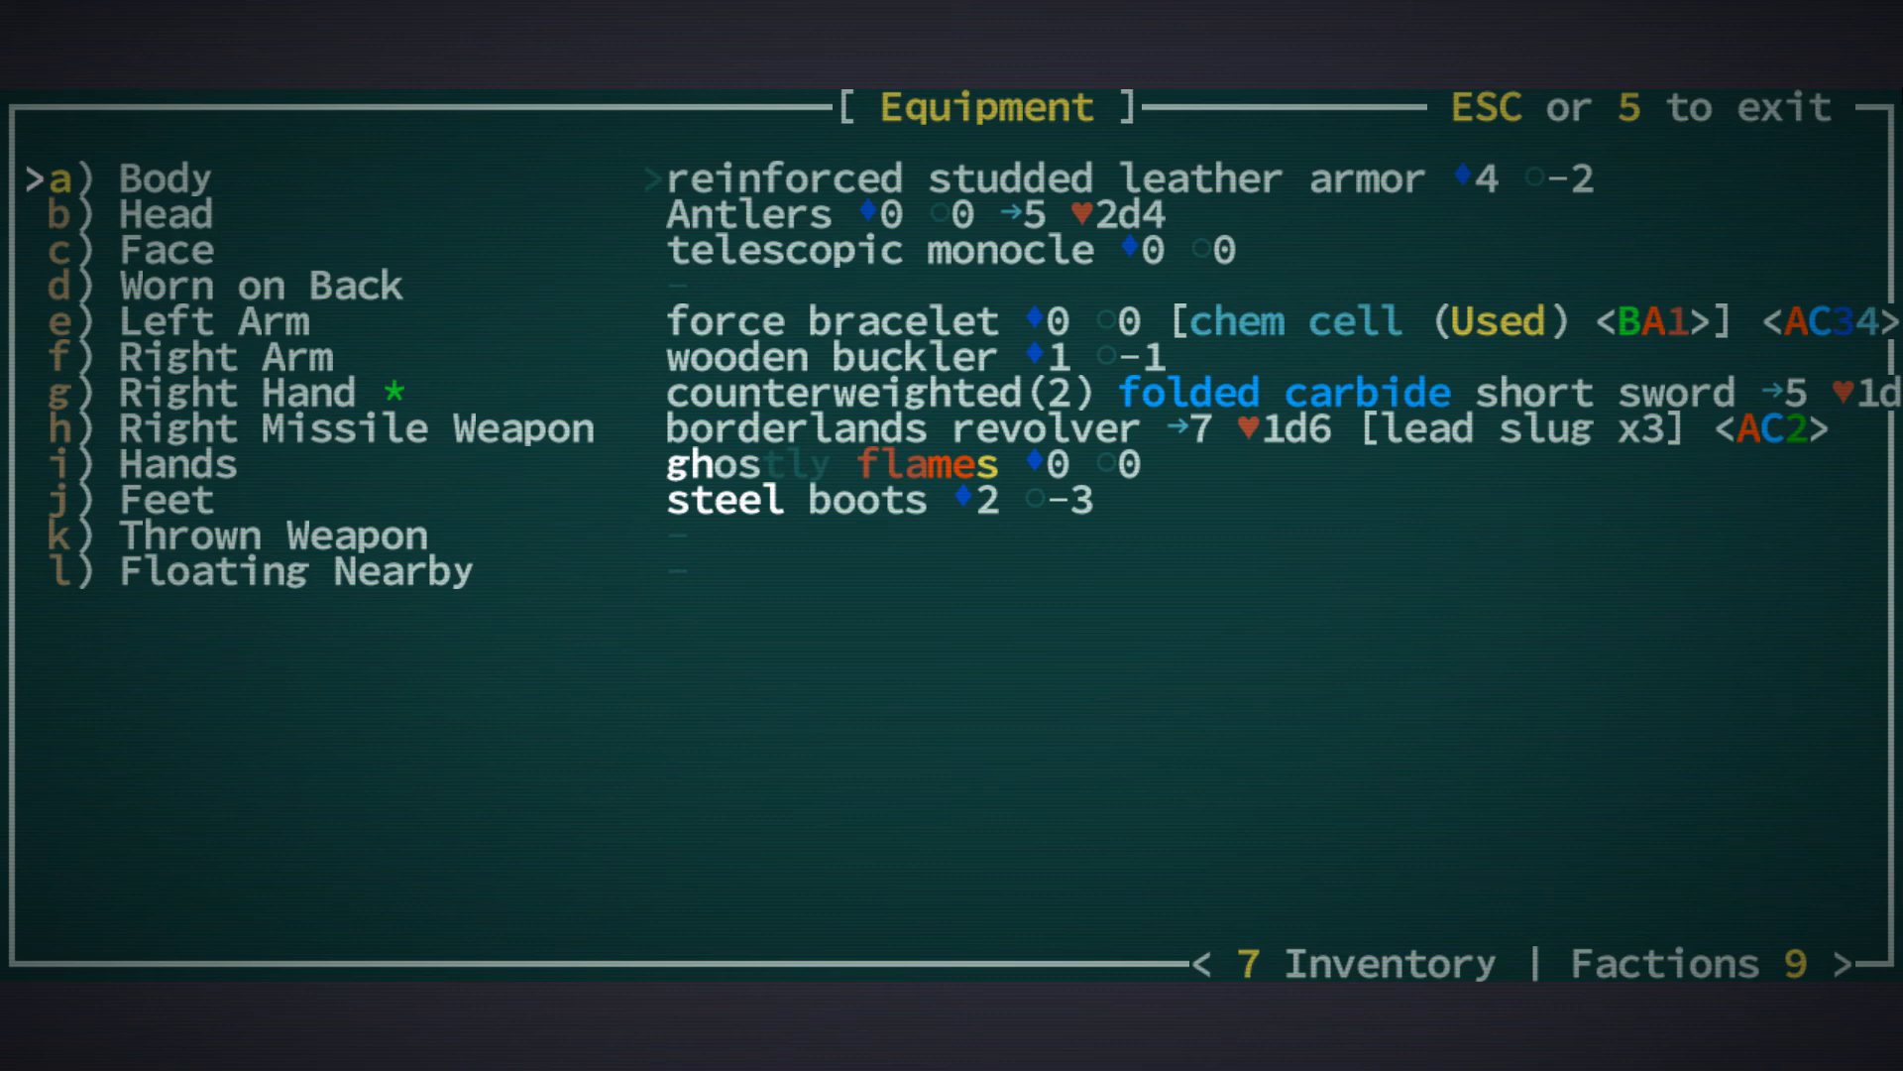
key("h")
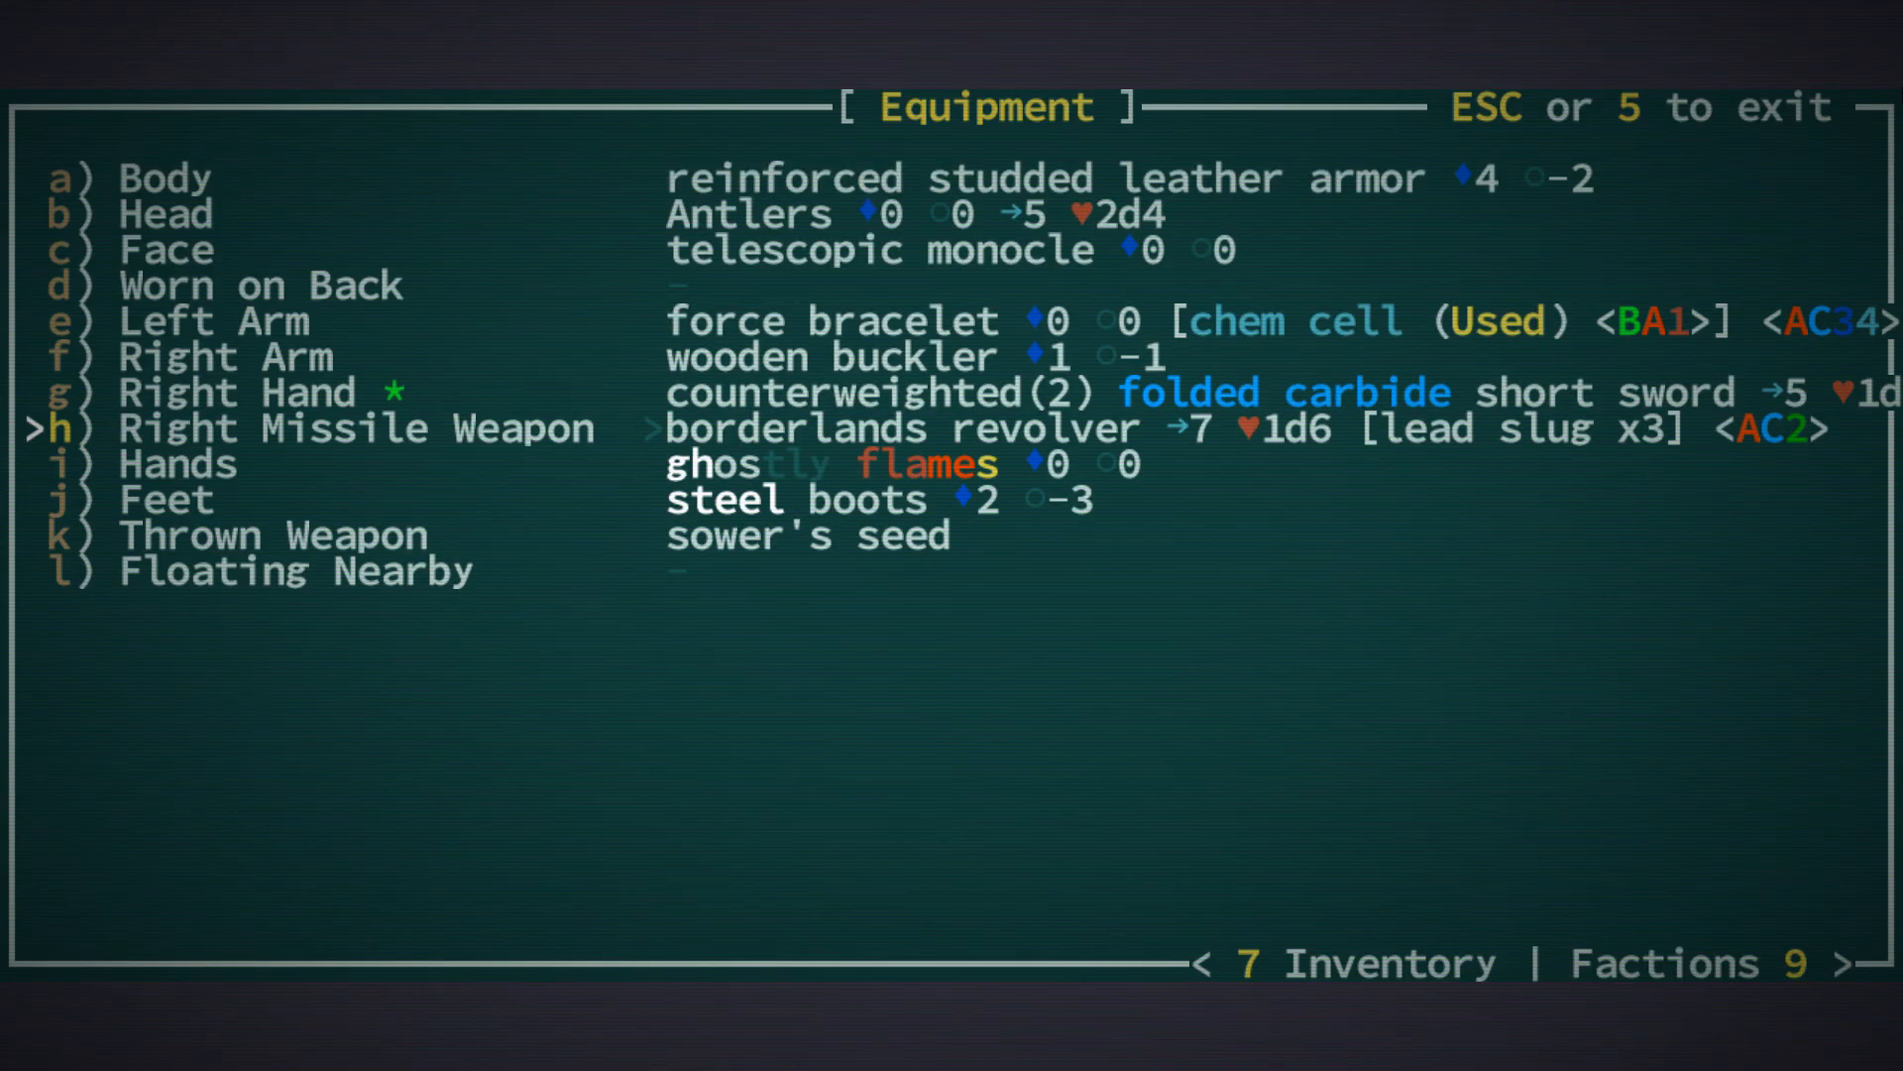
key("Escape")
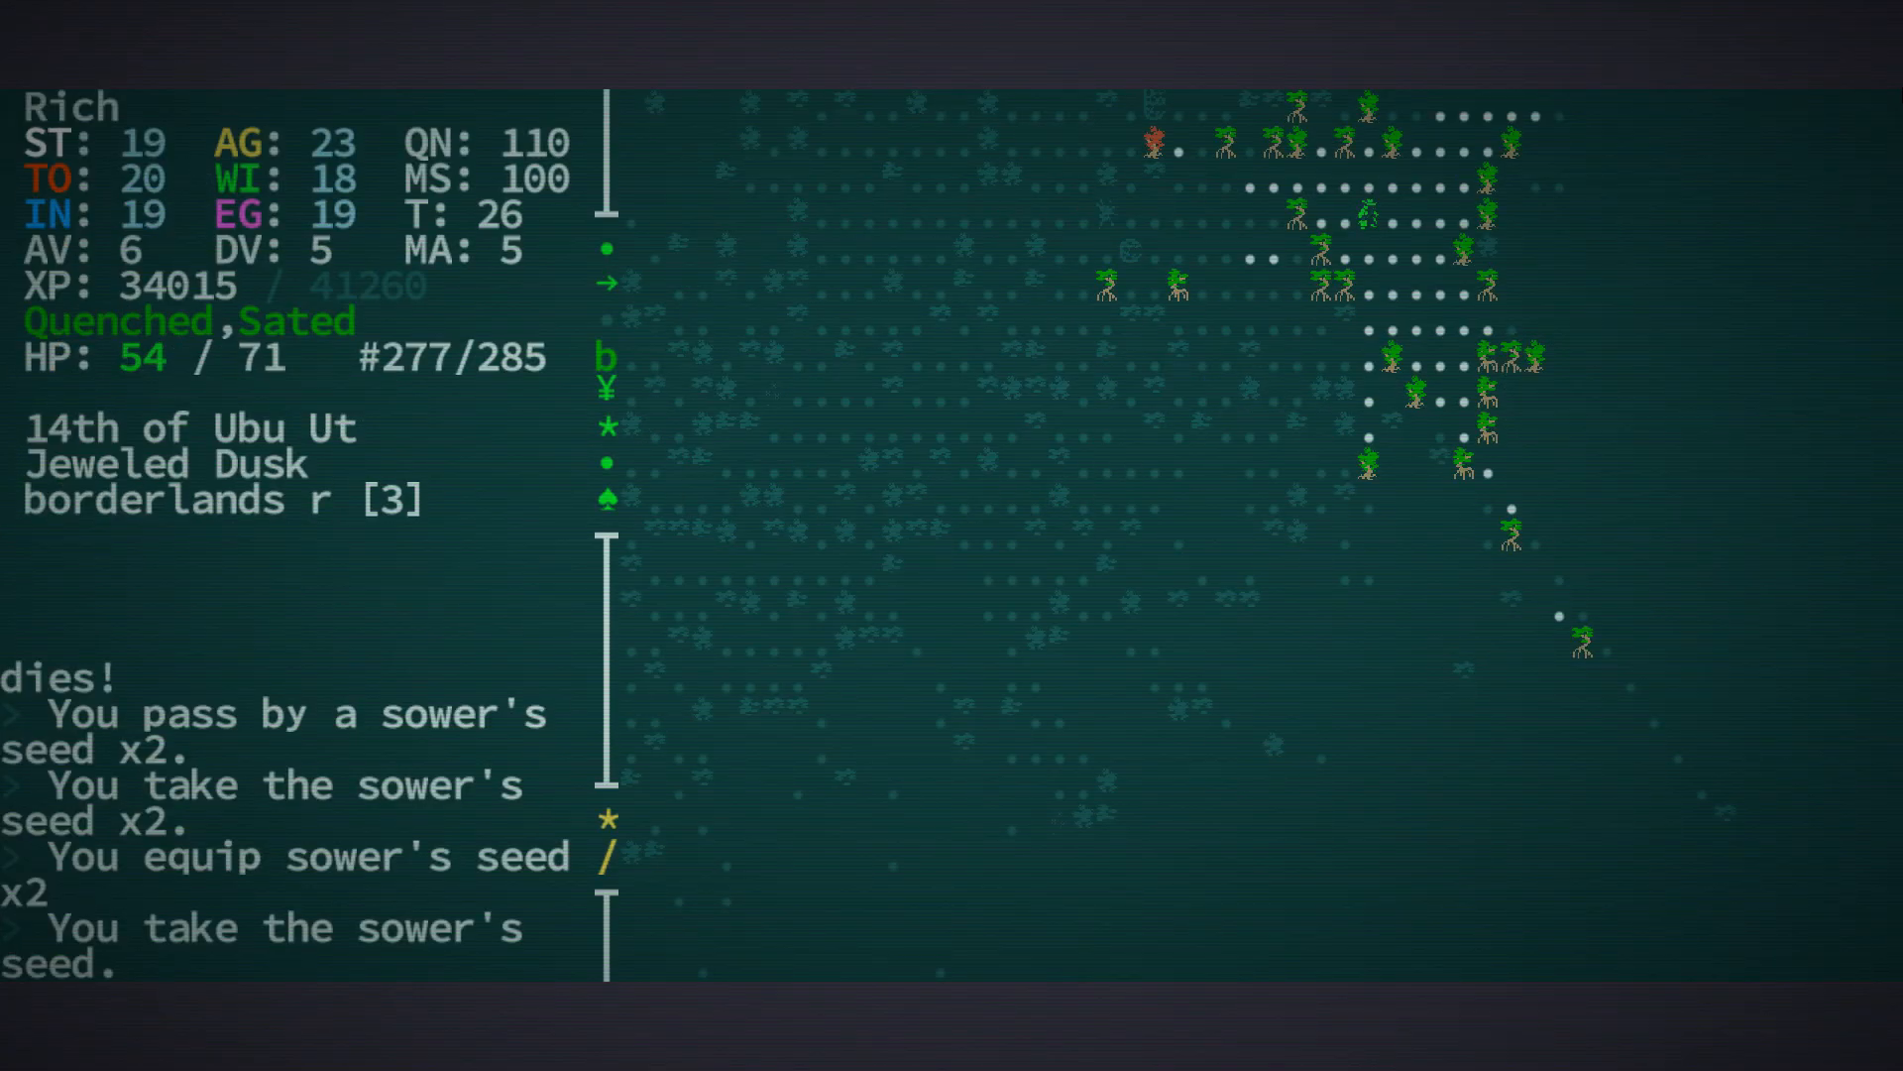